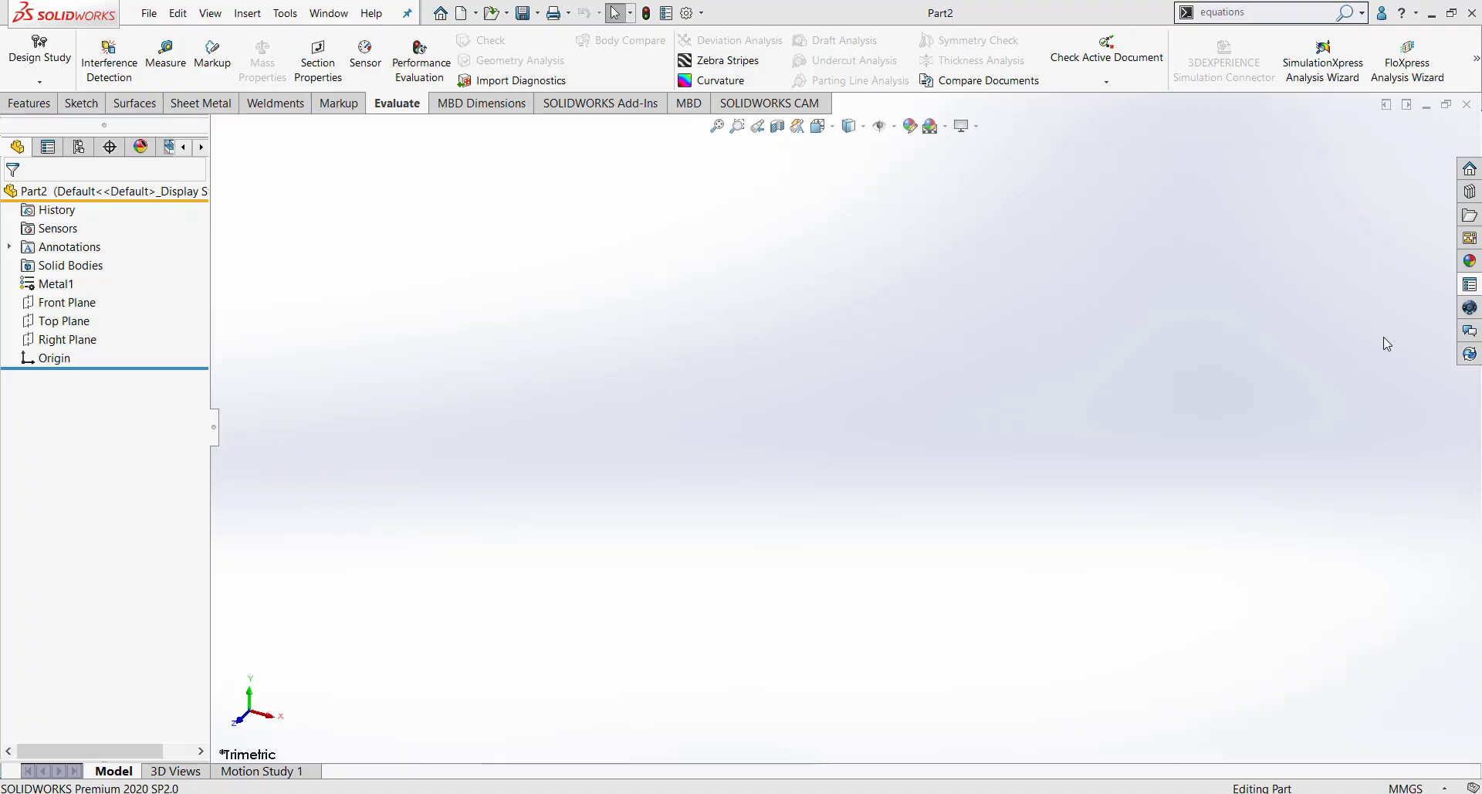
mouse_move(152, 31)
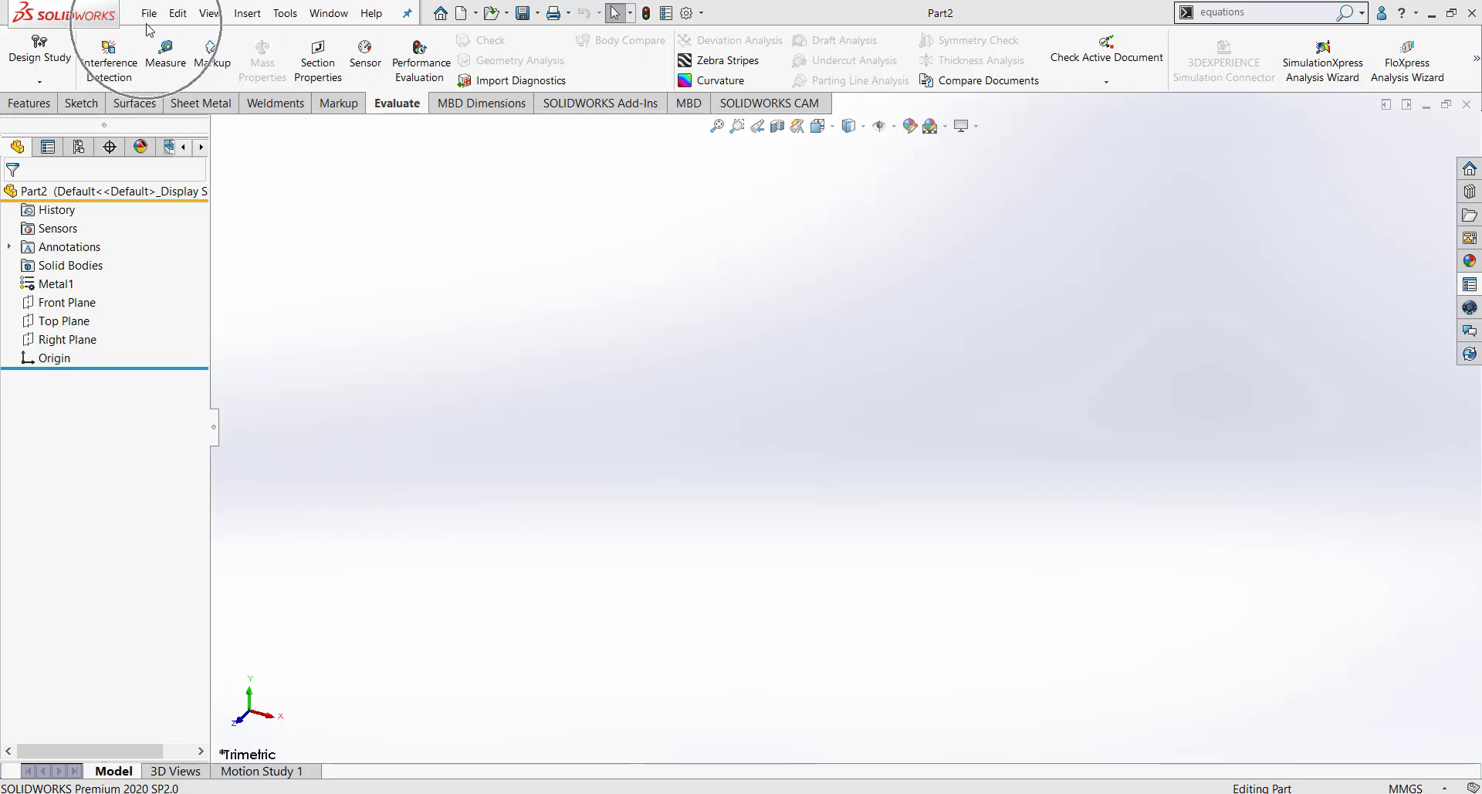
Open the part's Summary Information from File > Properties to review custom properties, including Material as Metal1.
click(149, 13)
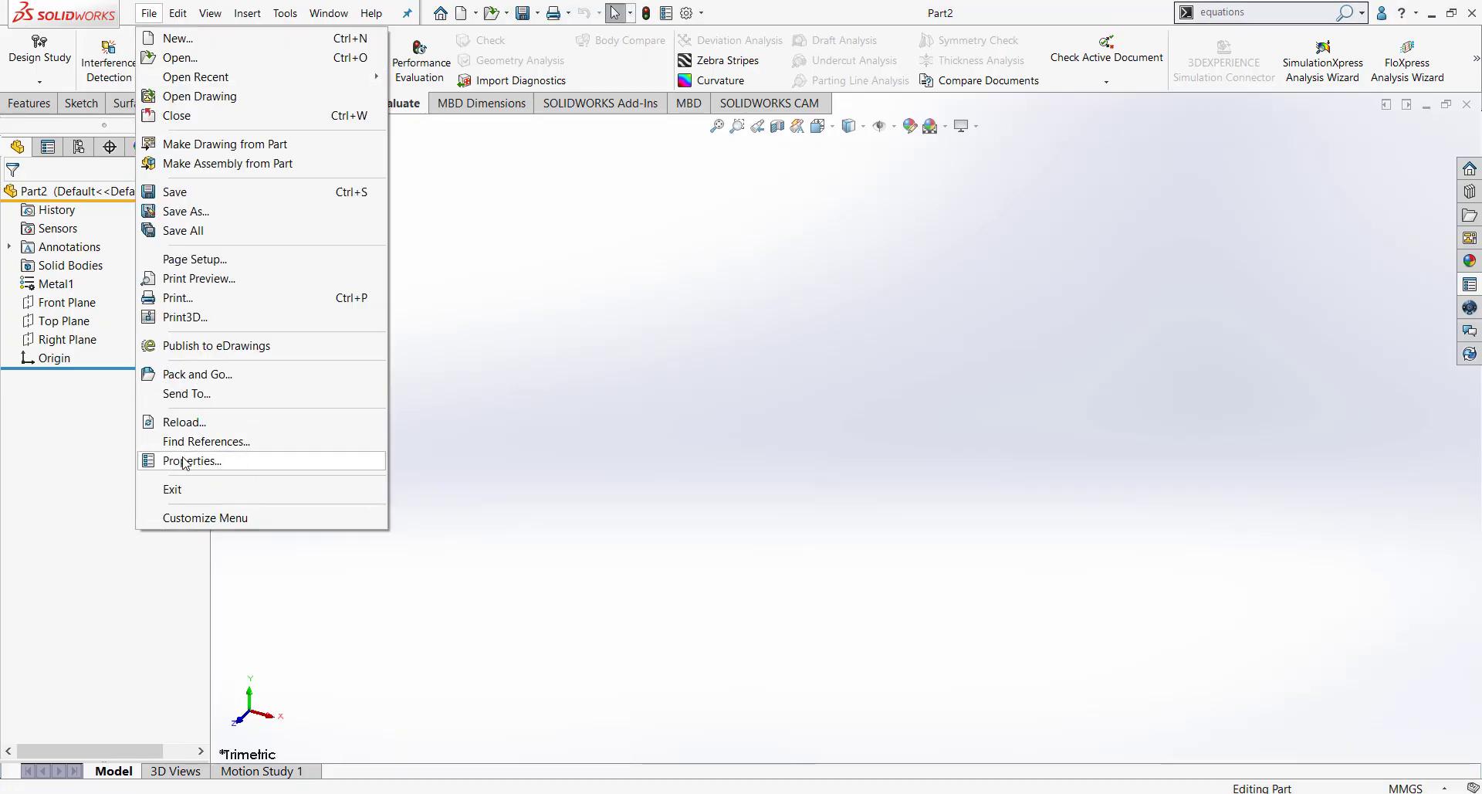
click(191, 460)
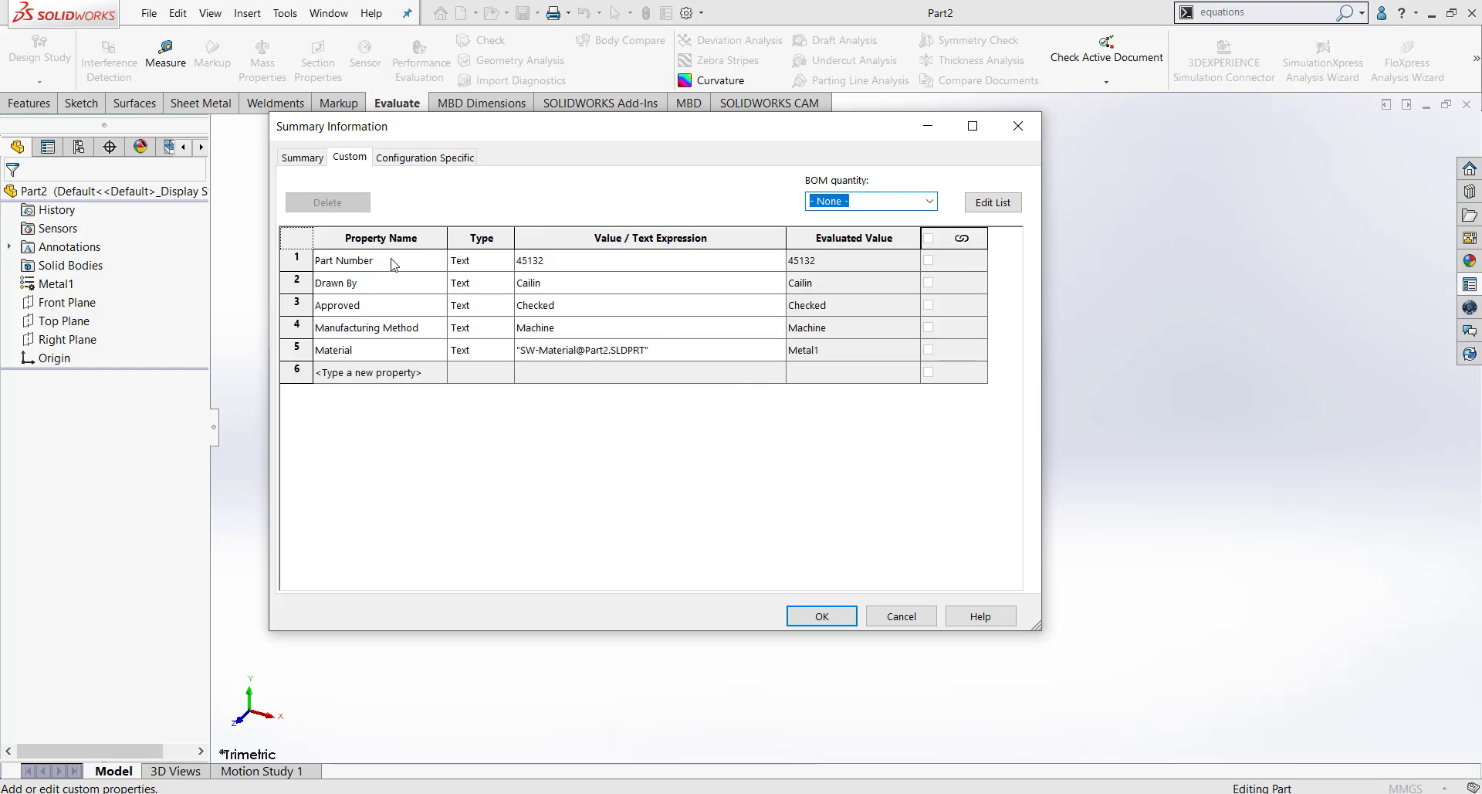
mouse_move(370, 285)
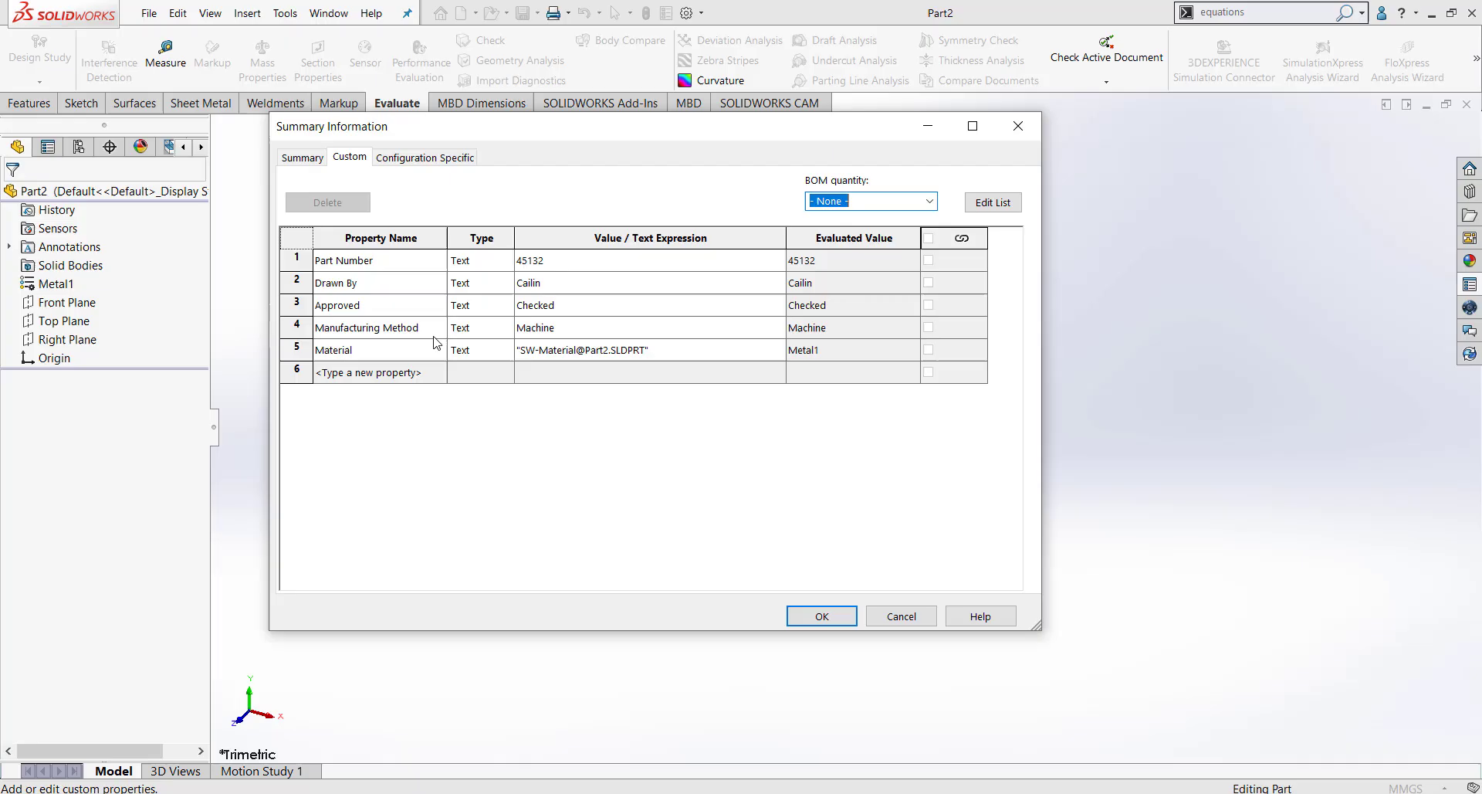
mouse_move(432, 354)
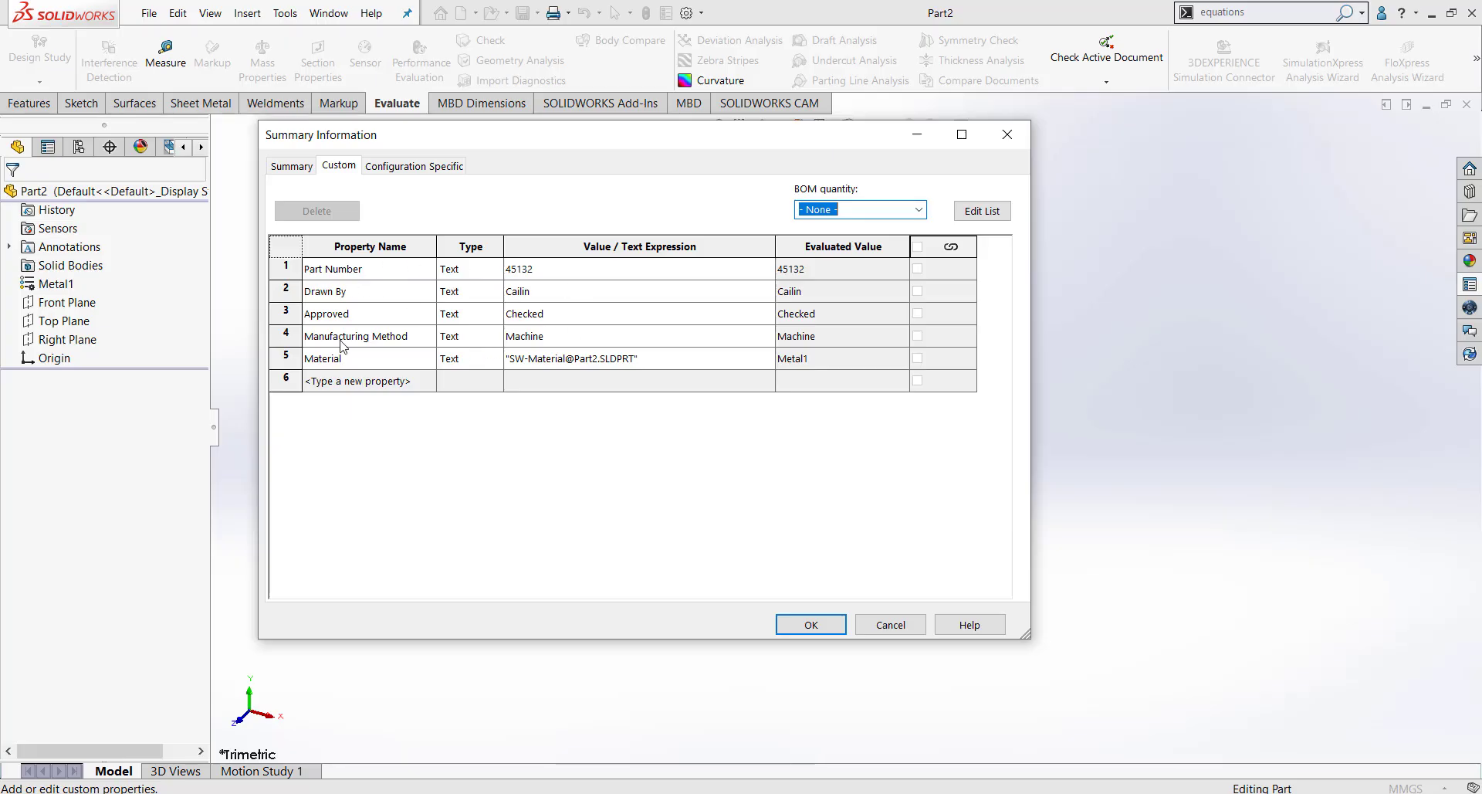
mouse_move(442, 415)
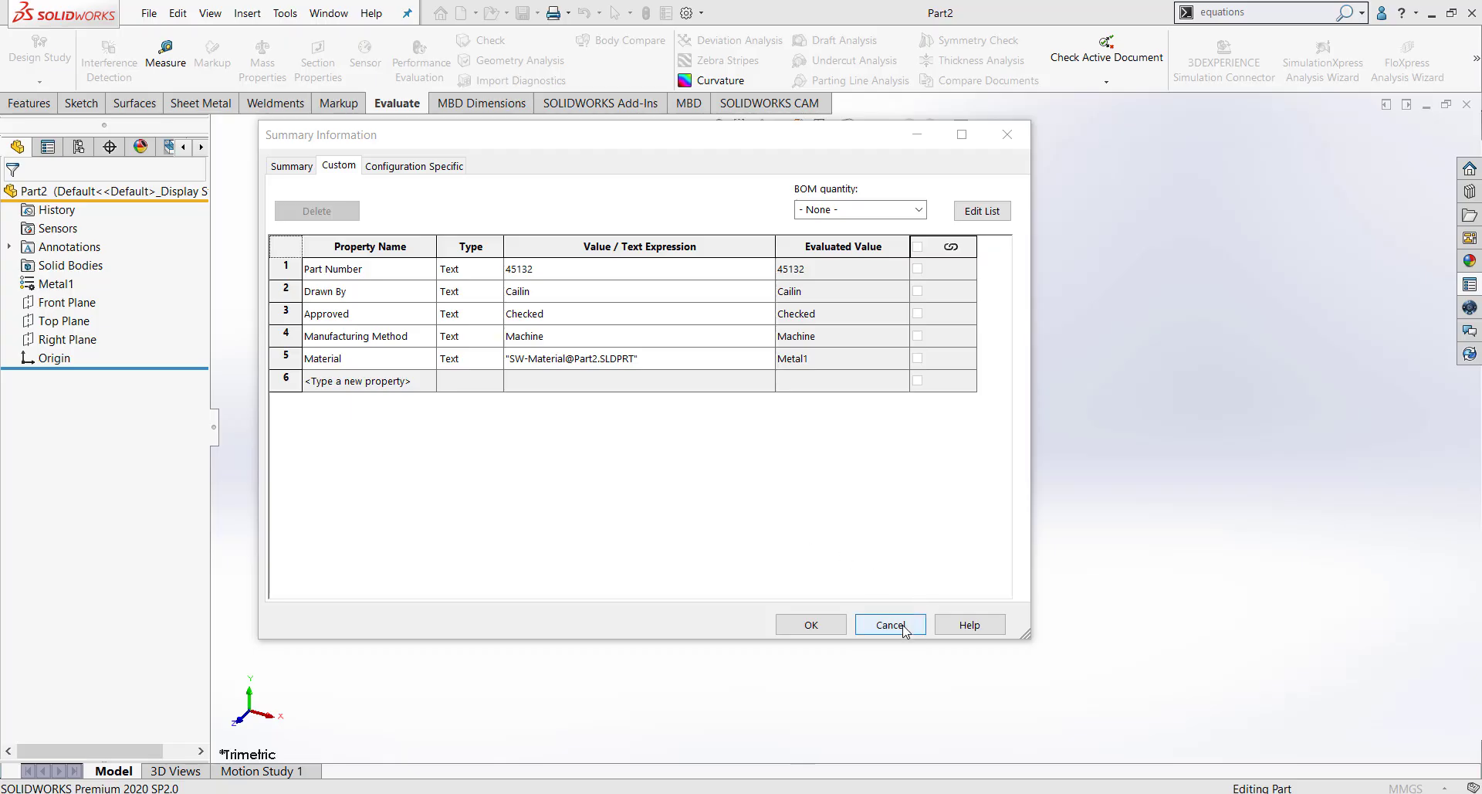
click(890, 624)
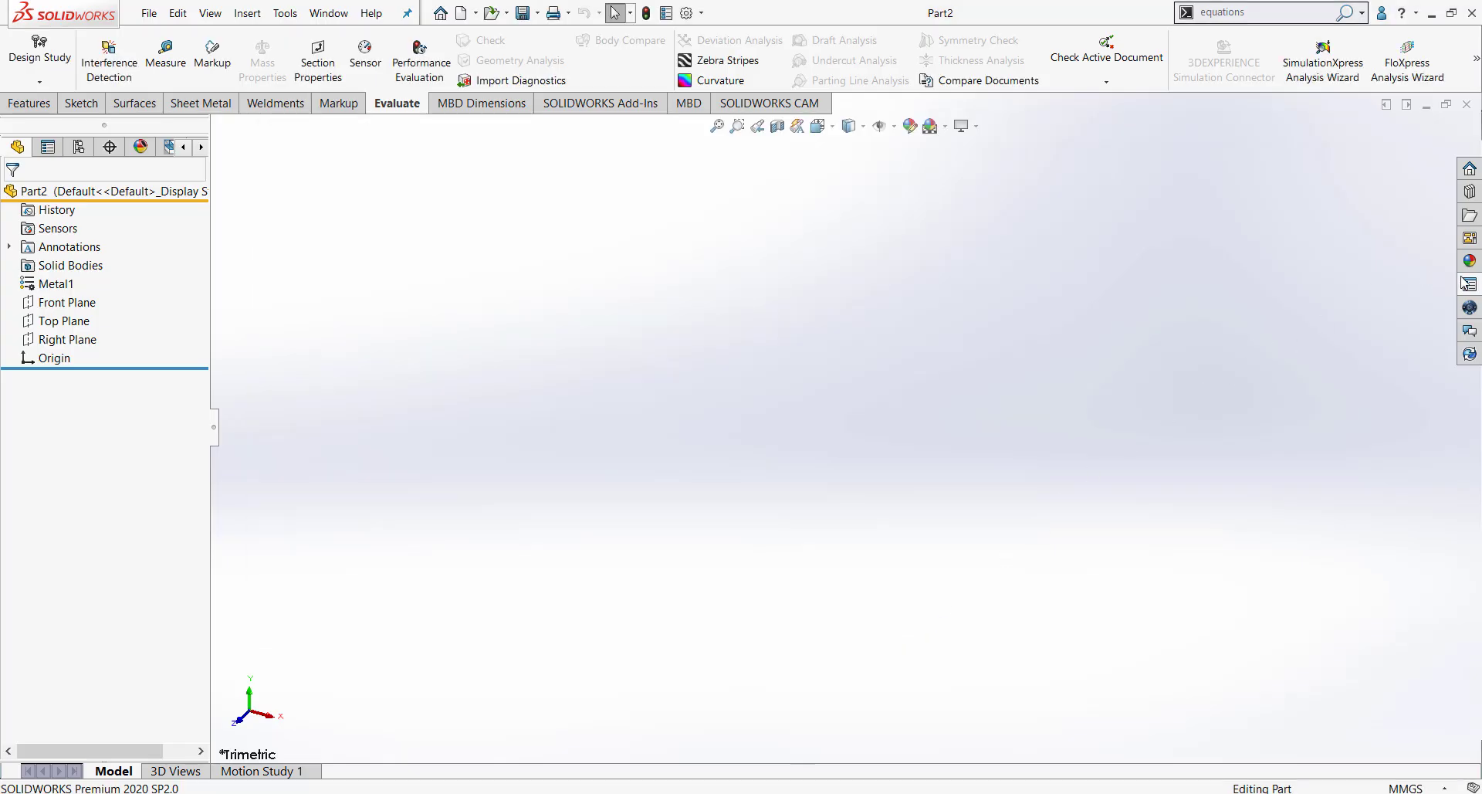
mouse_move(1471, 283)
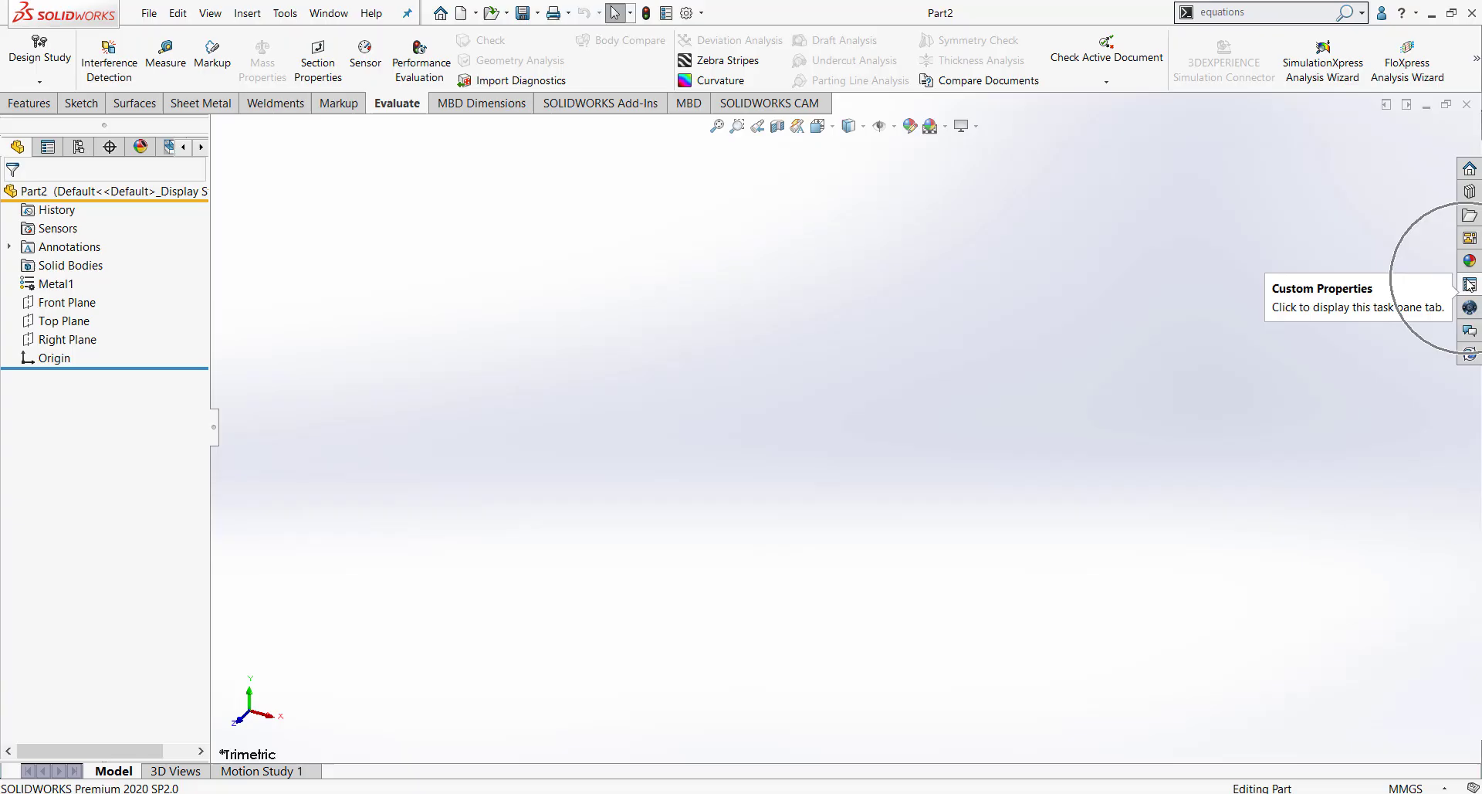
click(1470, 284)
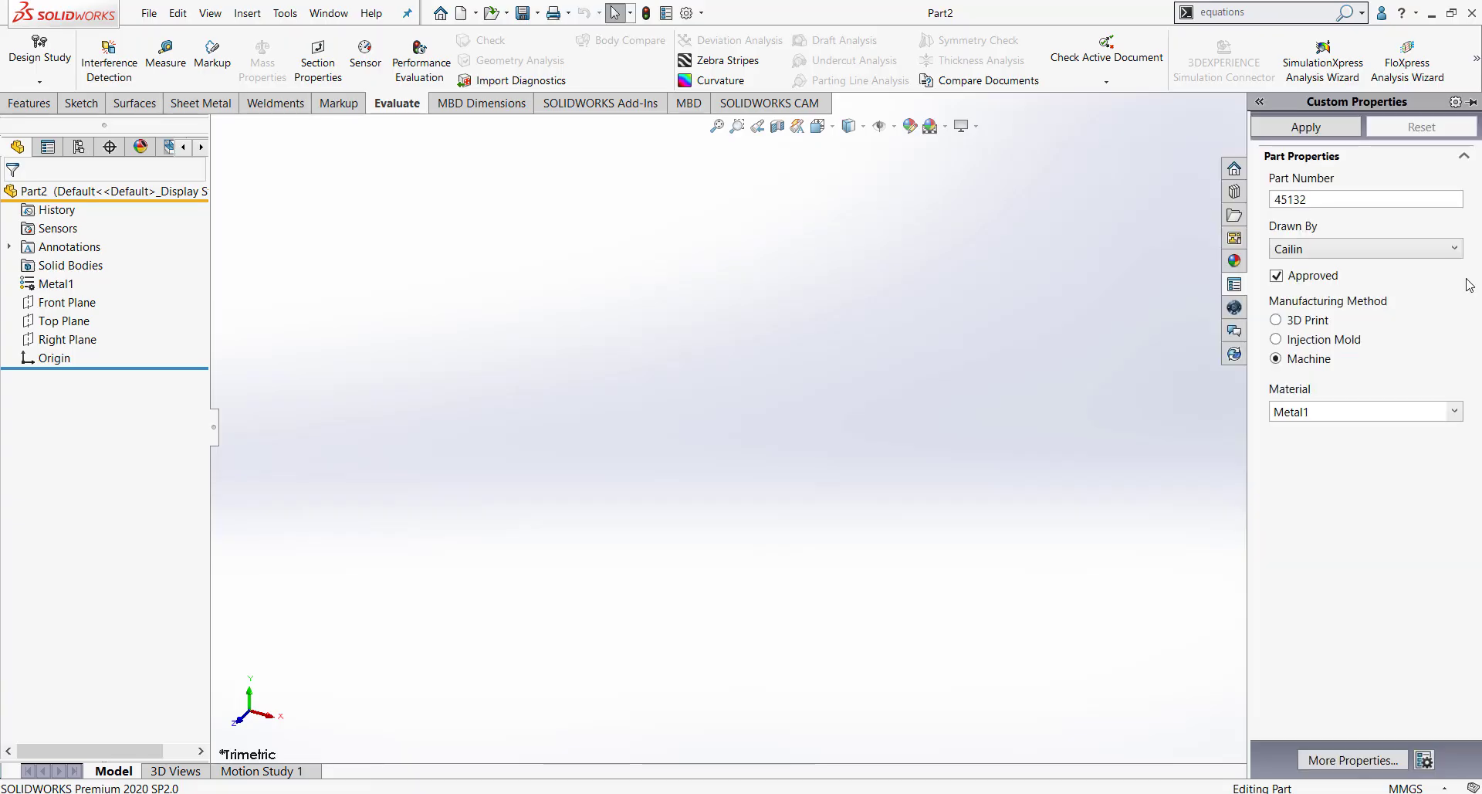
mouse_move(1327, 559)
text(4561)
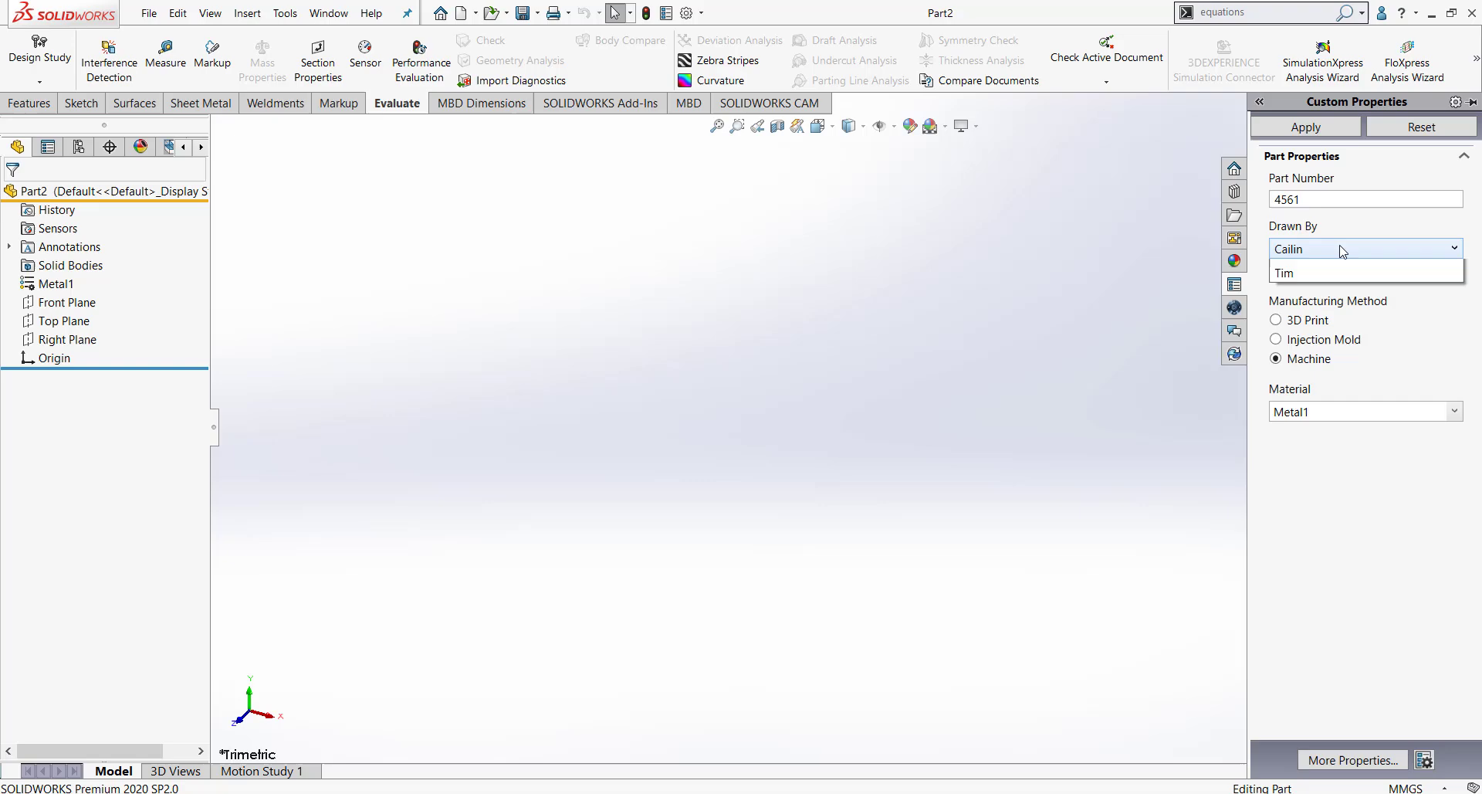
click(1284, 272)
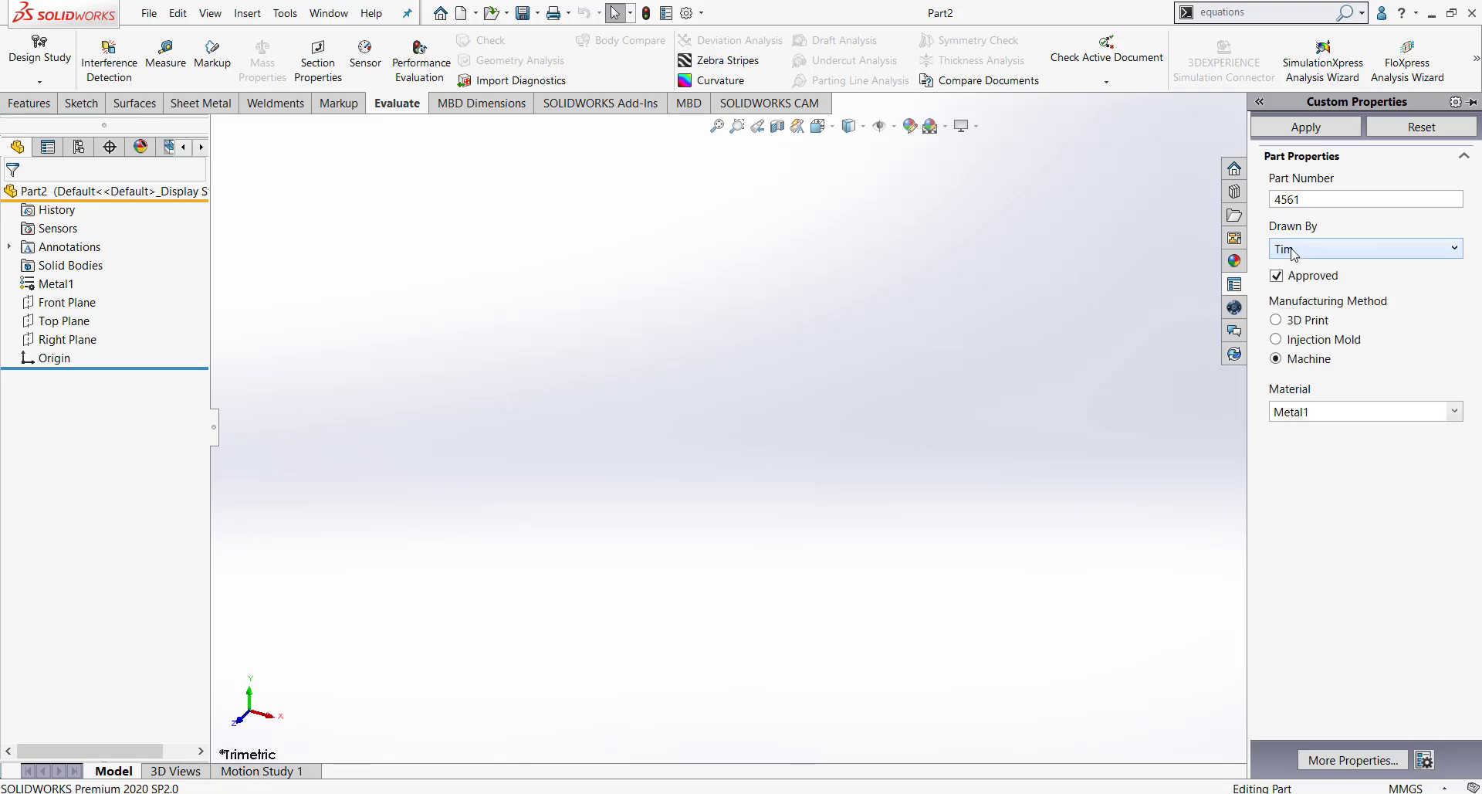
click(1276, 275)
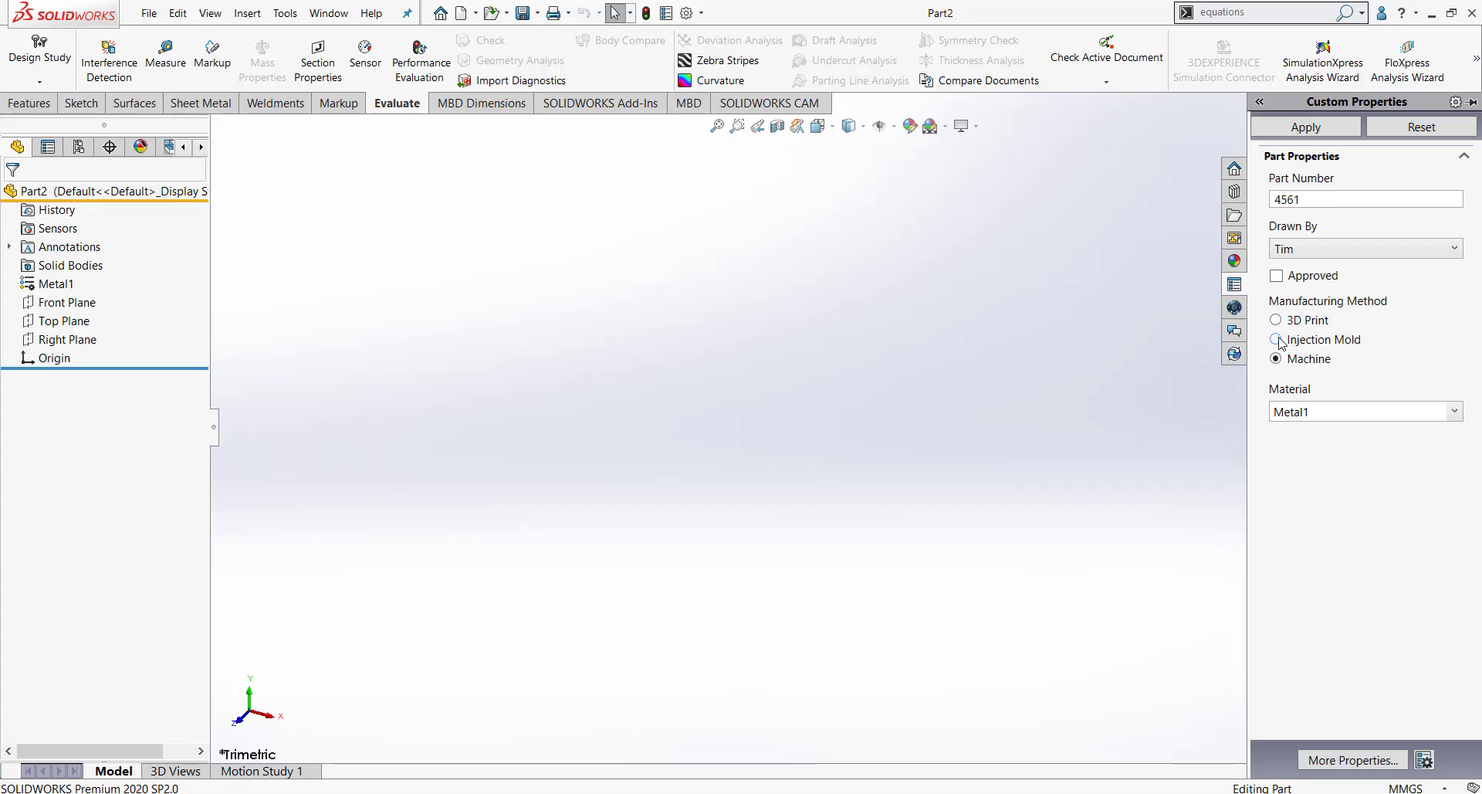
click(1274, 339)
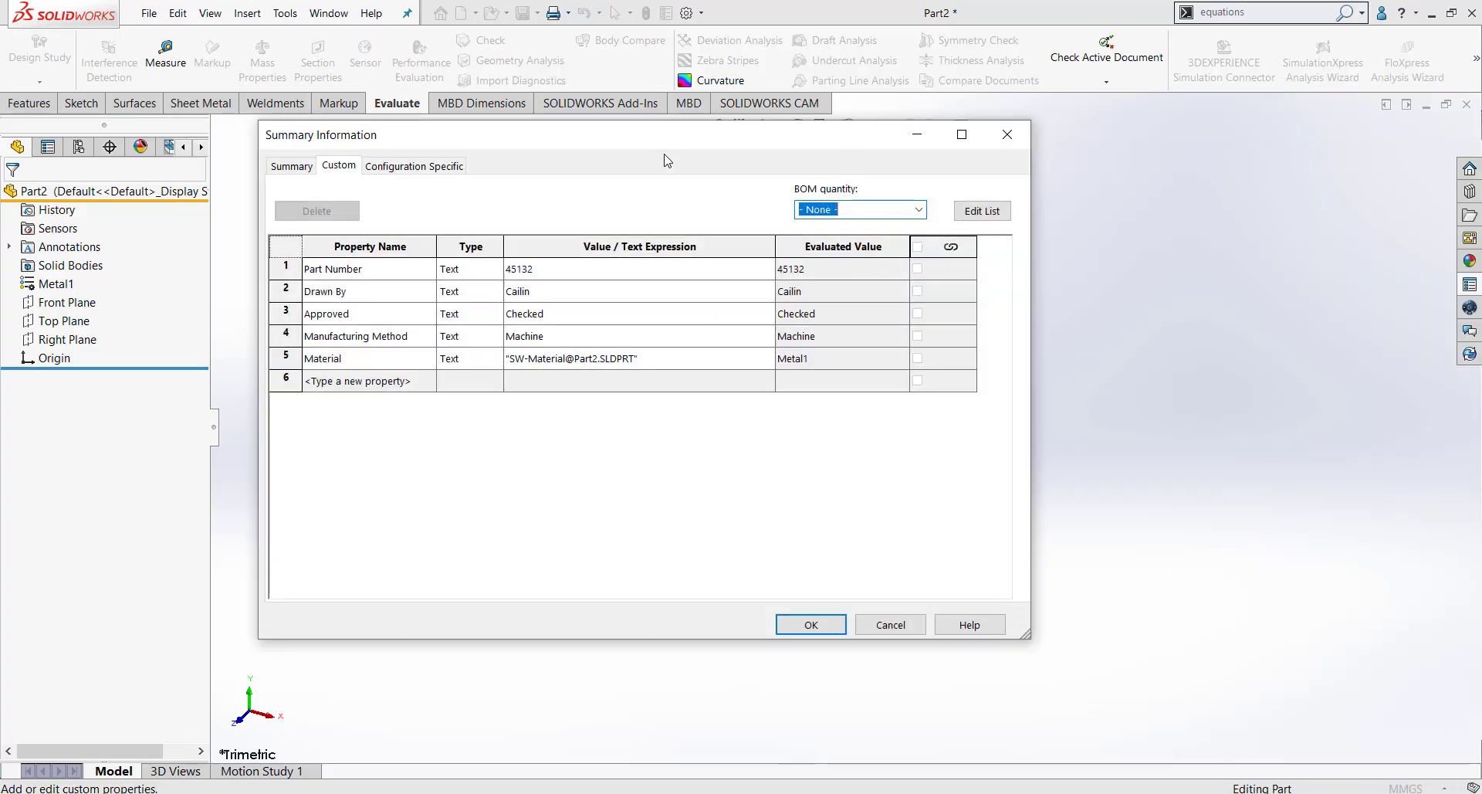
mouse_move(506, 189)
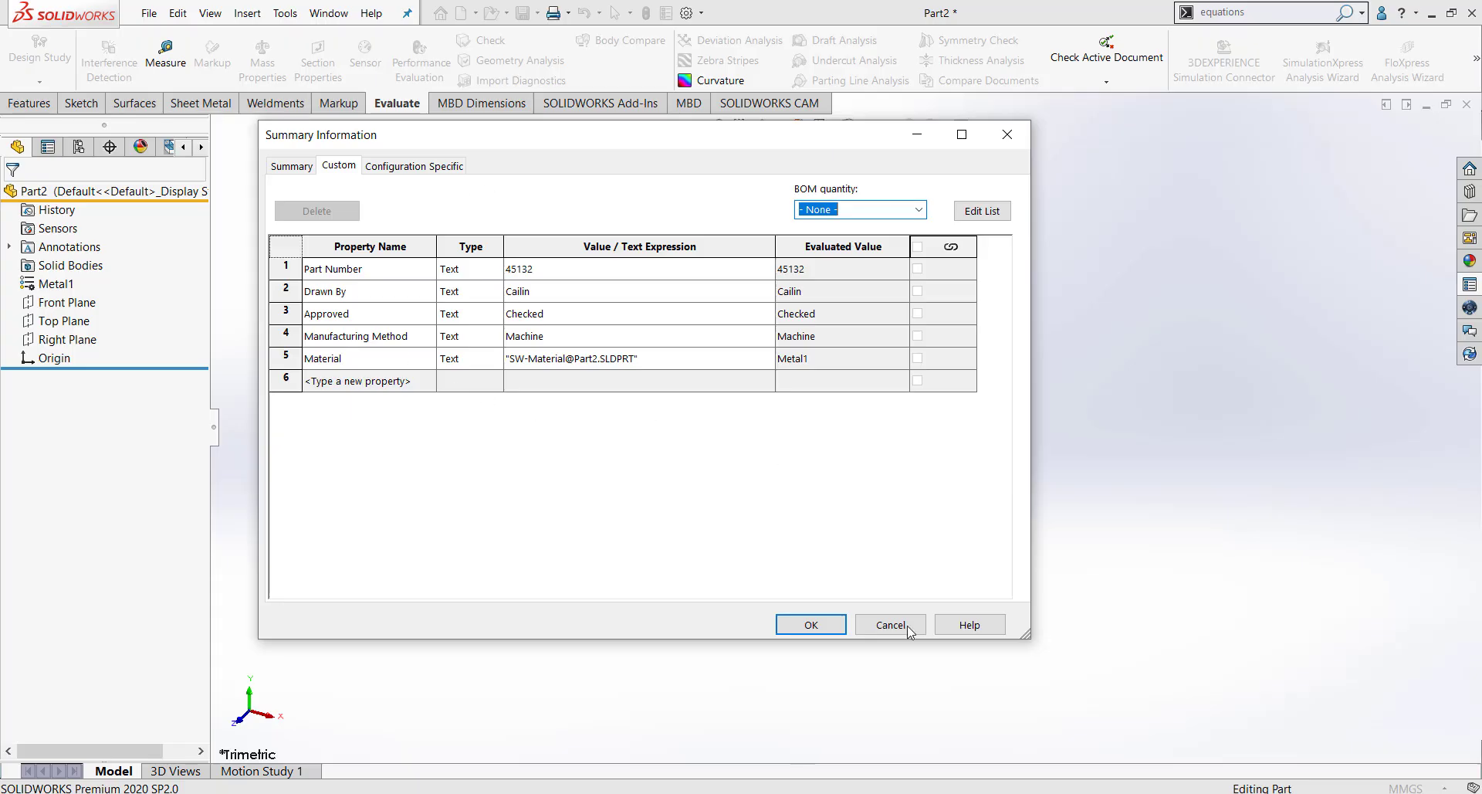
Close Summary Information unchanged and launch Property Tab Builder 2020 from Windows Search.
click(890, 624)
text(prop)
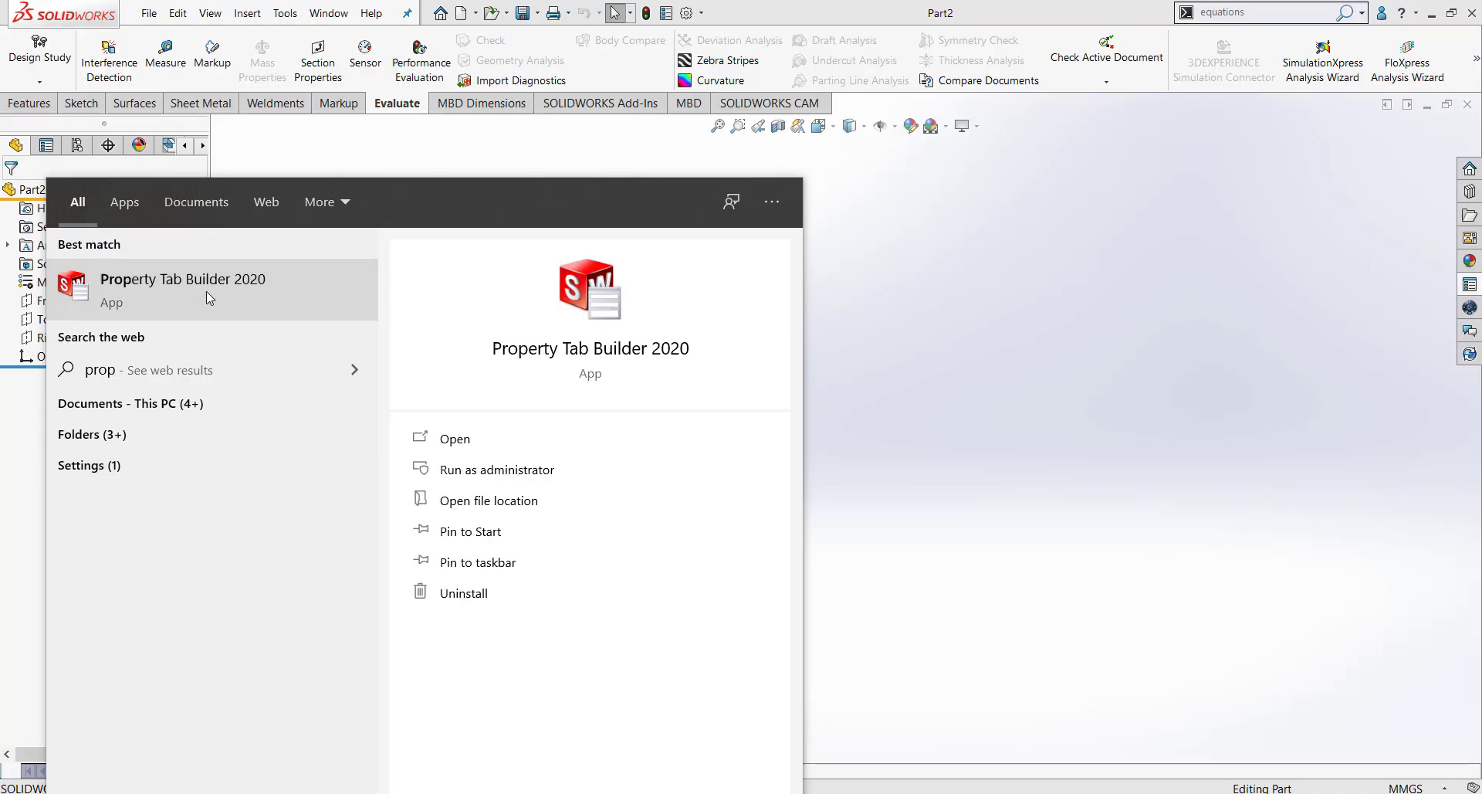
click(182, 279)
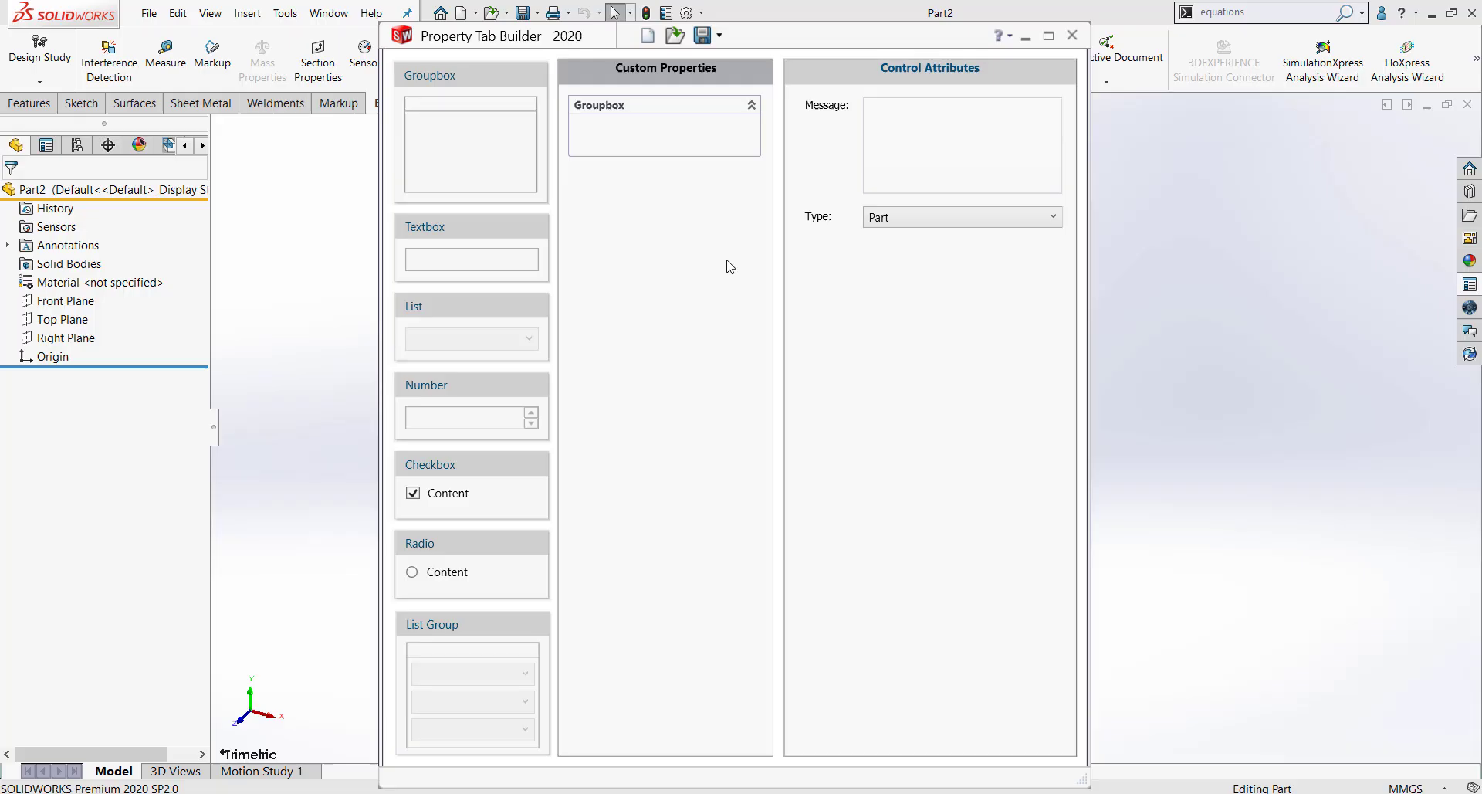
mouse_move(472, 471)
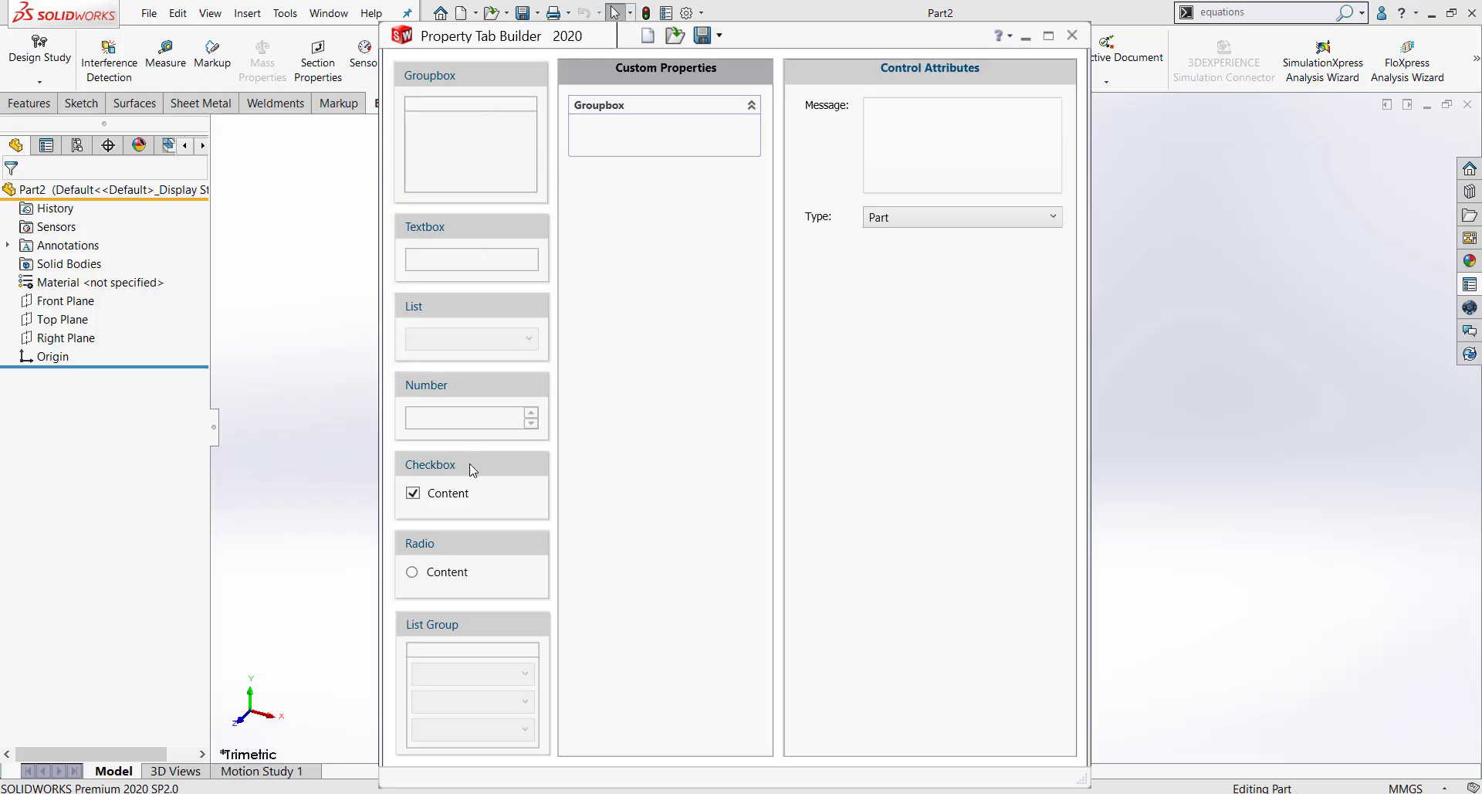
Select the group box in the Custom Properties column to show its Caption attribute.
click(470, 326)
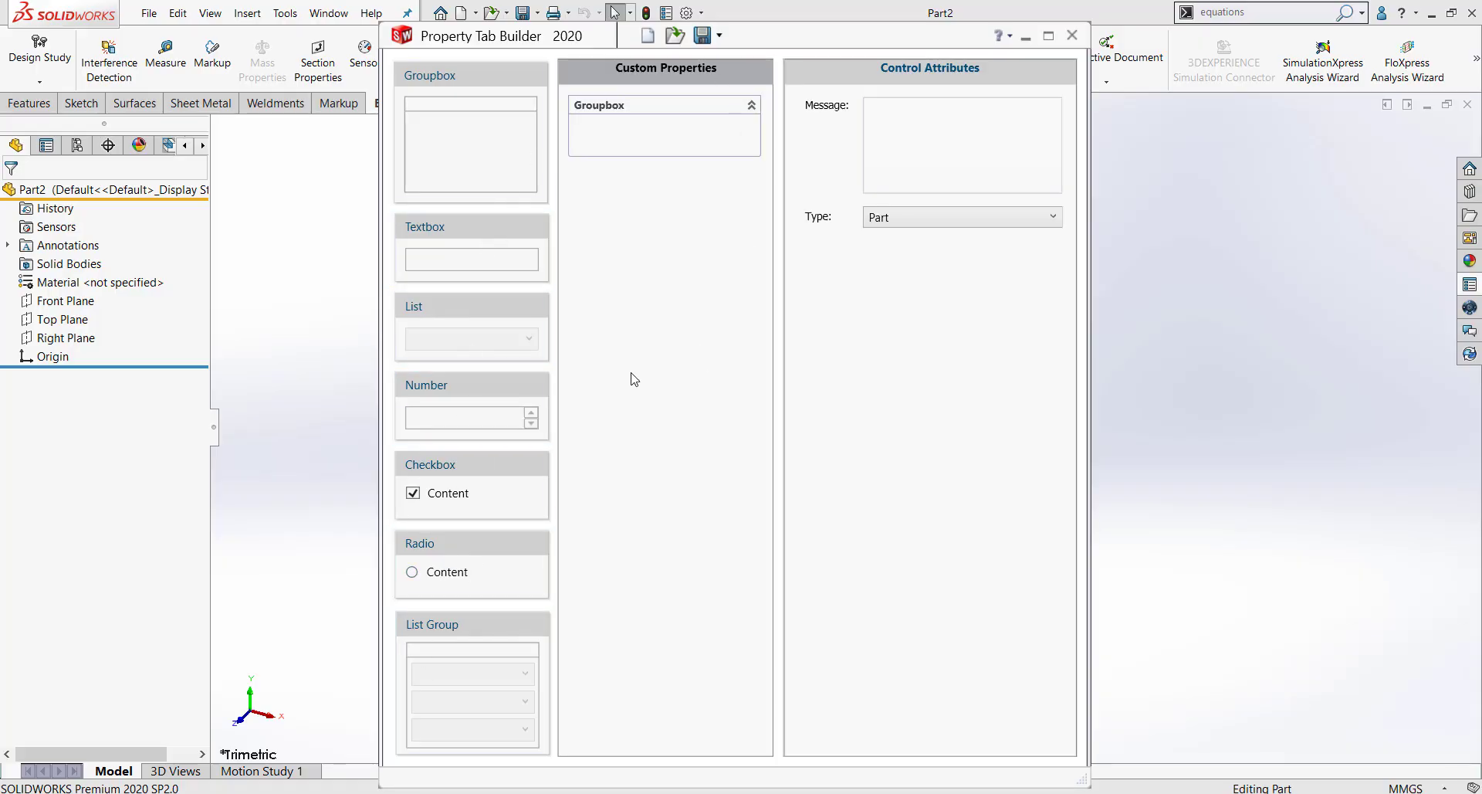
mouse_move(626, 203)
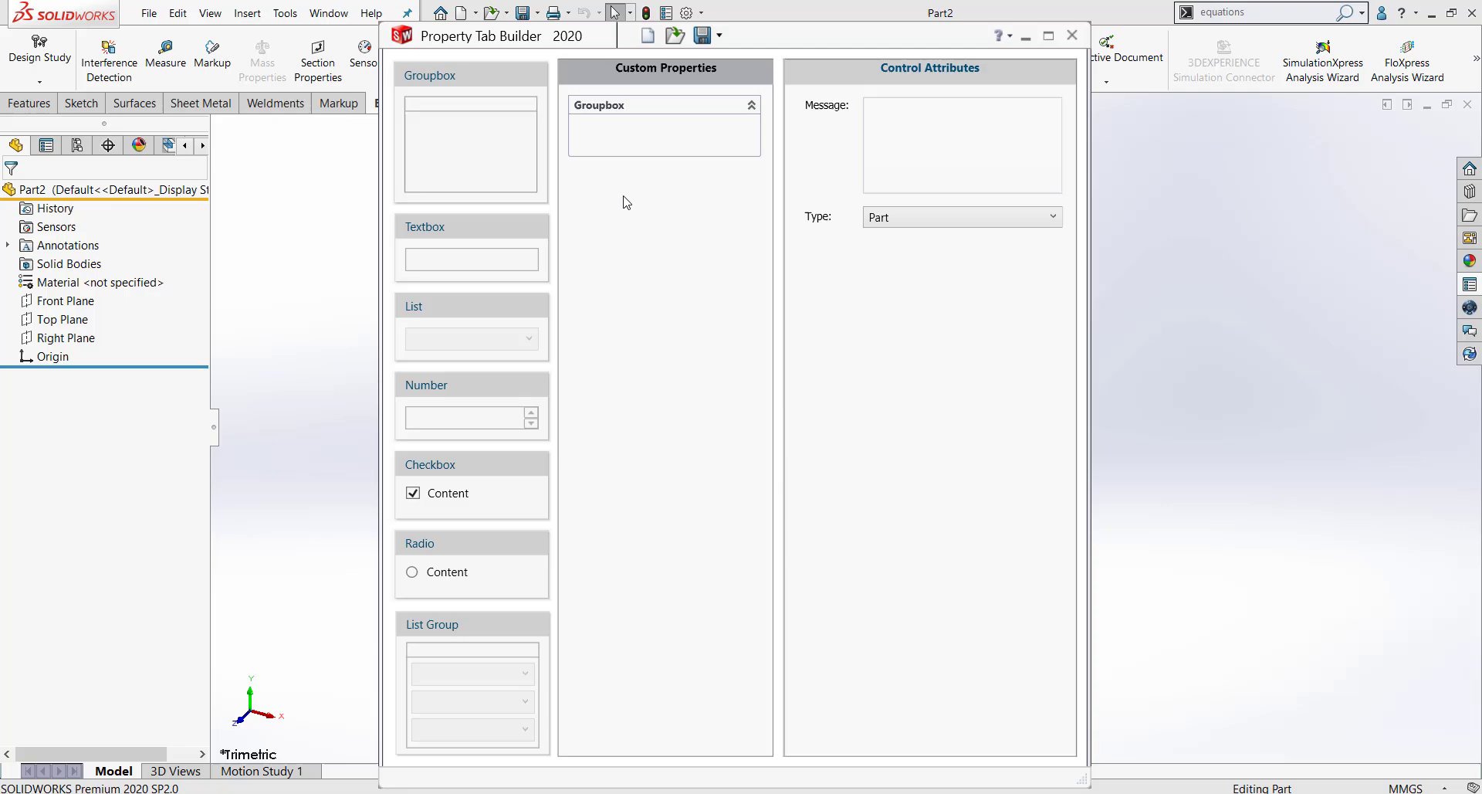
mouse_move(655, 188)
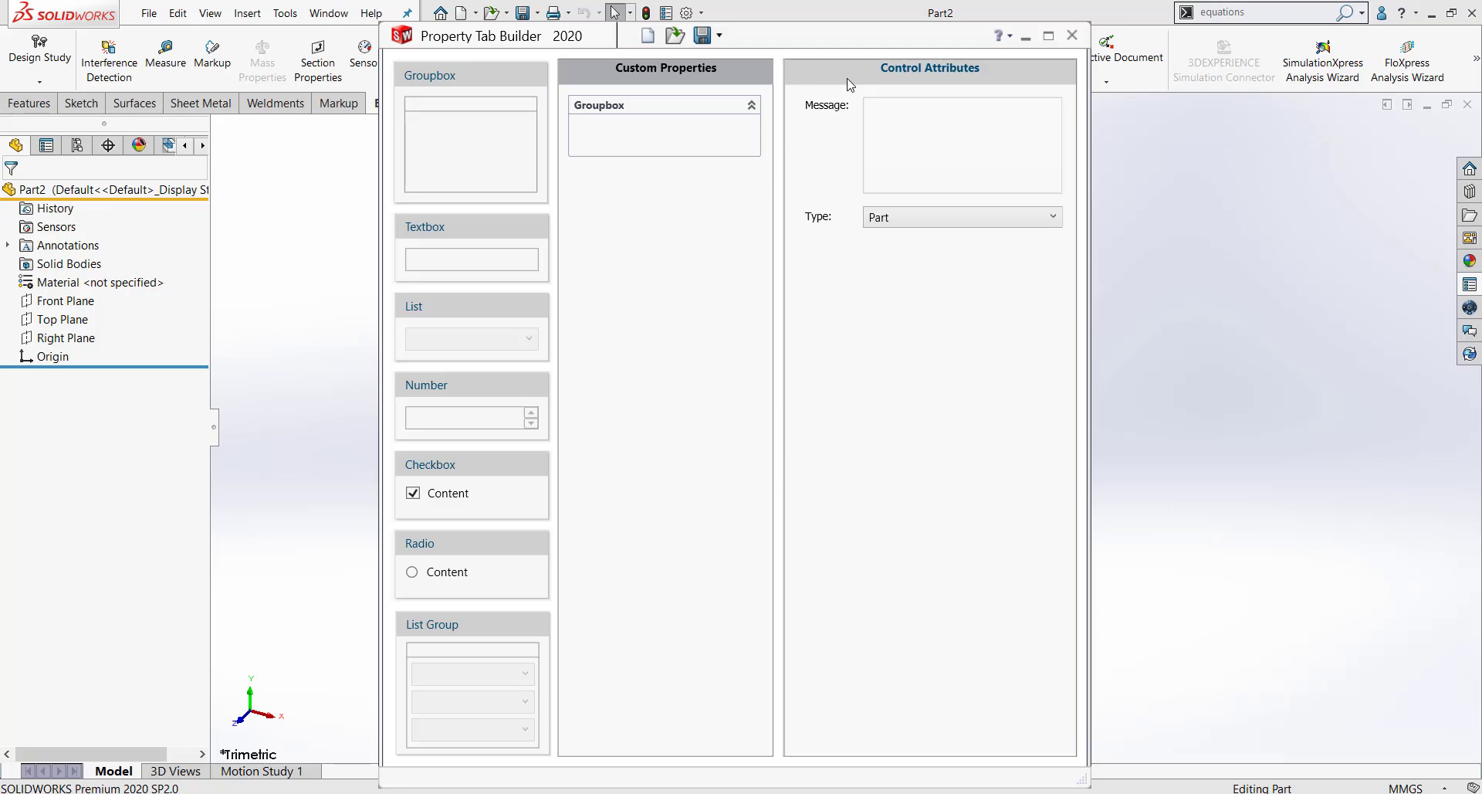
mouse_move(831, 180)
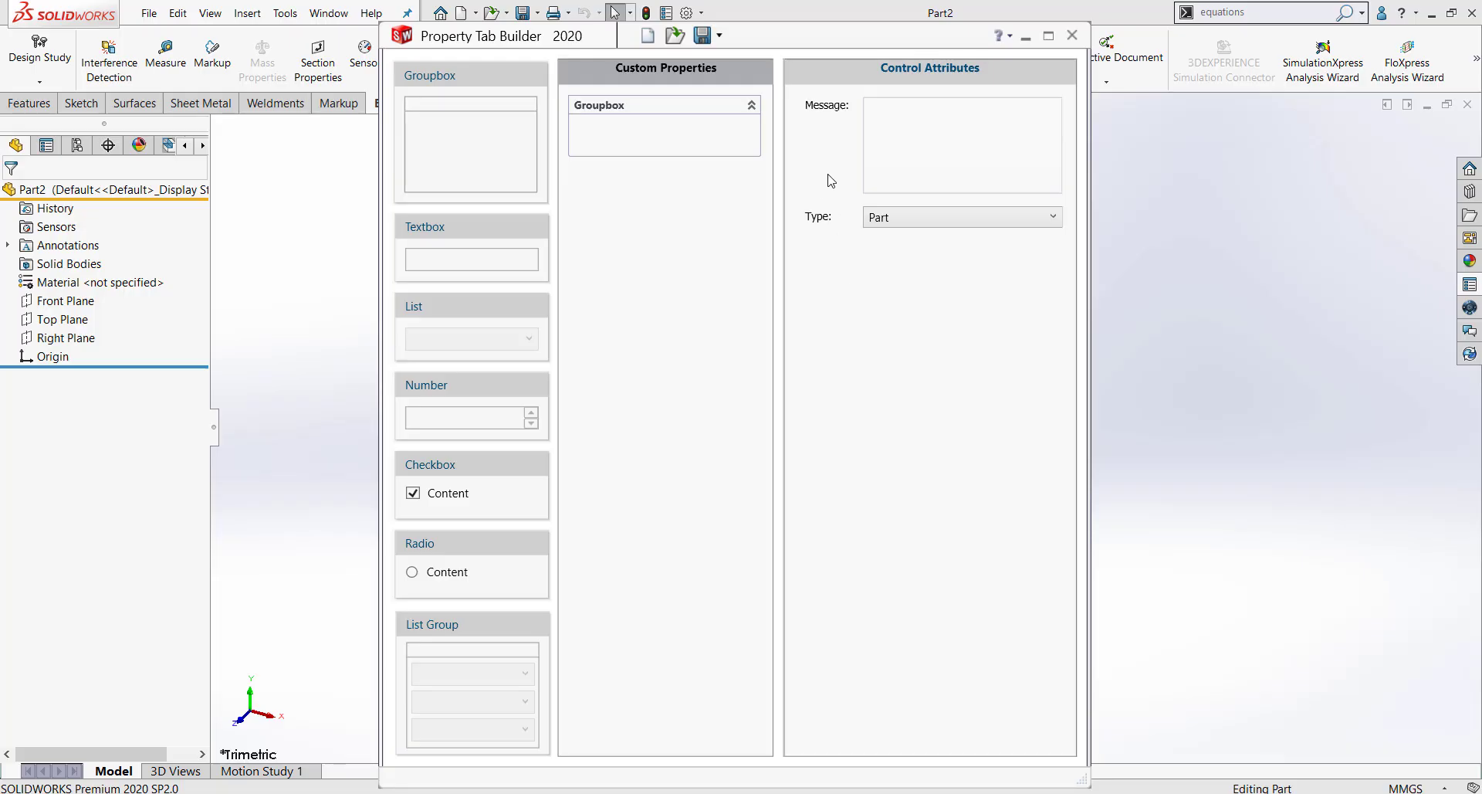
mouse_move(694, 237)
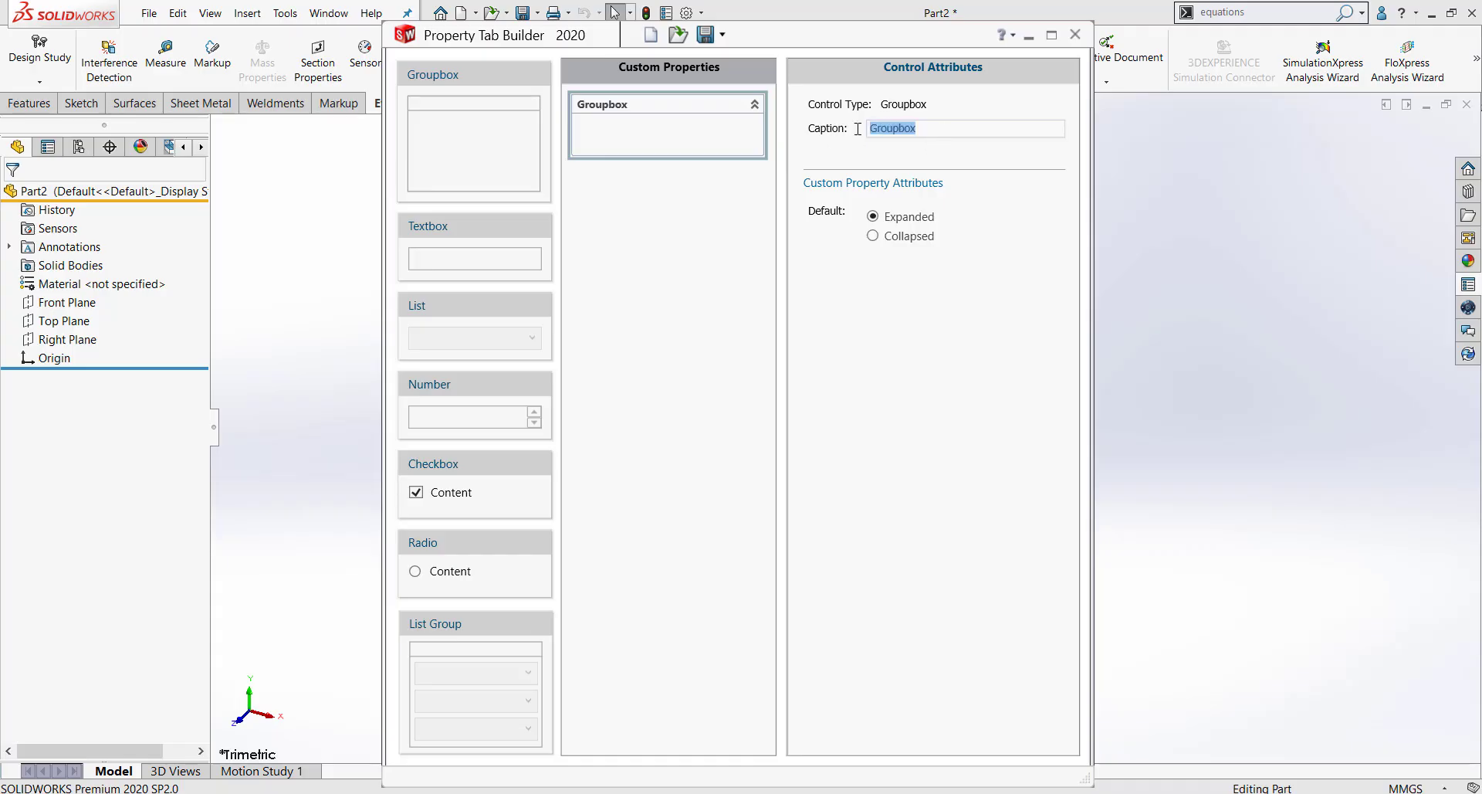
Title the group Part Properties and give a new textbox the caption and name Part Number.
text(Part Properties)
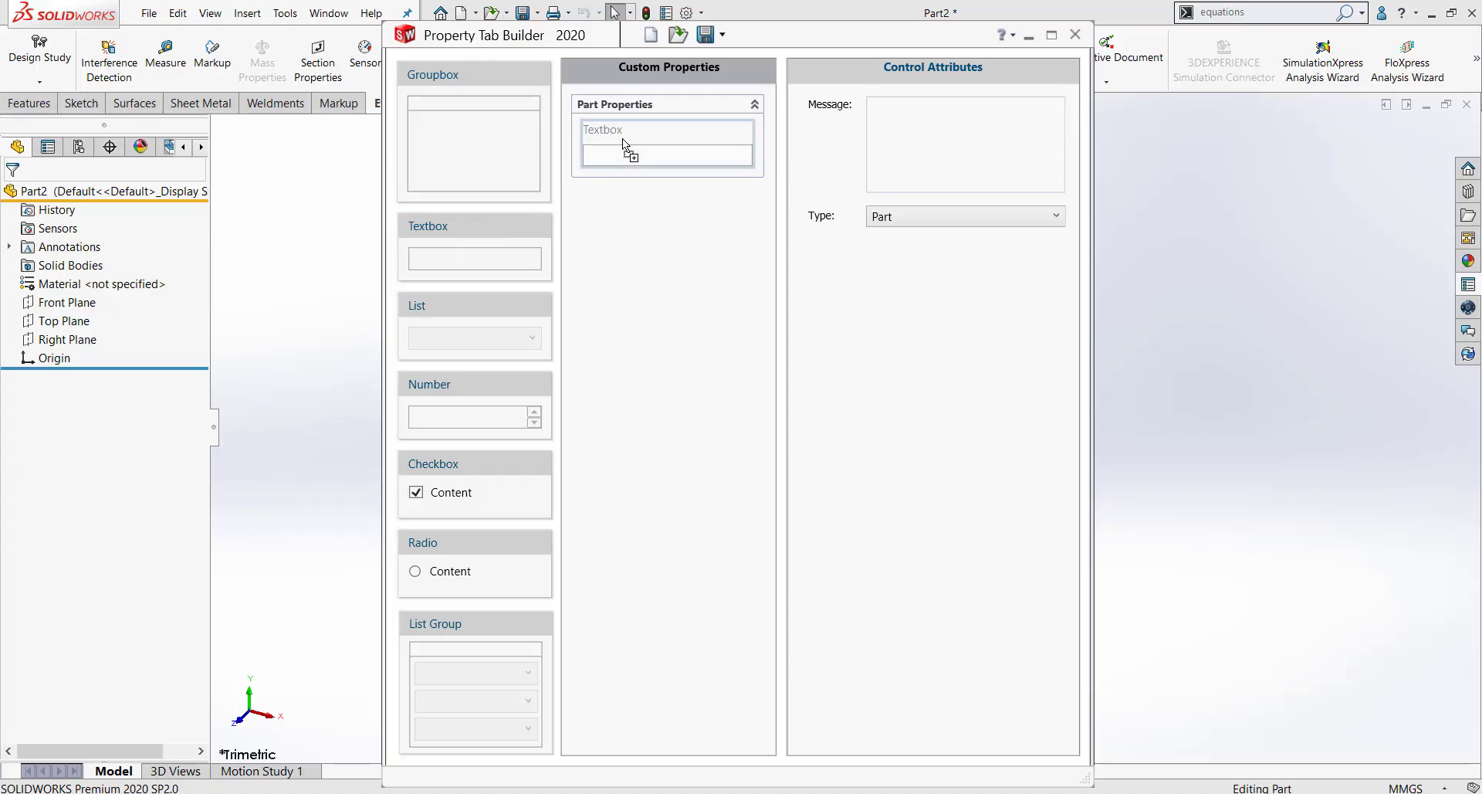
click(666, 143)
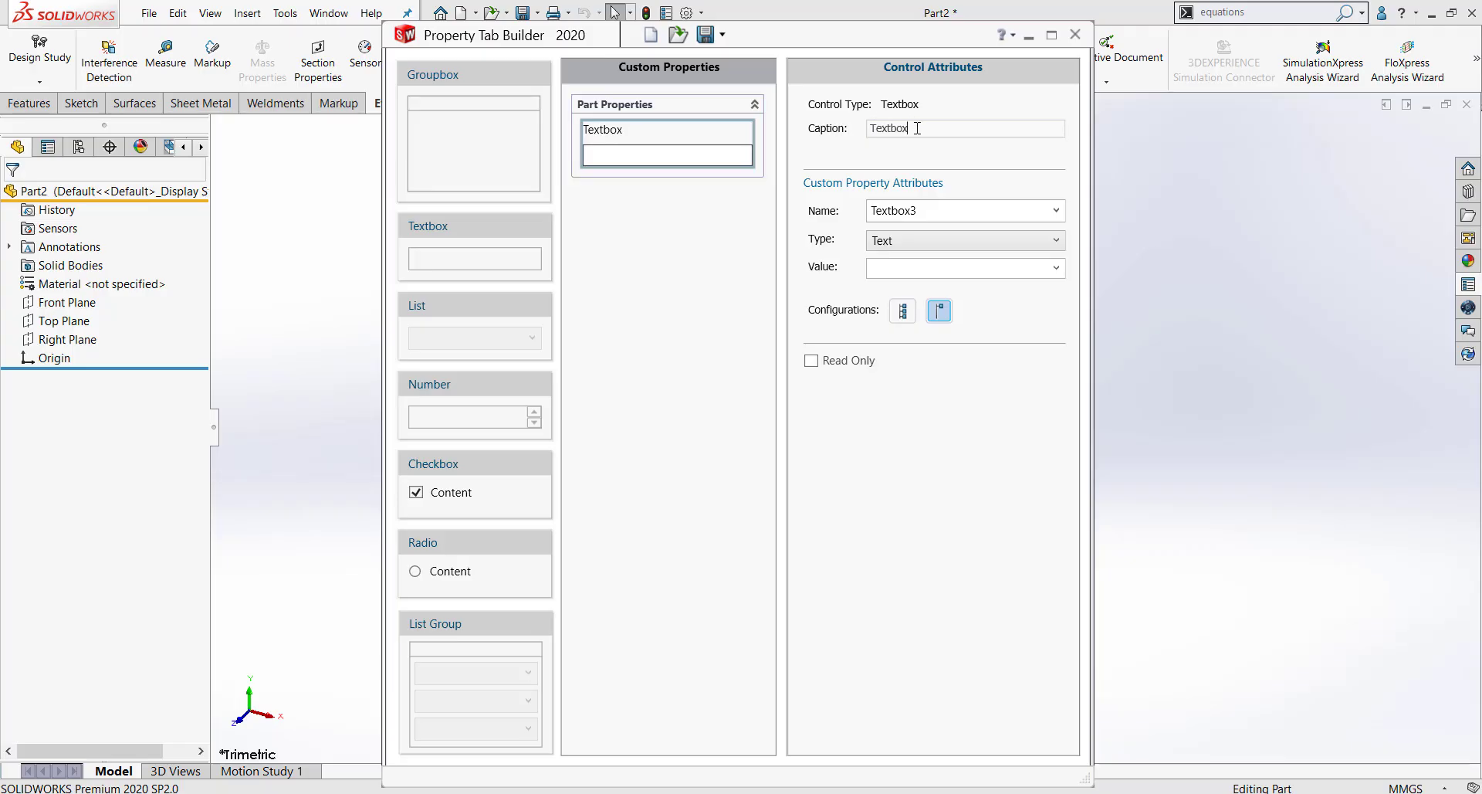
double_click(888, 128)
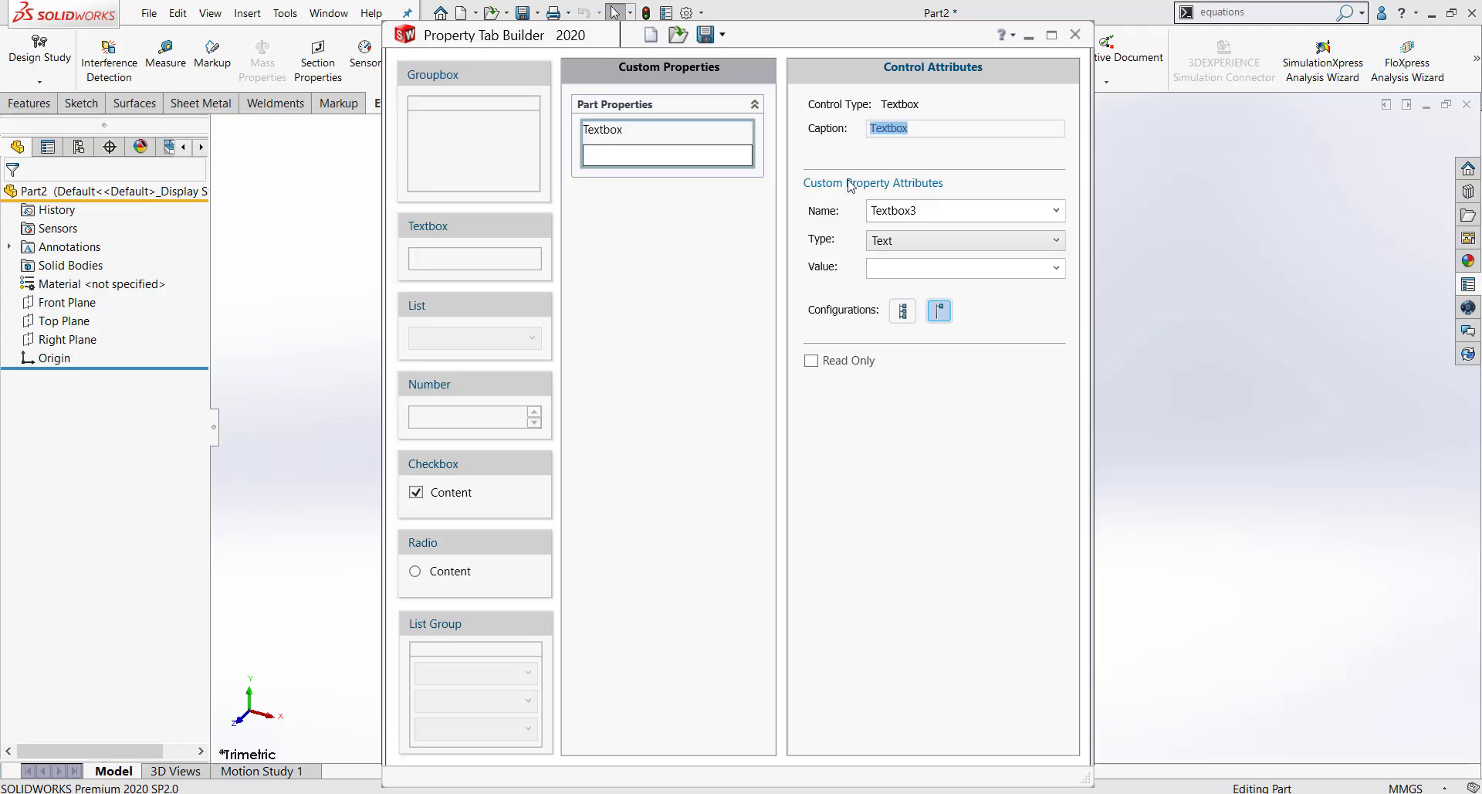
text(Part Number)
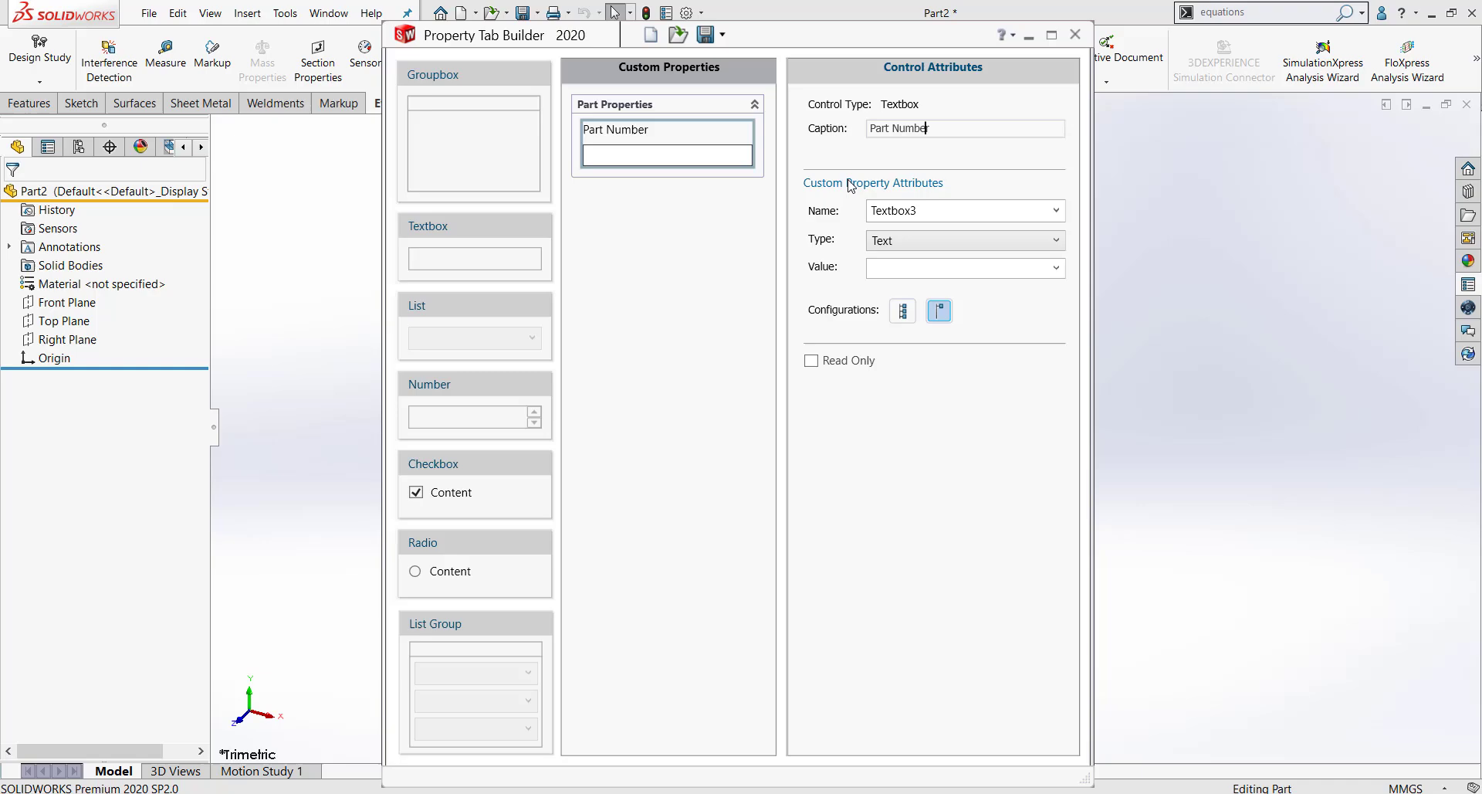
triple_click(957, 210)
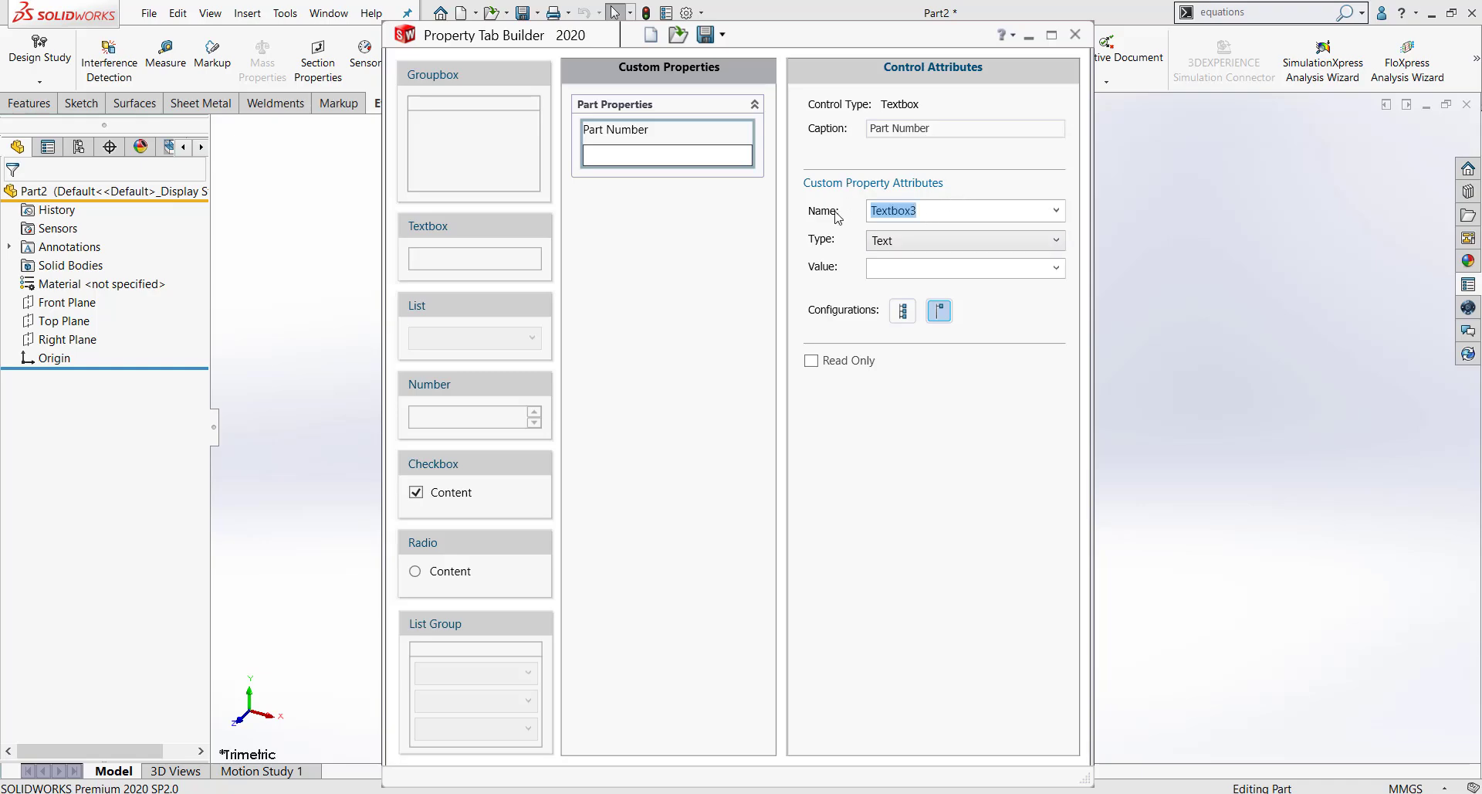
text(P)
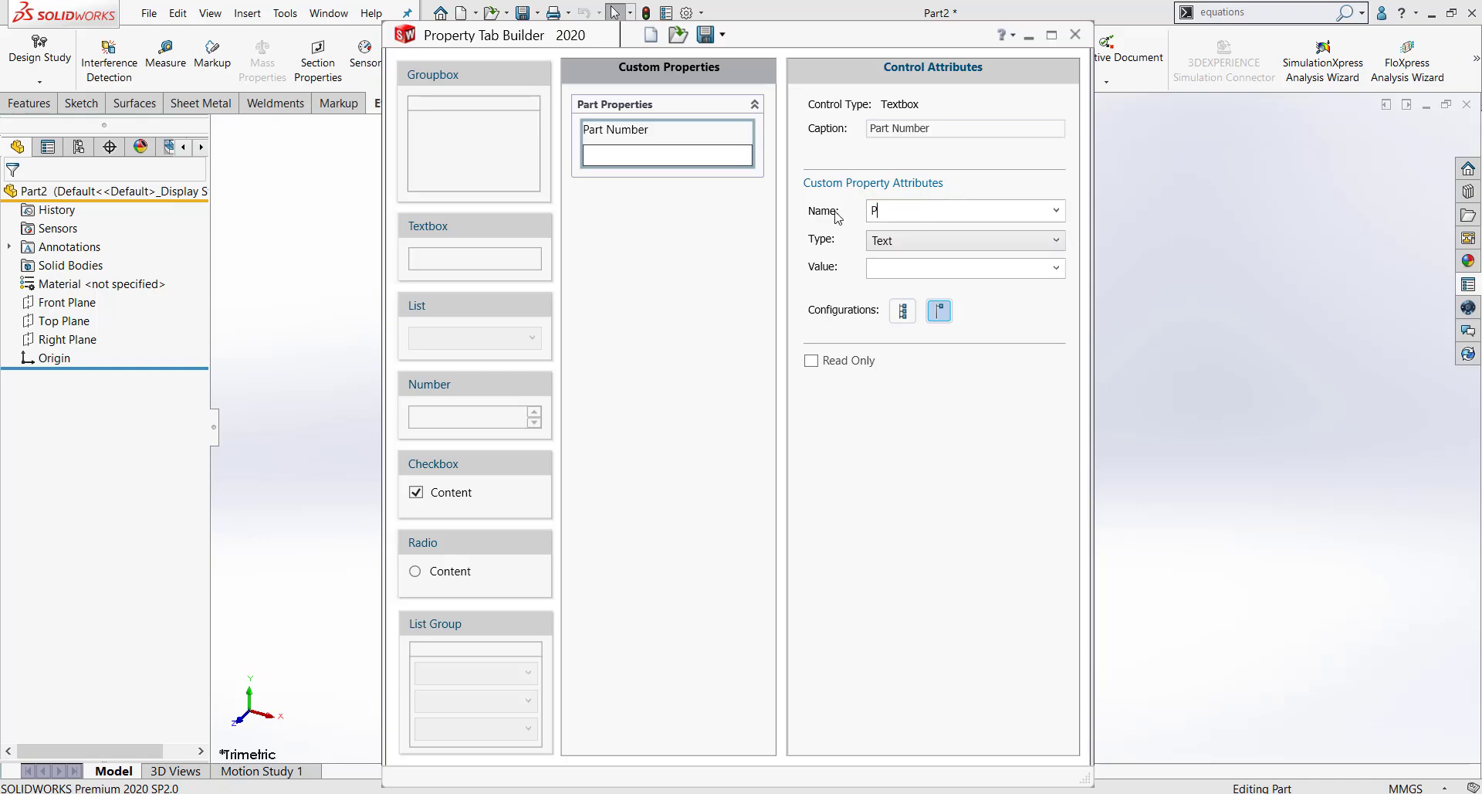
text(art Number)
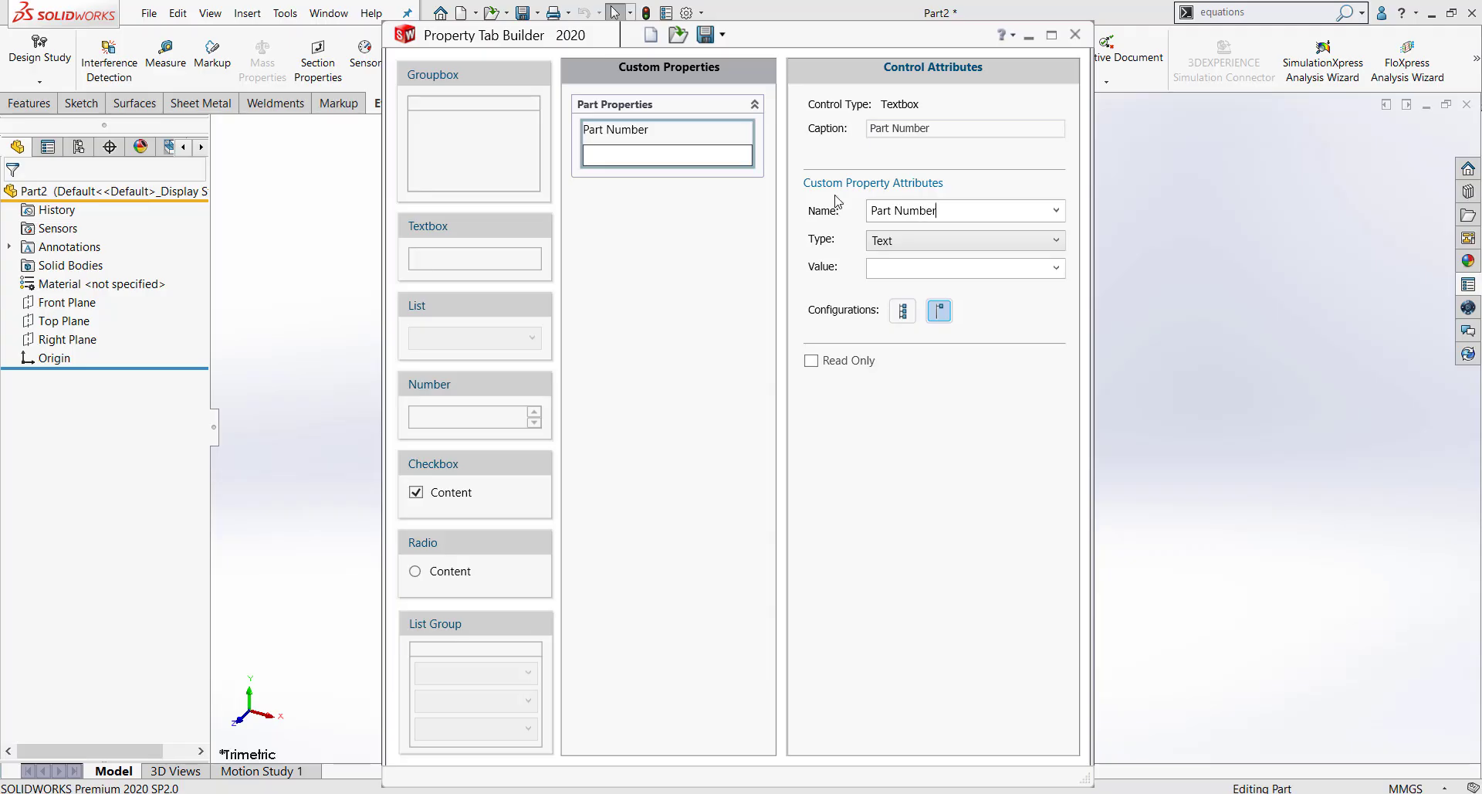
mouse_move(849, 207)
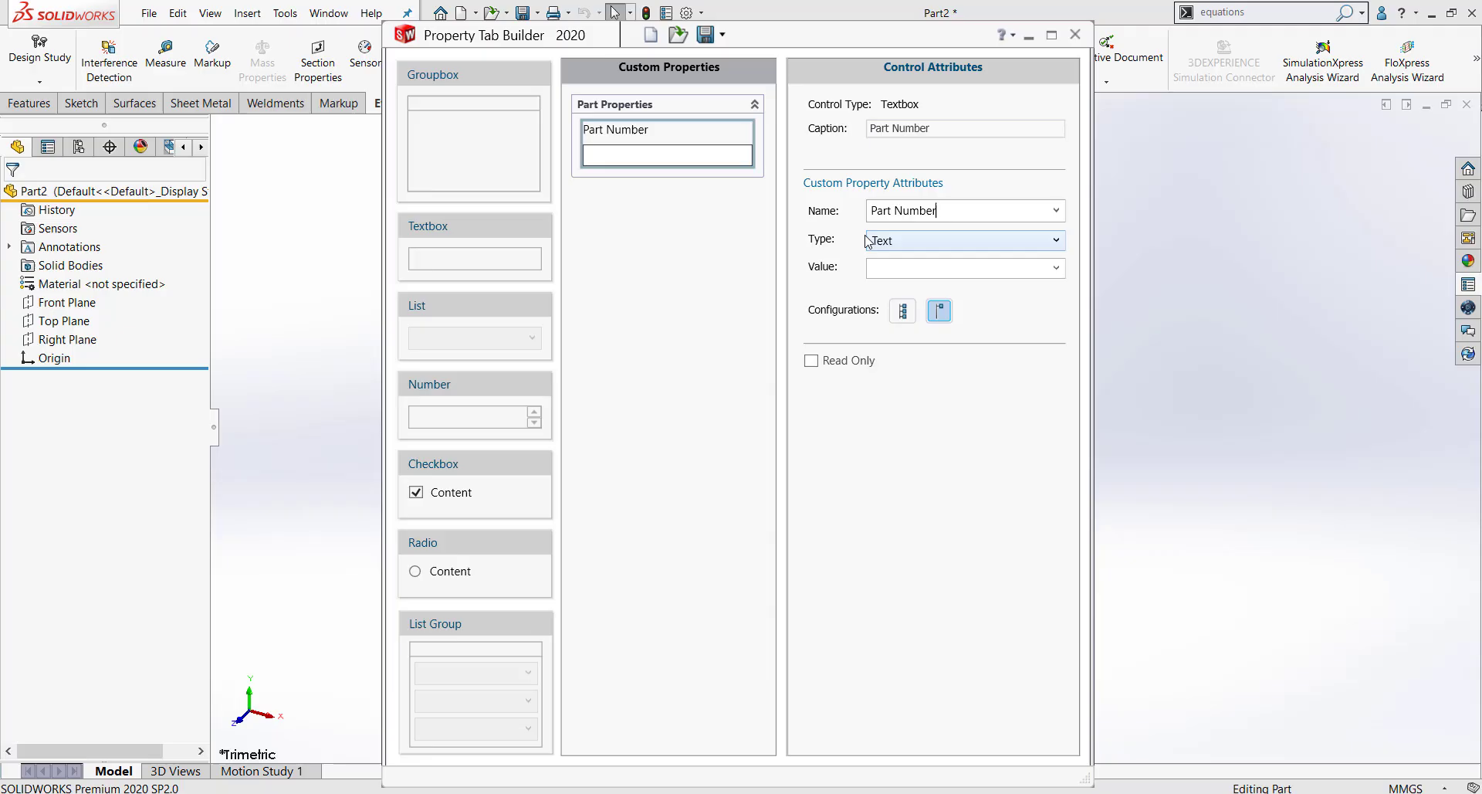
Keep the Part Number field type as Text and show it on the Custom Tab.
click(1055, 240)
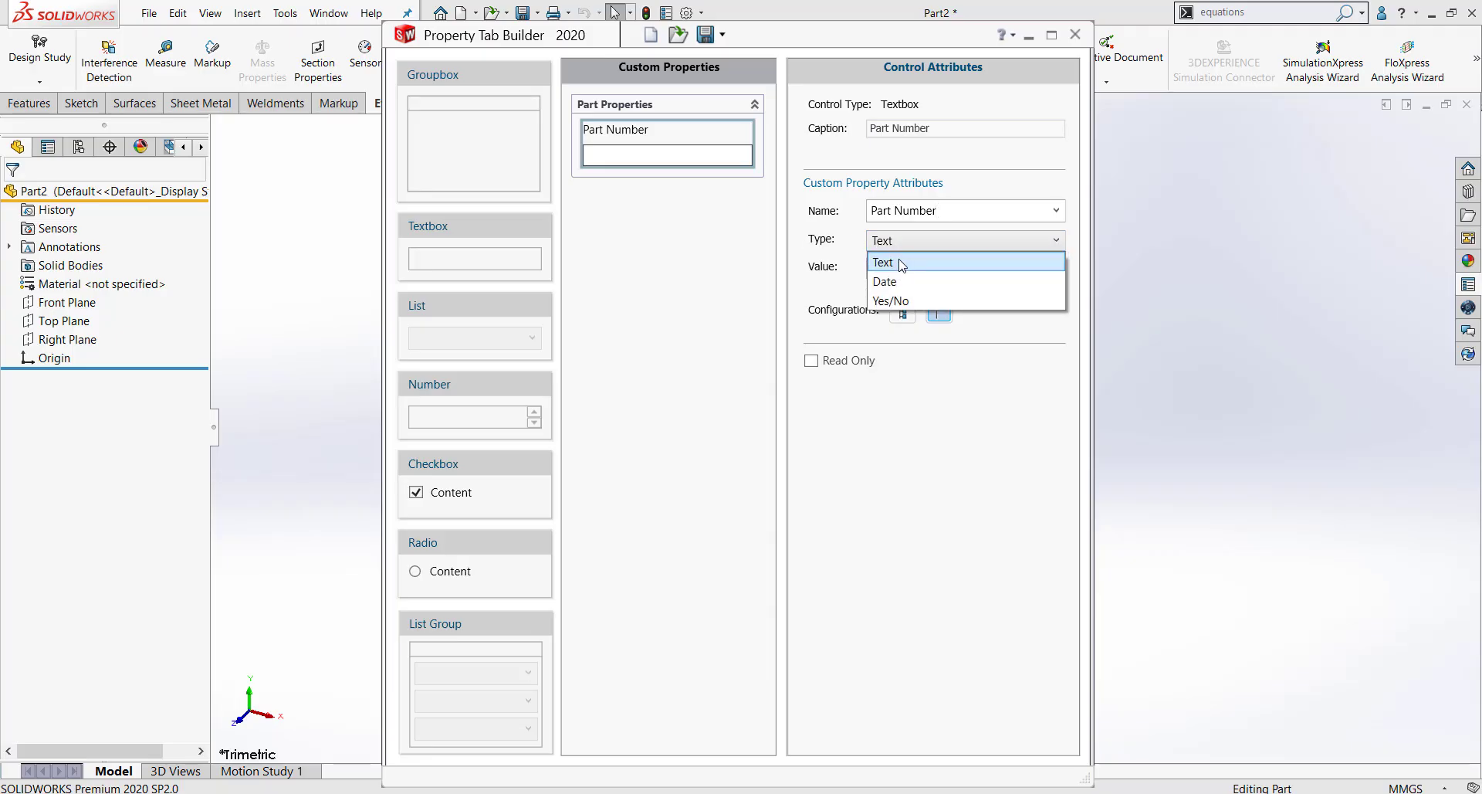
click(882, 263)
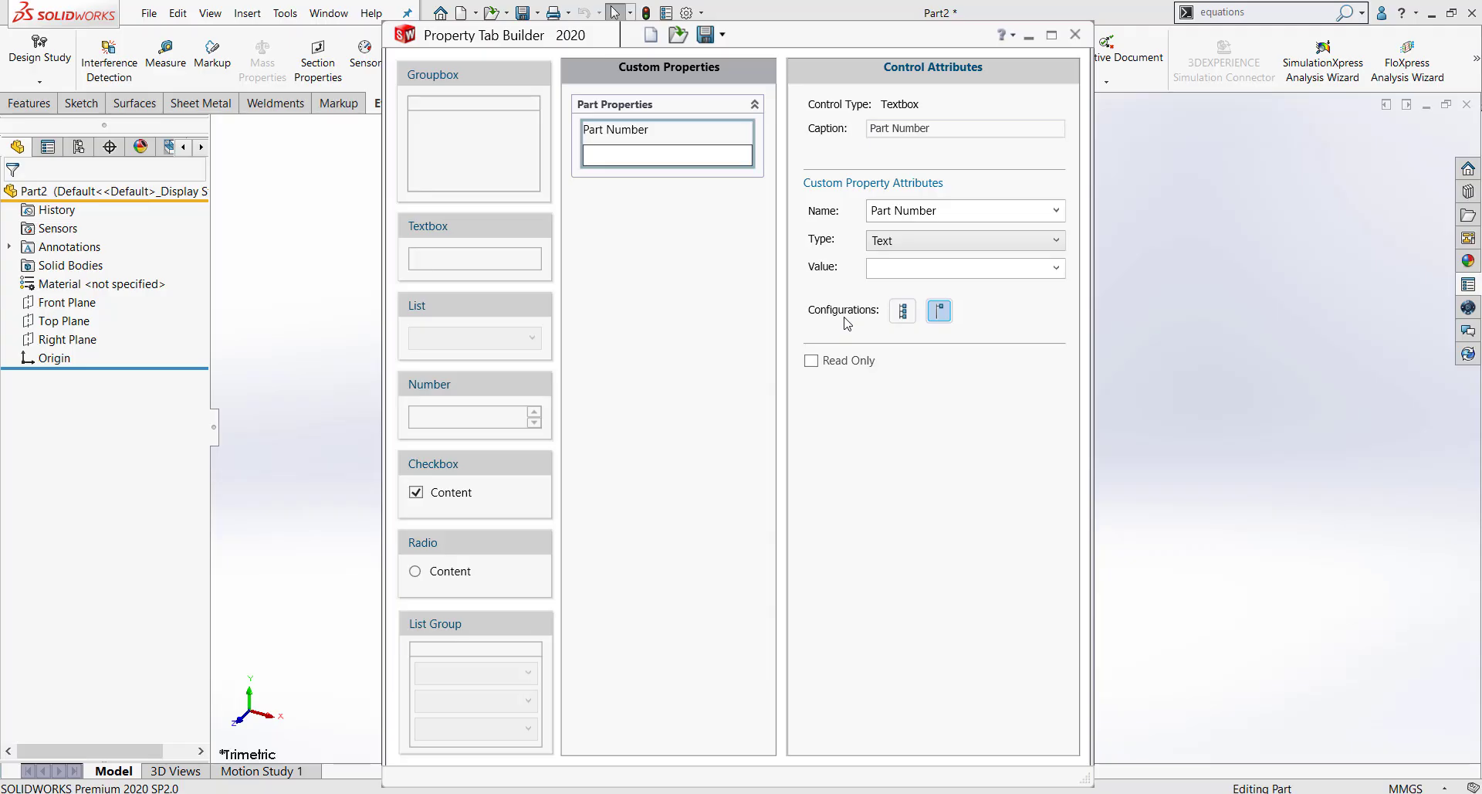
mouse_move(903, 312)
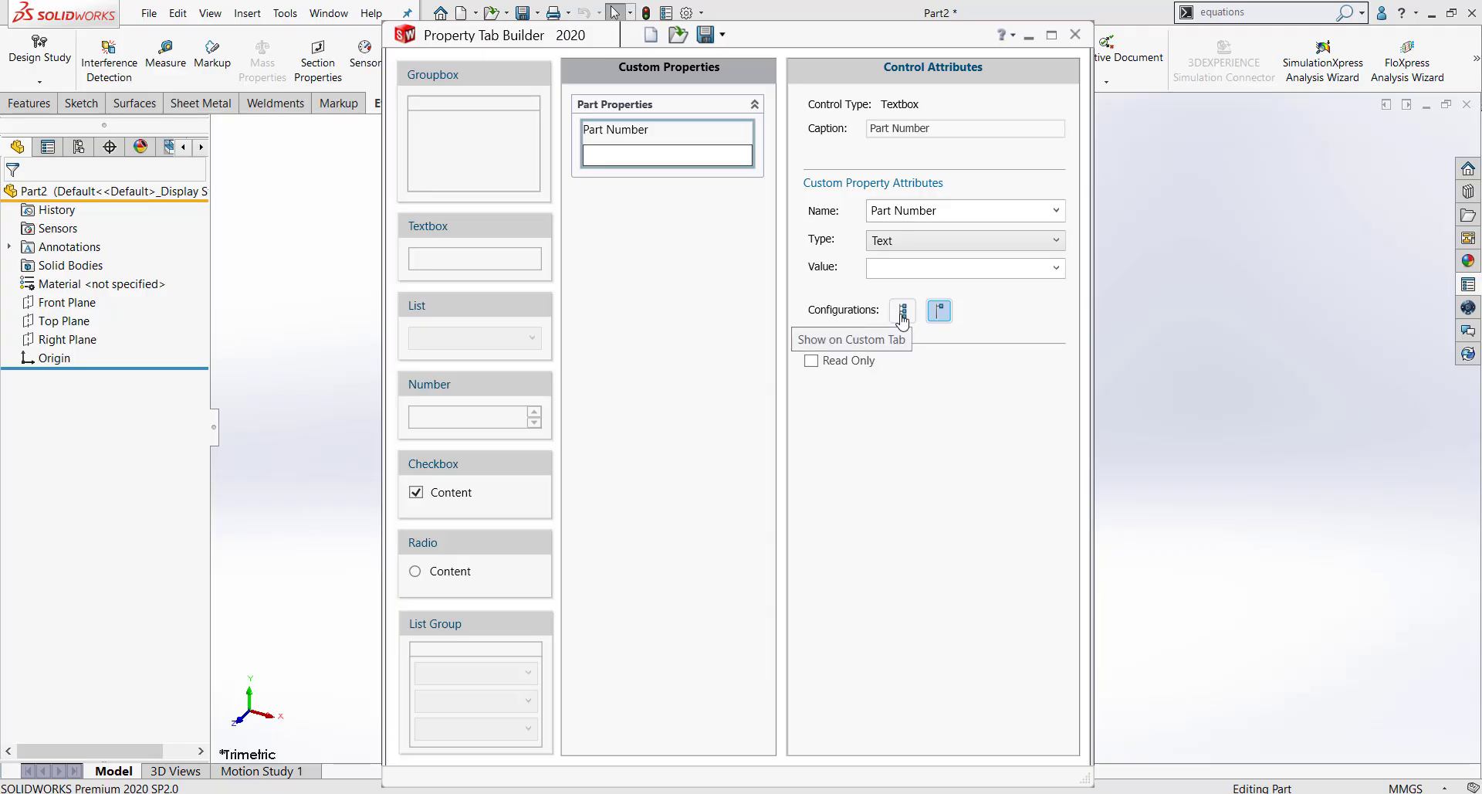
click(902, 311)
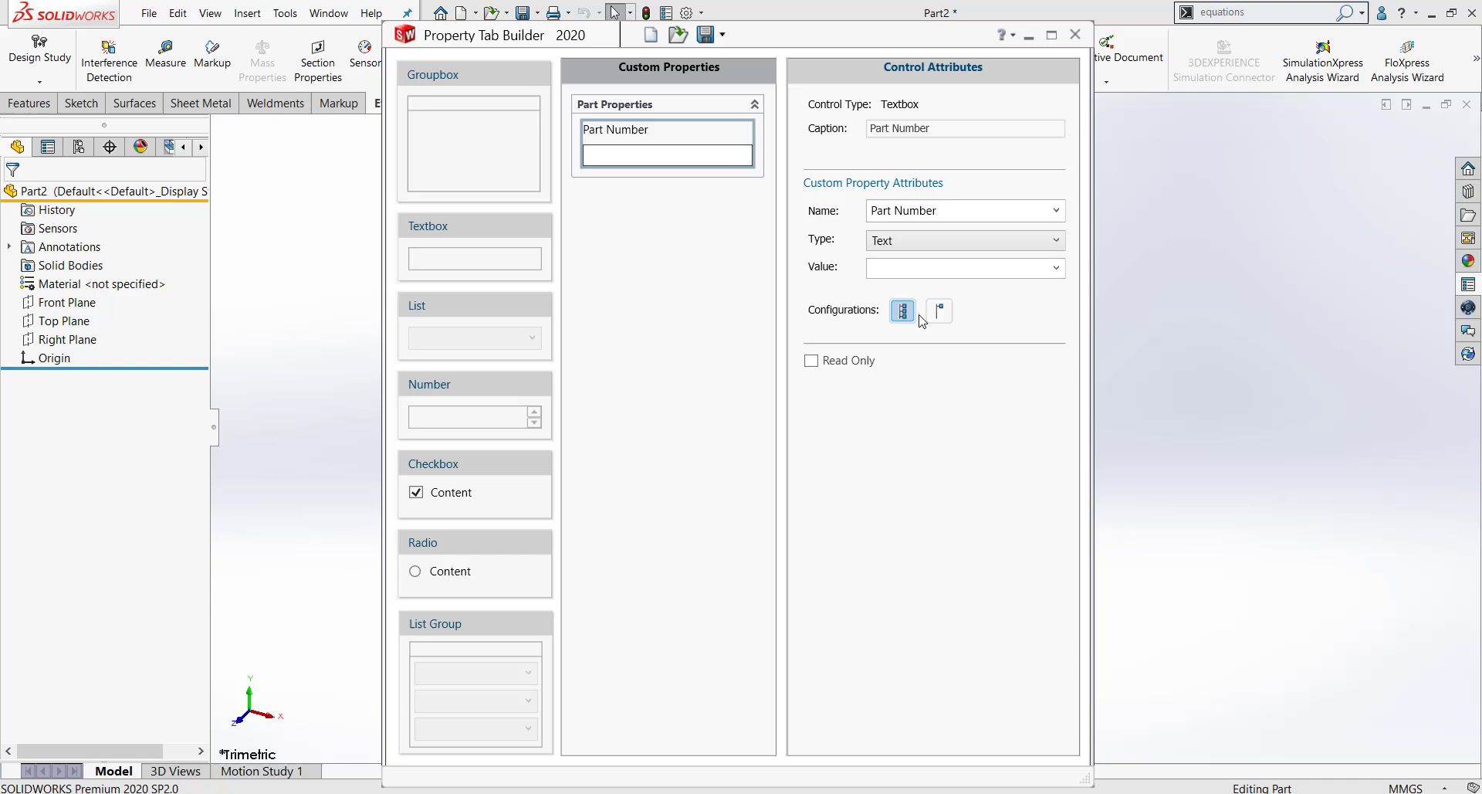
mouse_move(939, 311)
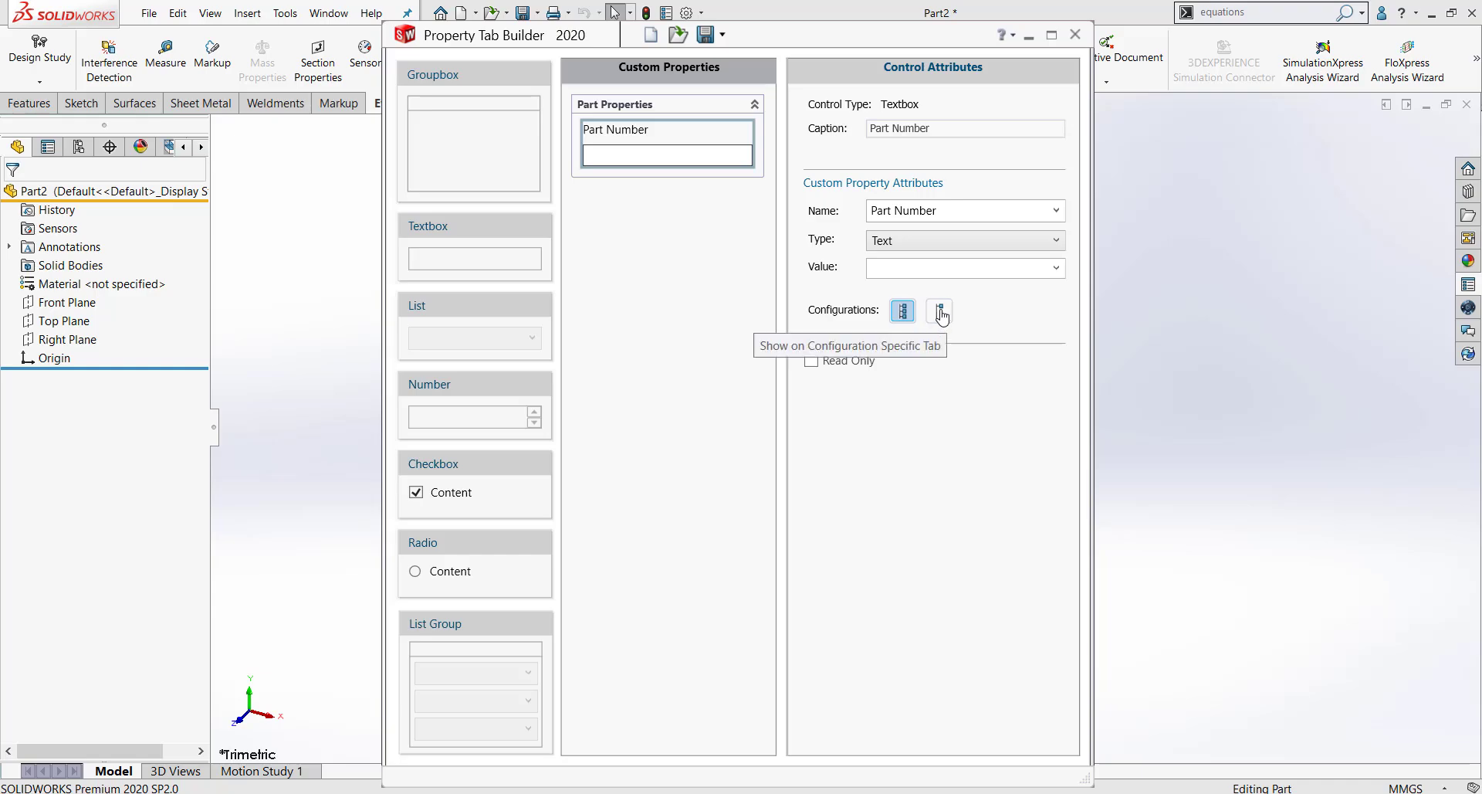
click(903, 310)
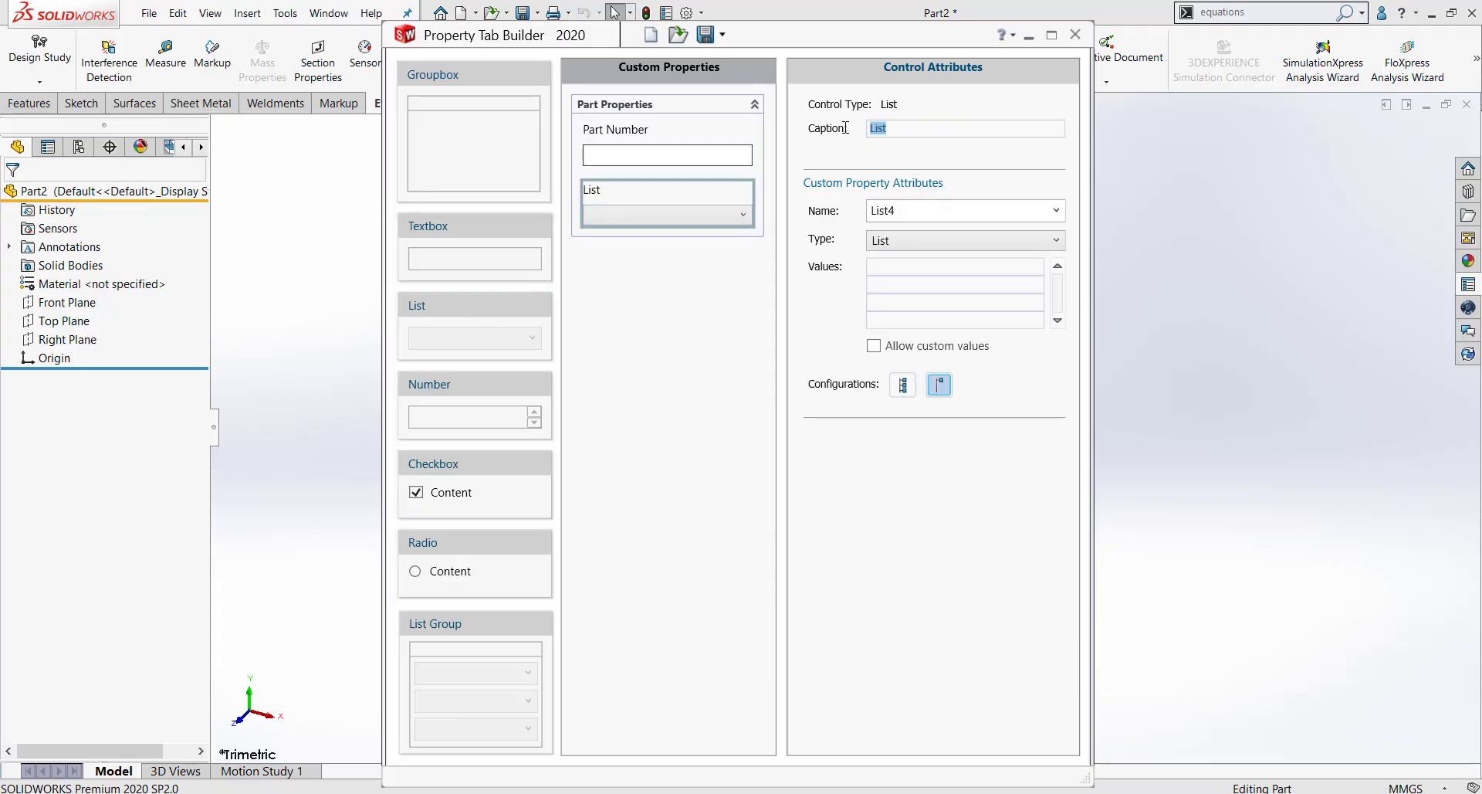
Add a Drawn By list with drafter names including Cailin and Tim, shown on Custom Tab.
text(Drawn Bry)
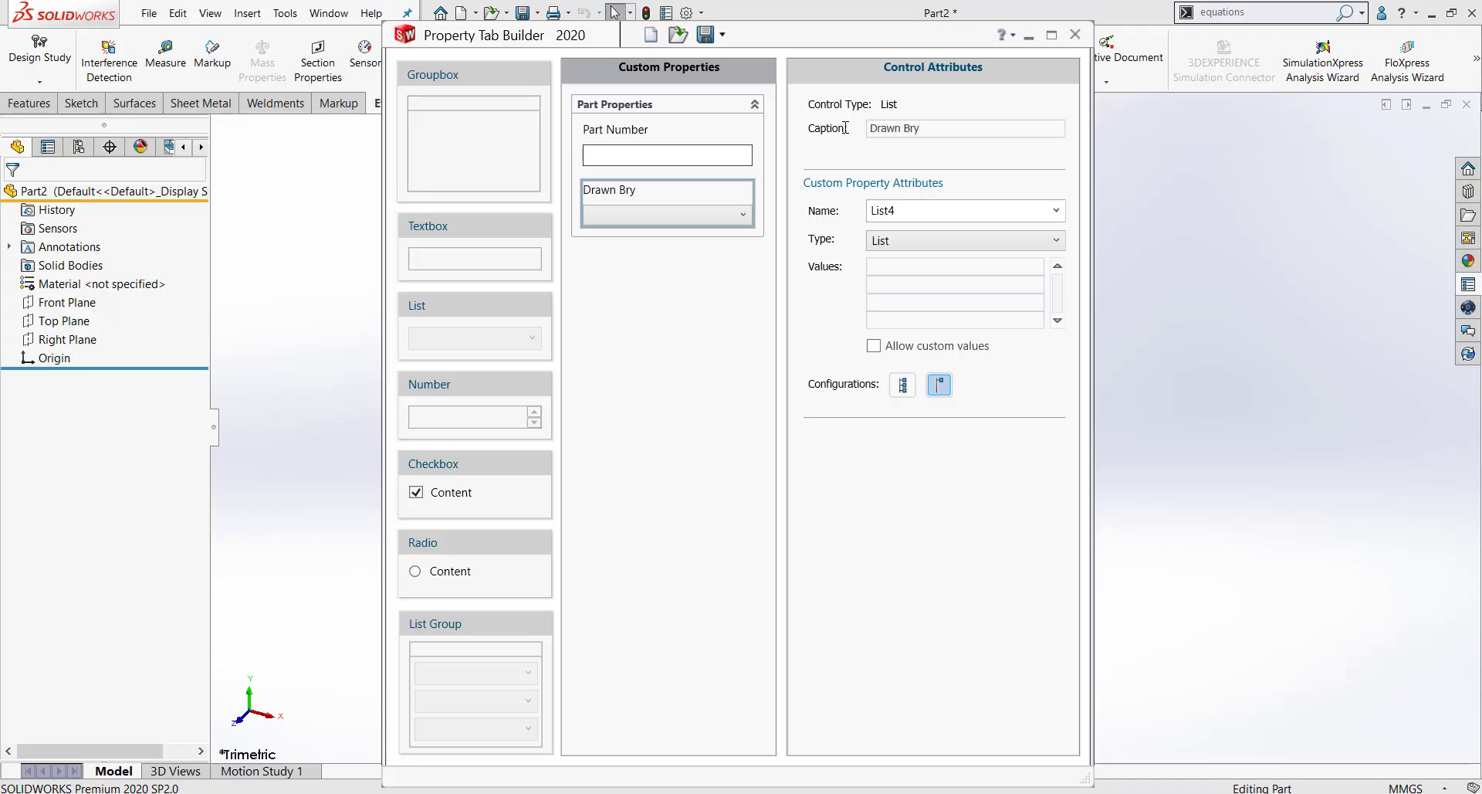
text(Drawn By)
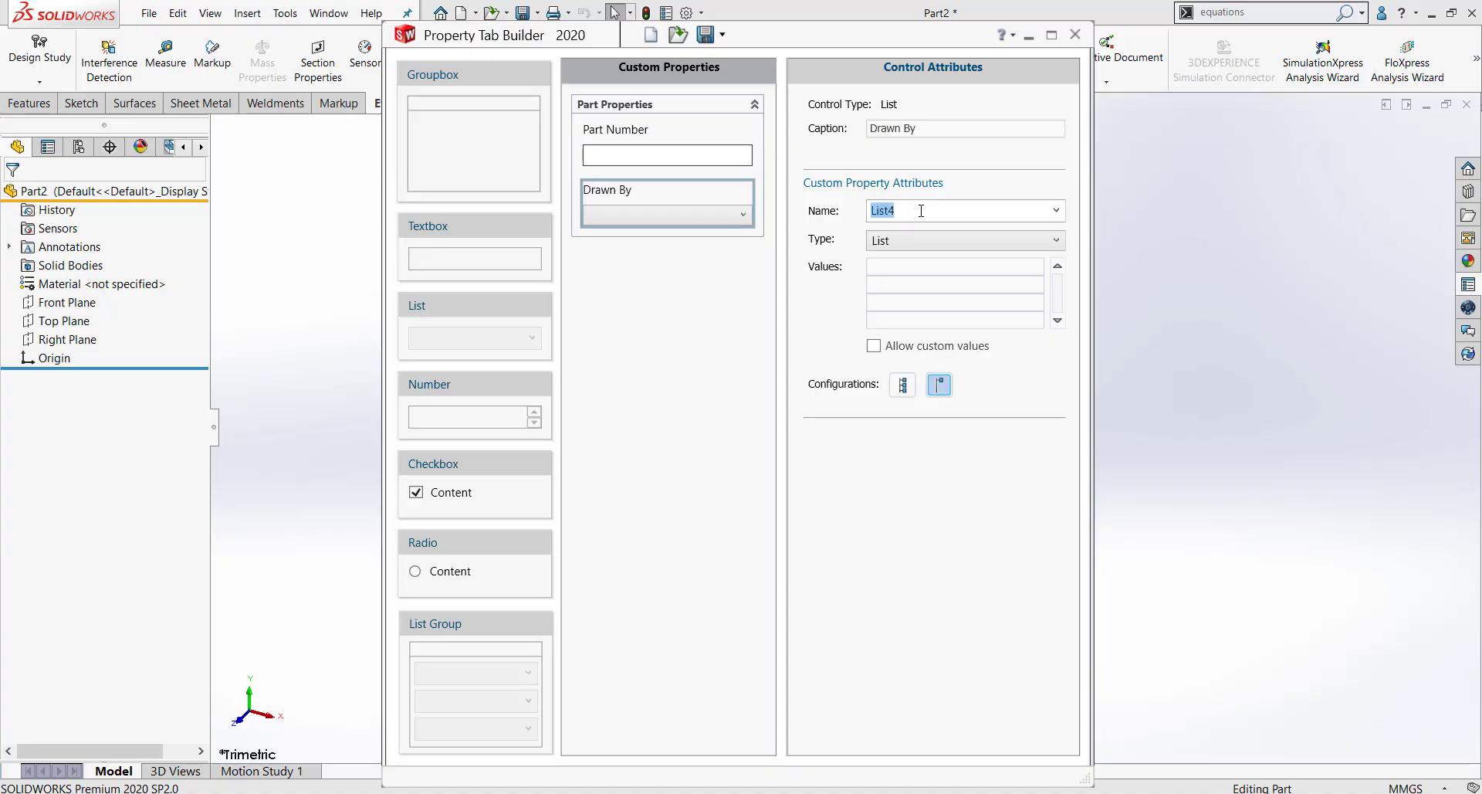
text(D)
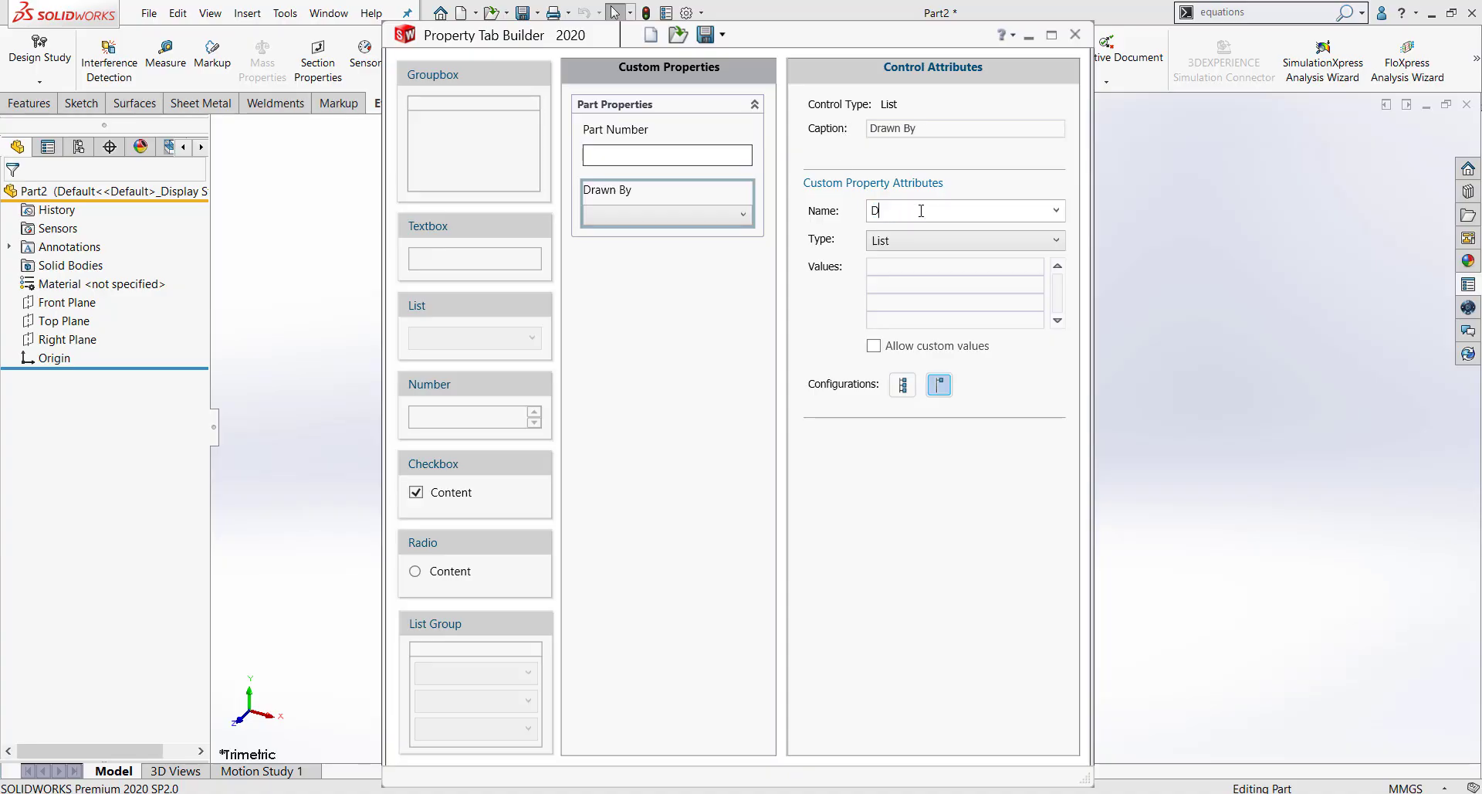
text(rawn By)
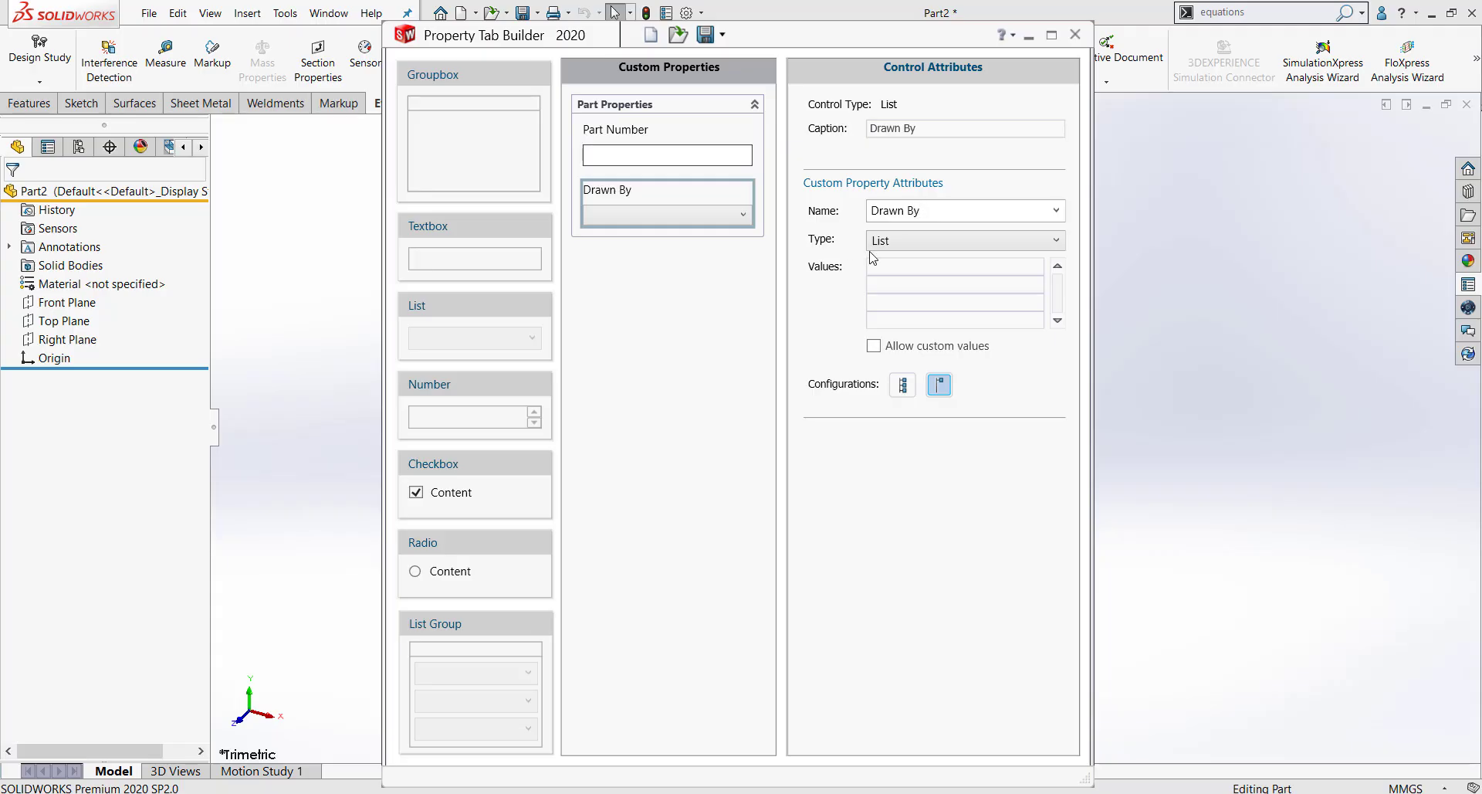
click(666, 205)
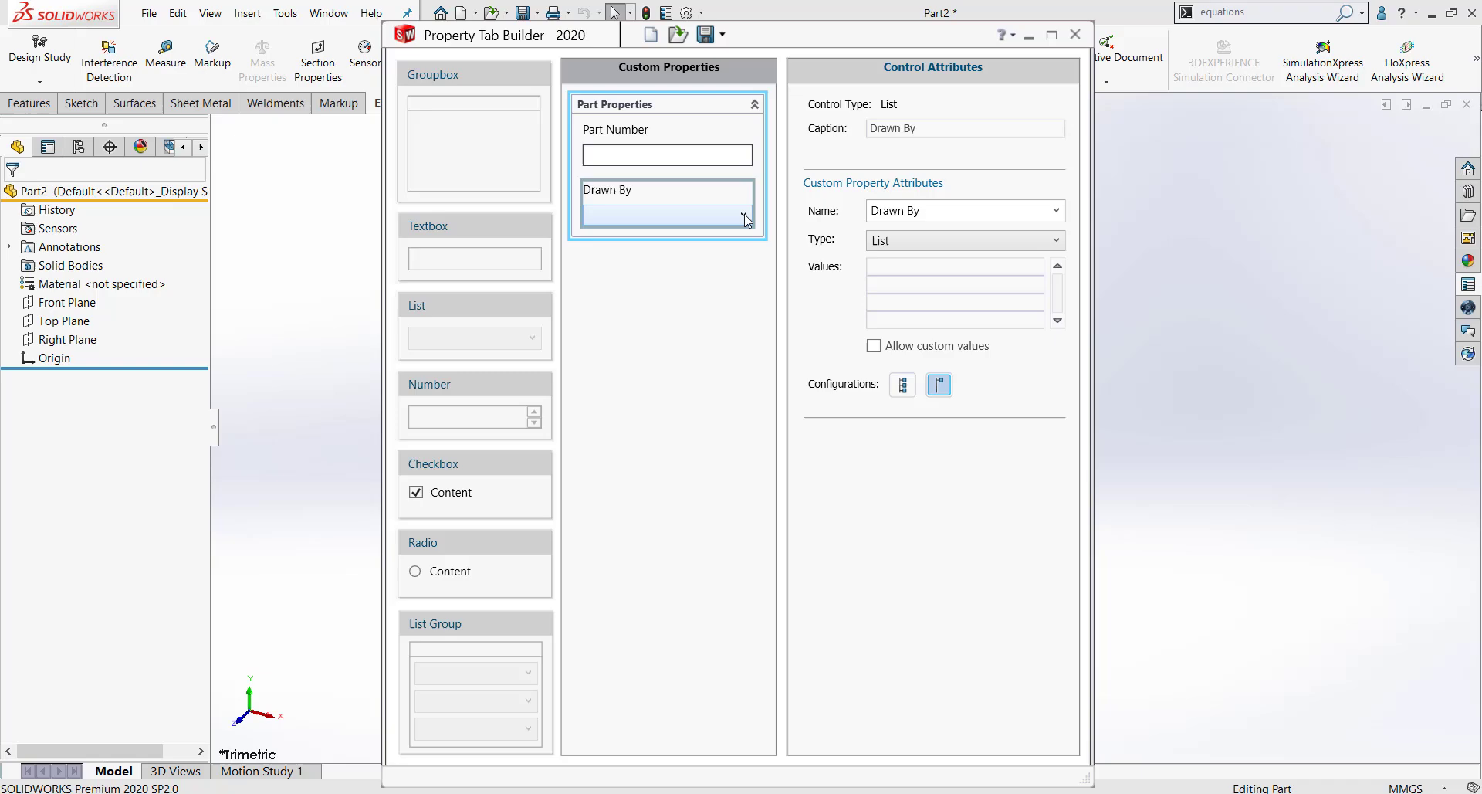
mouse_move(740, 215)
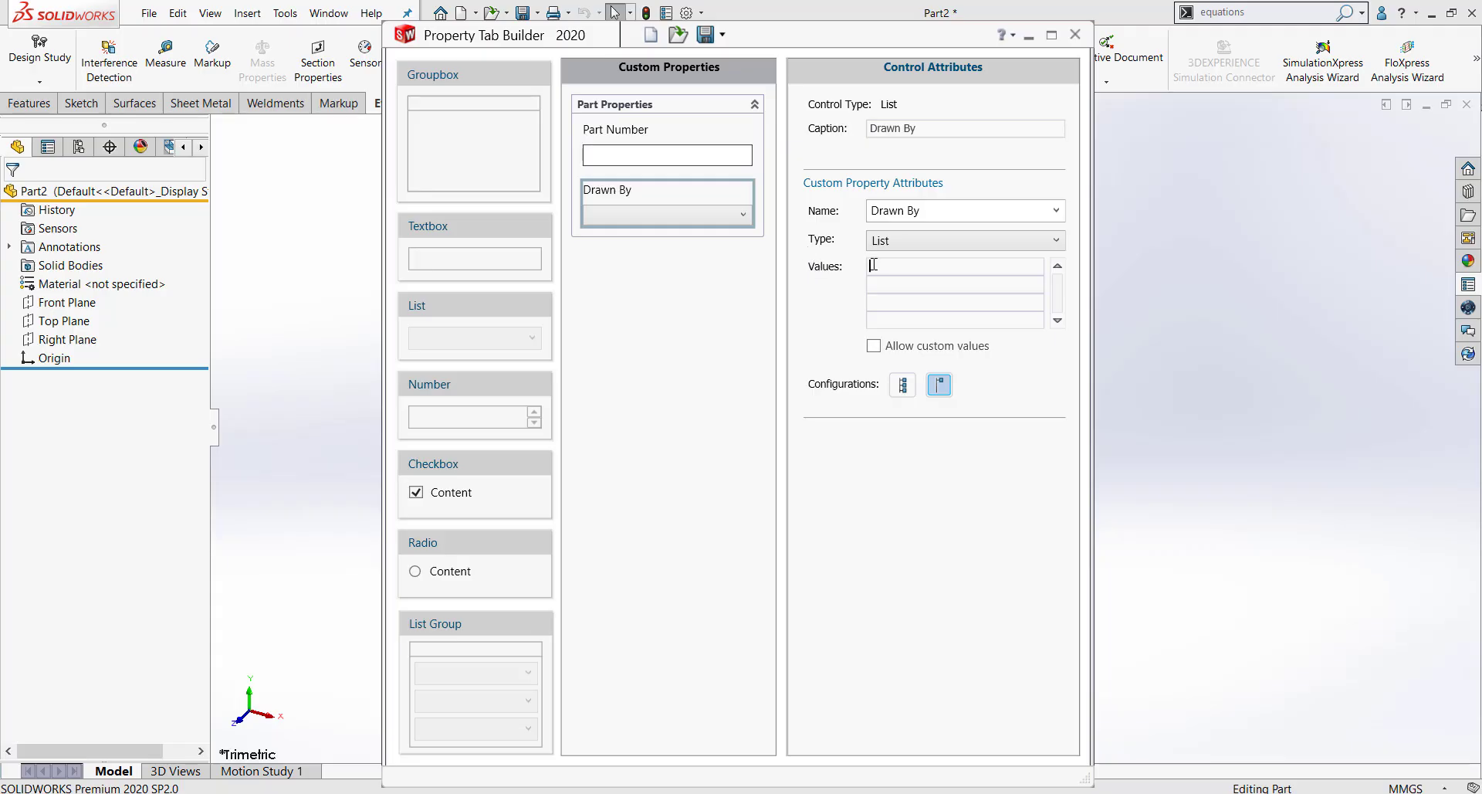
text(Ca)
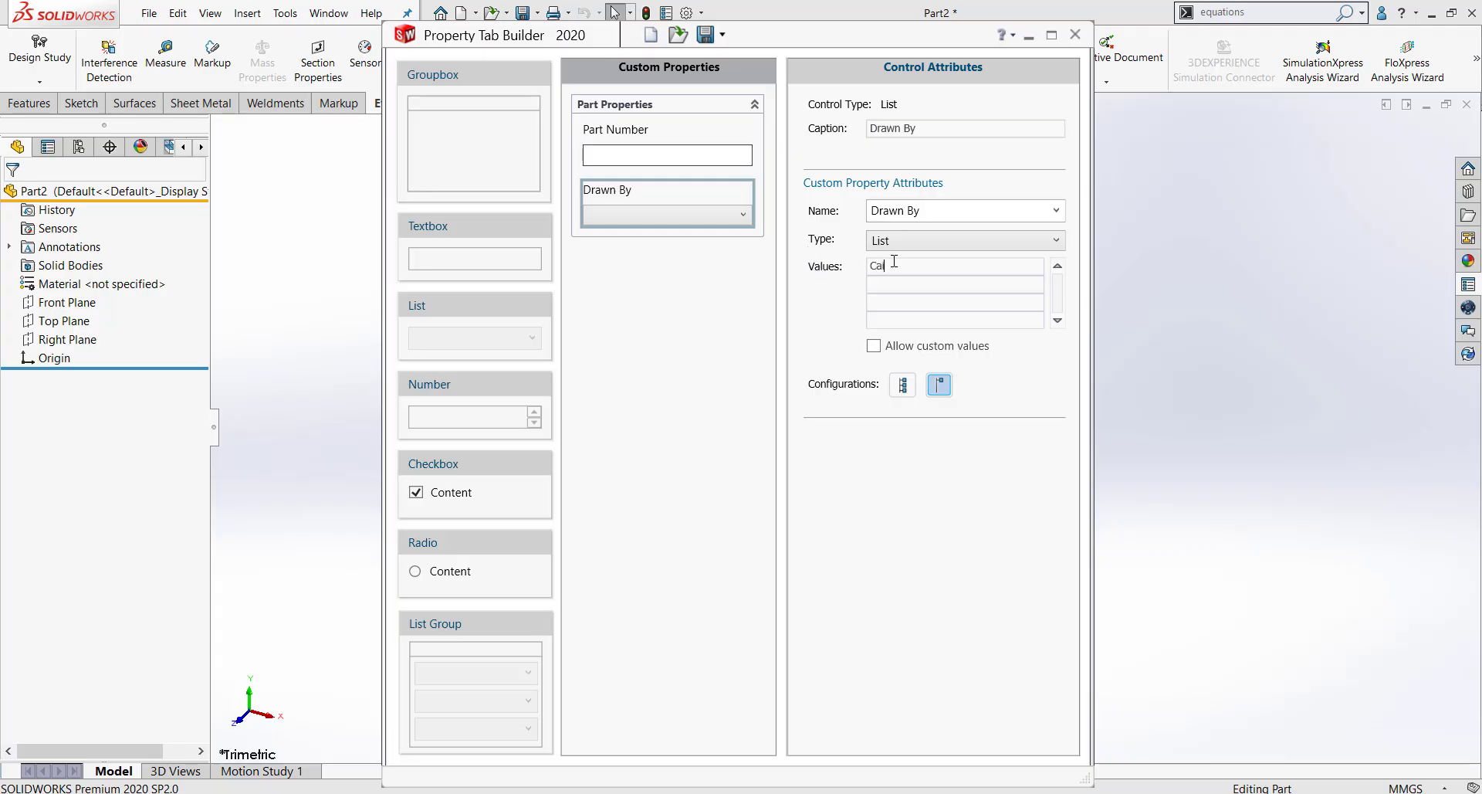
text(Cailin)
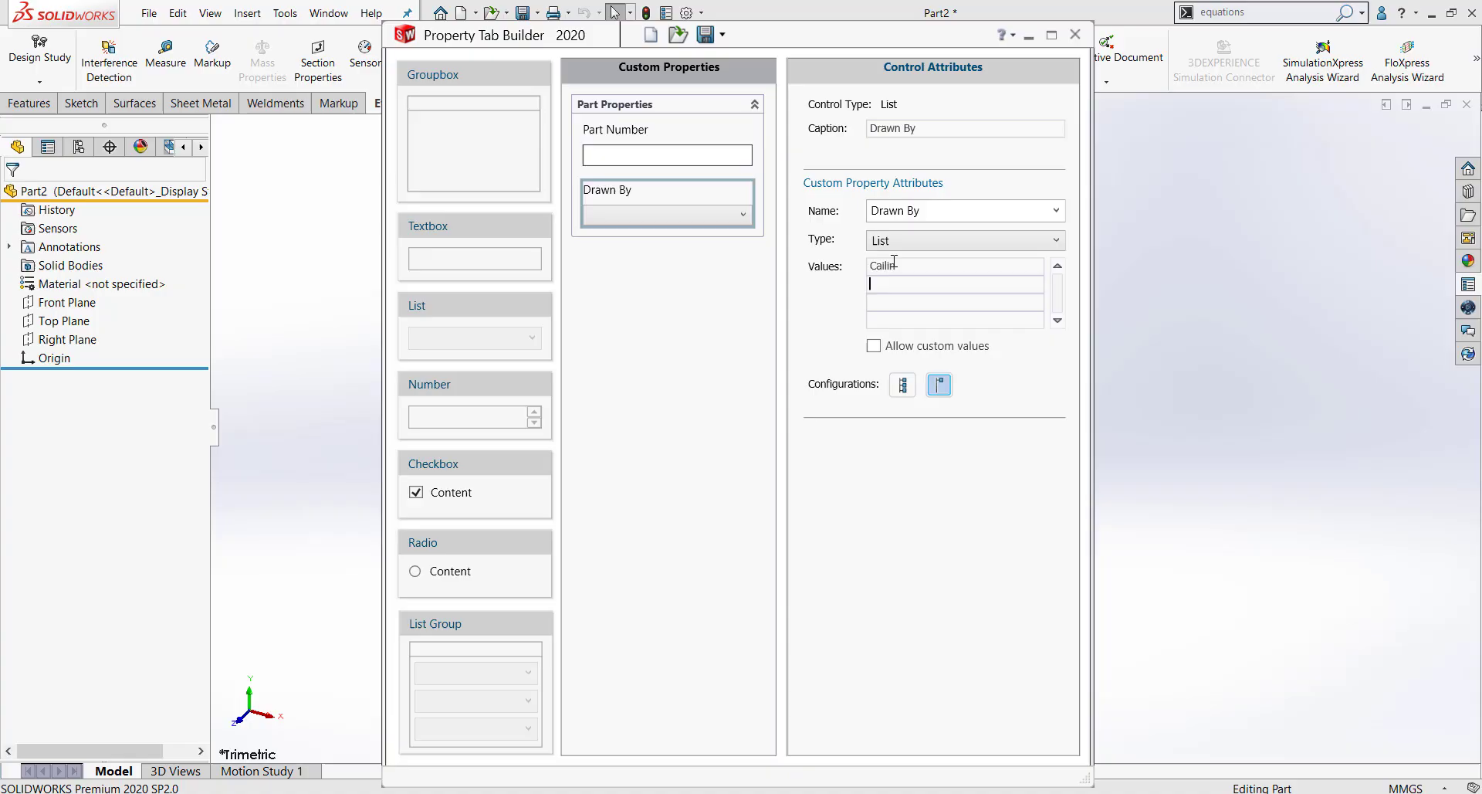
text(Tim)
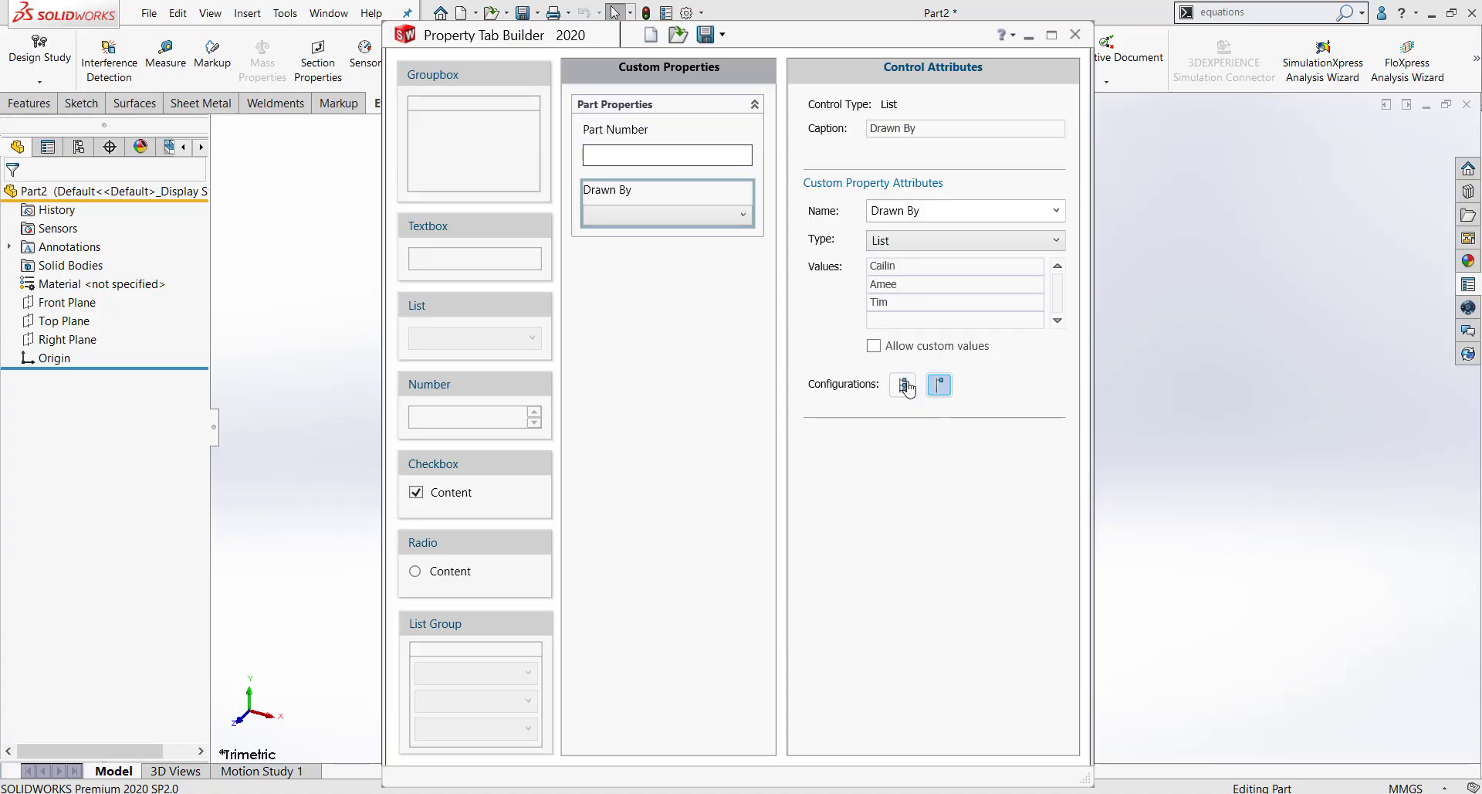
click(902, 384)
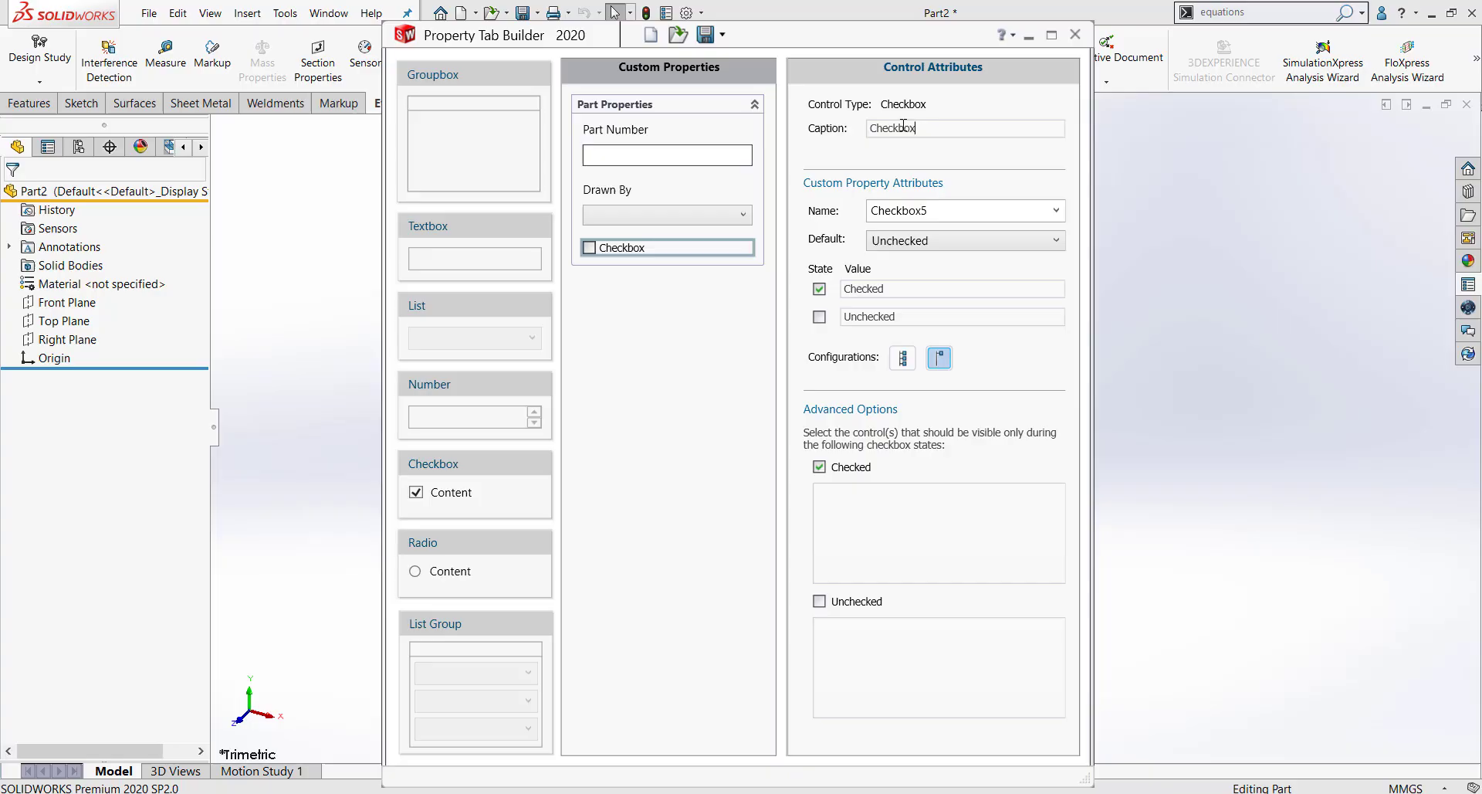
Caption and name the new checkbox Approved.
text(Approved)
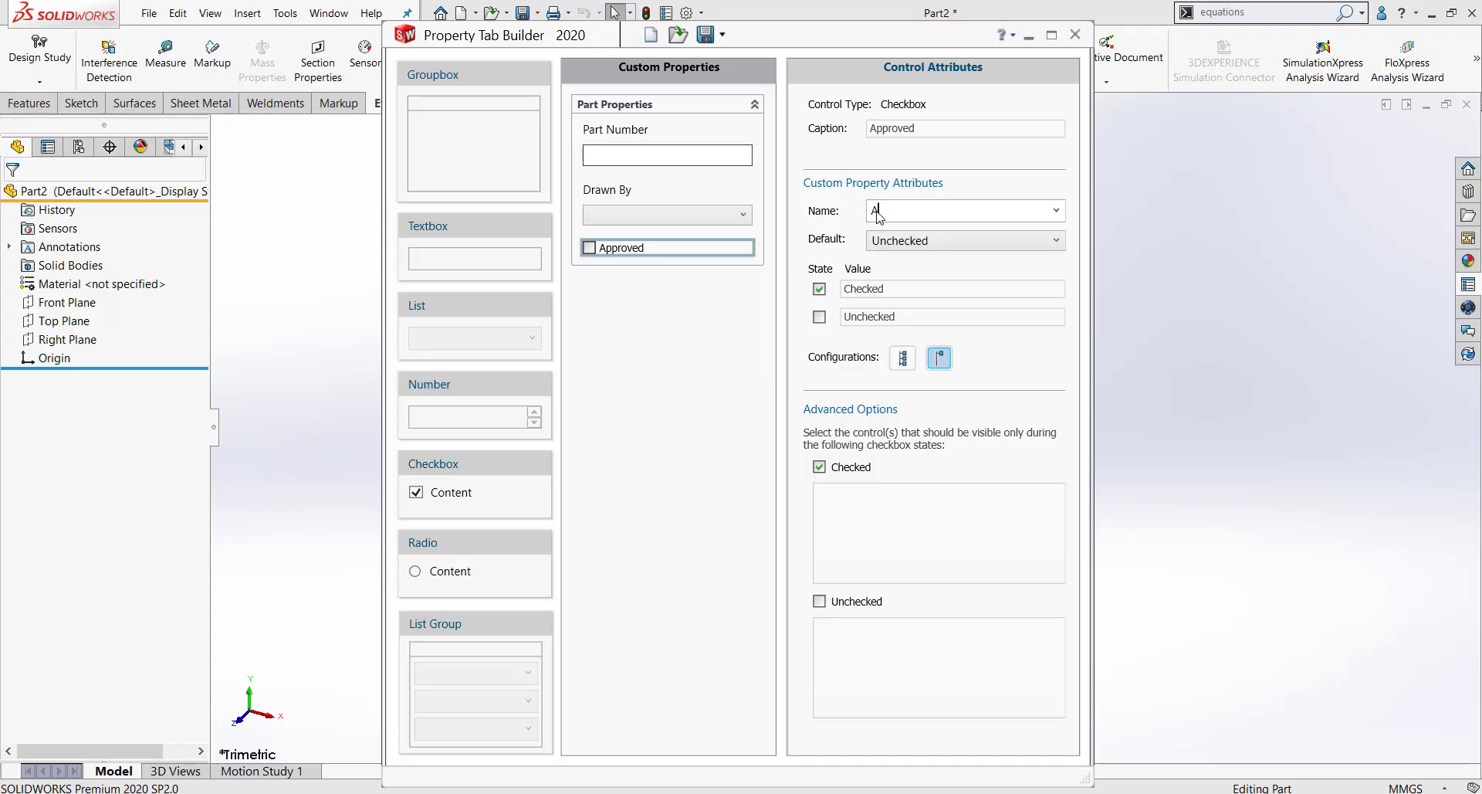
text(pproved)
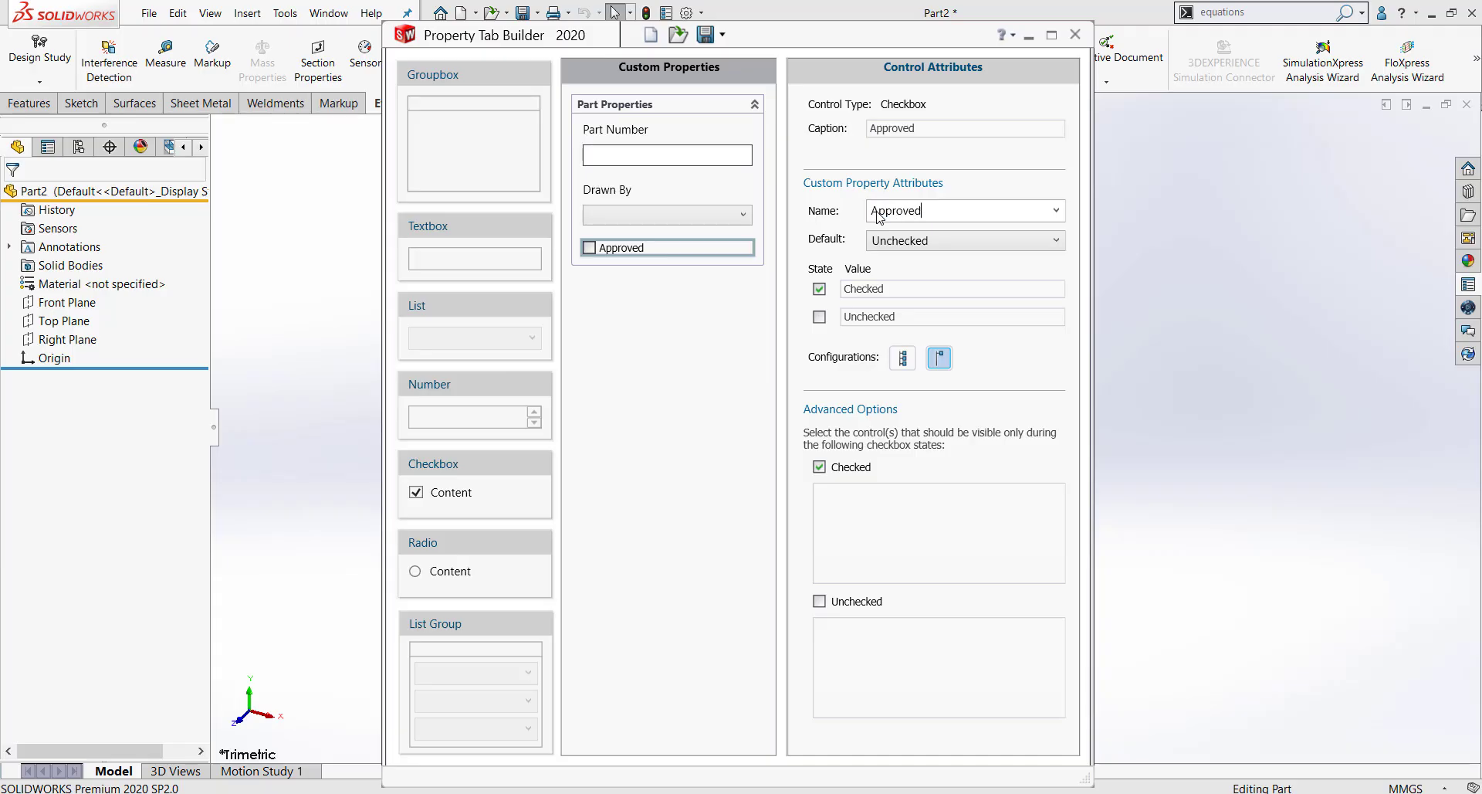
mouse_move(901, 359)
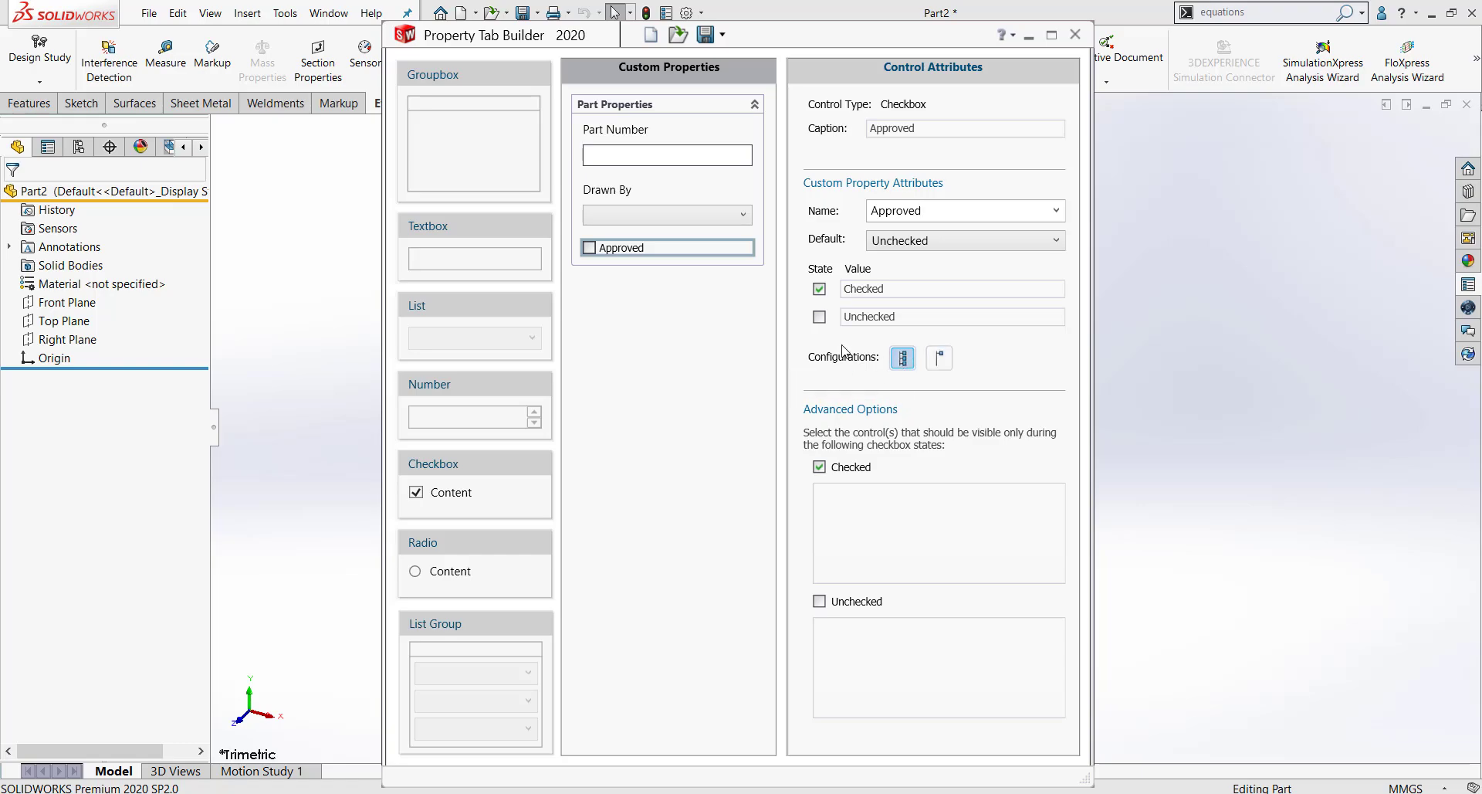
mouse_move(559, 446)
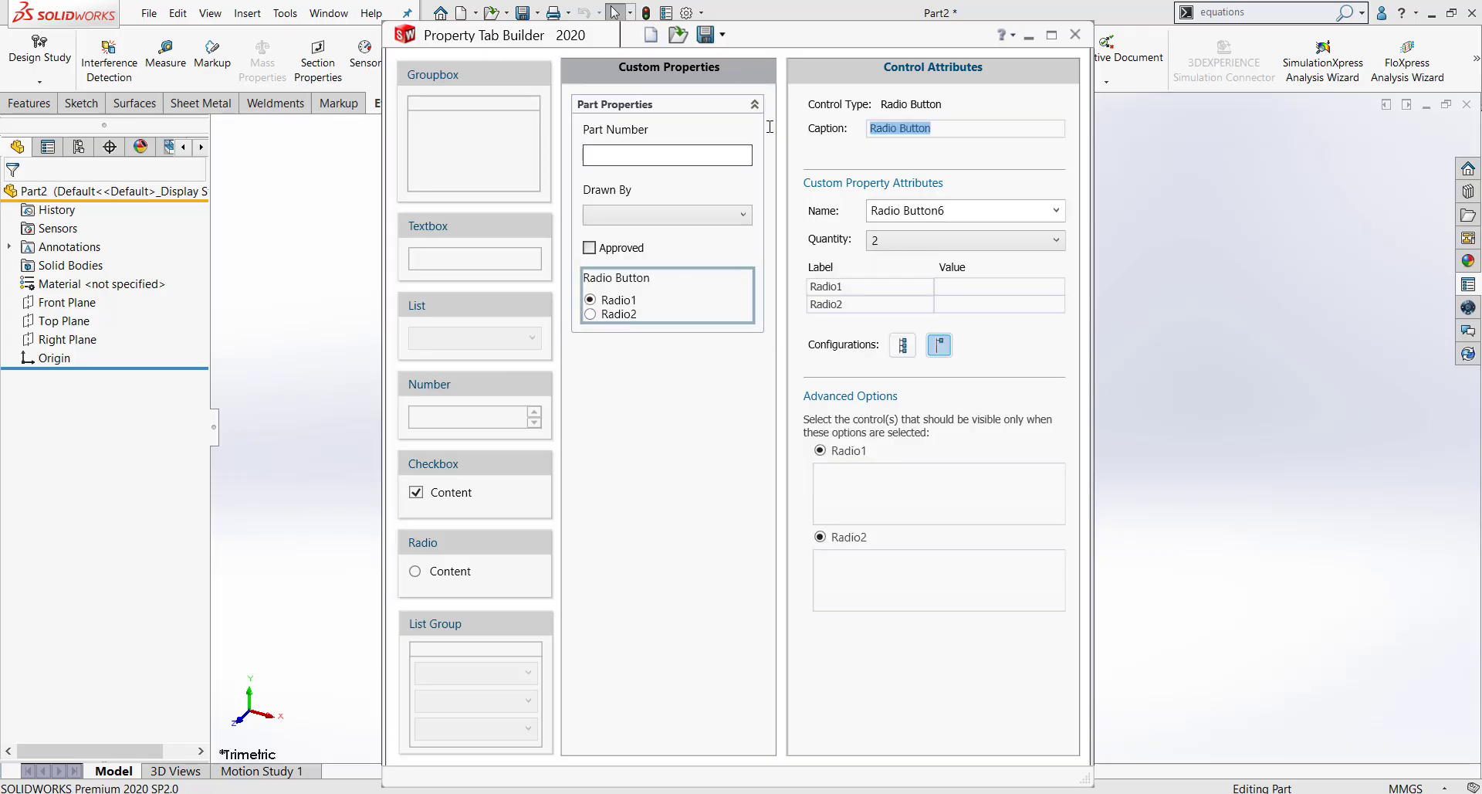
Caption the radio group Manufacturing Method with options 3D Print, Injection Mold and Machine.
text(Manufacturing Method)
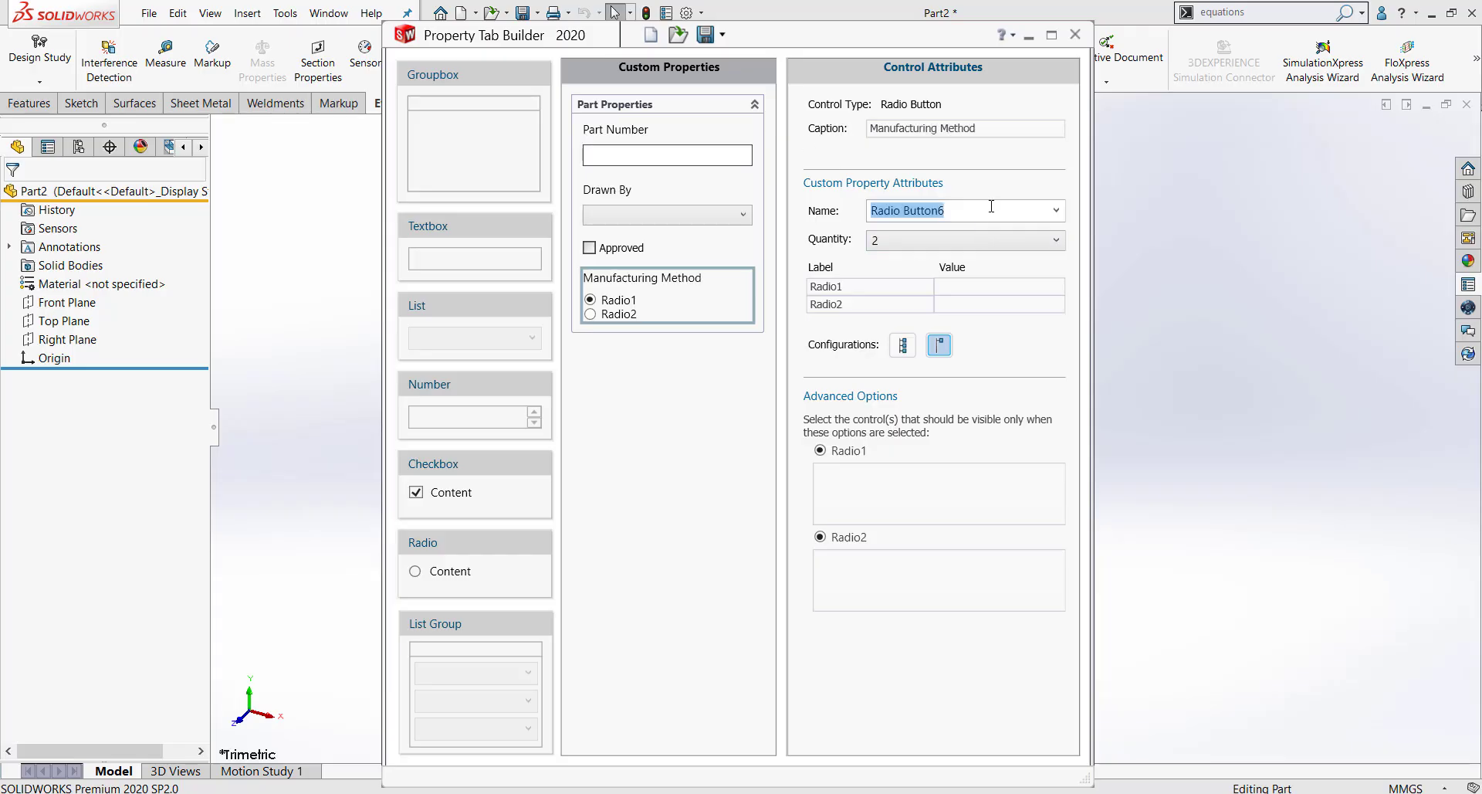
text(Manufacturing Method)
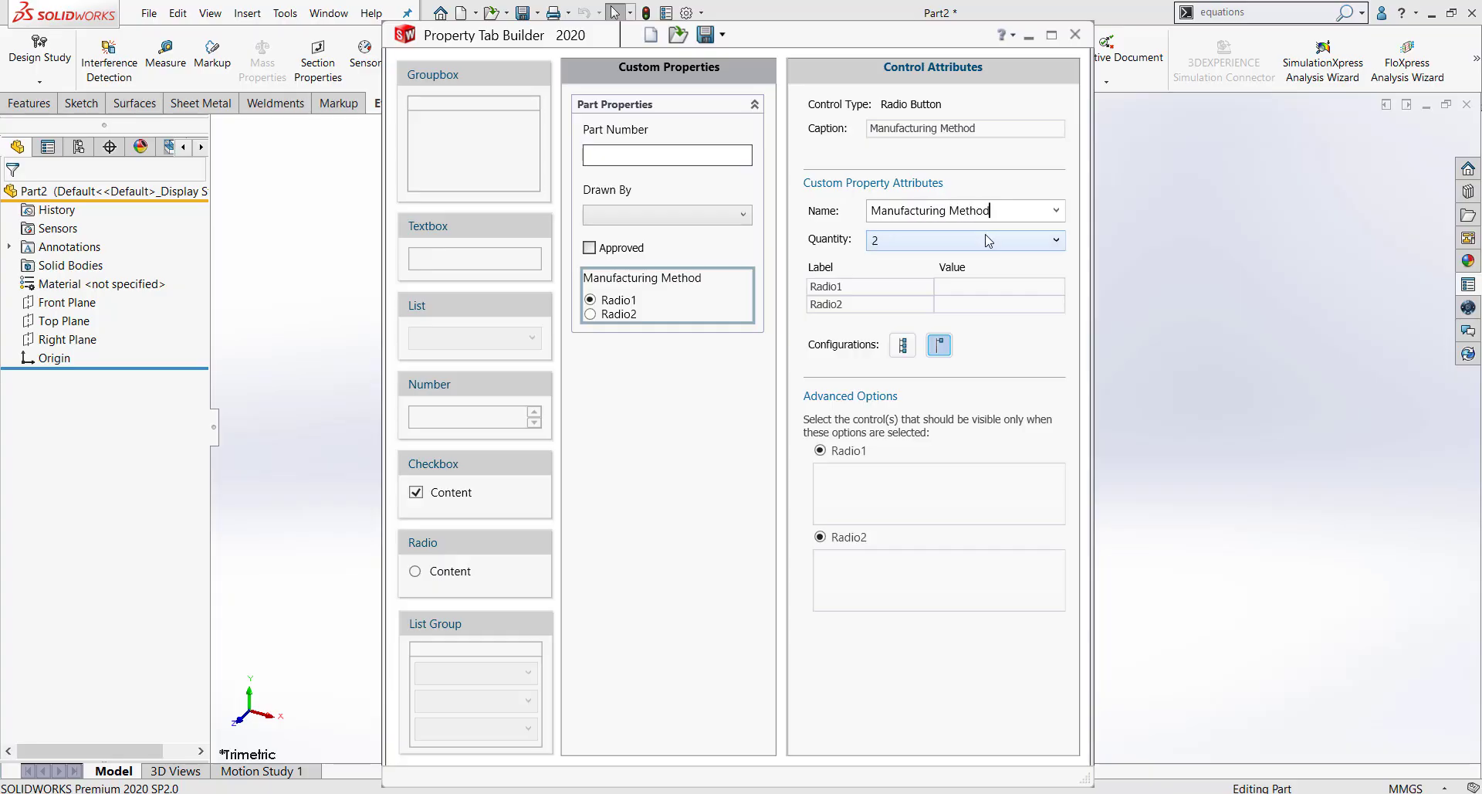
click(1055, 240)
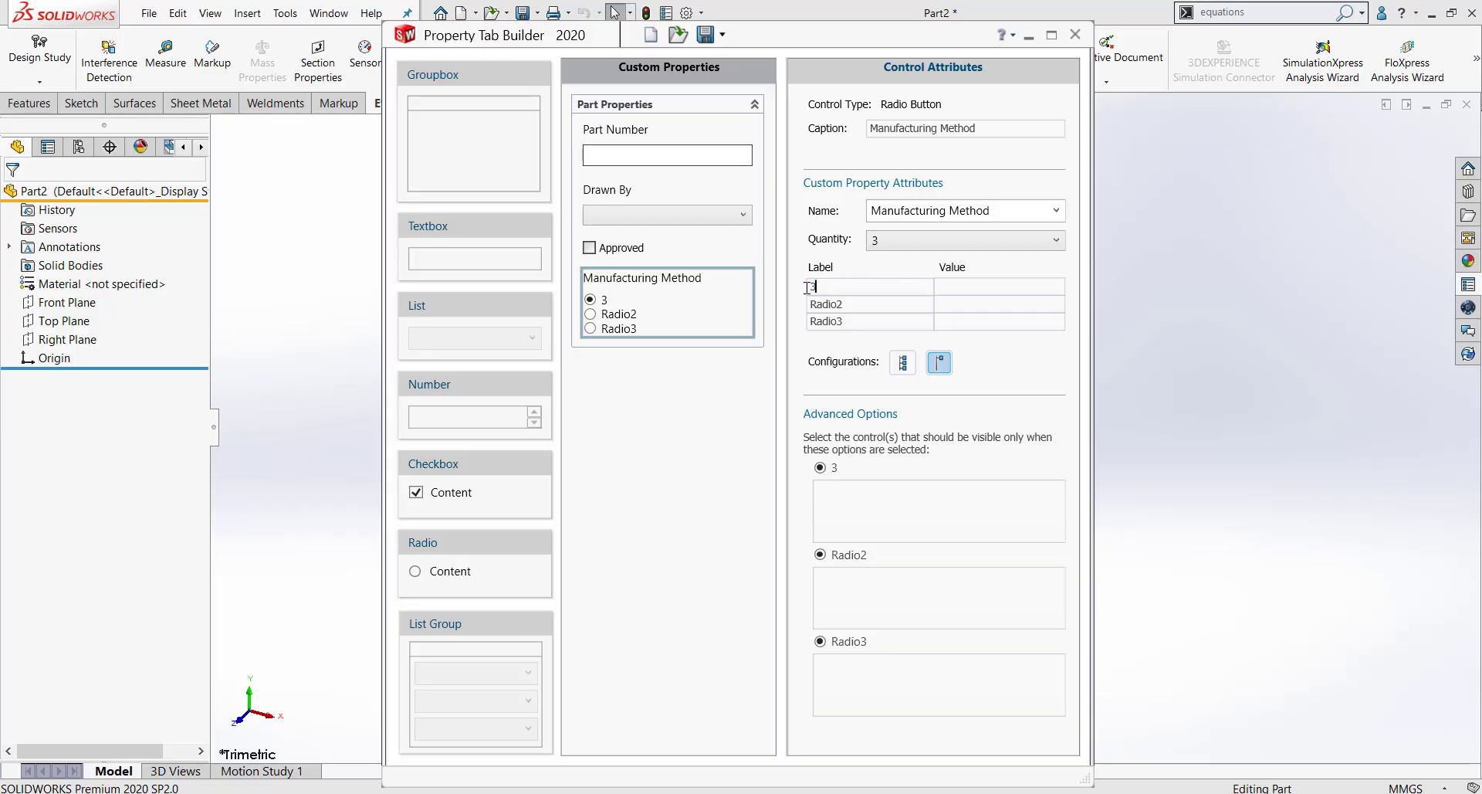
text(3D Print)
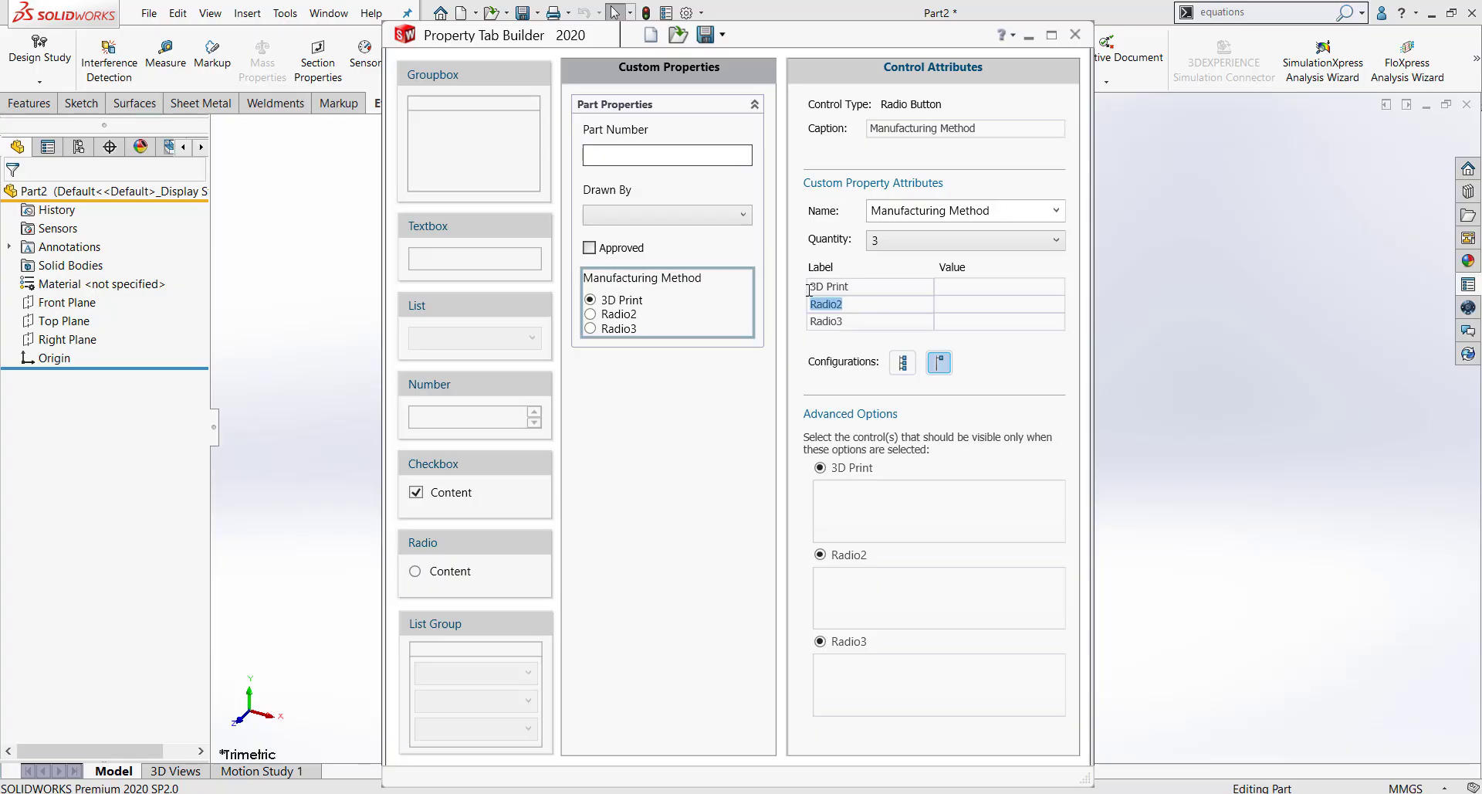
text(In)
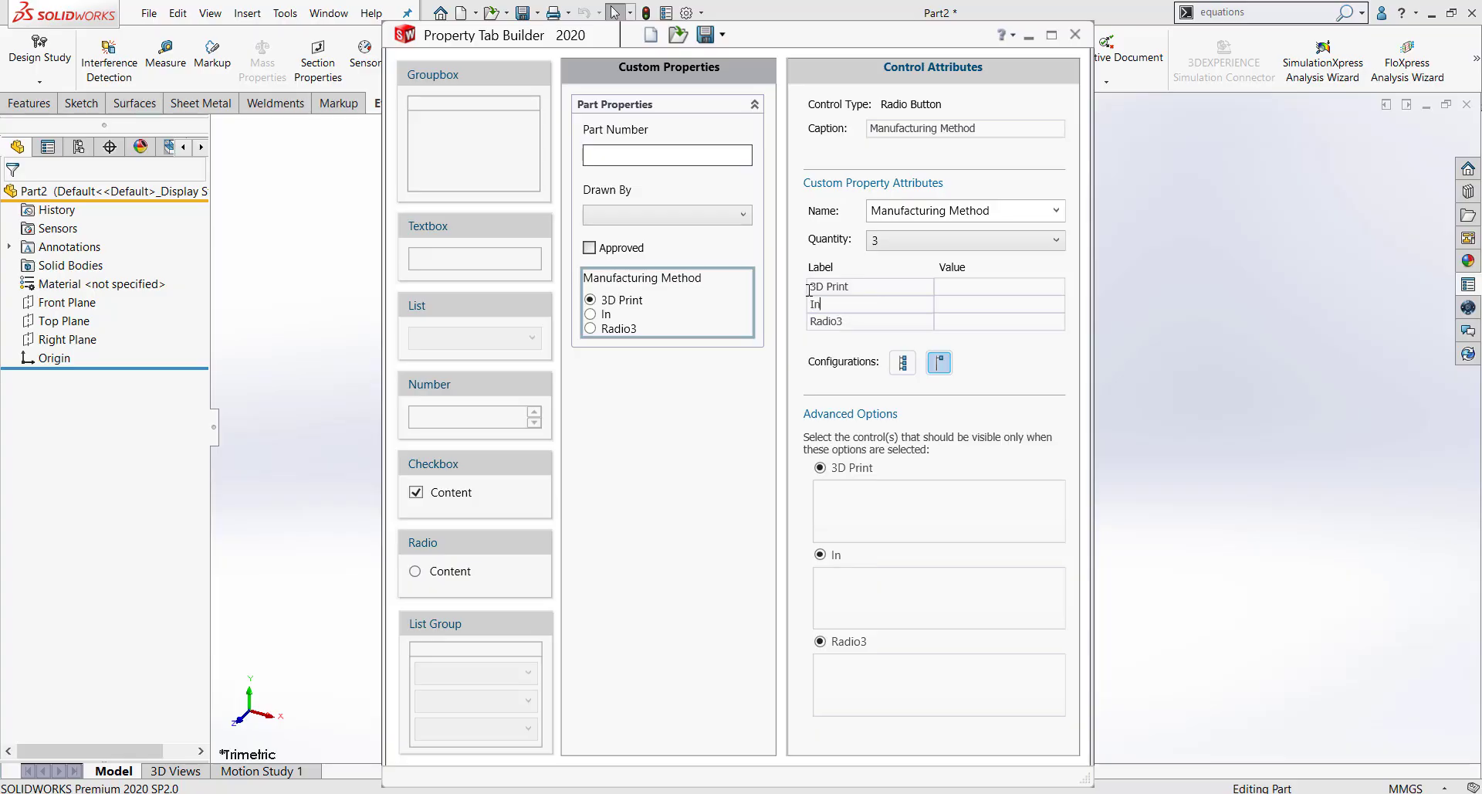
text(Injection Mold)
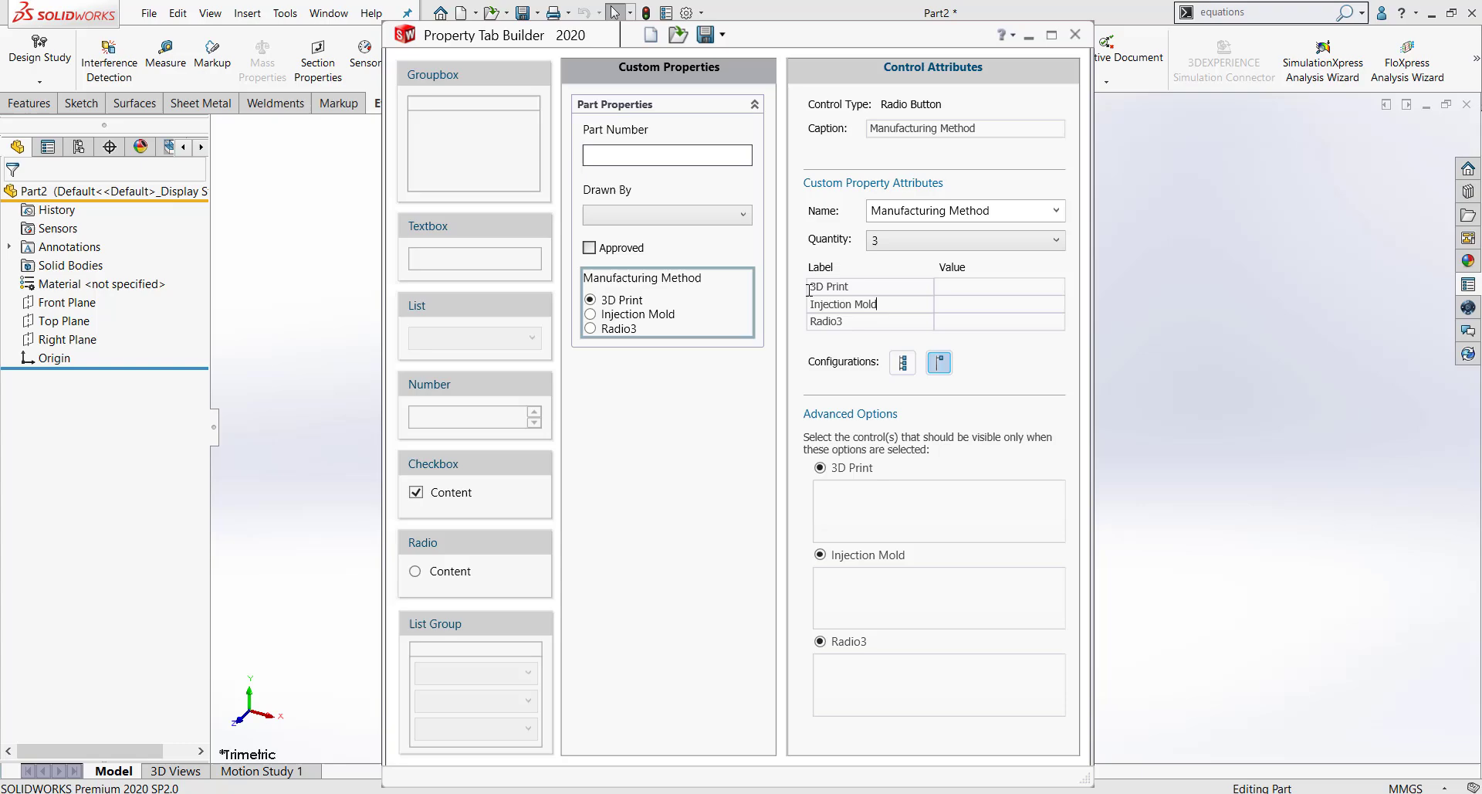
double_click(826, 321)
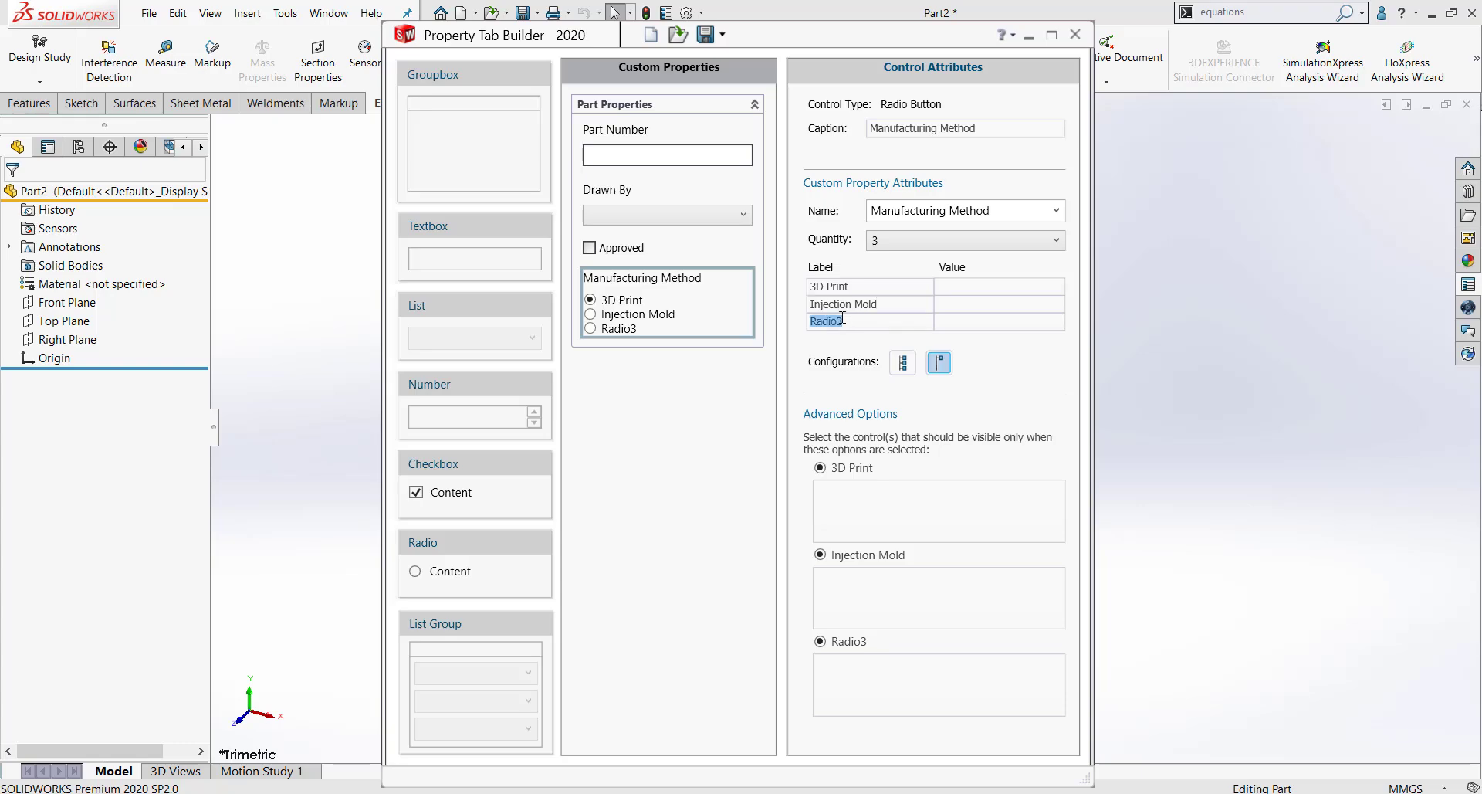
text(Machine)
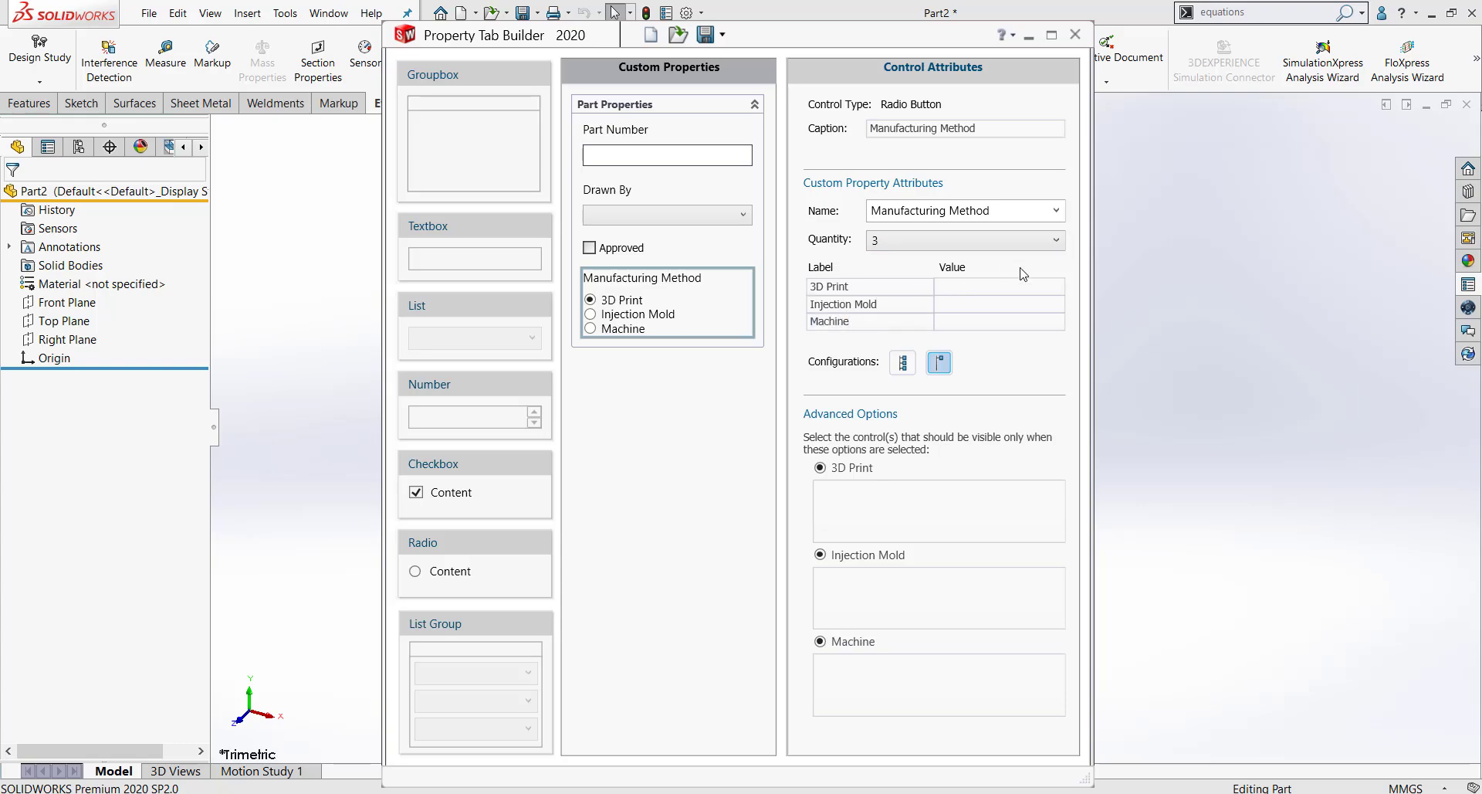
mouse_move(1036, 266)
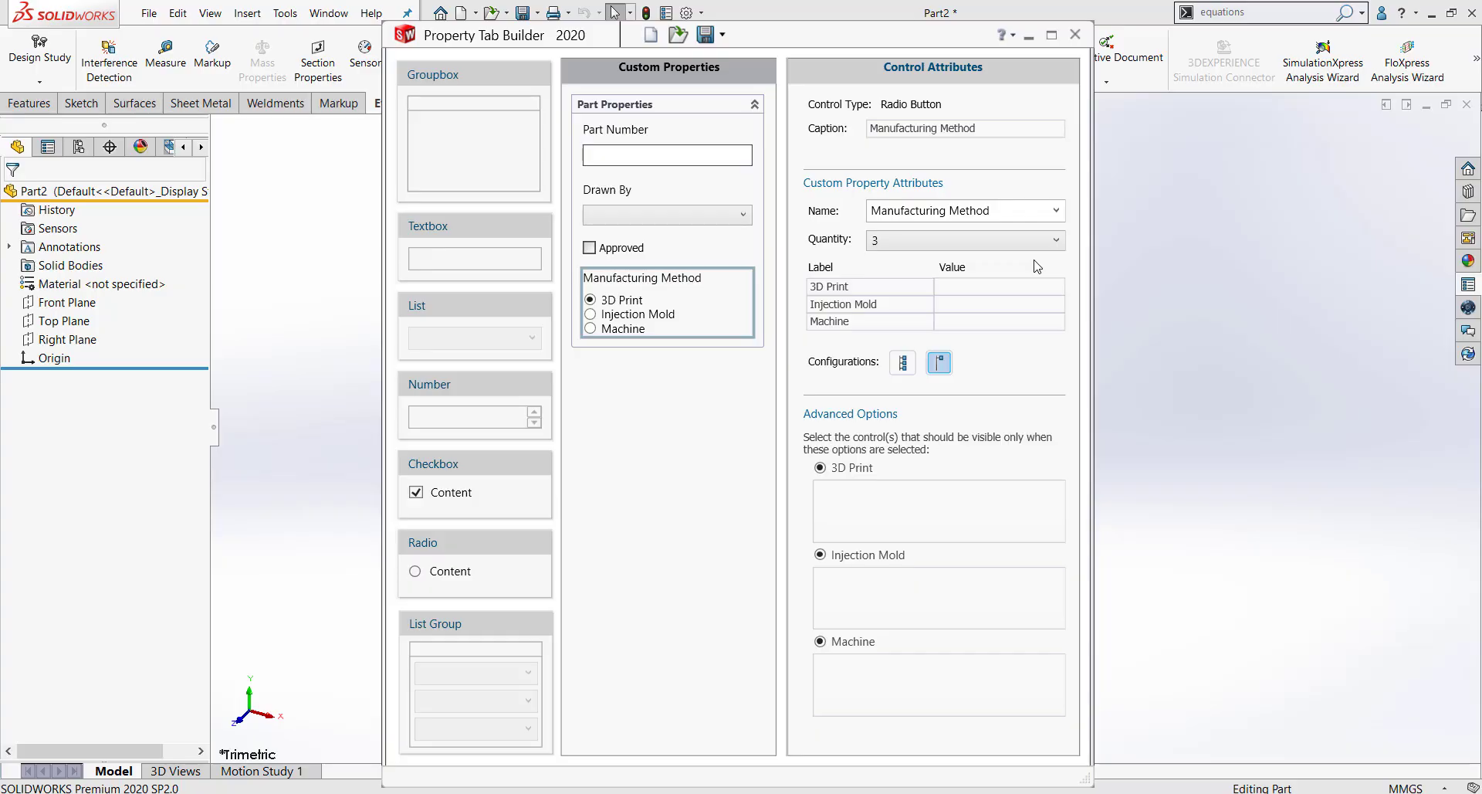
Enter 3D Print, Injection Mold and Machine as the radio option values.
text(3D)
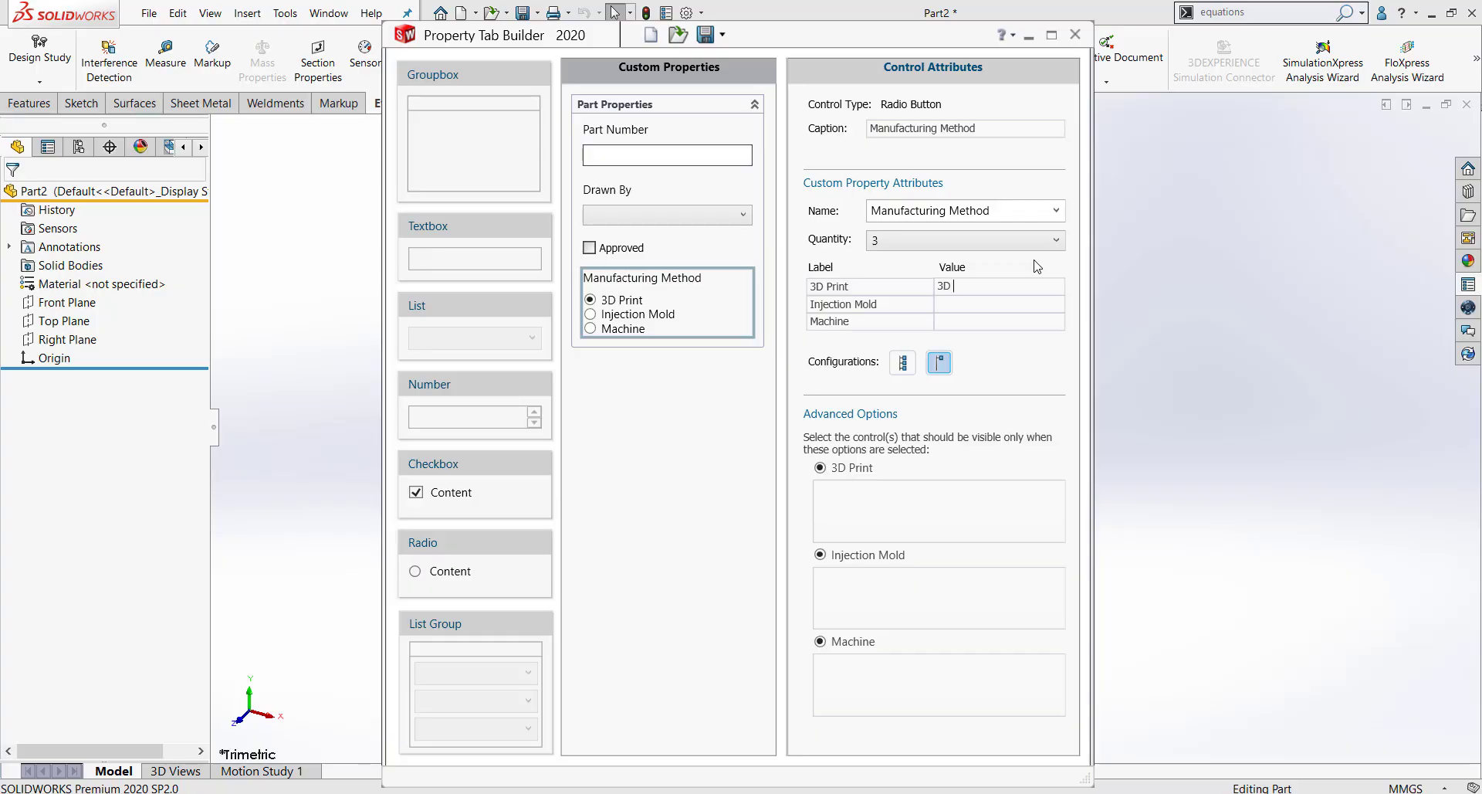
text(Print)
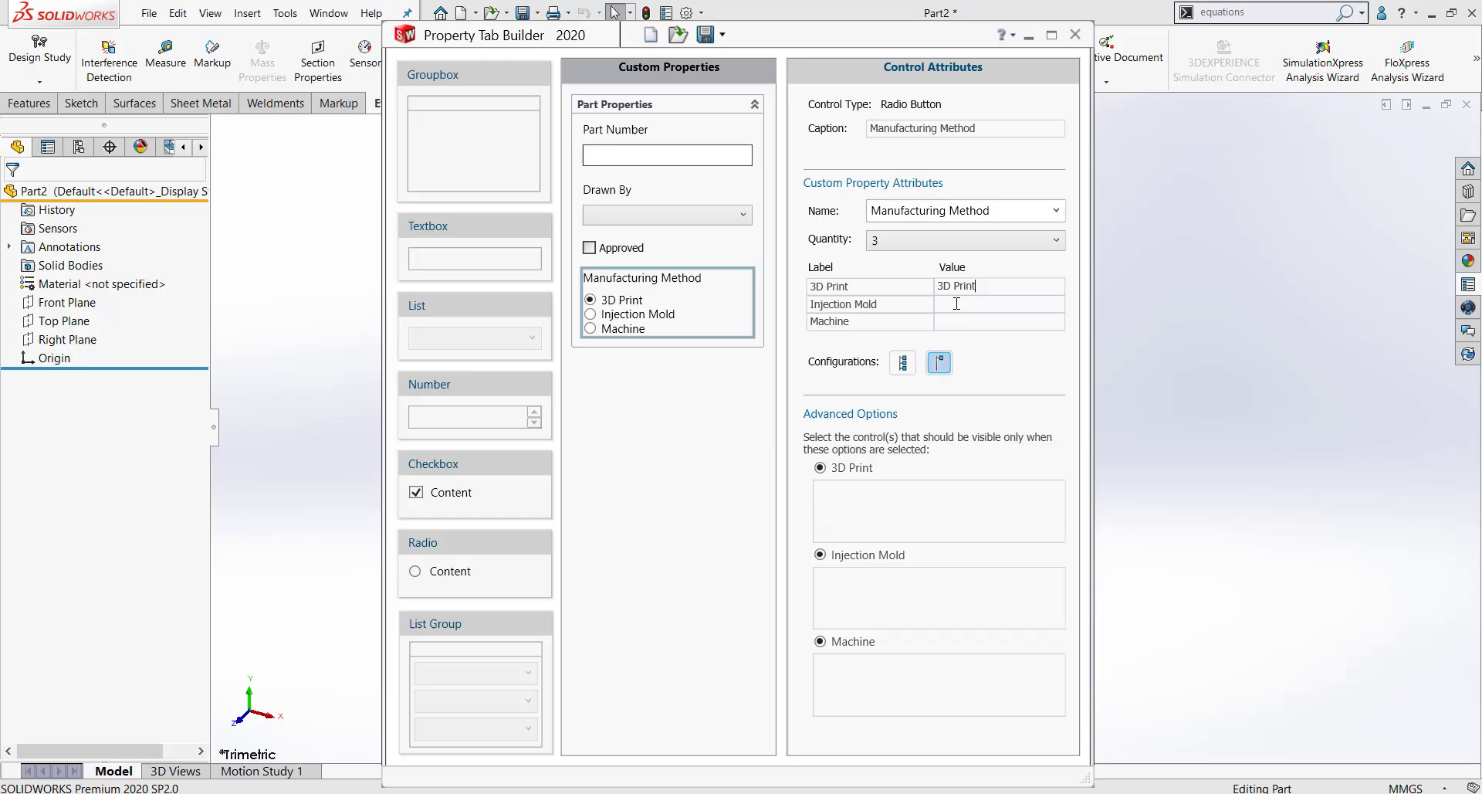
text(Injection Mold)
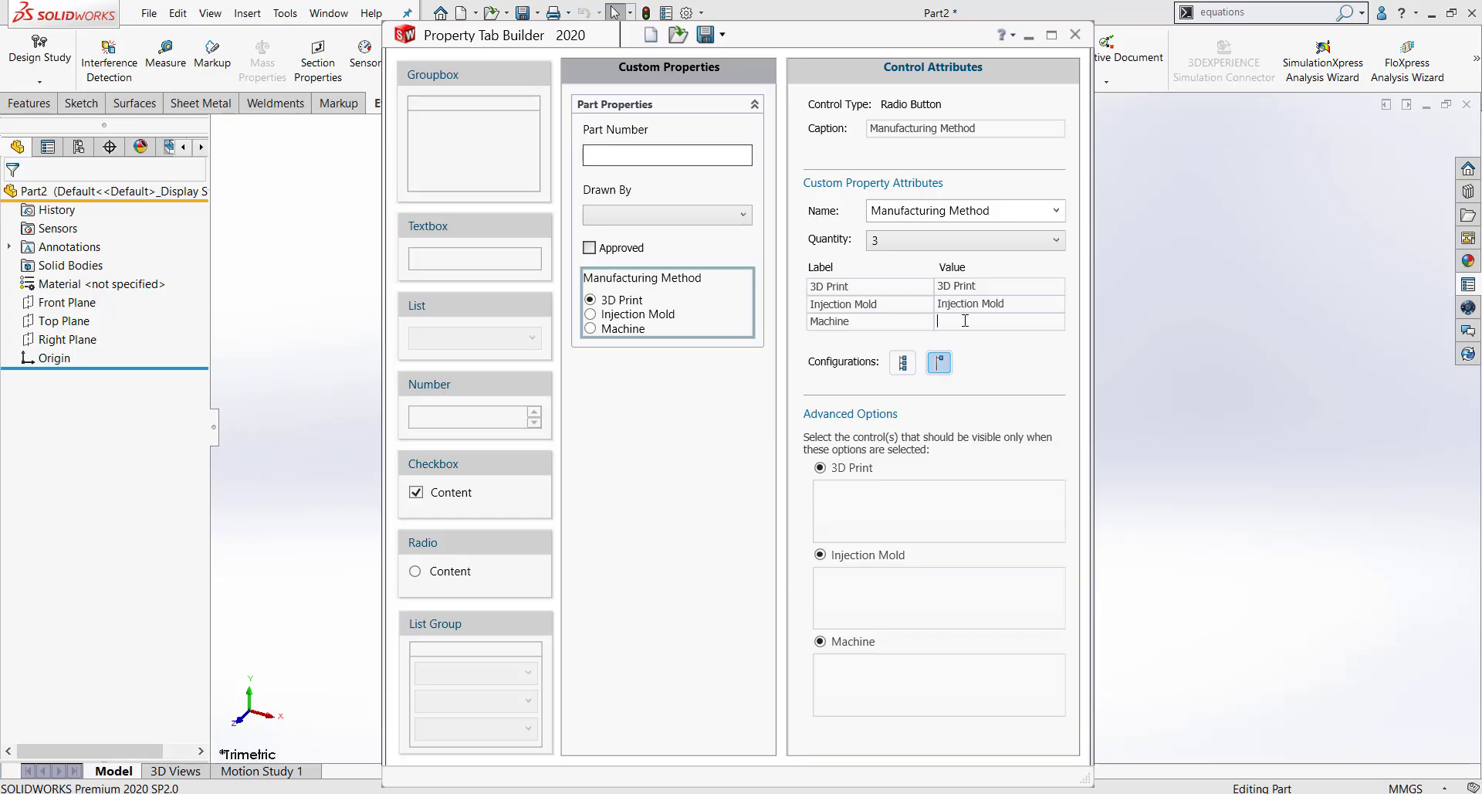
text(Machine)
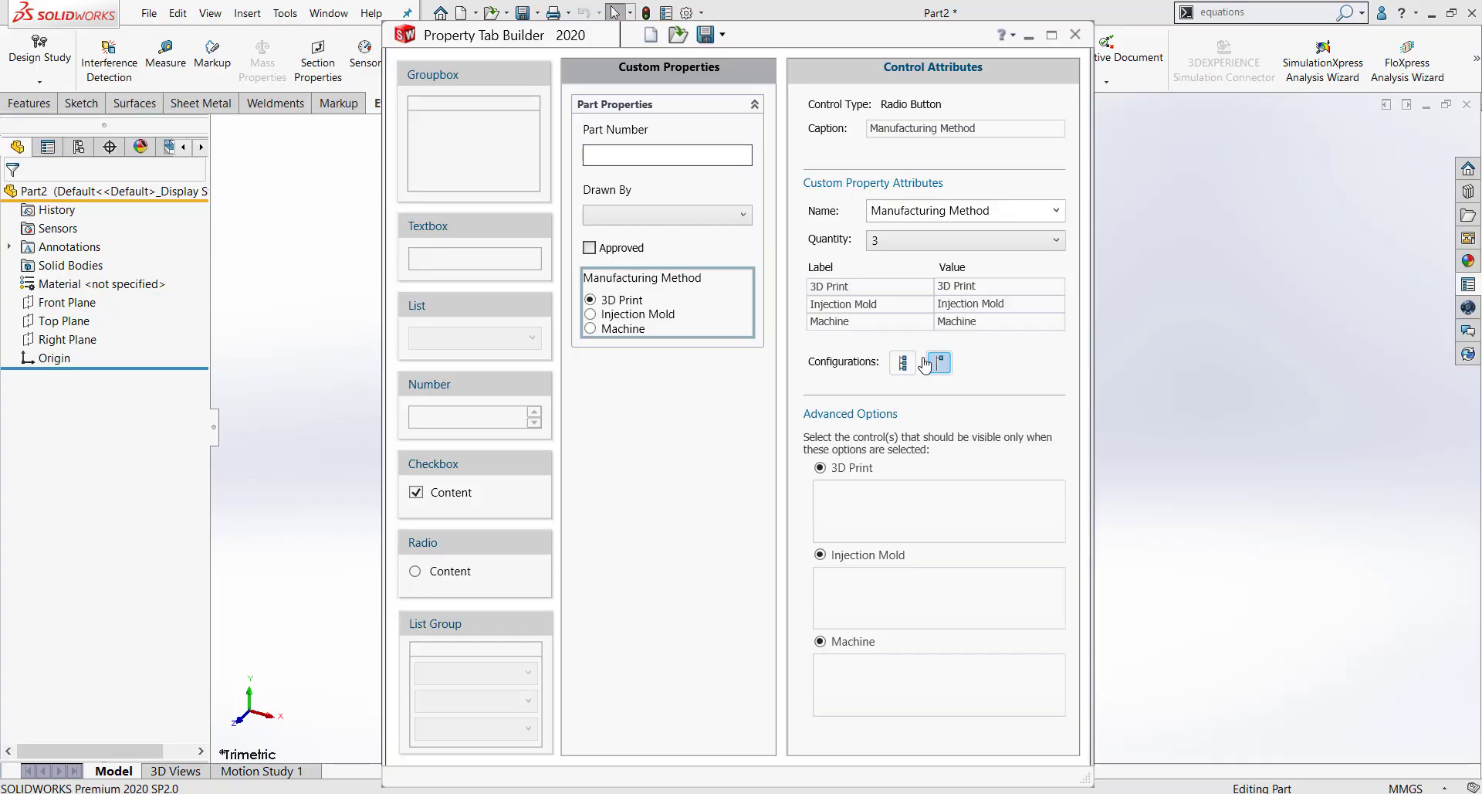
mouse_move(902, 362)
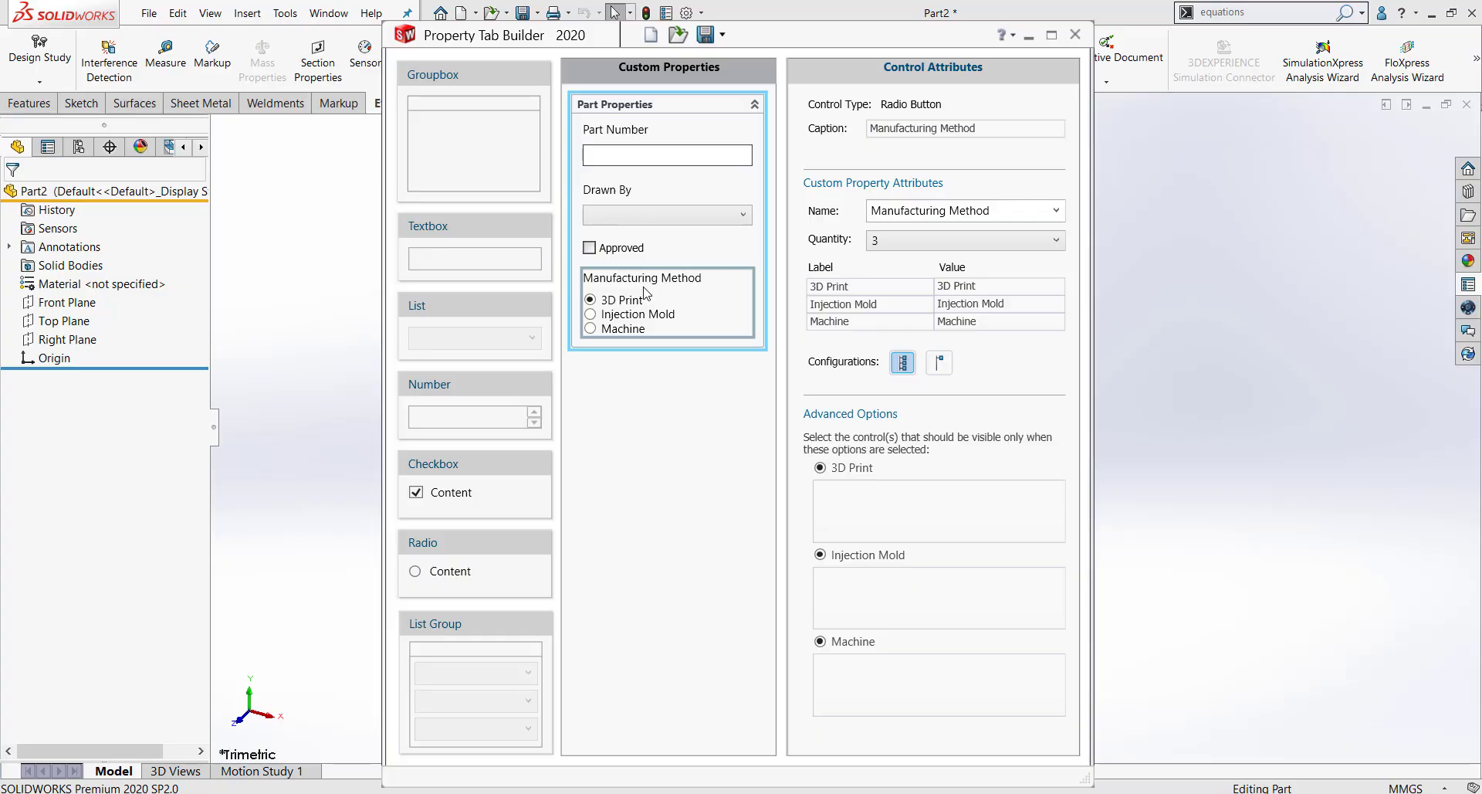
mouse_move(651, 269)
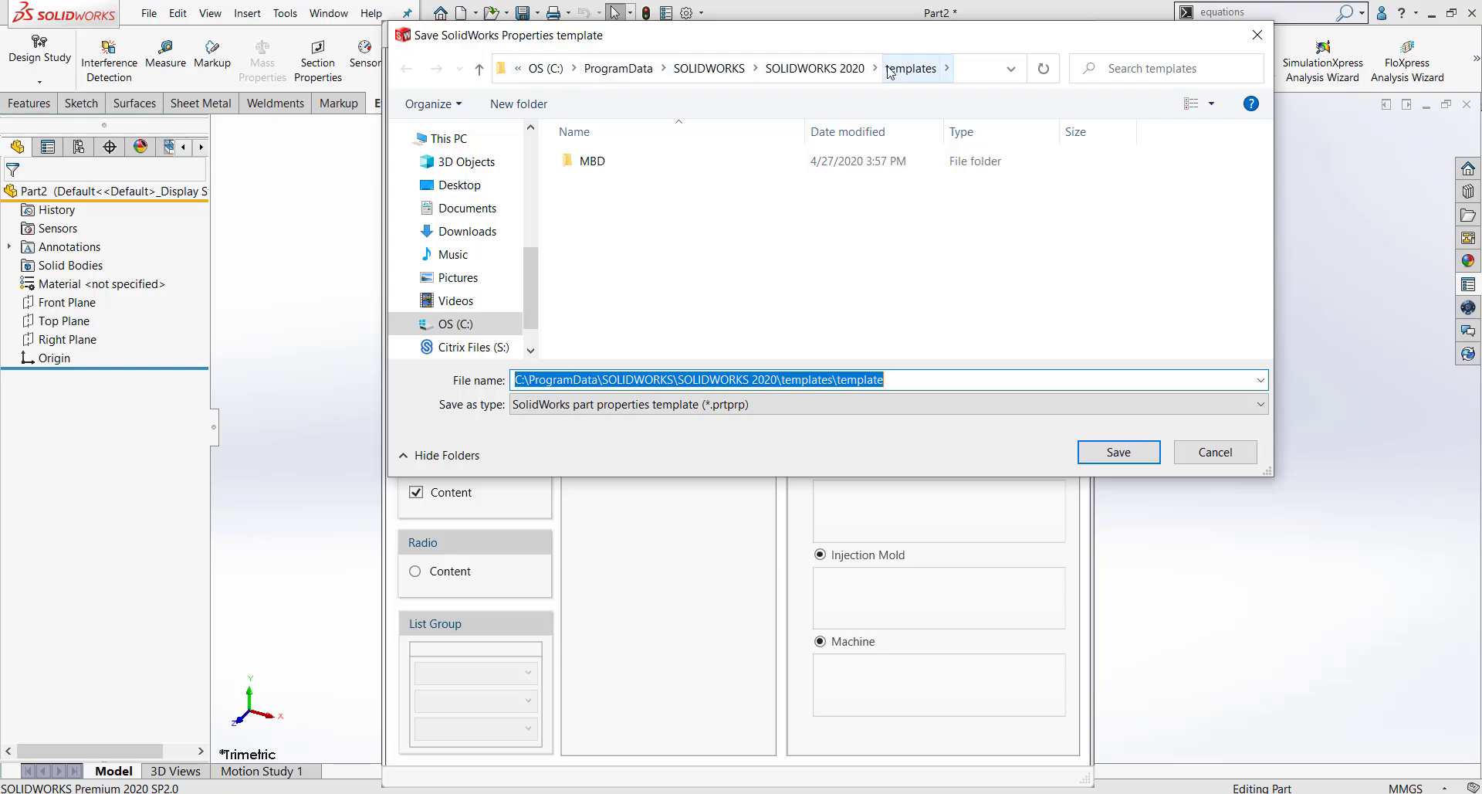
Save the layout as CPTexample in the SOLIDWORKS 2020 templates folder.
click(918, 380)
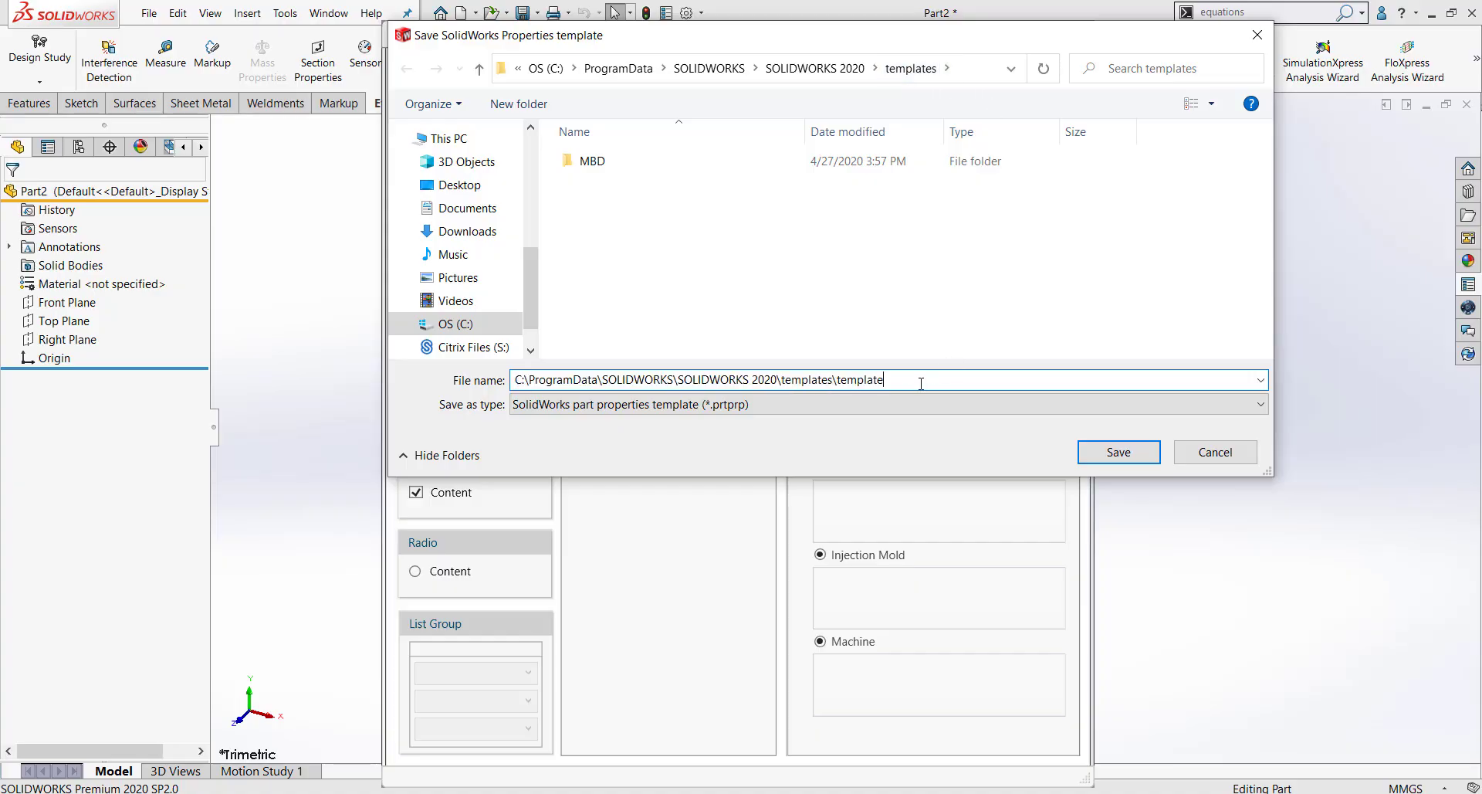
text(CPT)
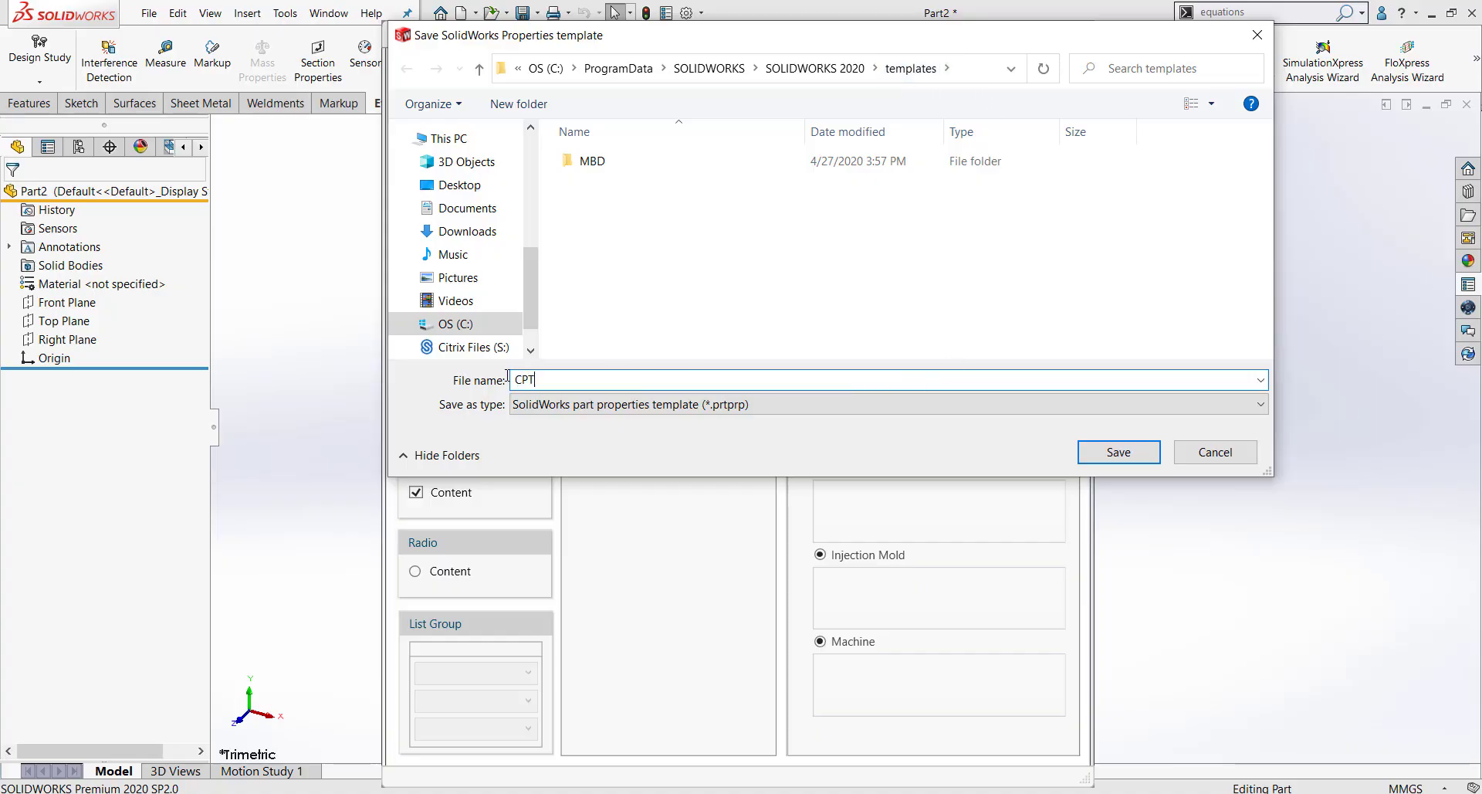
text(example)
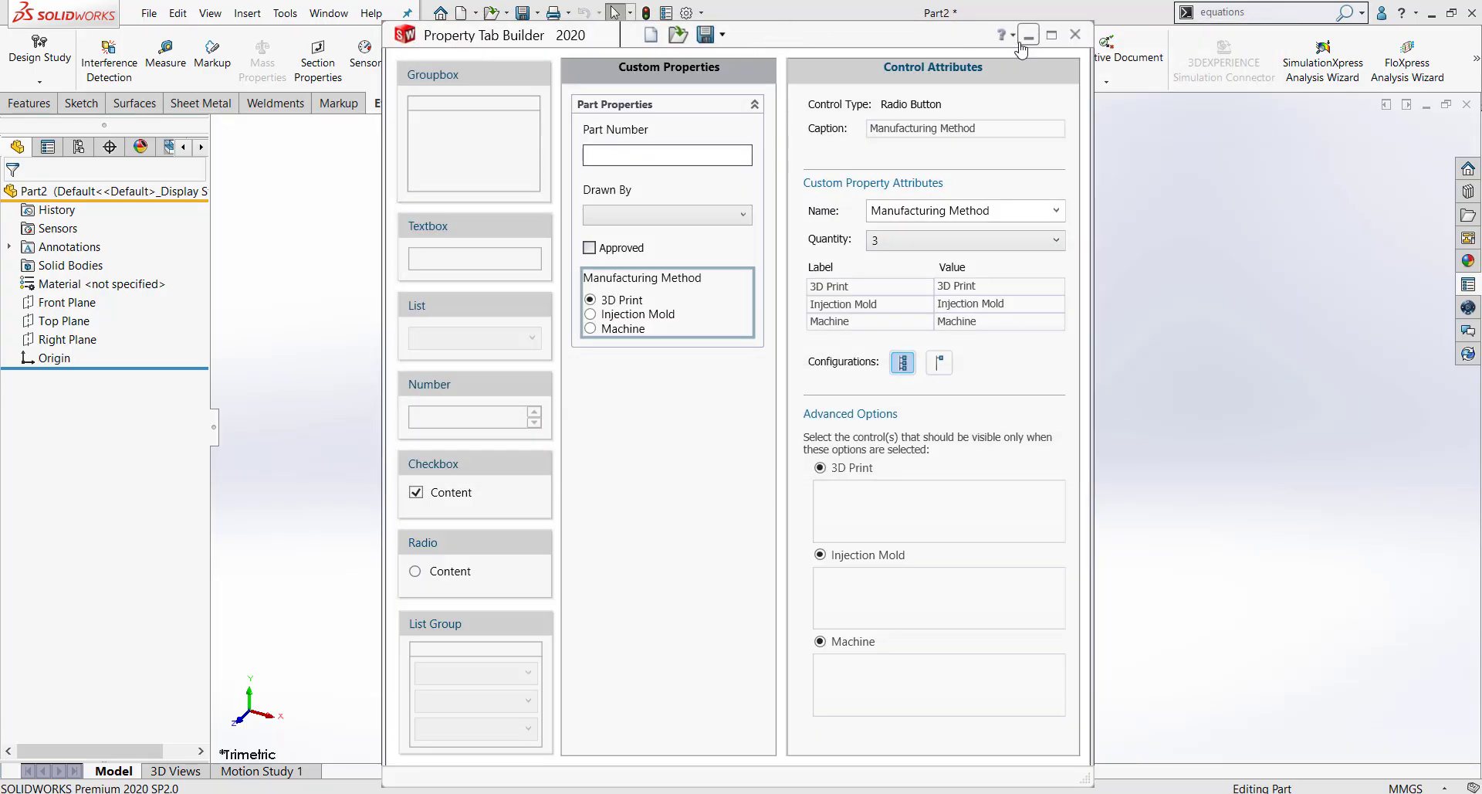
Minimize the tab builder and refresh the Custom Properties task pane to load CPTexample.
click(1035, 34)
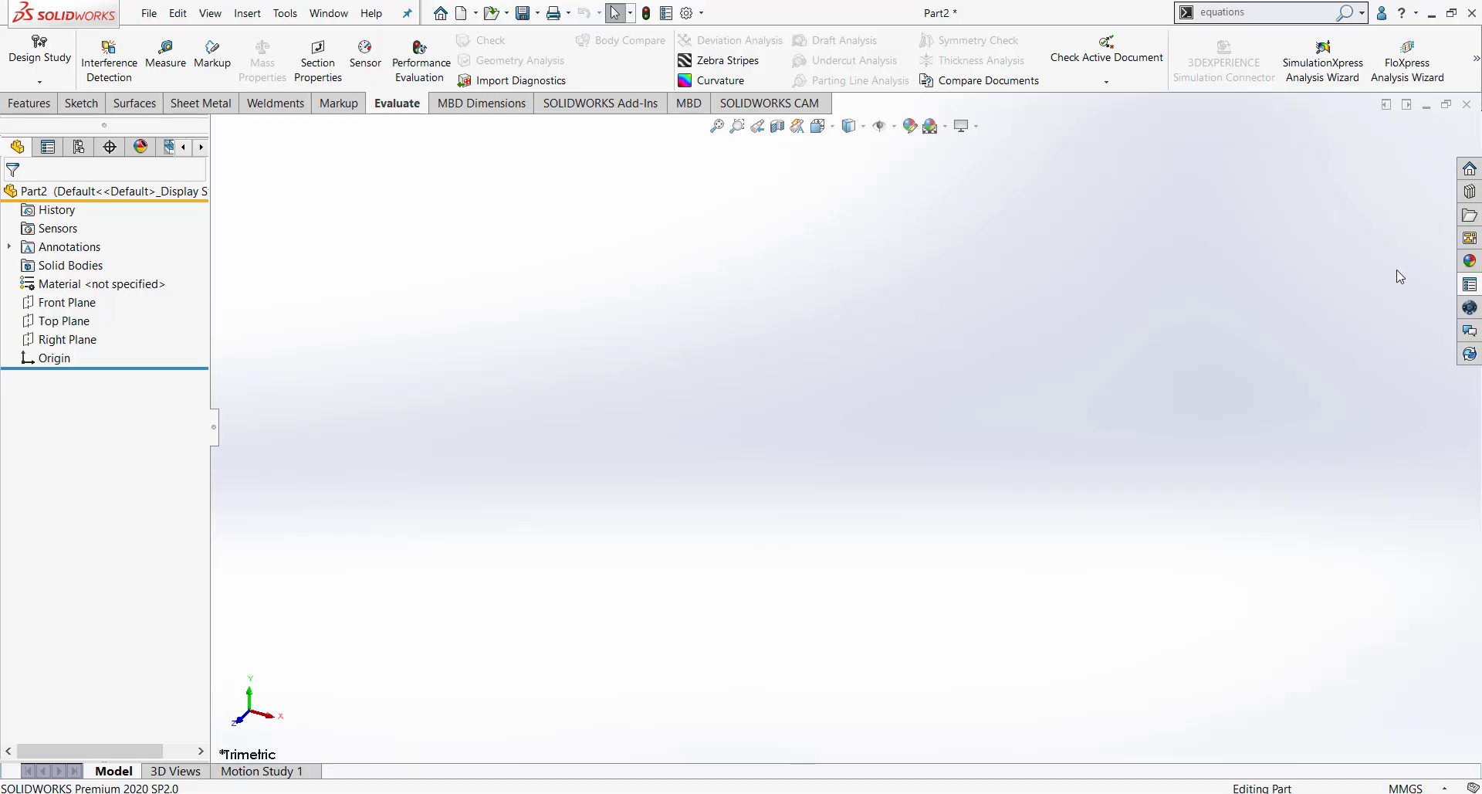
mouse_move(1468, 284)
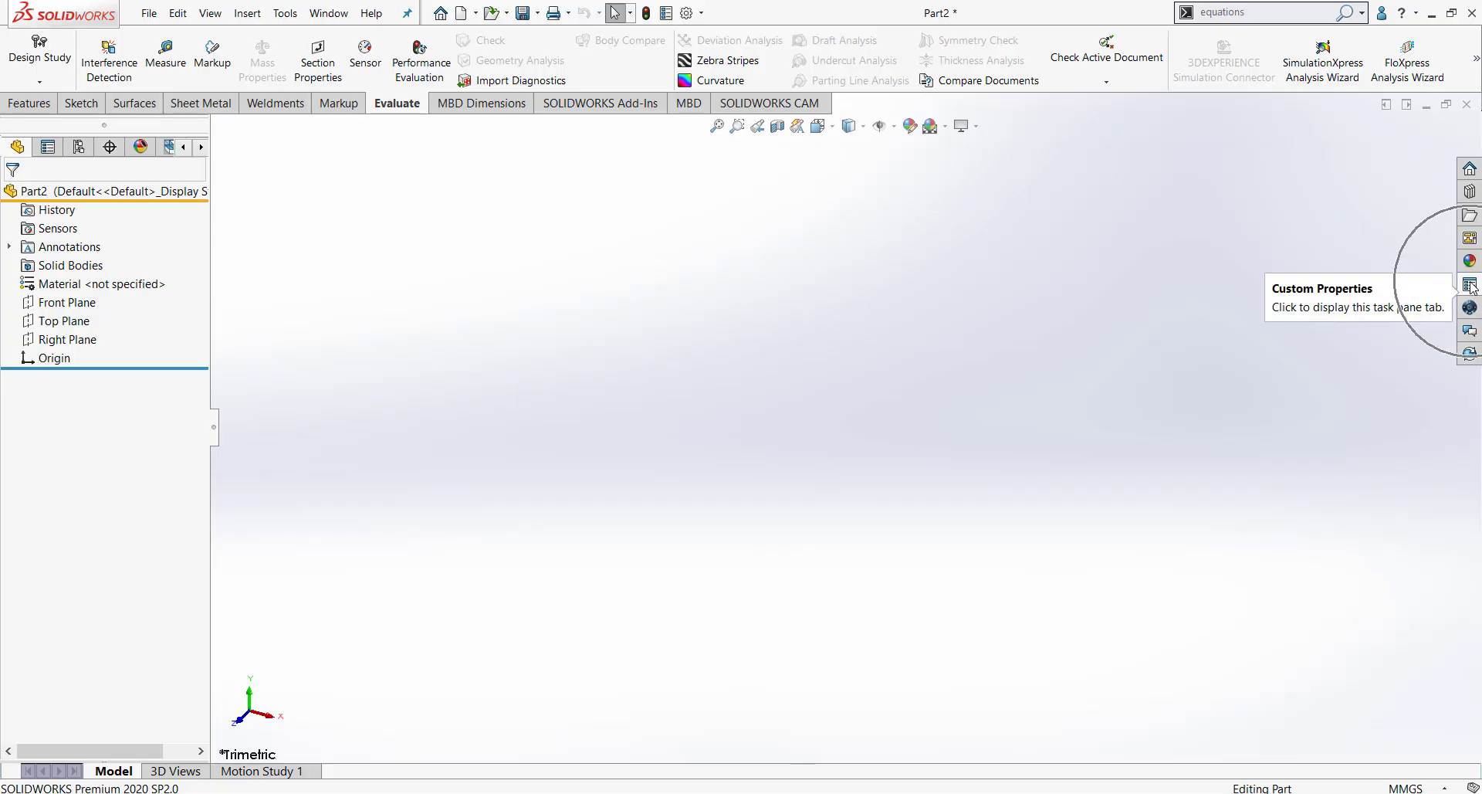
click(1470, 284)
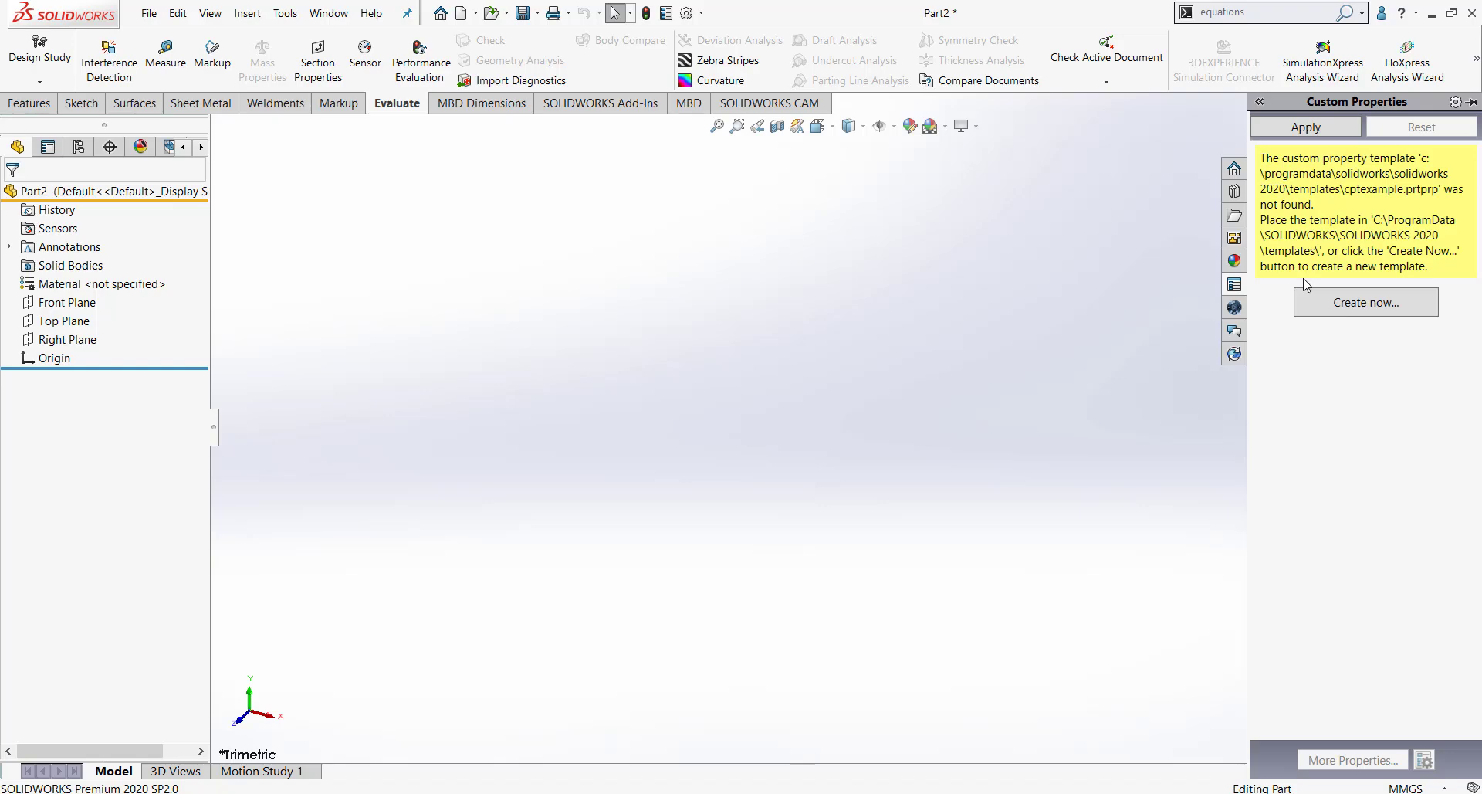
mouse_move(1355, 468)
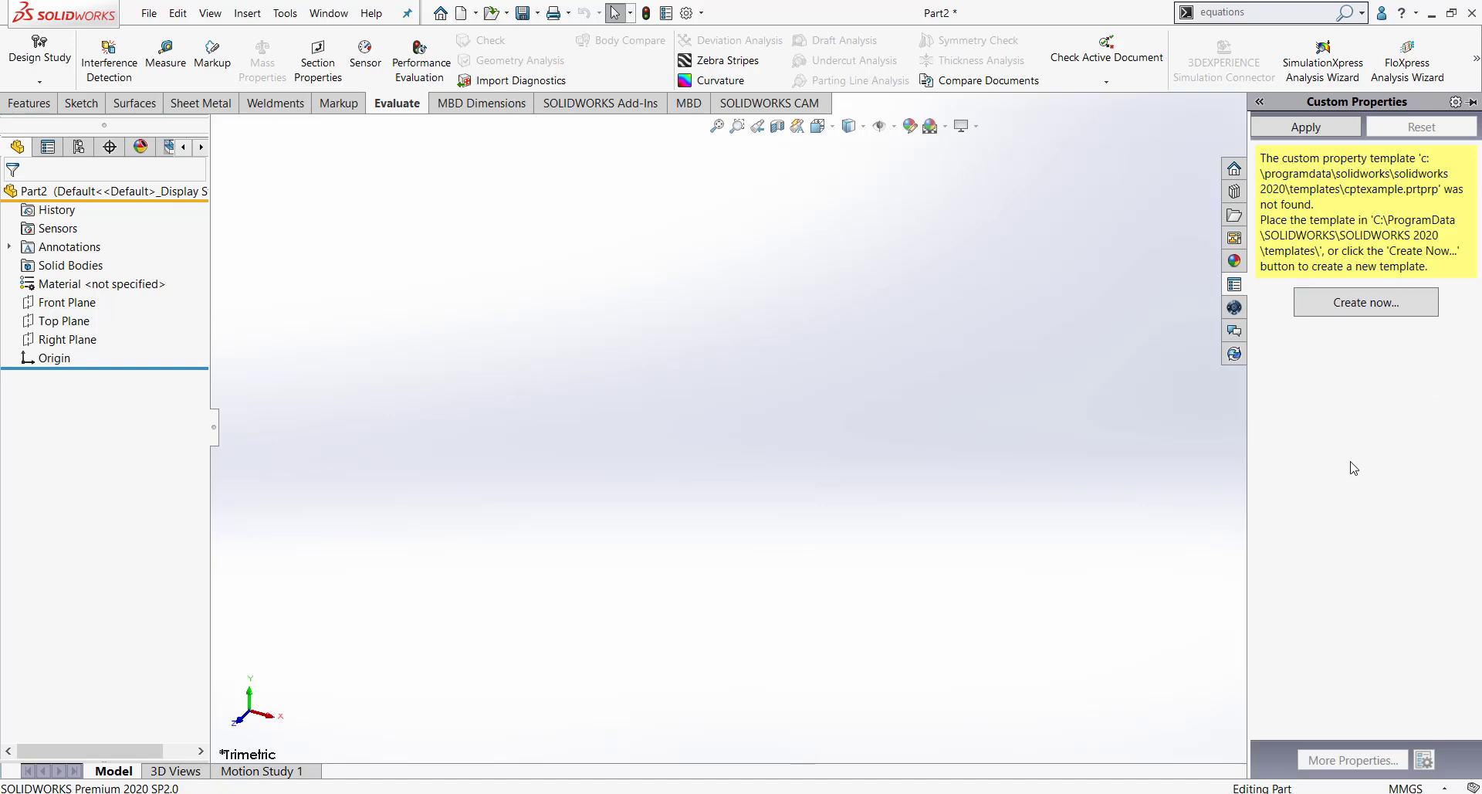
mouse_move(1408, 493)
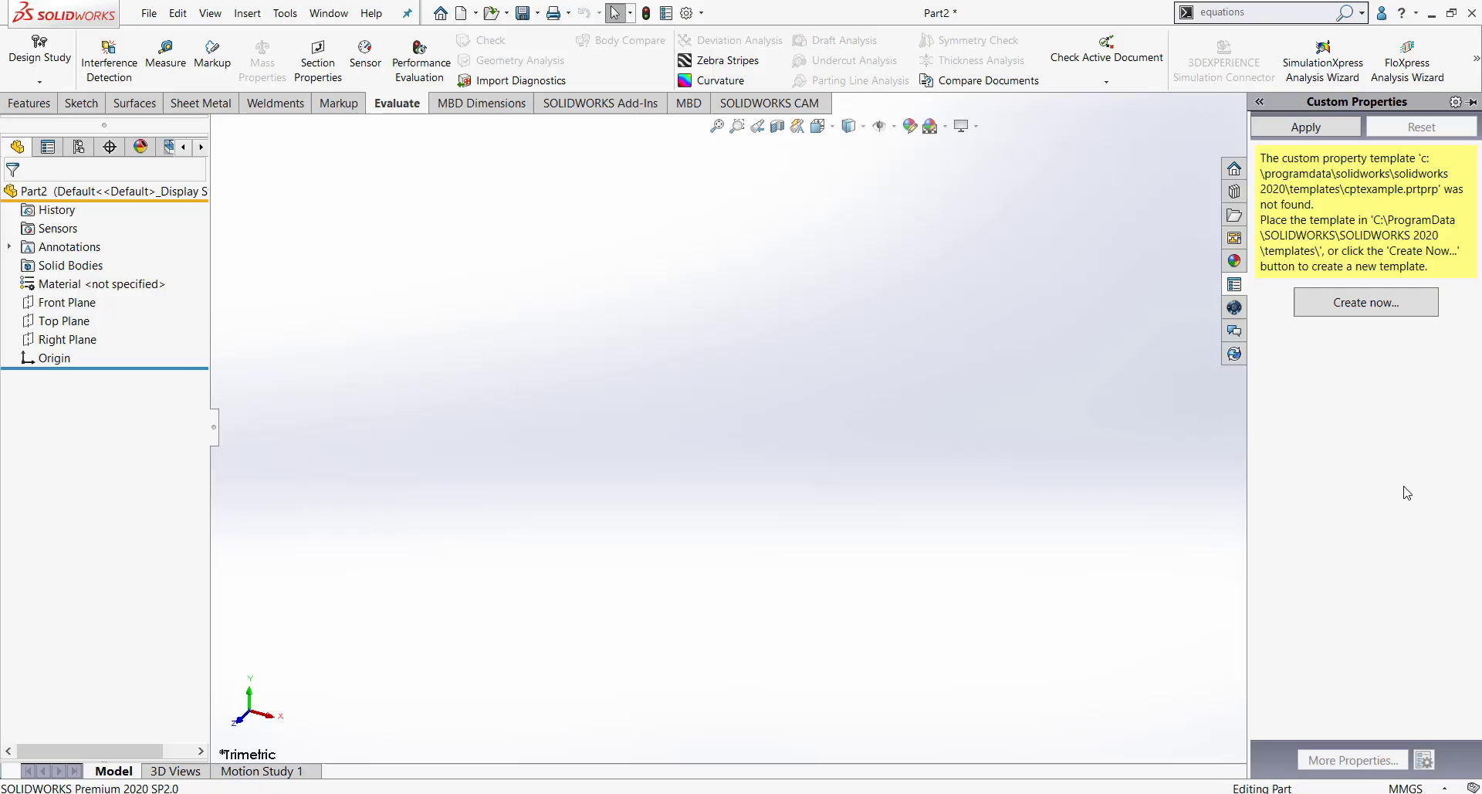
click(1365, 301)
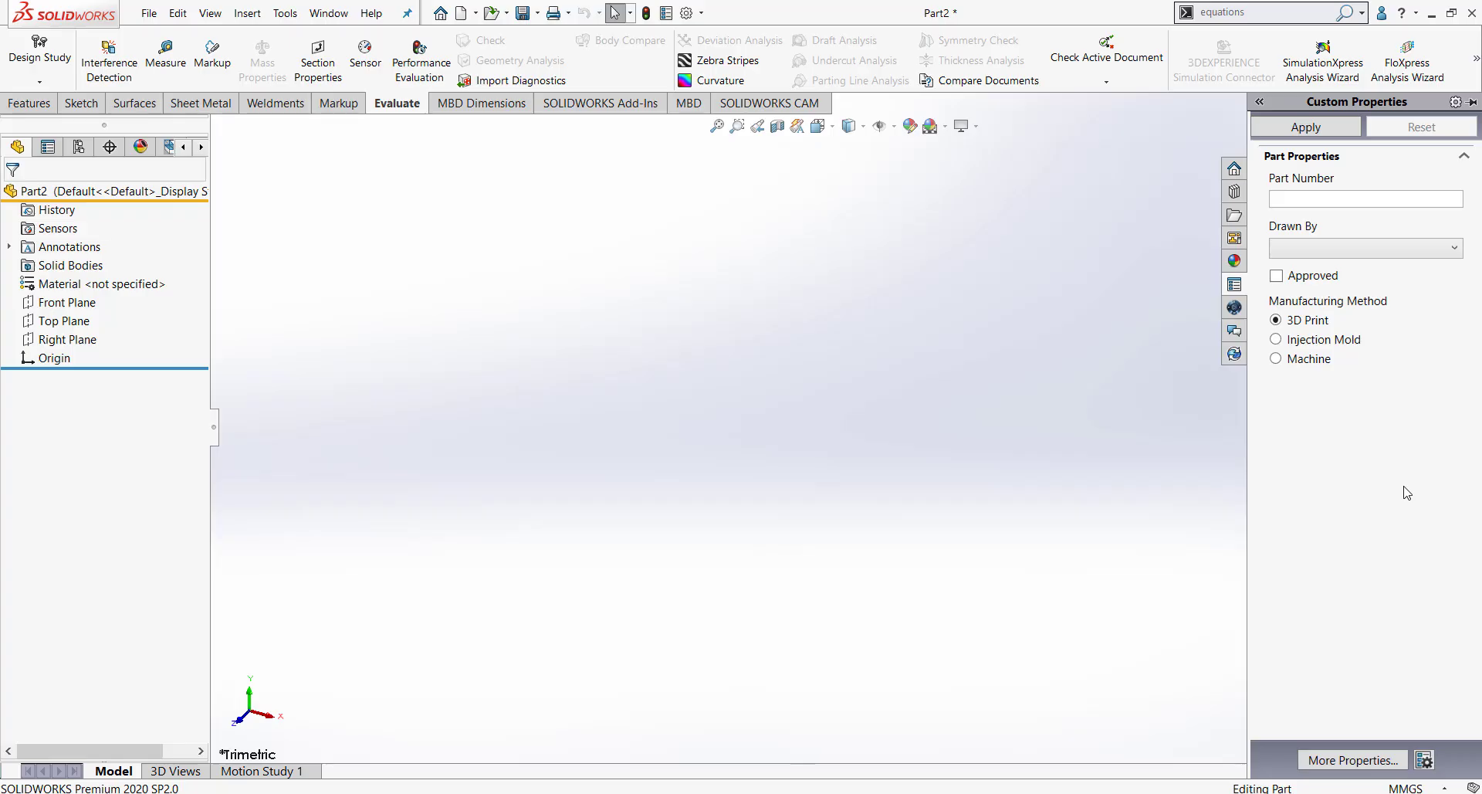
mouse_move(1378, 353)
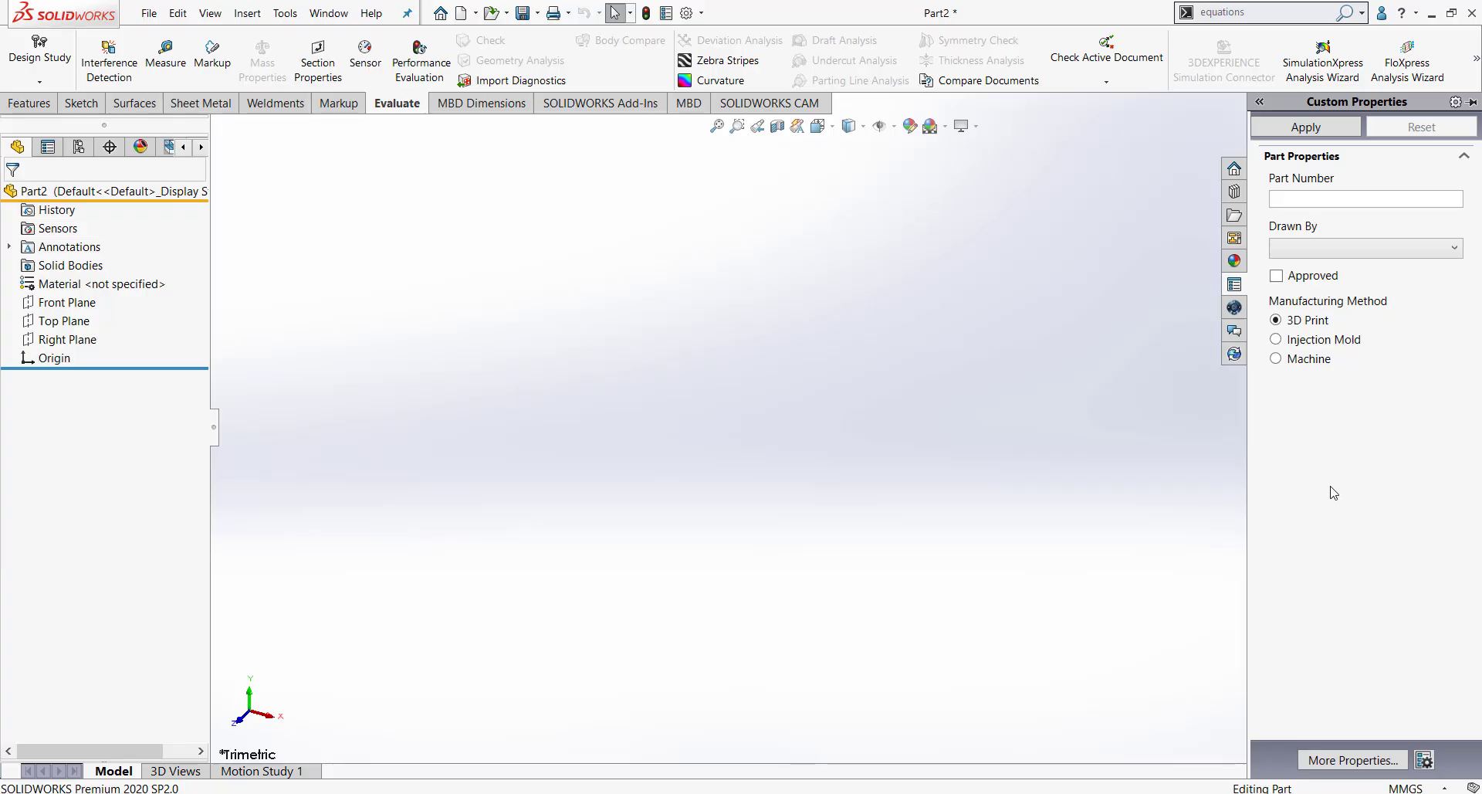
mouse_move(1341, 459)
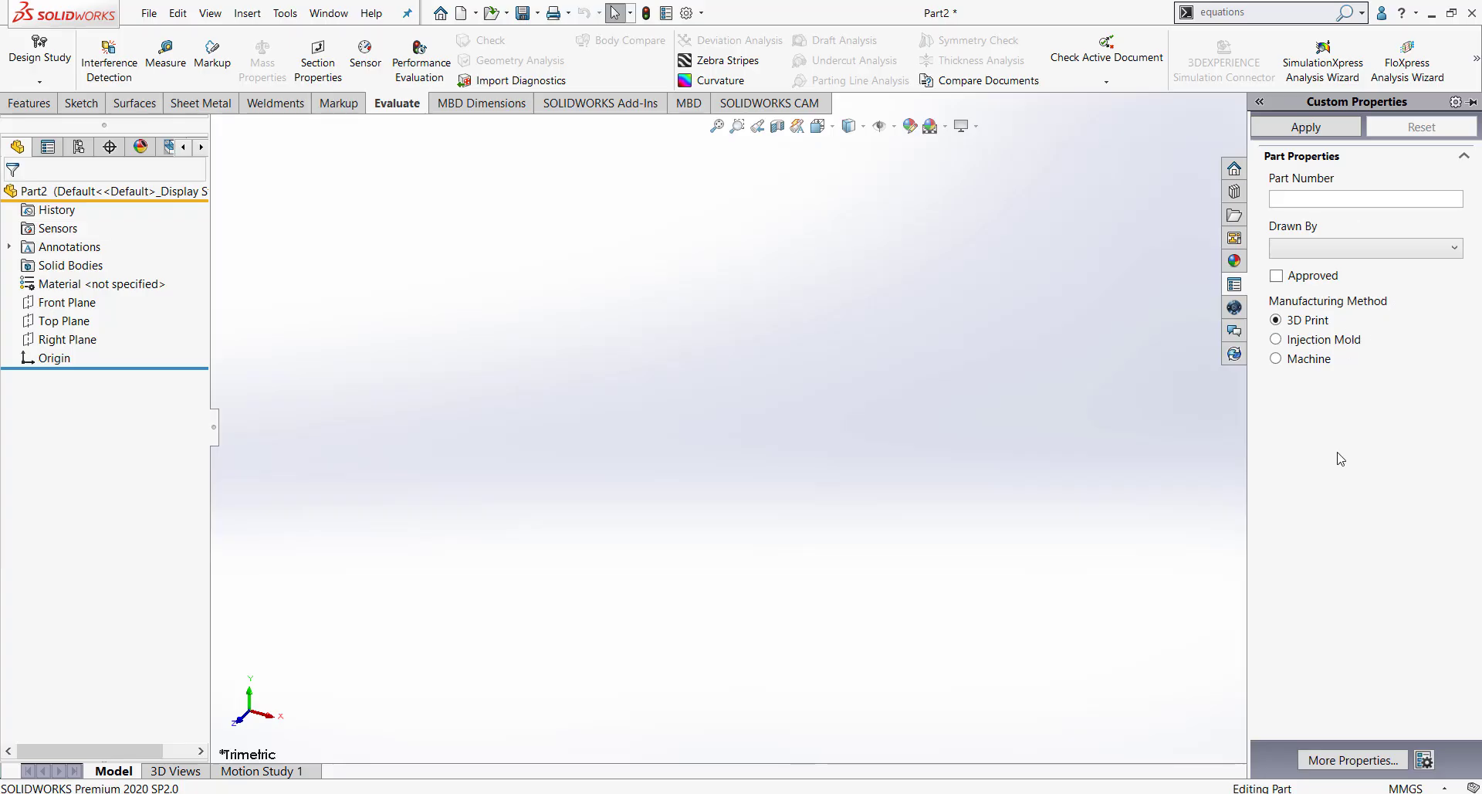
mouse_move(1363, 460)
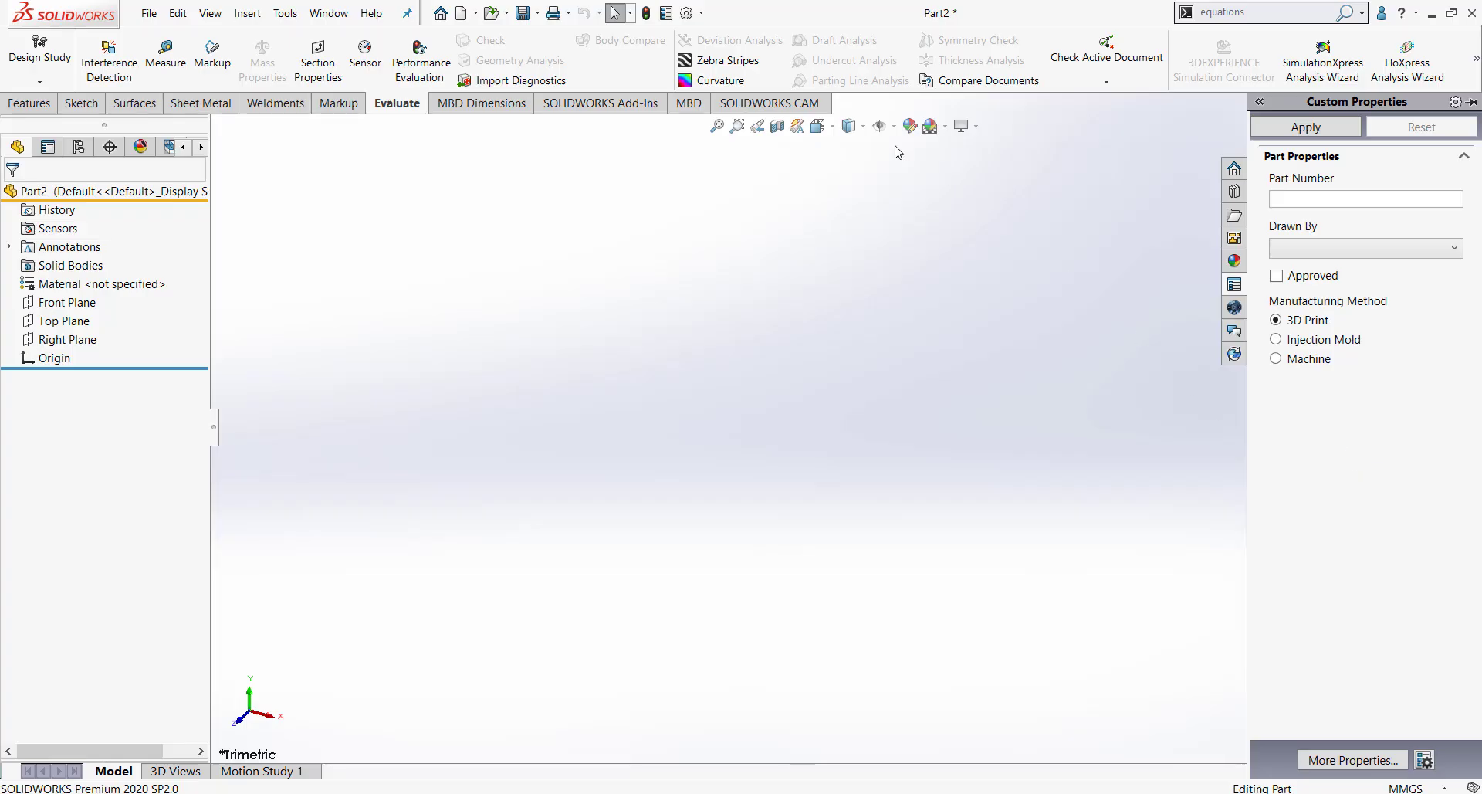
mouse_move(686, 13)
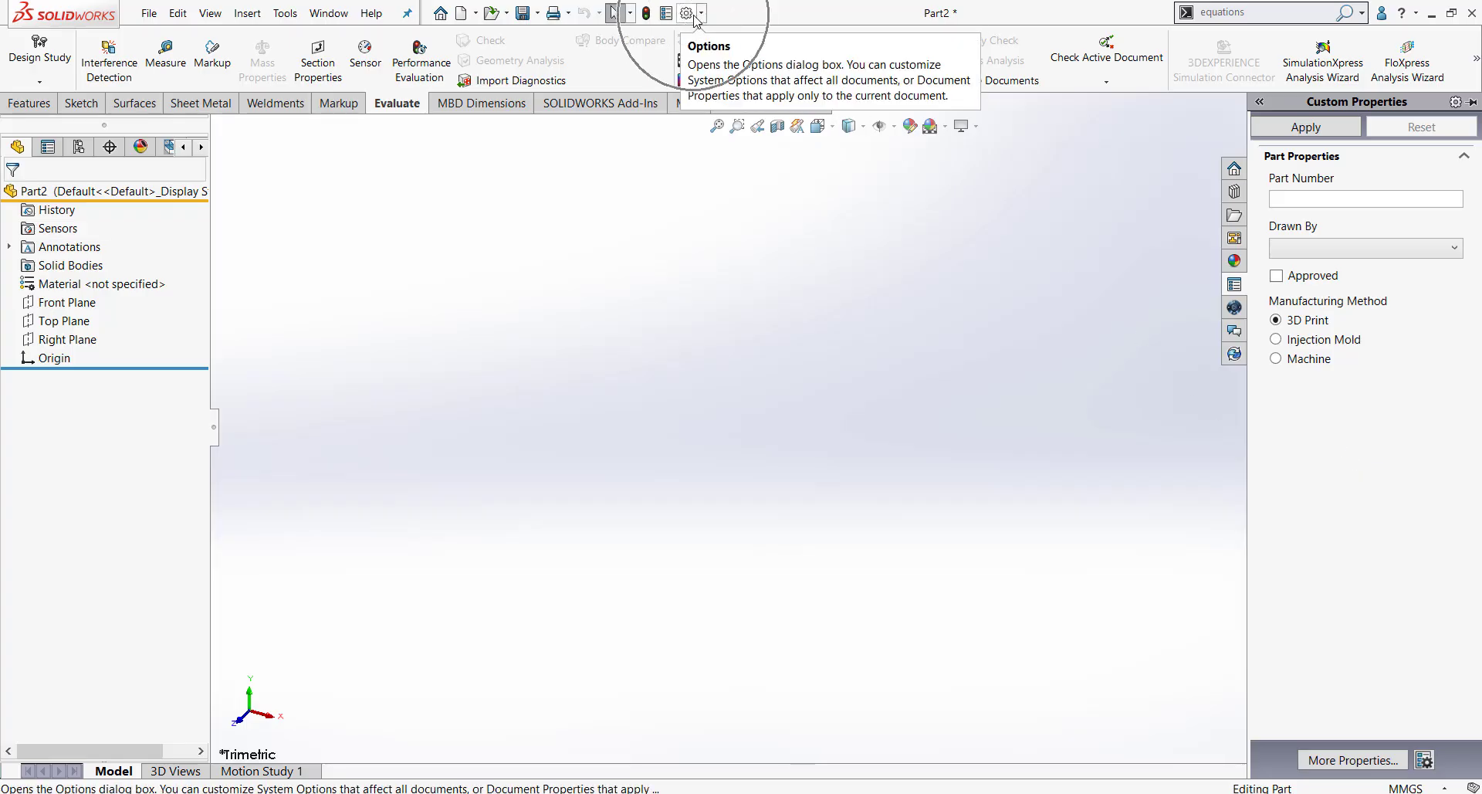
Go to System Options > File Locations and list folder types to find Custom Property Files.
click(689, 12)
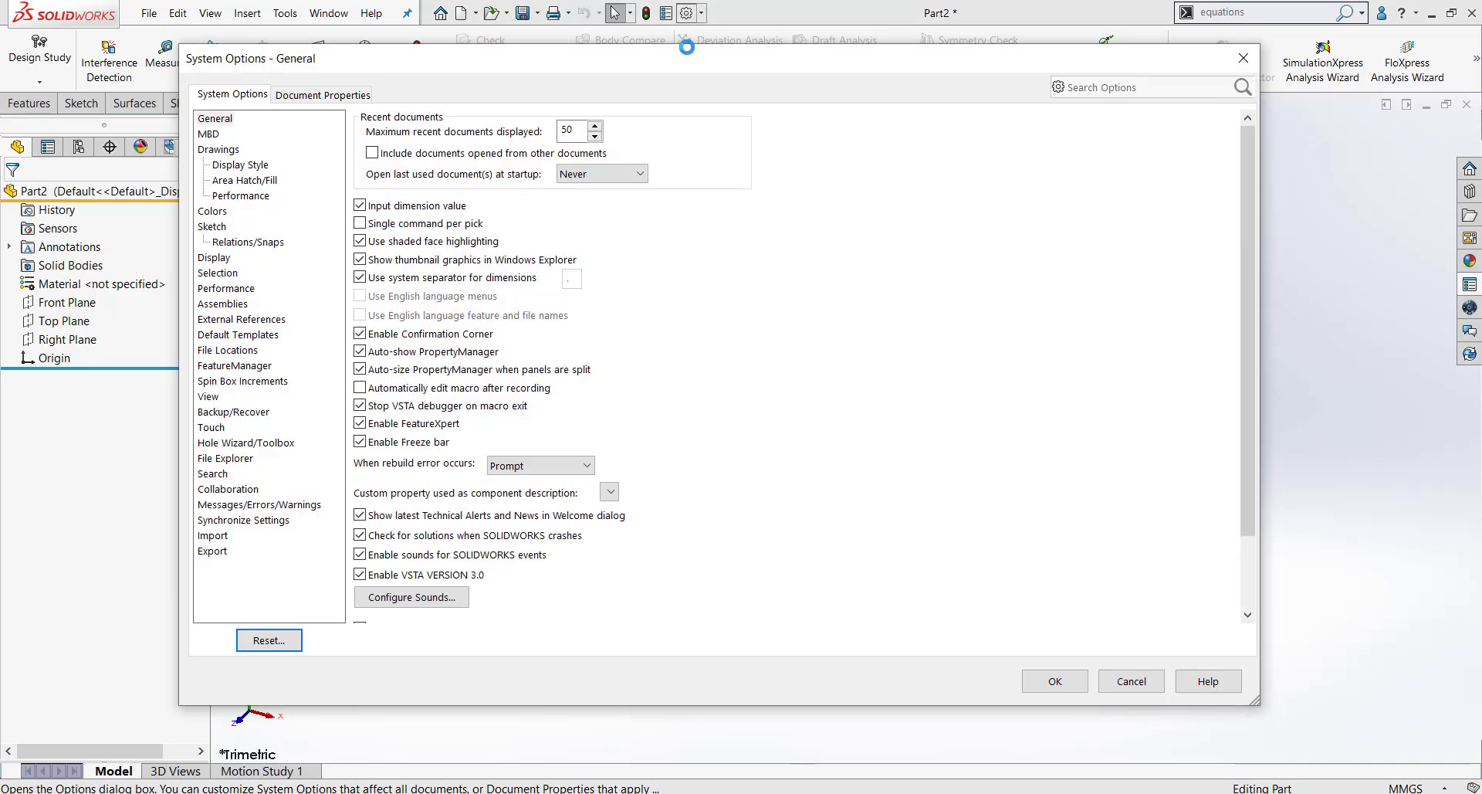
mouse_move(402, 60)
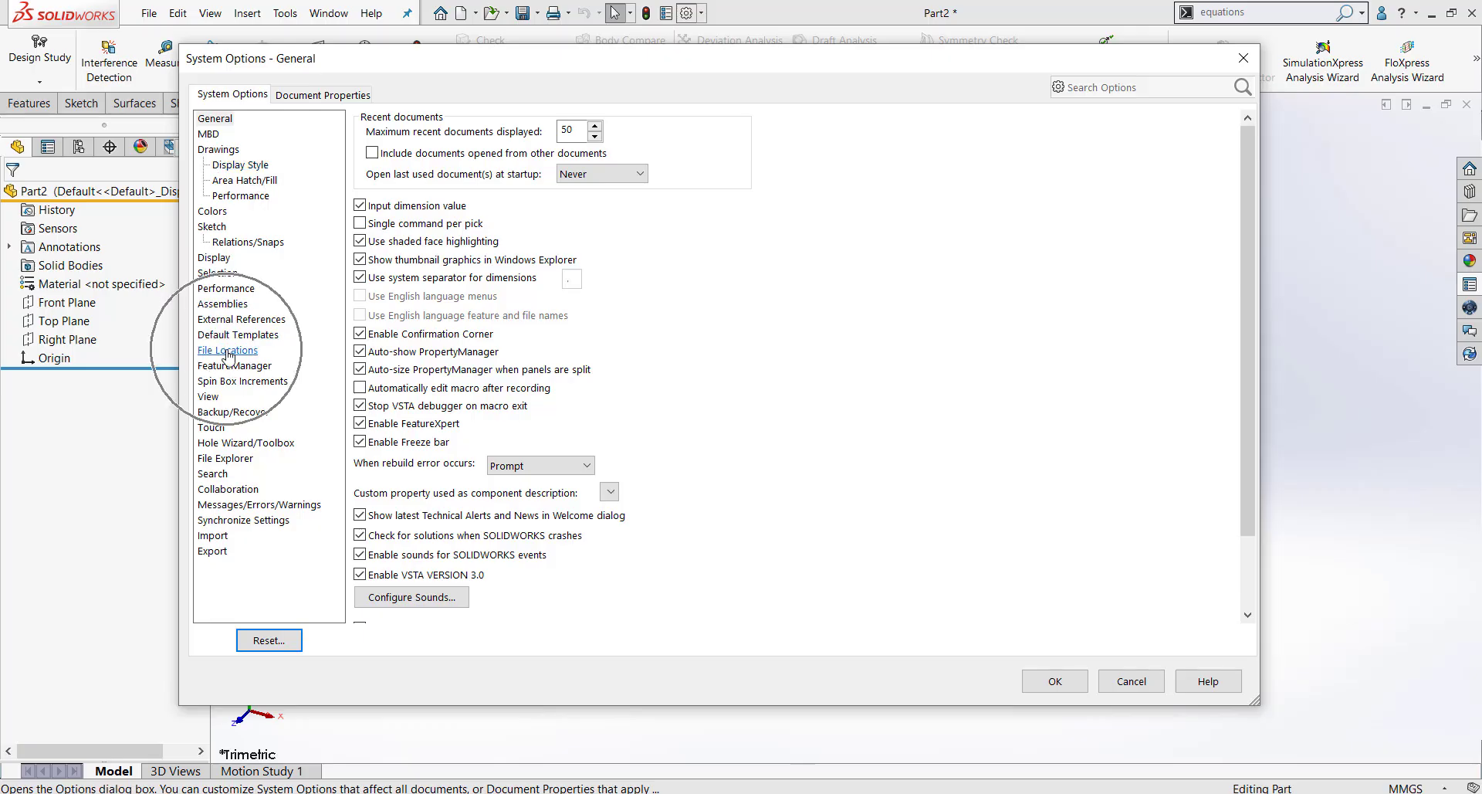
click(227, 350)
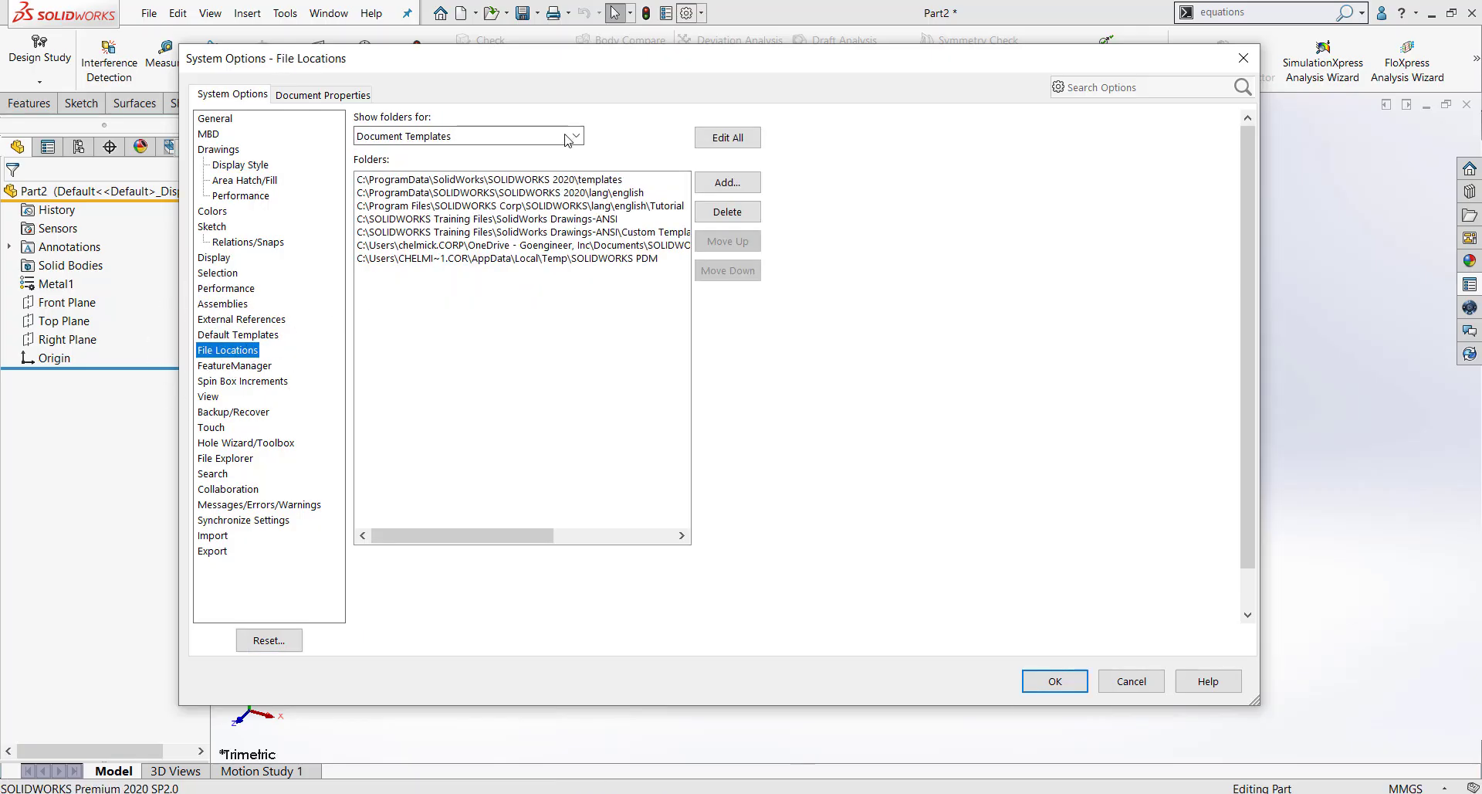
click(574, 136)
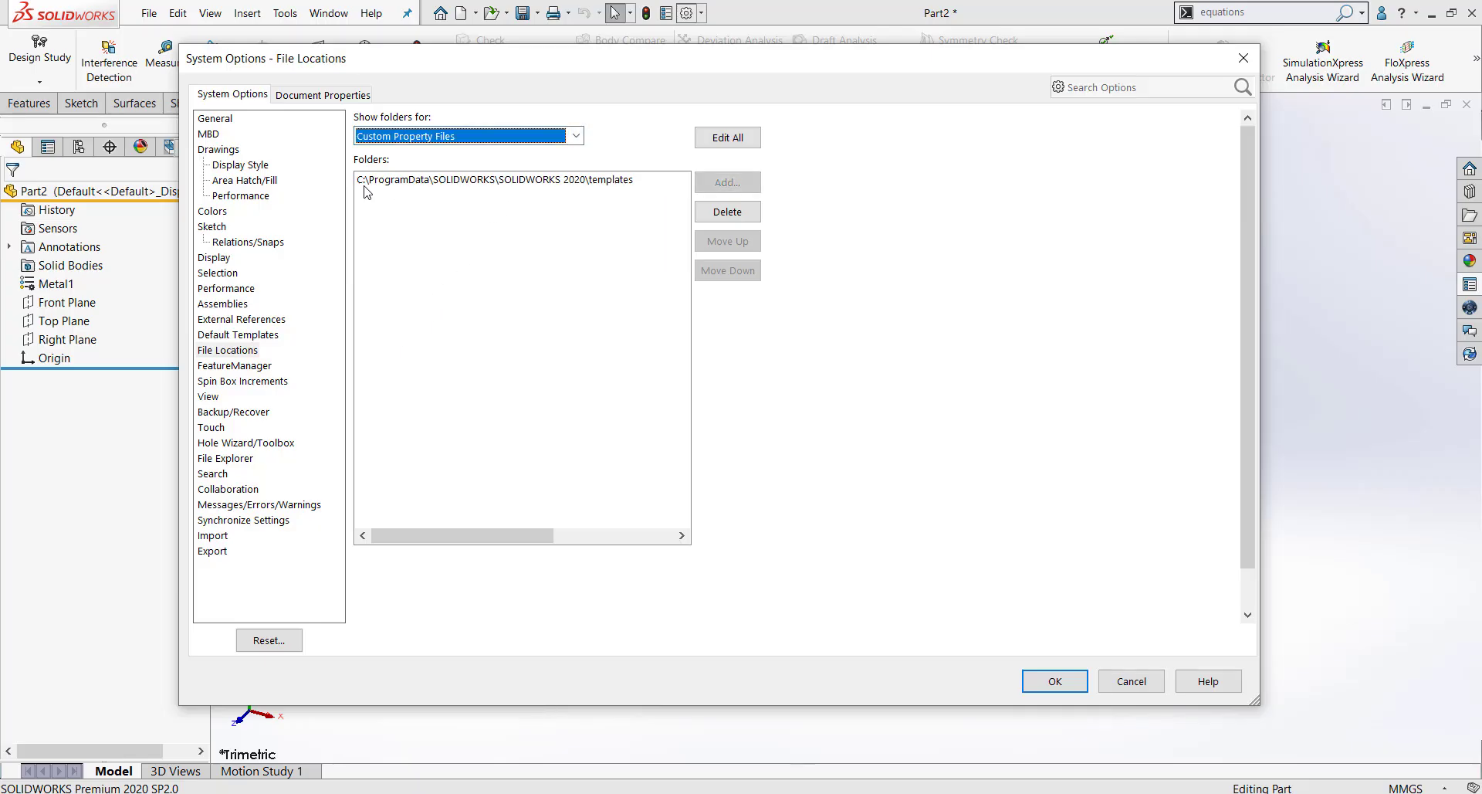
mouse_move(594, 192)
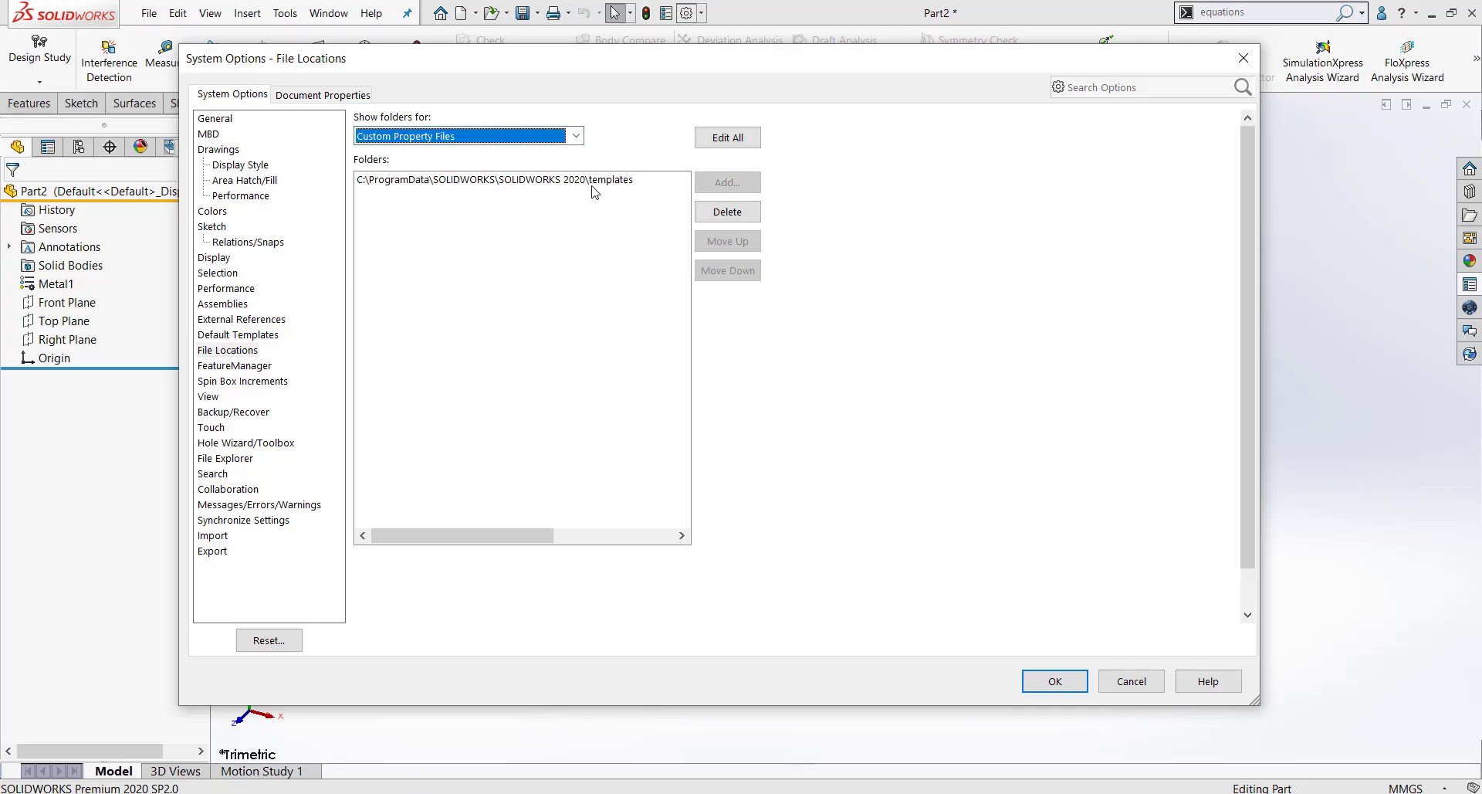
mouse_move(580, 191)
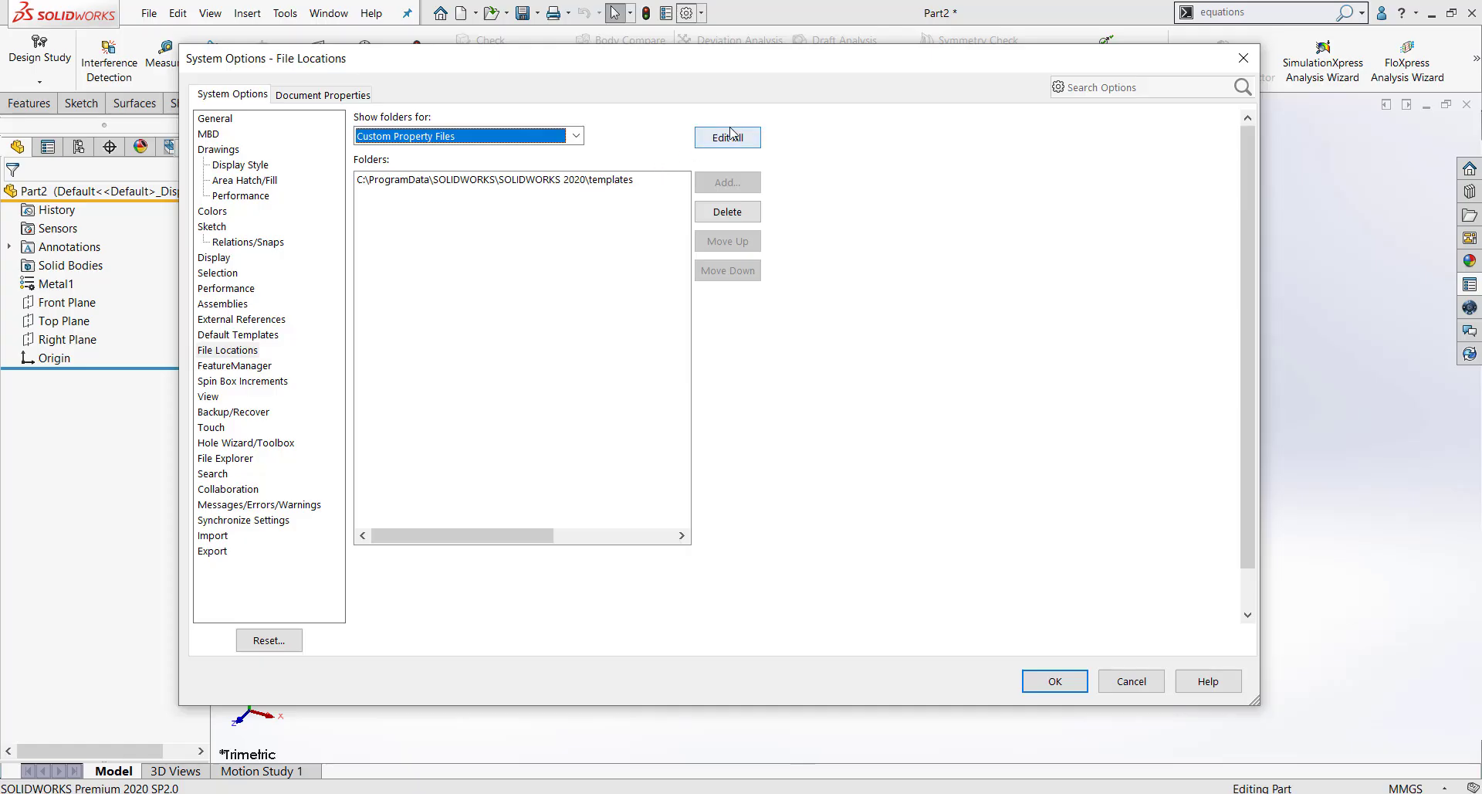
Review all file location paths without changes, then accept and close System Options.
click(727, 136)
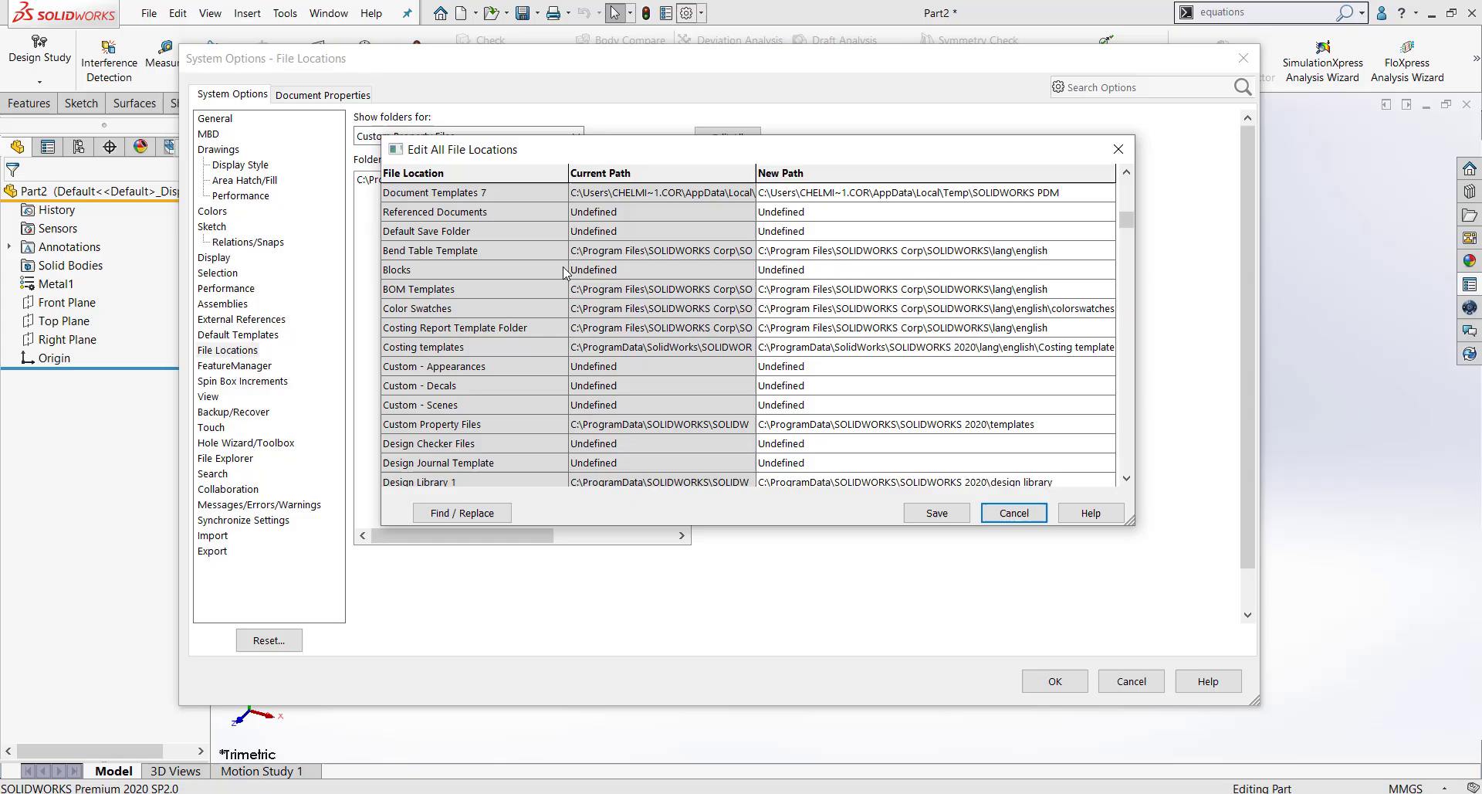
scroll(down, 3)
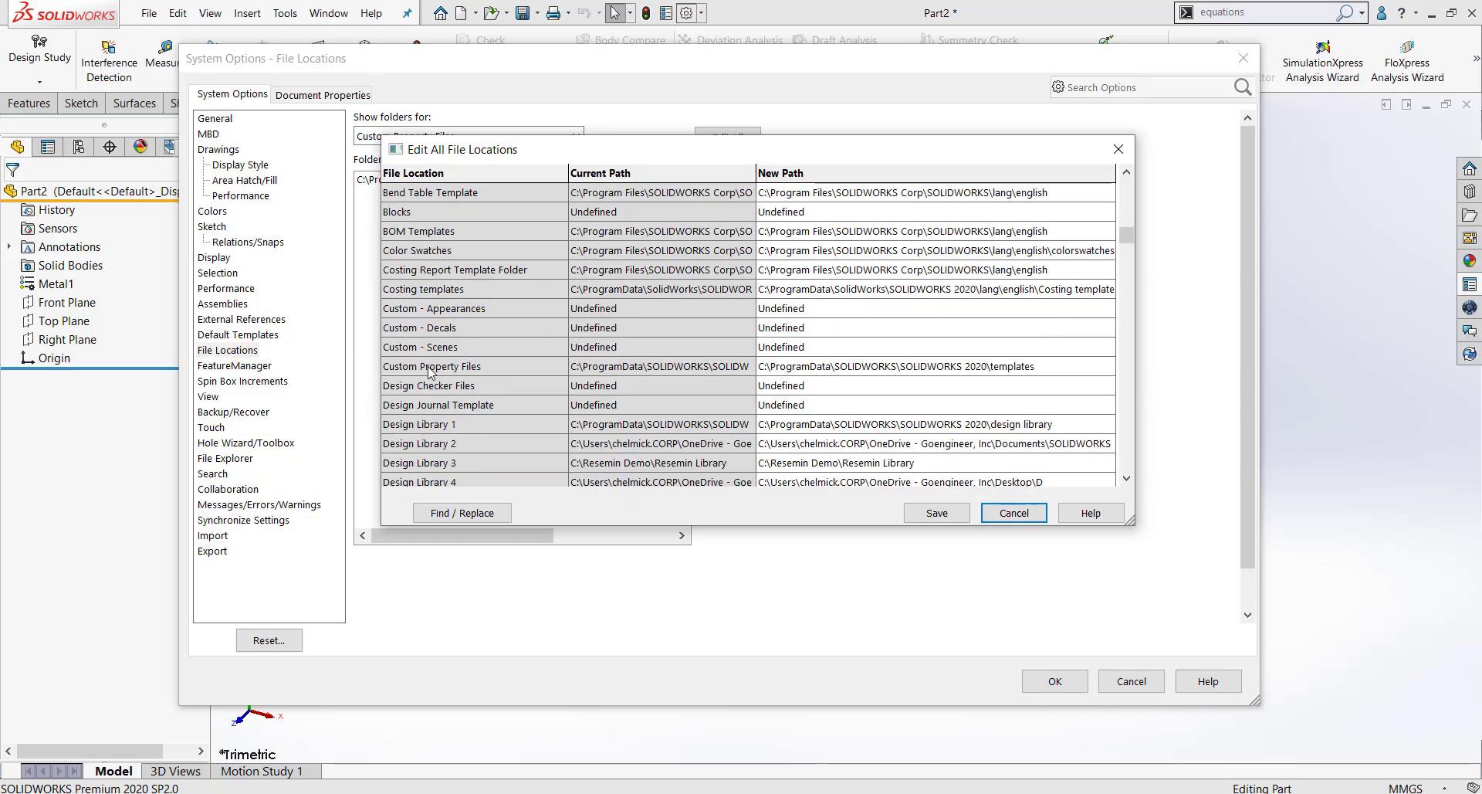
mouse_move(894, 379)
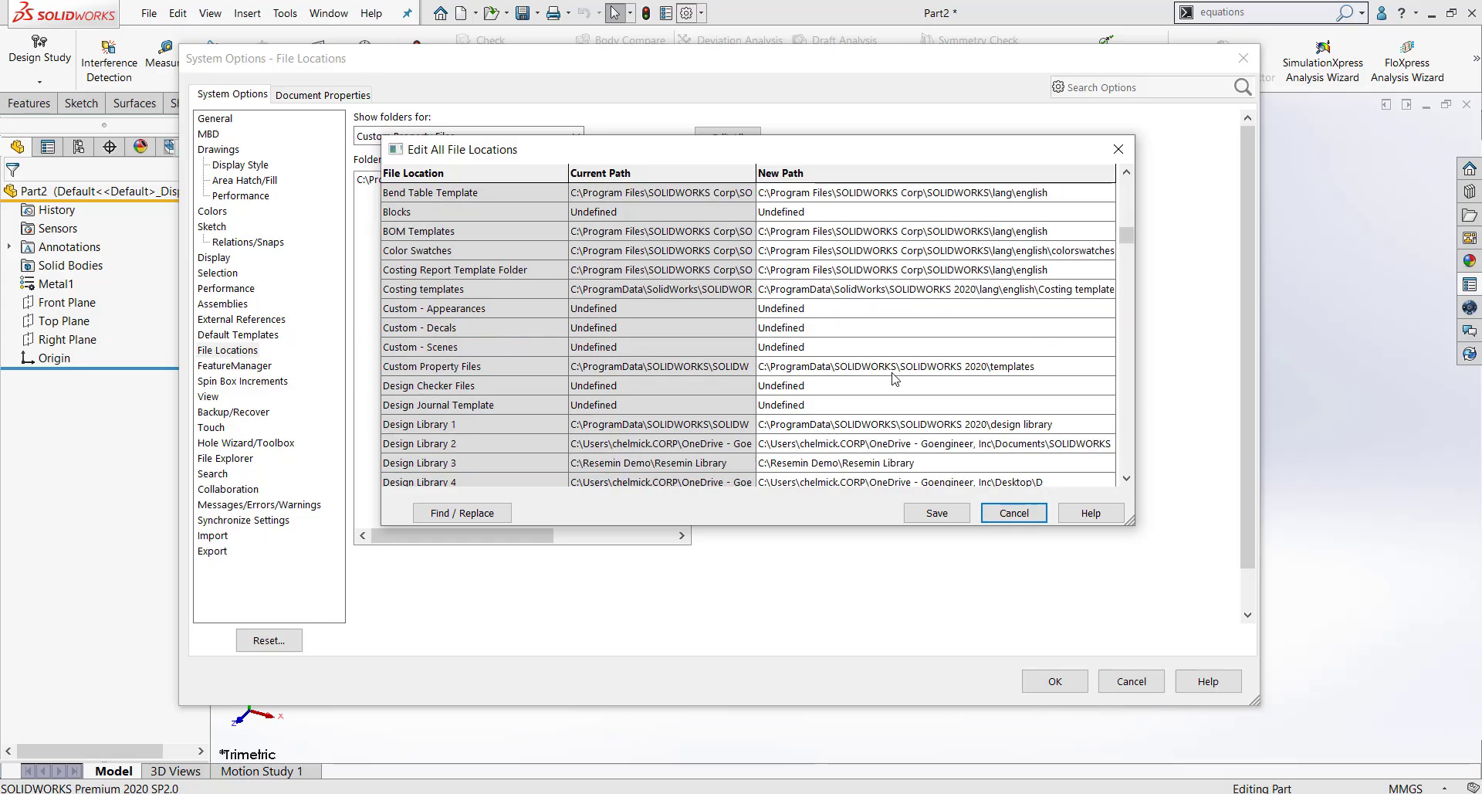
mouse_move(932, 450)
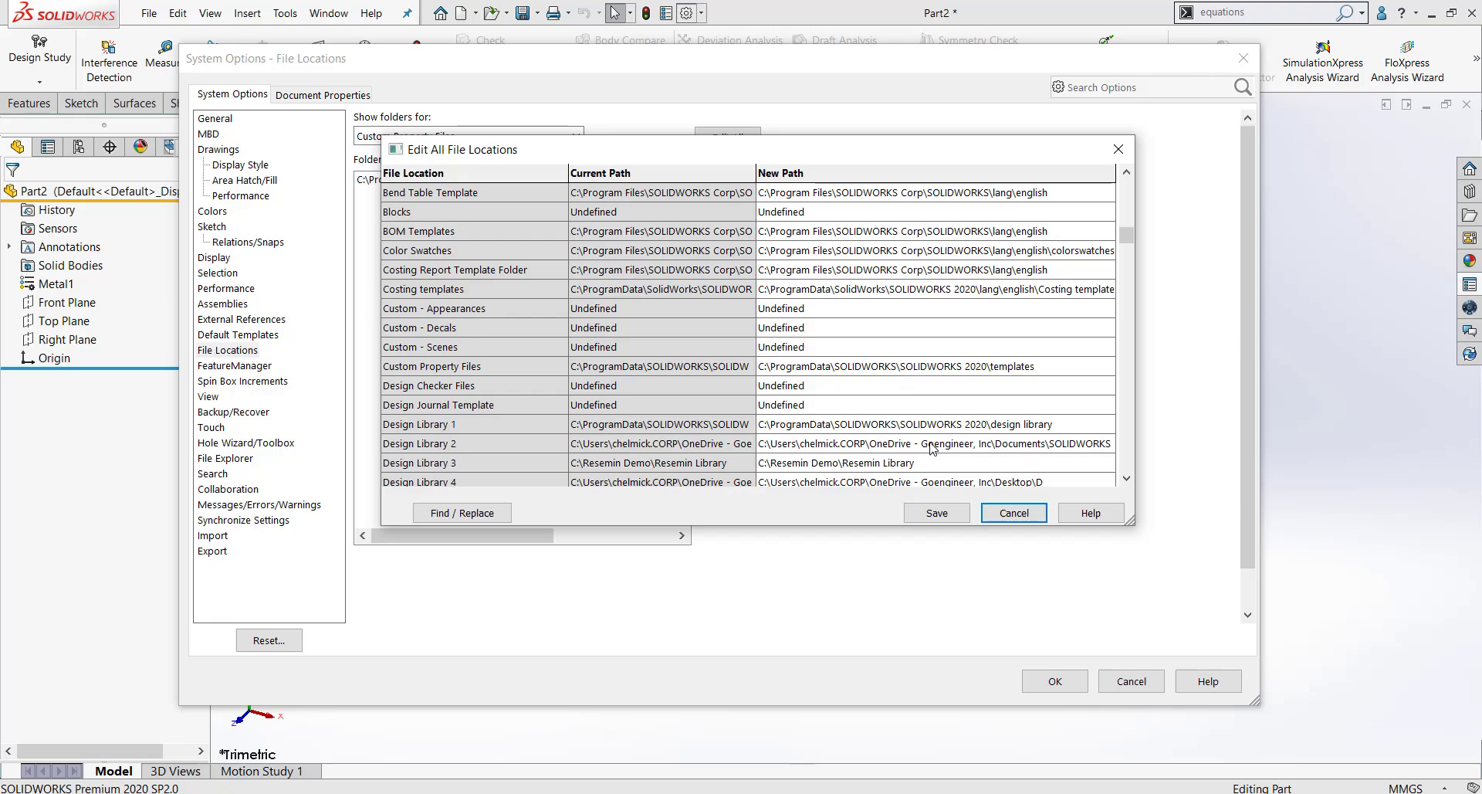
click(1014, 513)
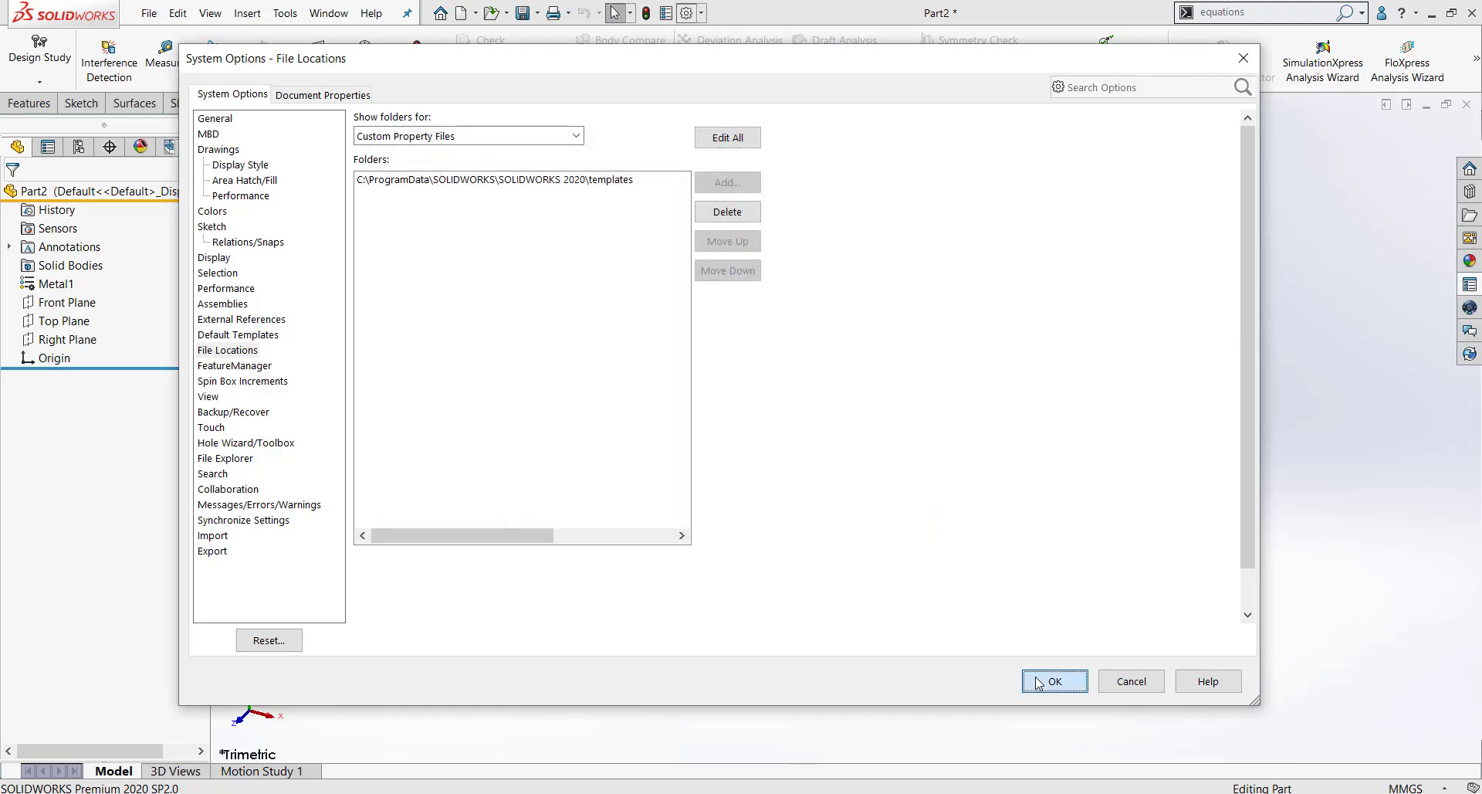
click(1055, 681)
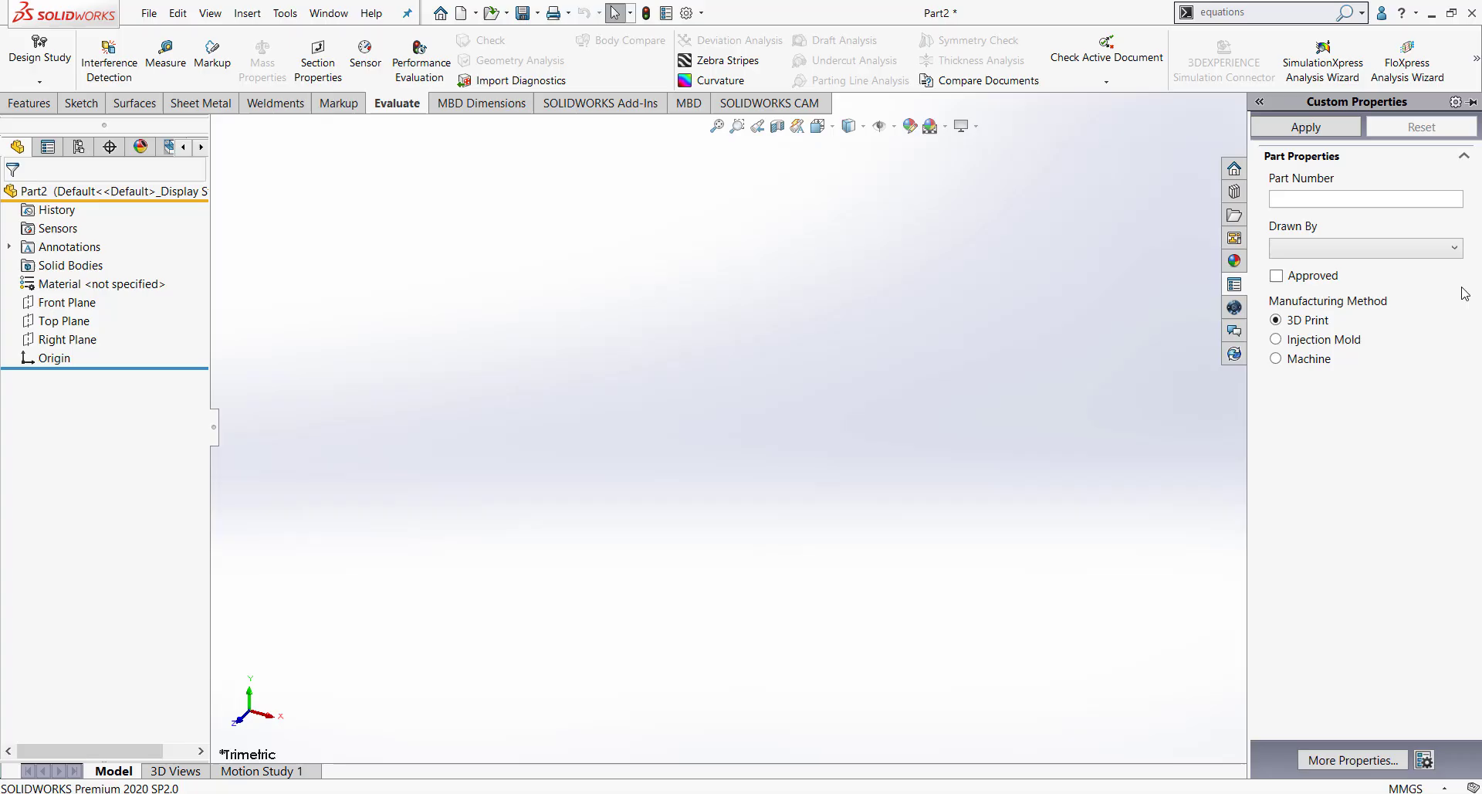
mouse_move(1335, 467)
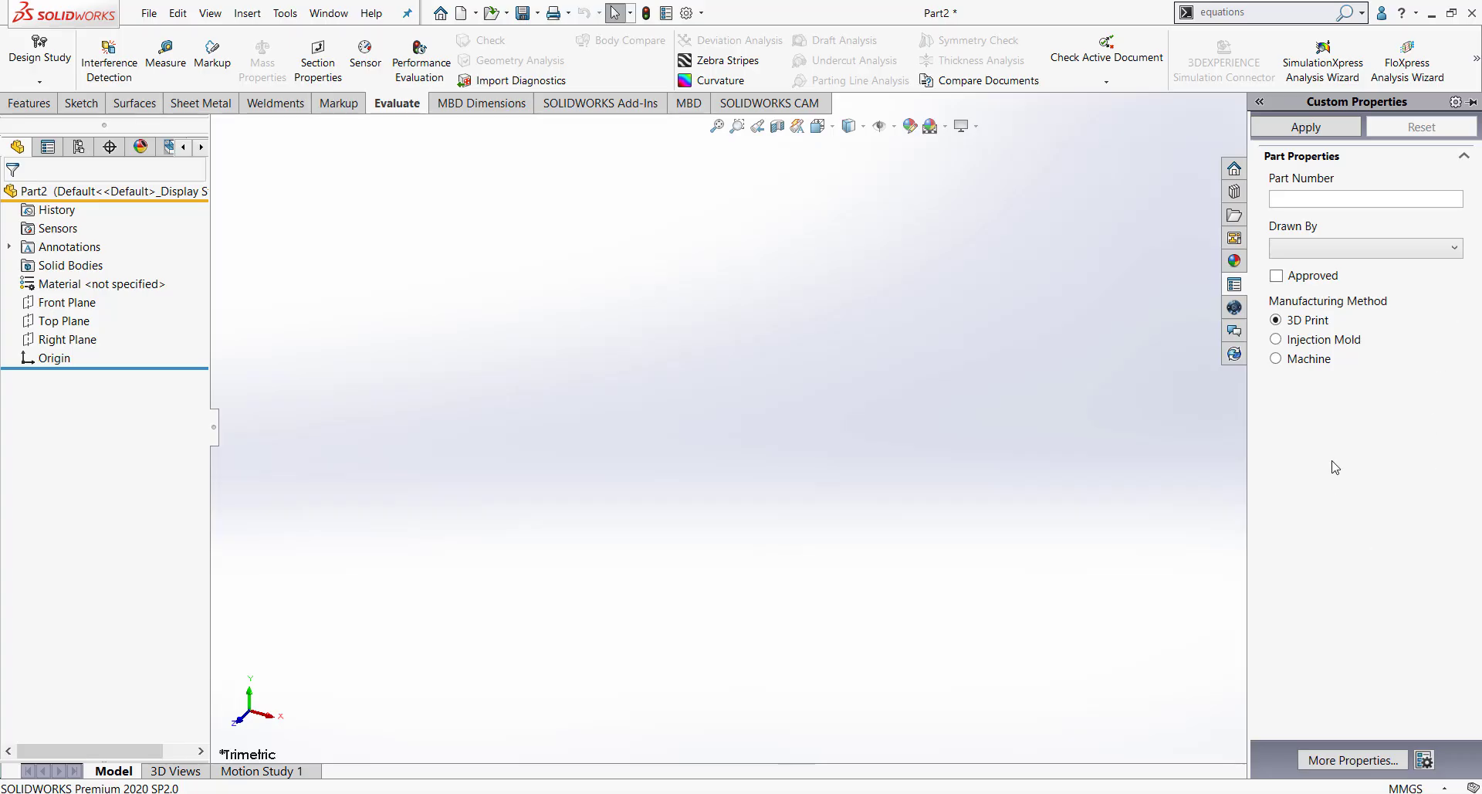
mouse_move(1323, 494)
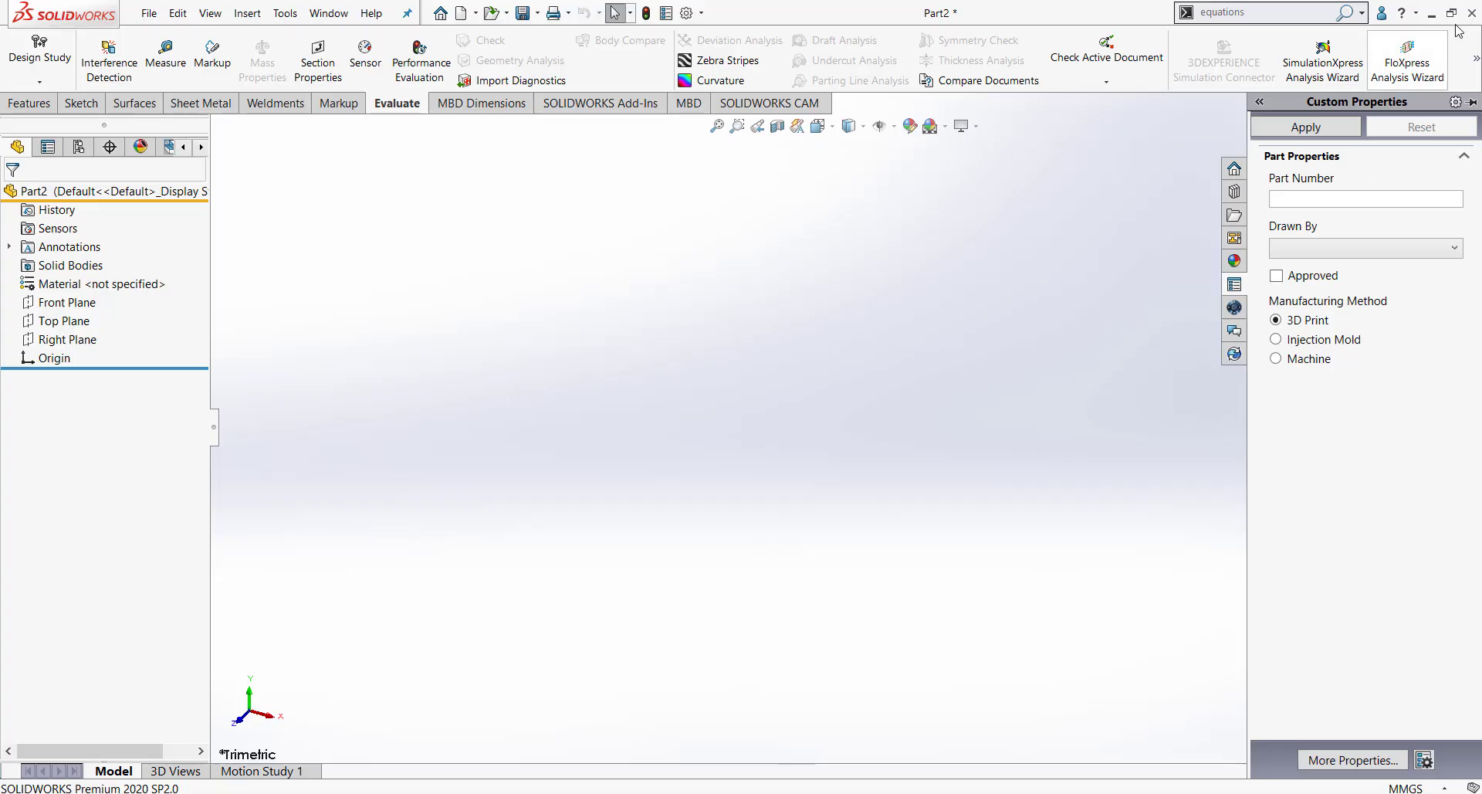
mouse_move(1472, 14)
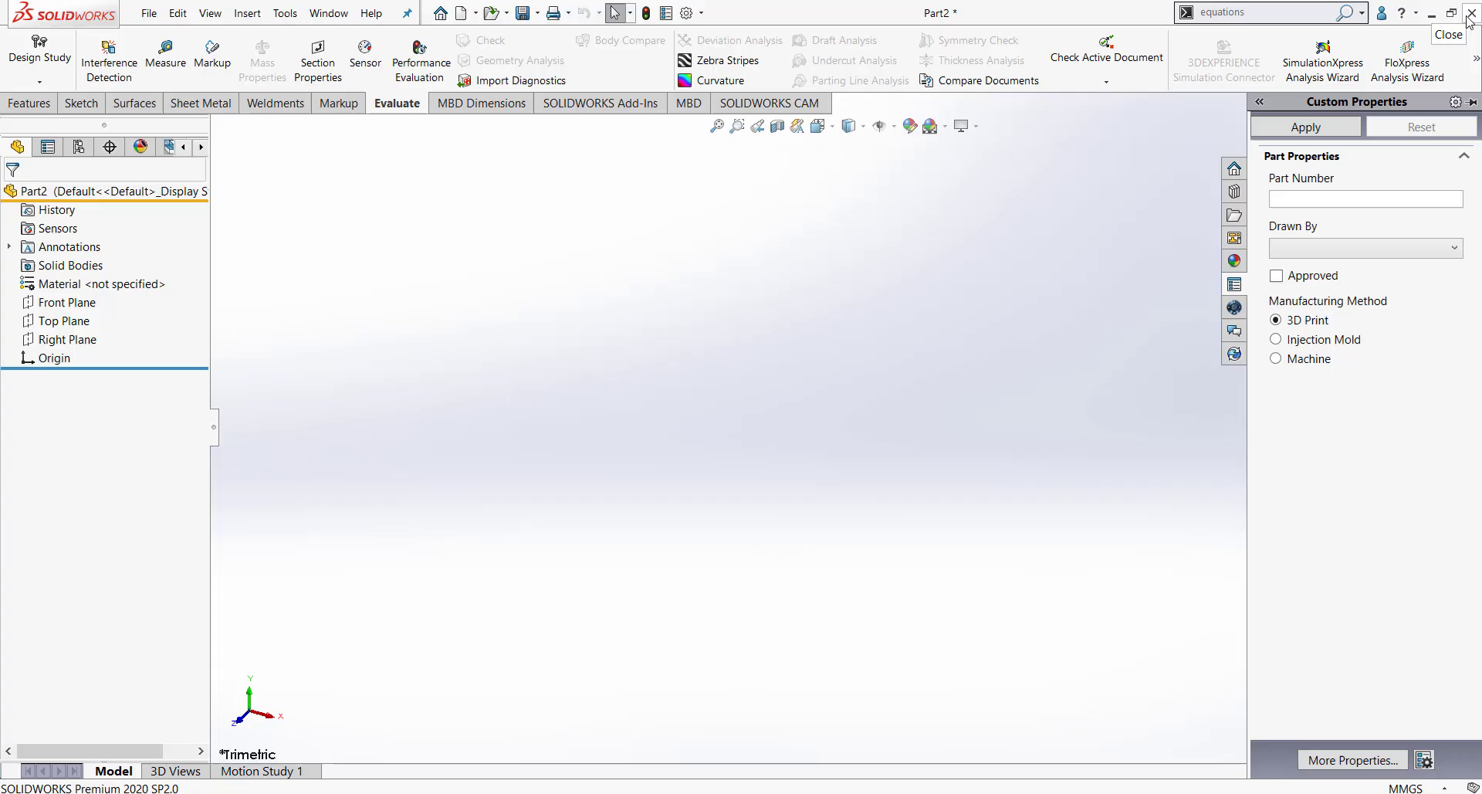
mouse_move(1364, 419)
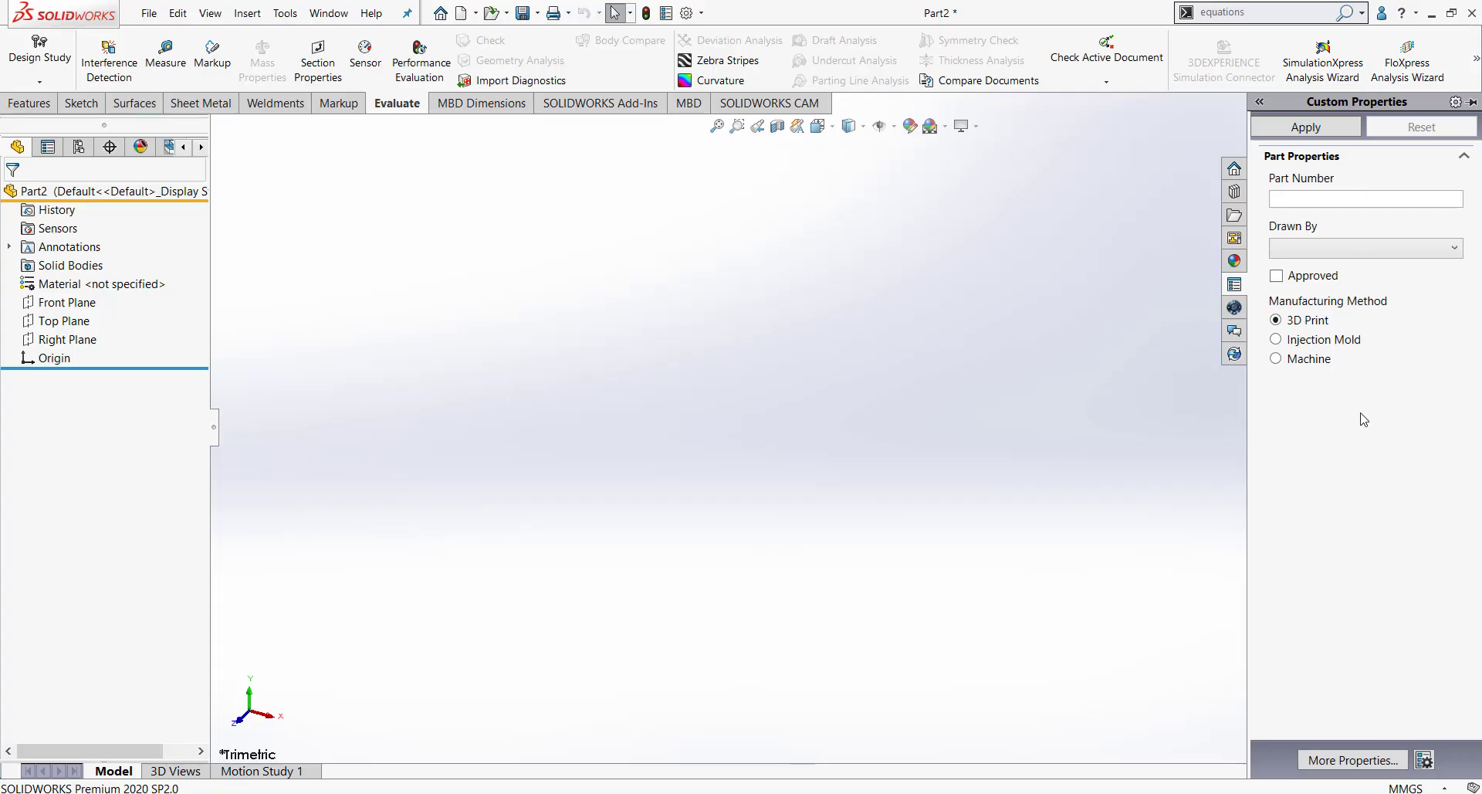
mouse_move(1408, 423)
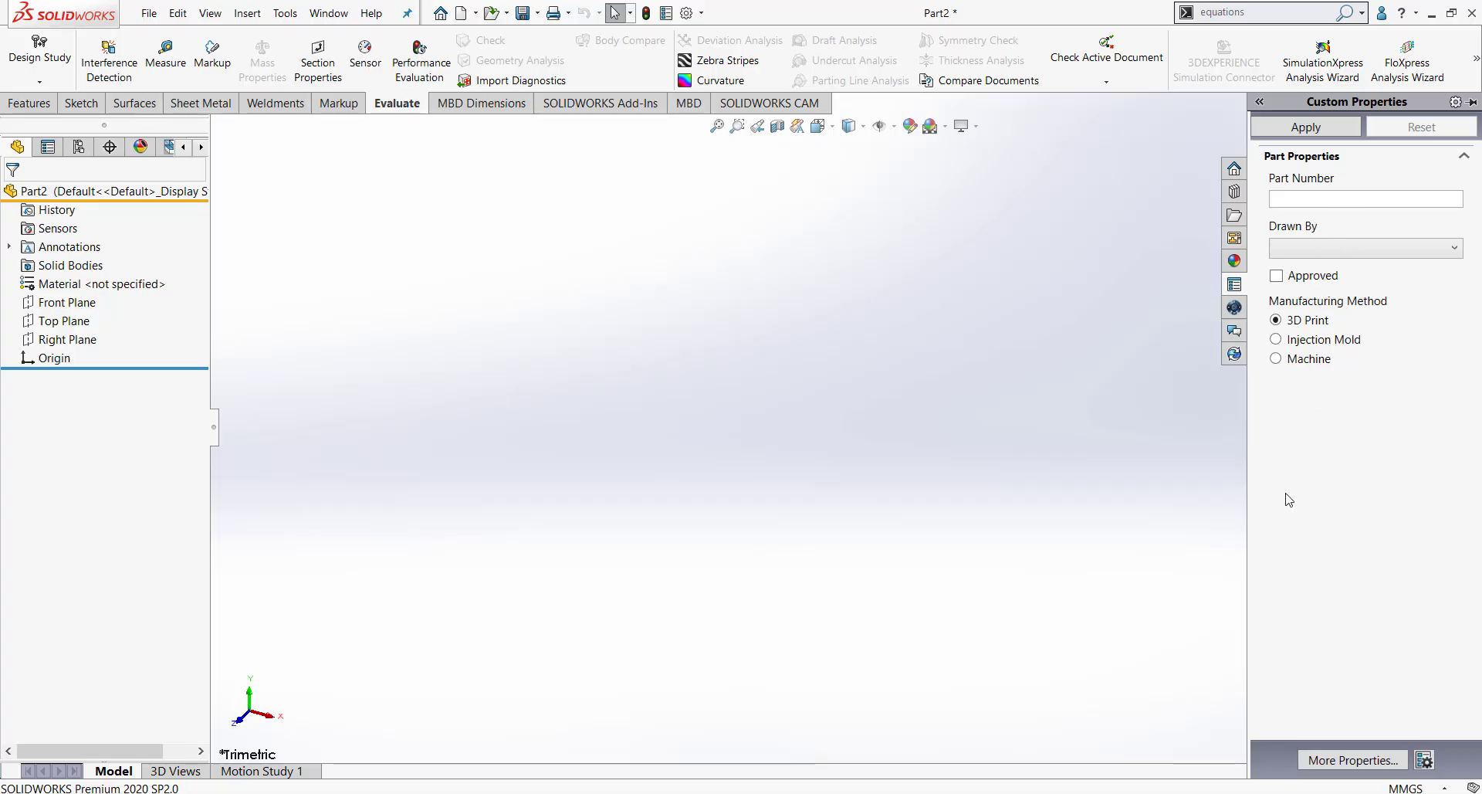
click(1365, 199)
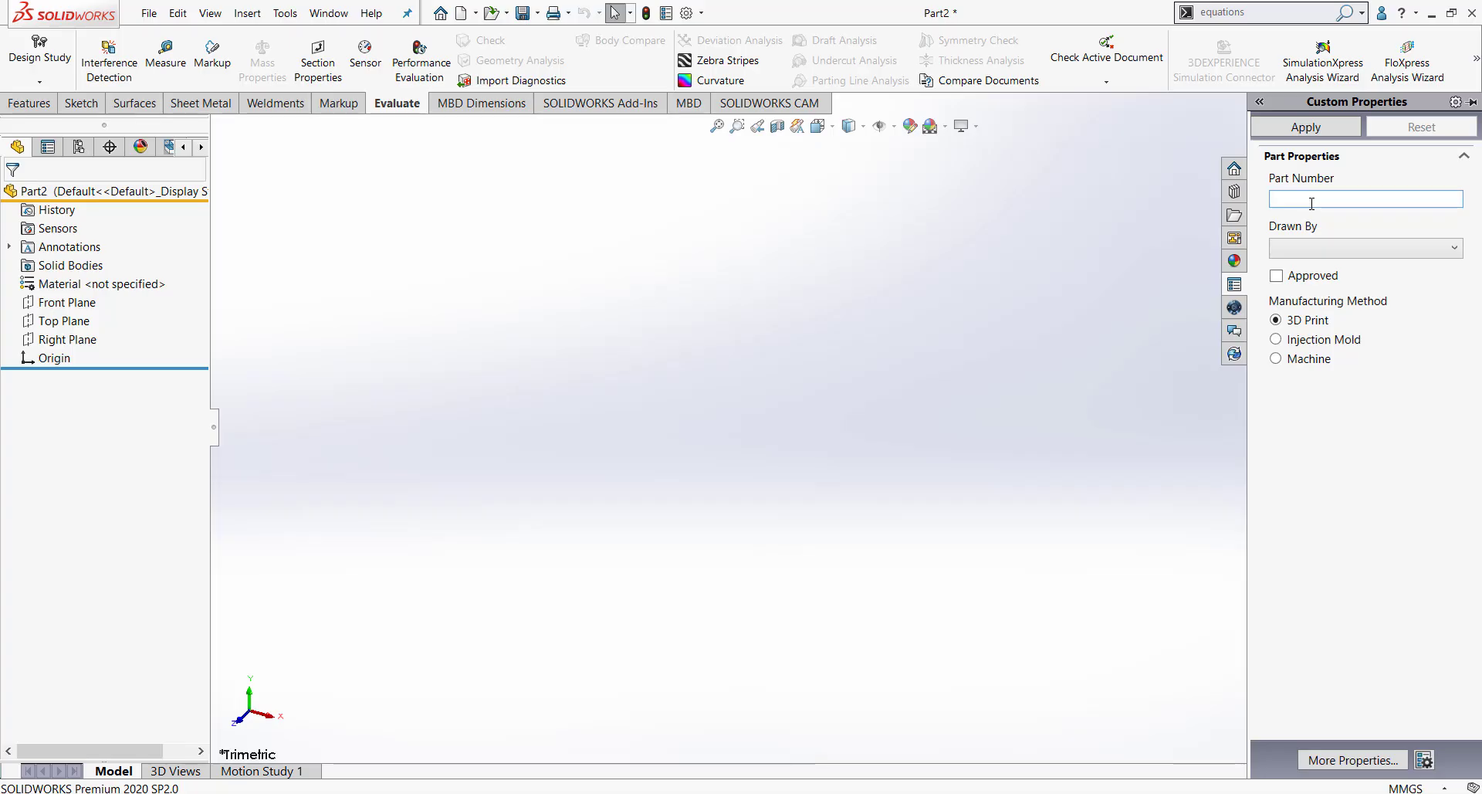
Fill Part Properties with part number 45132, Drawn By Cailin, Approved checked, and Machine.
text(45132)
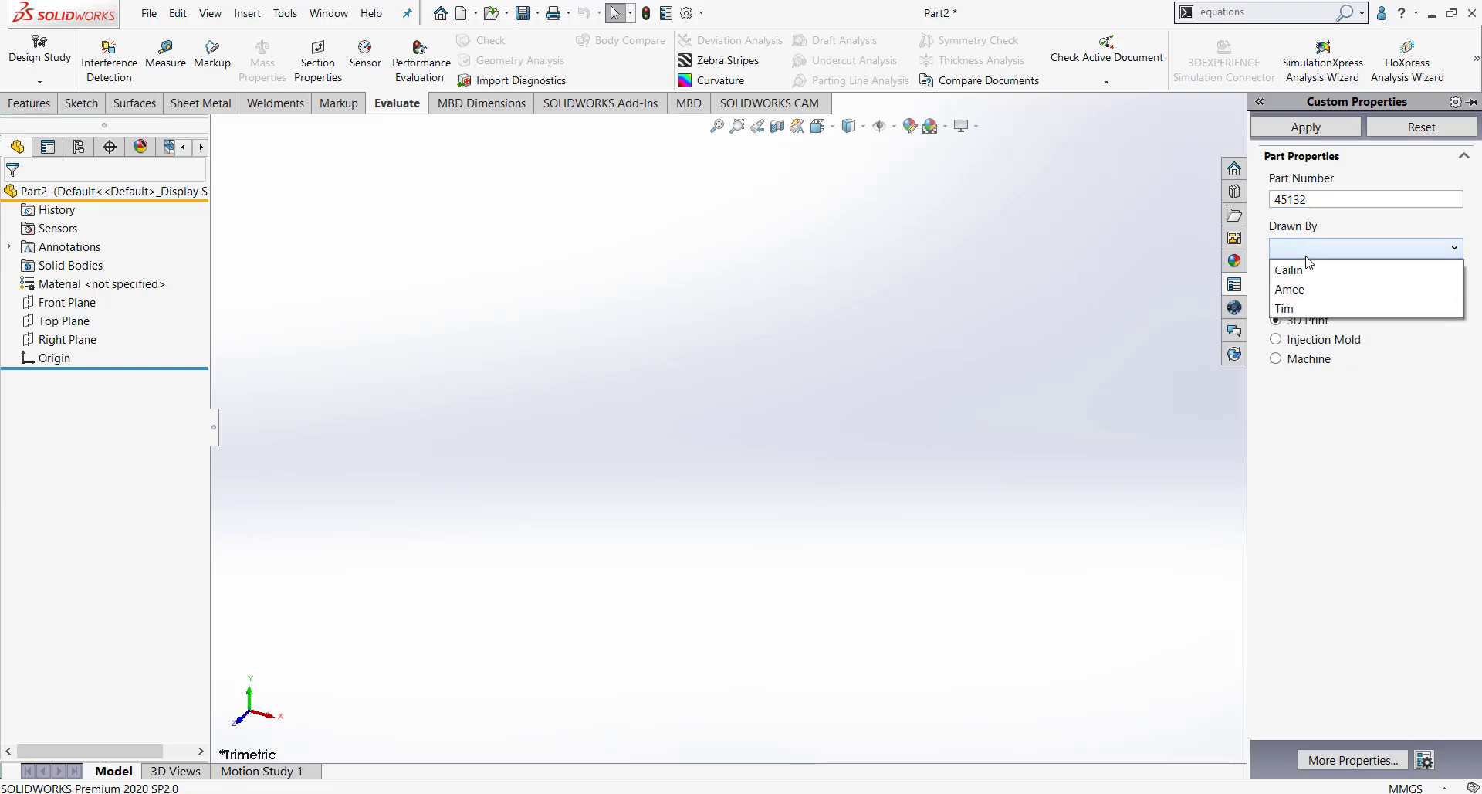
click(1288, 269)
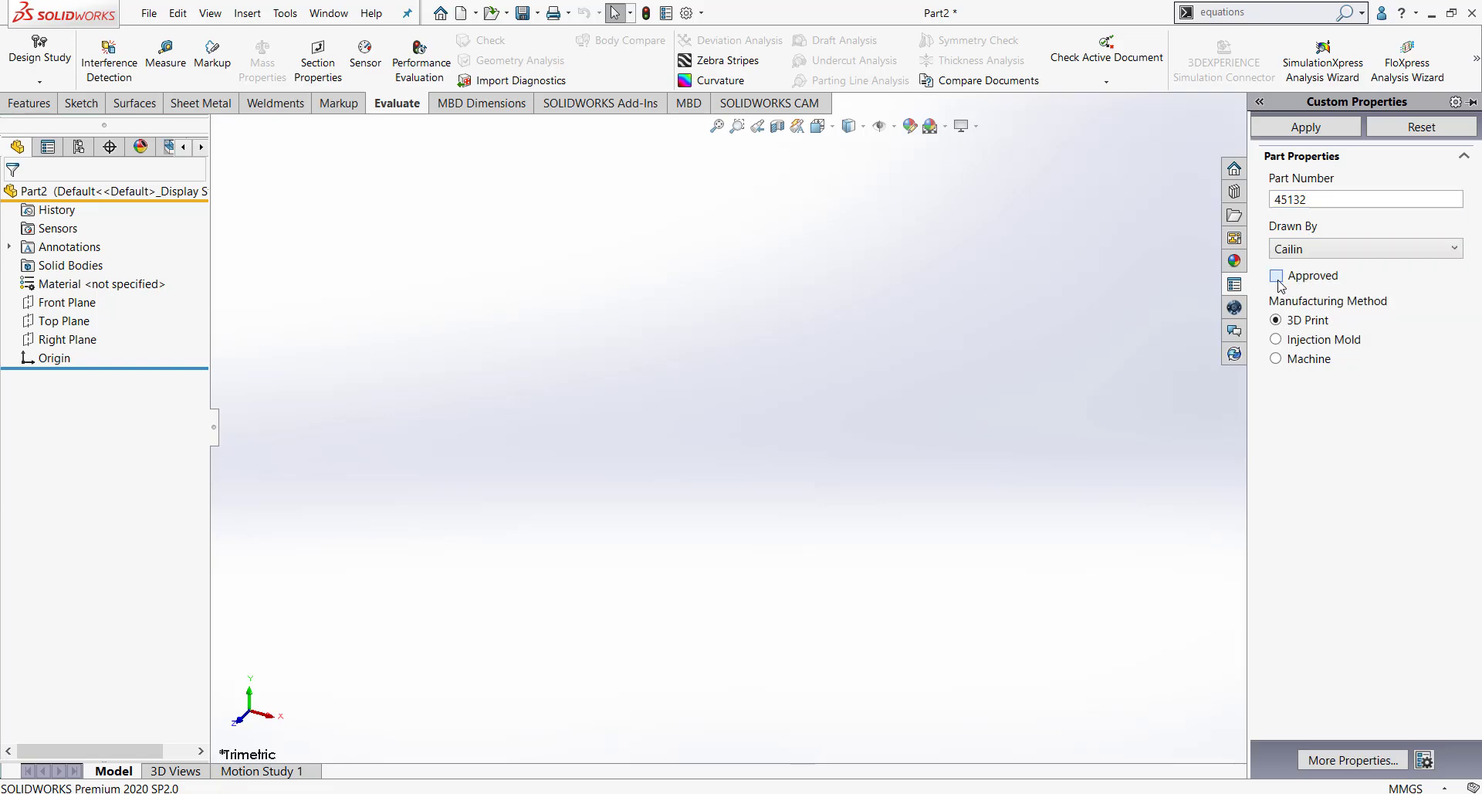
click(1275, 275)
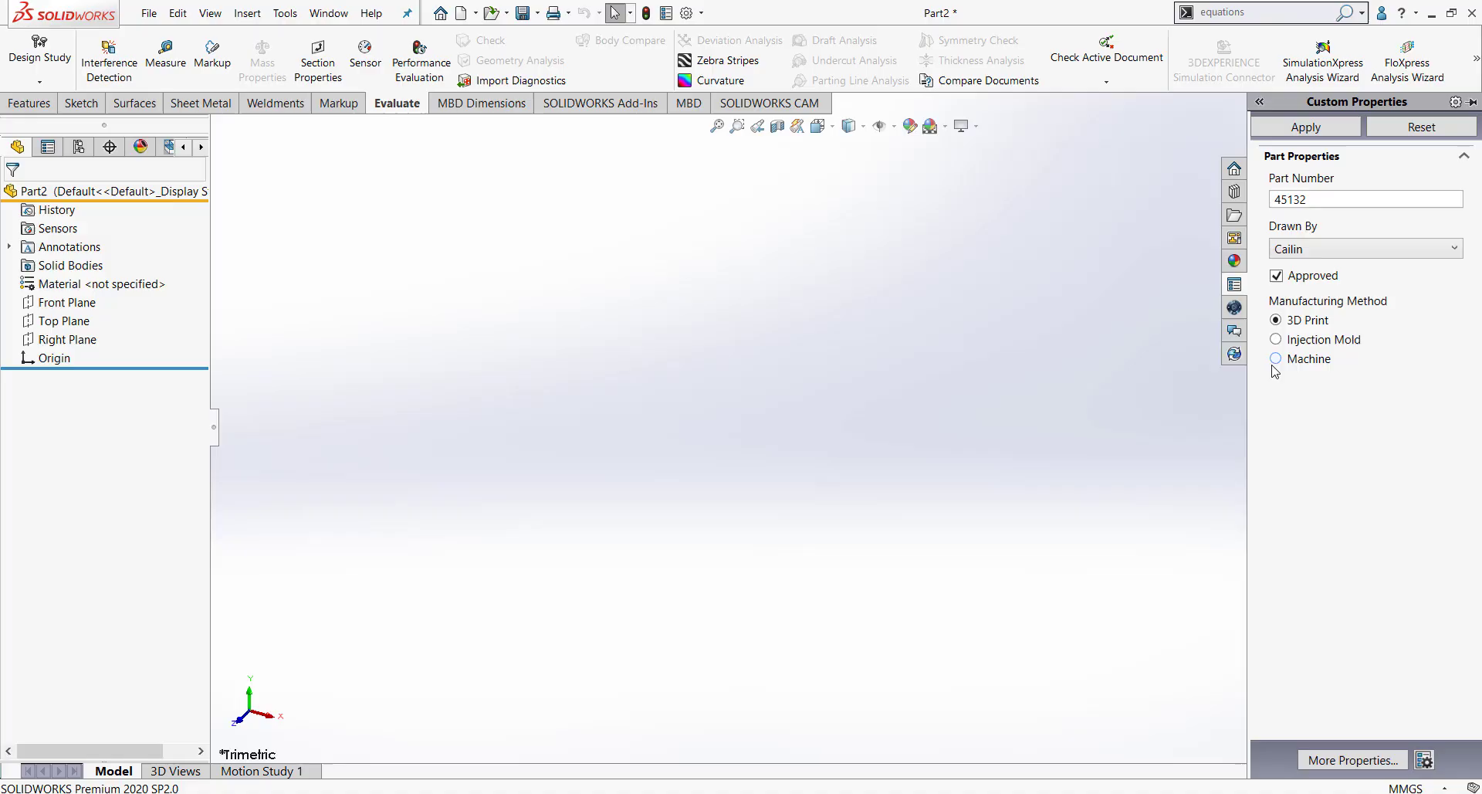
click(1275, 359)
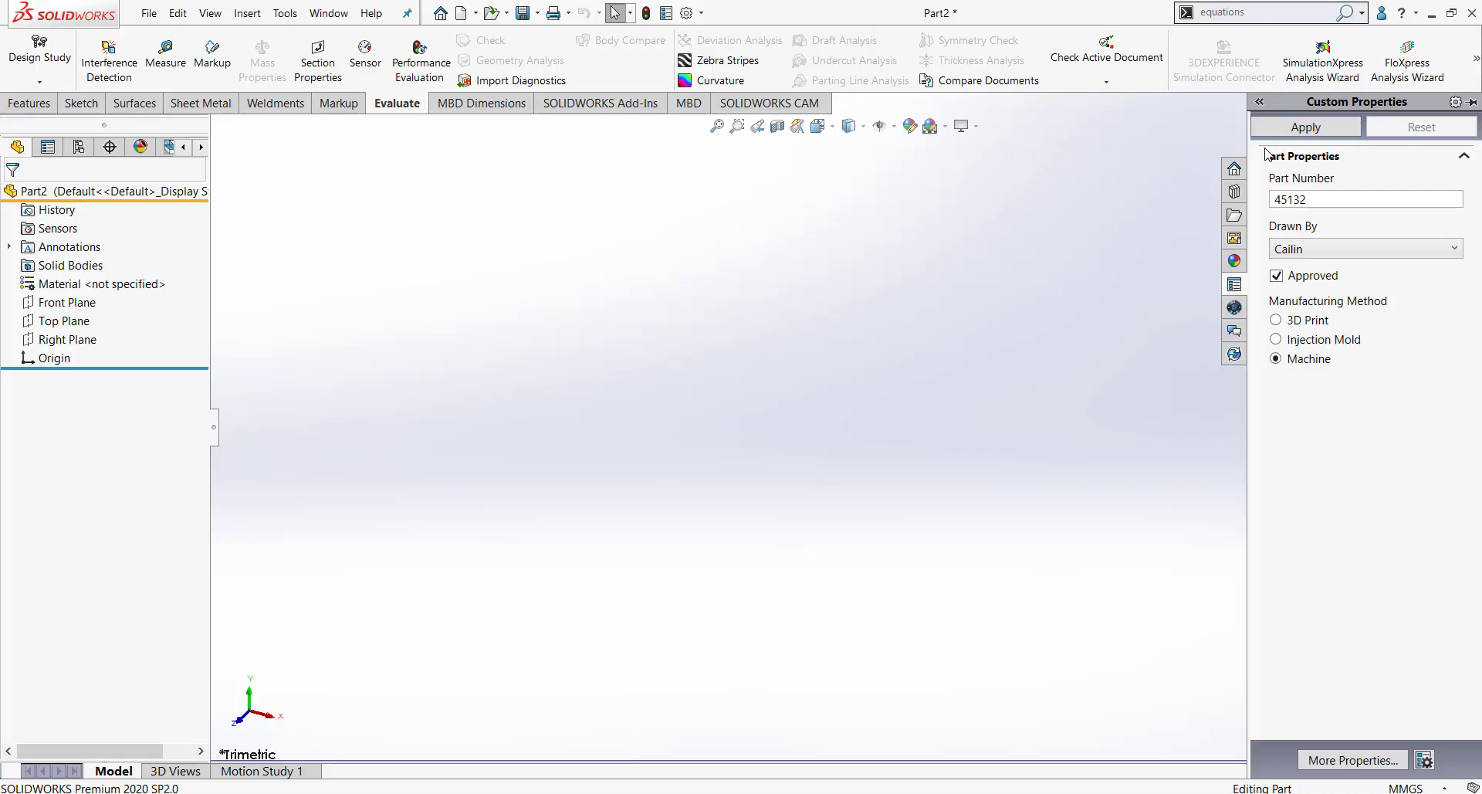
mouse_move(661, 13)
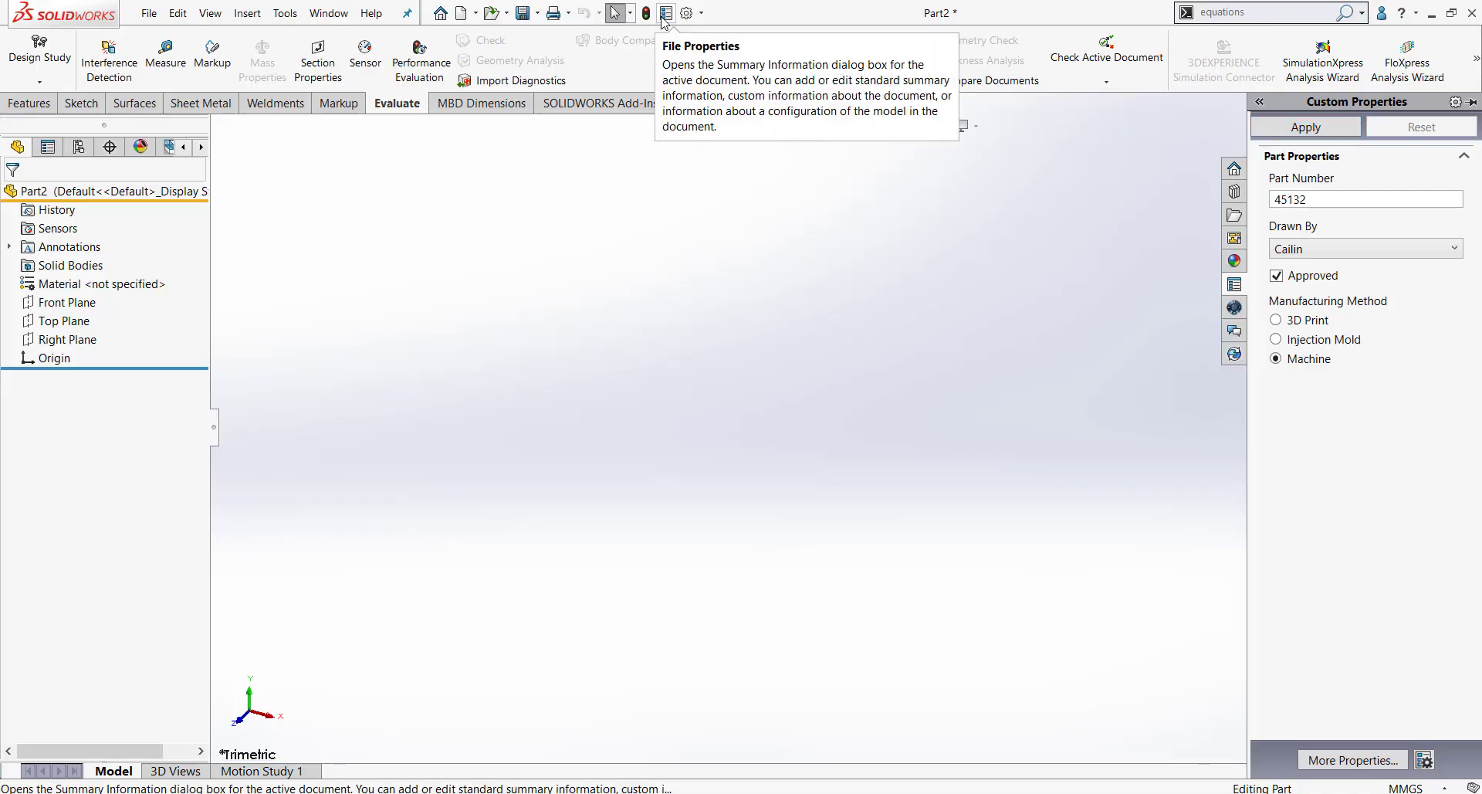
Check the saved values on the Summary Information Custom tab, then view Configuration Specific.
click(662, 11)
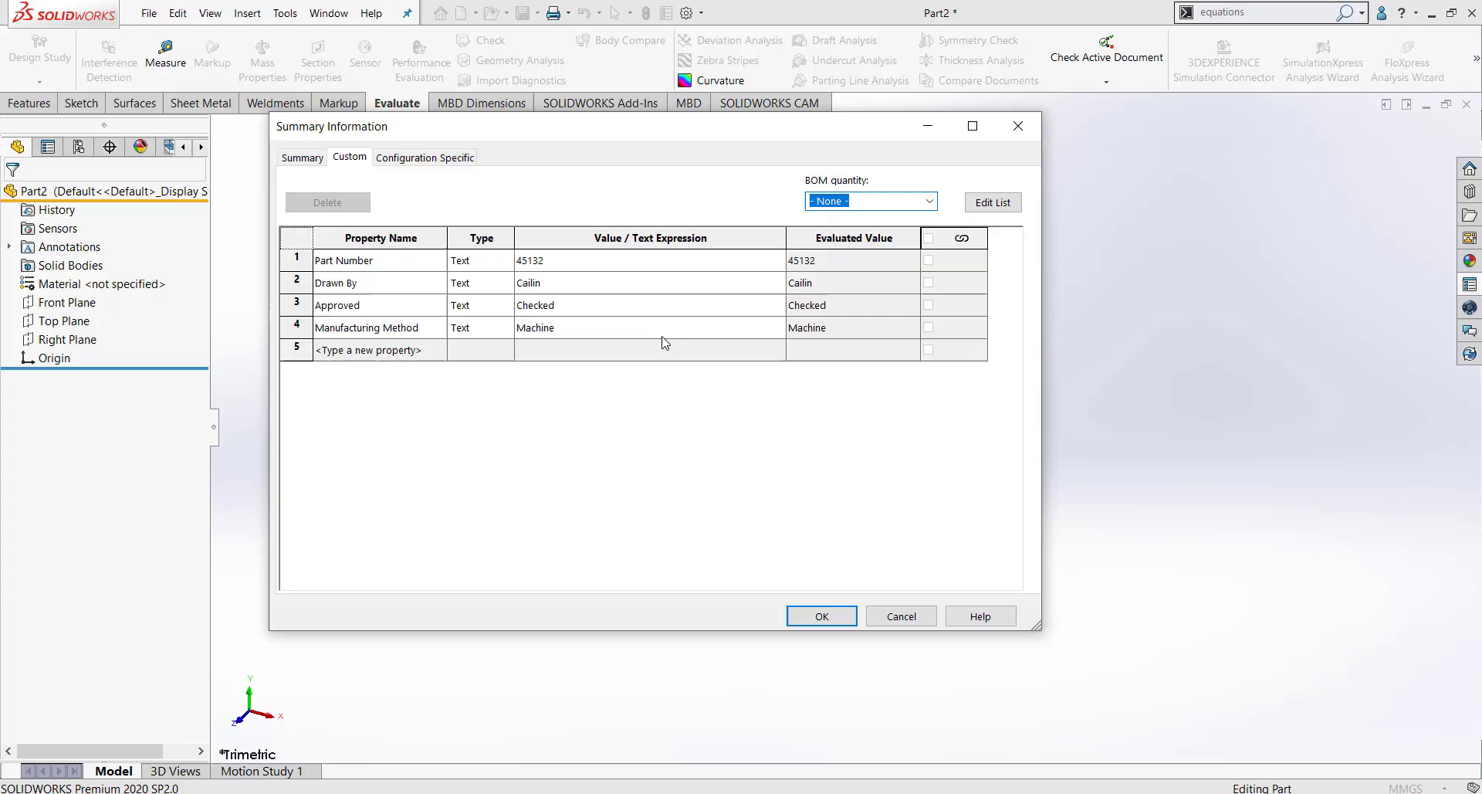
mouse_move(713, 400)
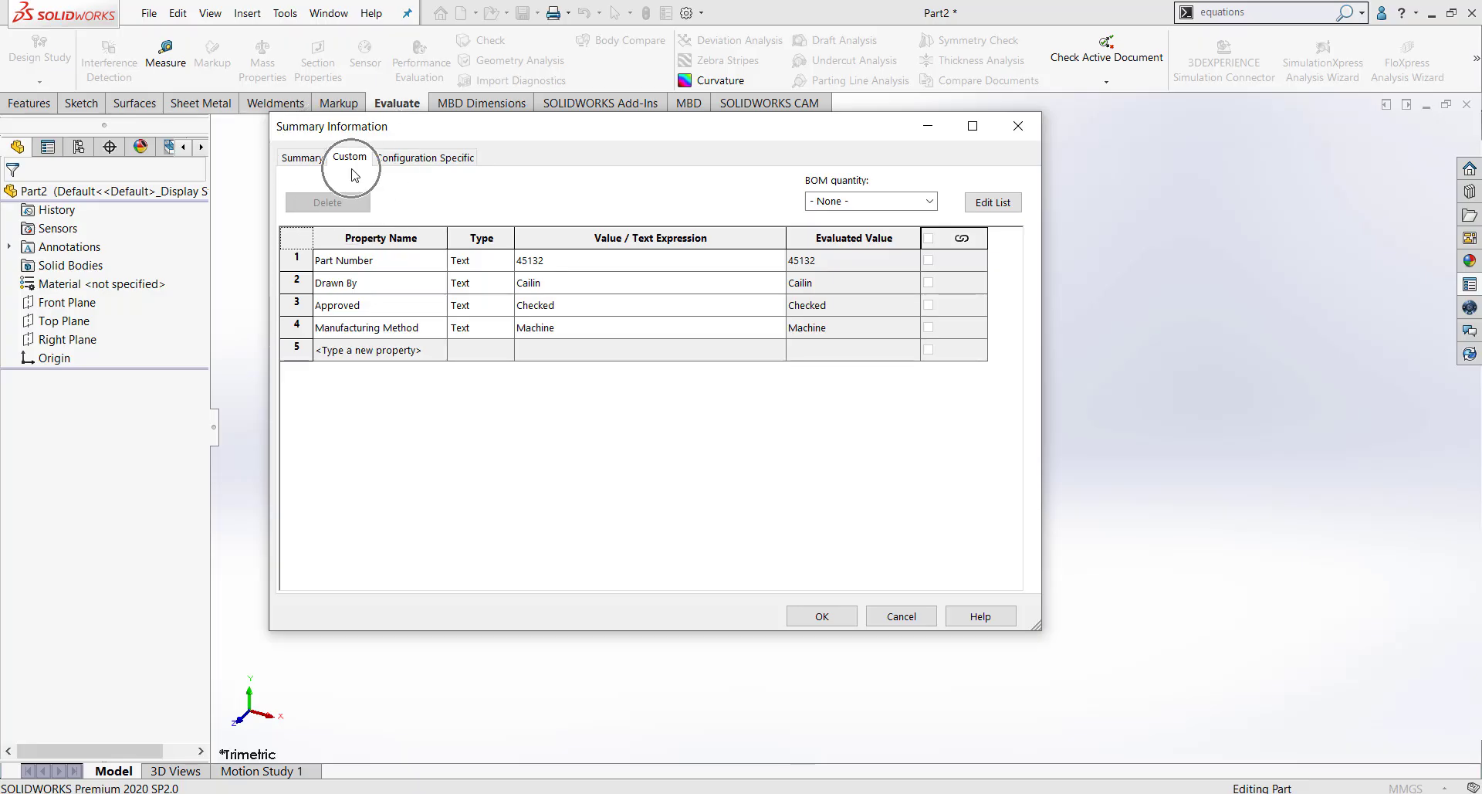
click(425, 158)
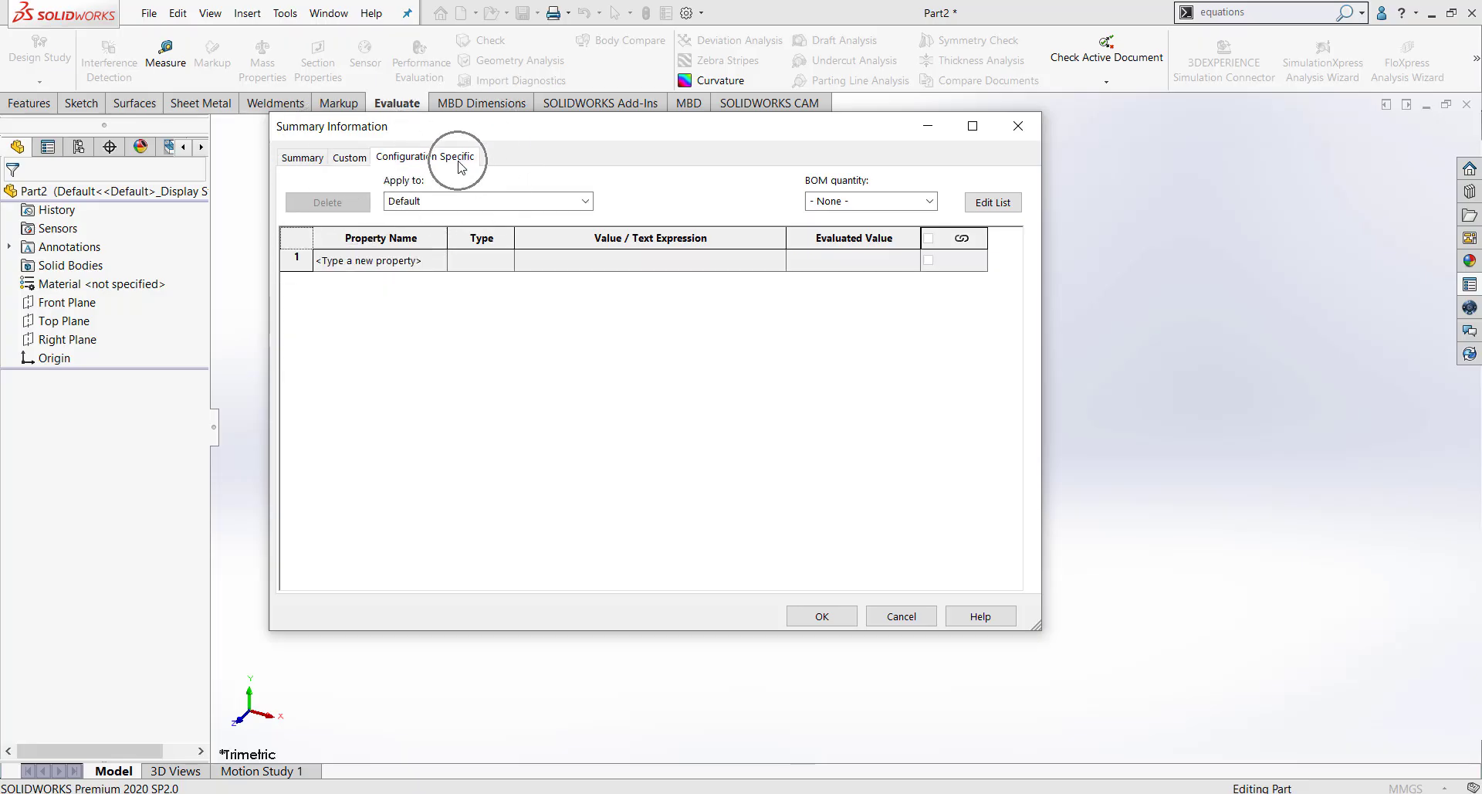
click(349, 157)
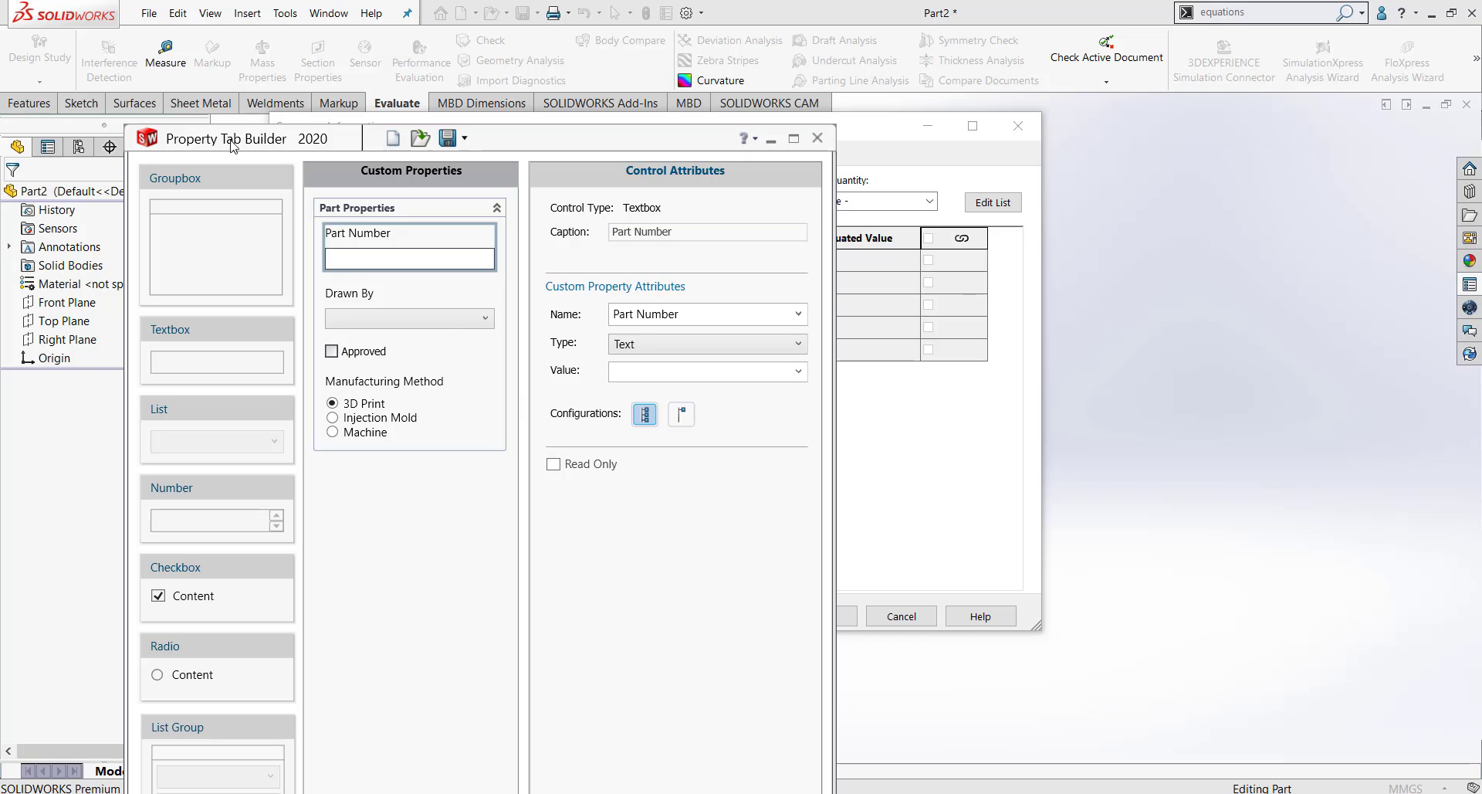
mouse_move(645, 413)
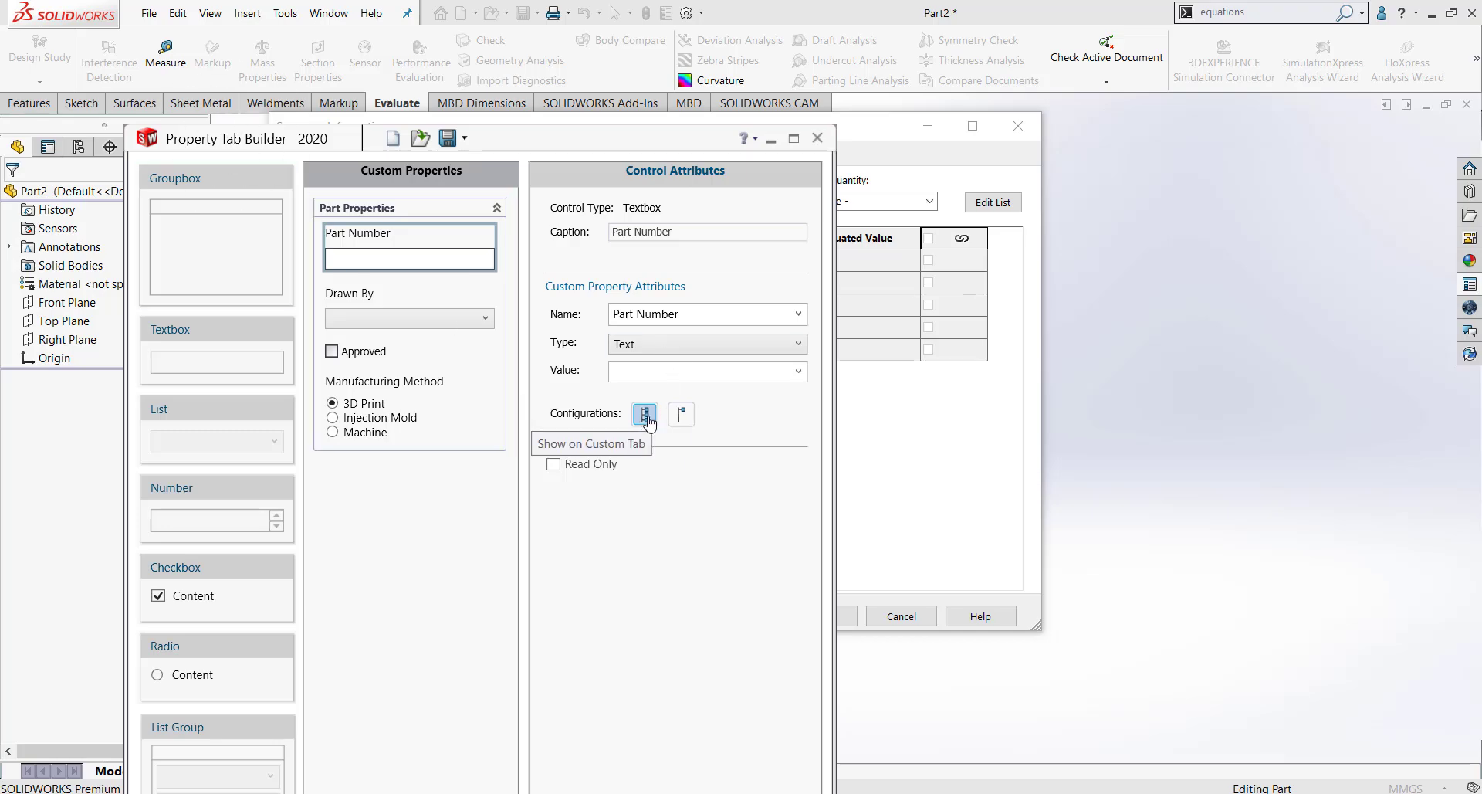
mouse_move(652, 424)
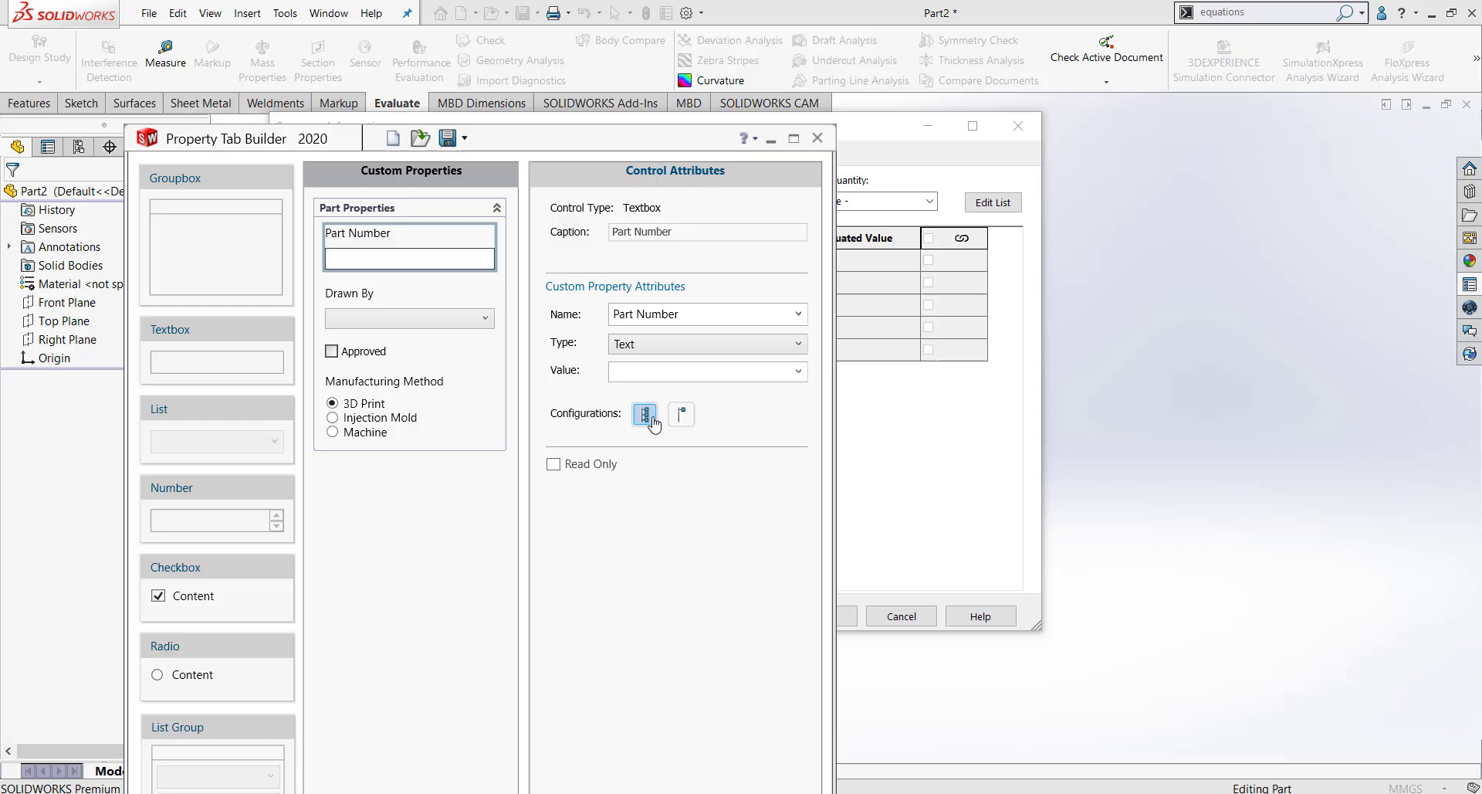
mouse_move(645, 414)
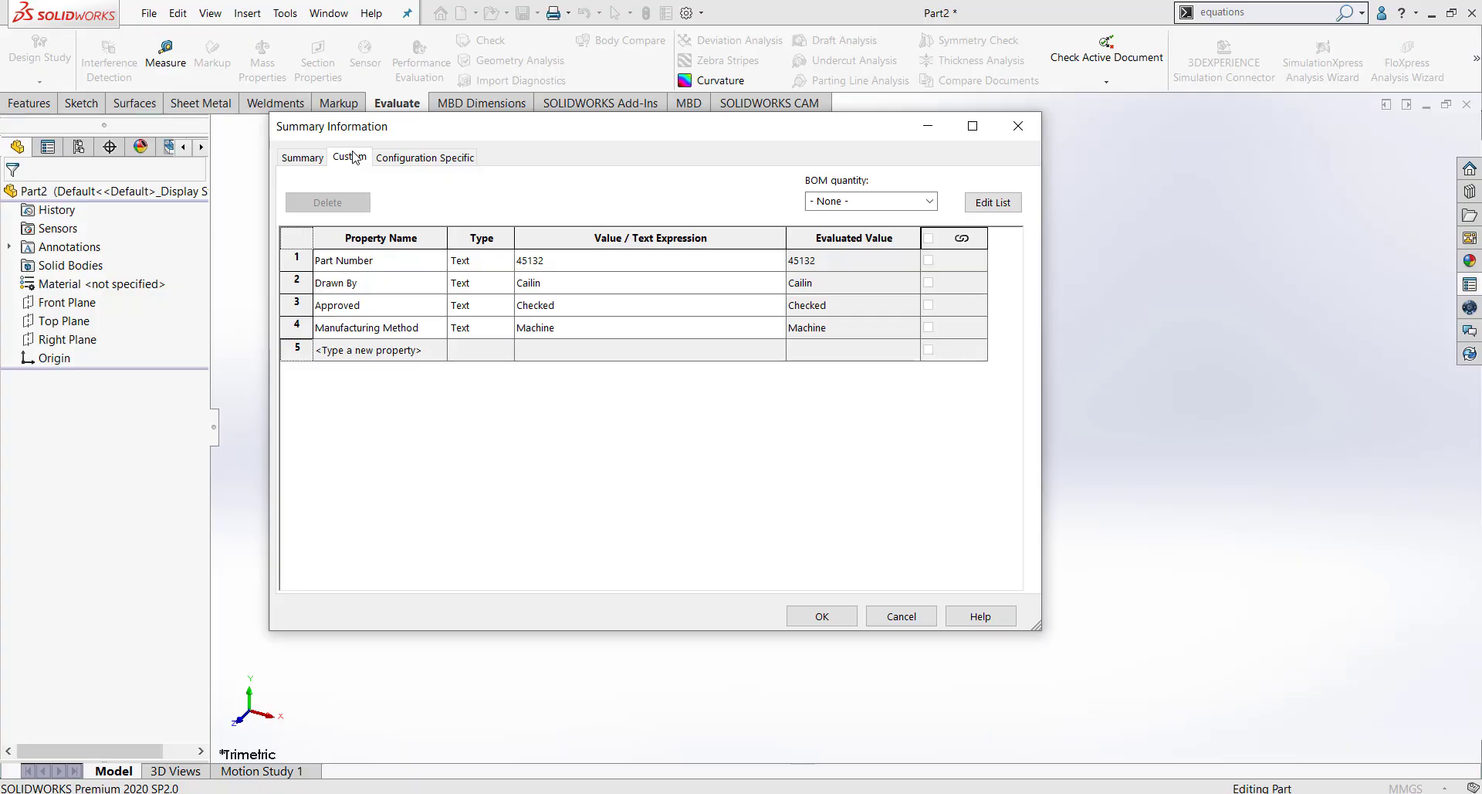
mouse_move(465, 218)
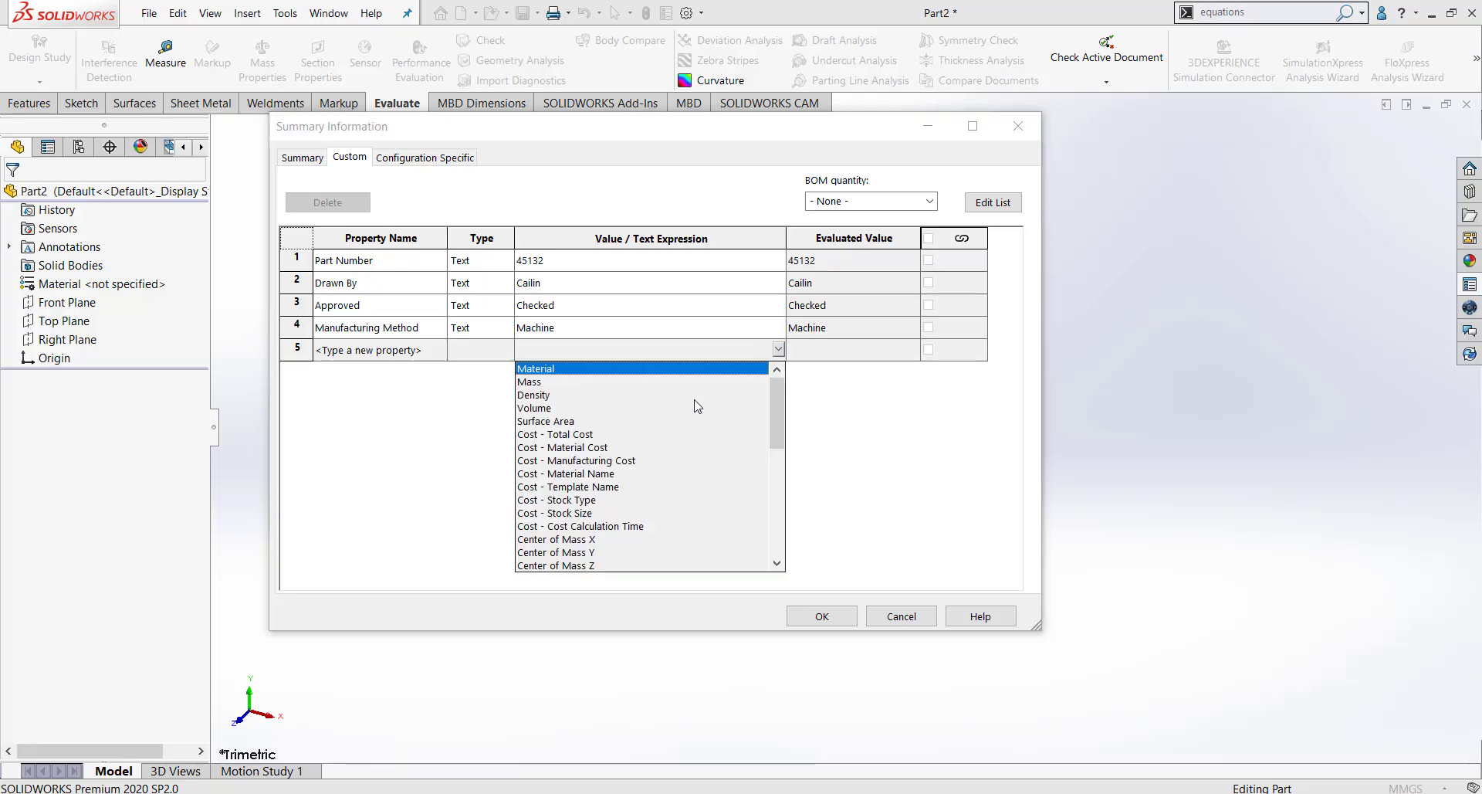
mouse_move(708, 431)
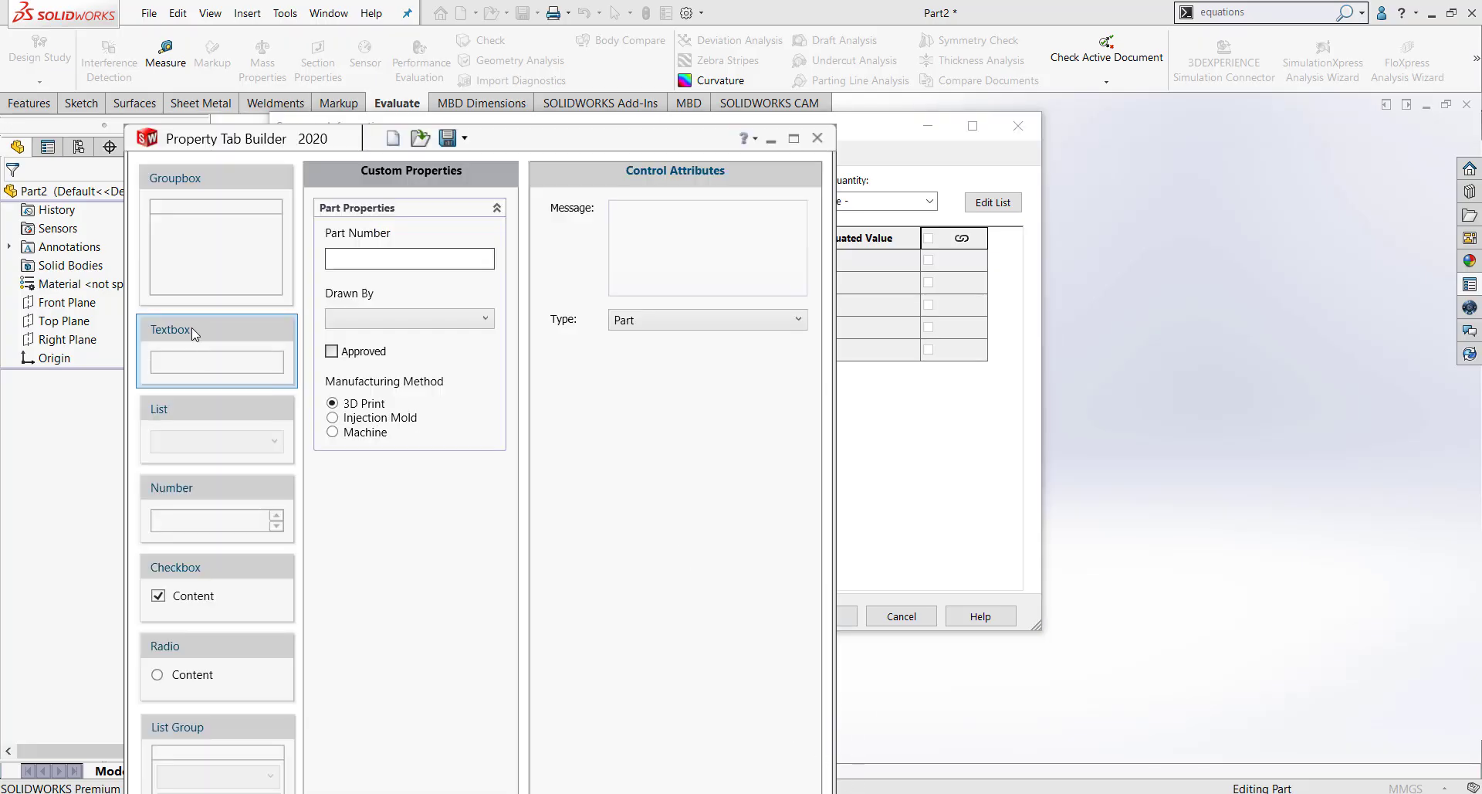
Add a 'Material' textbox named Material, linked to [SW-Material] and shown on the Custom tab.
click(216, 350)
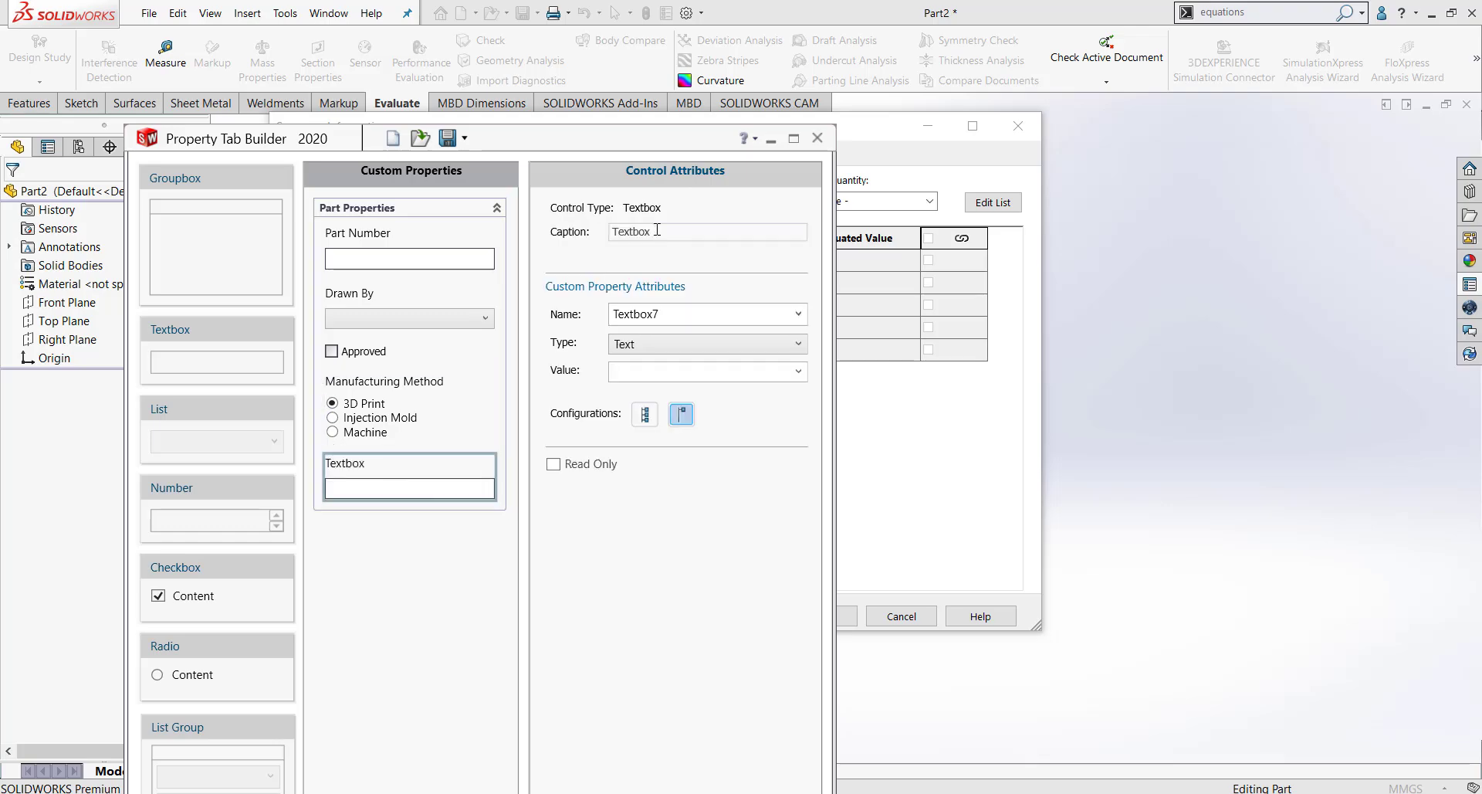
text(M)
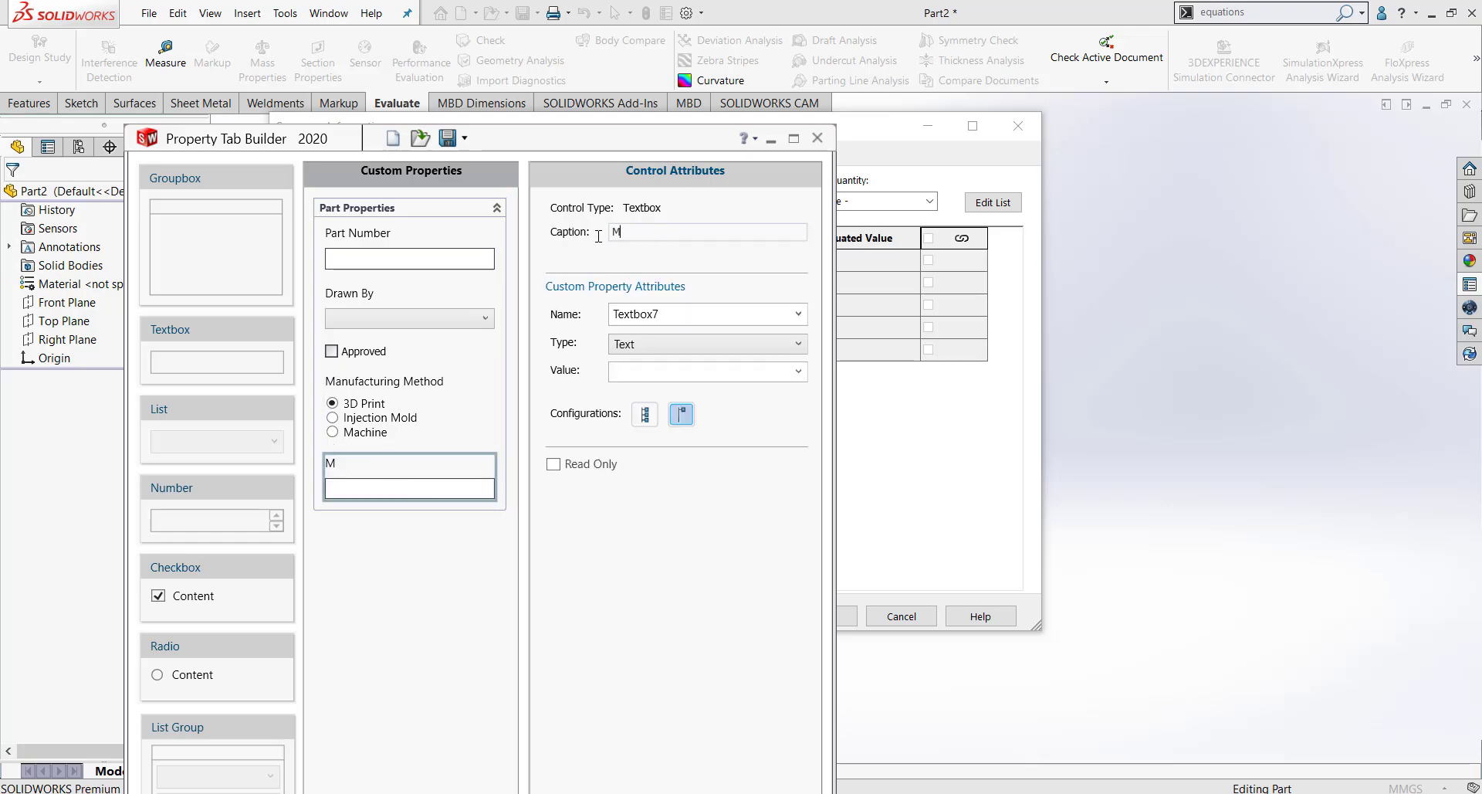
text(aterial)
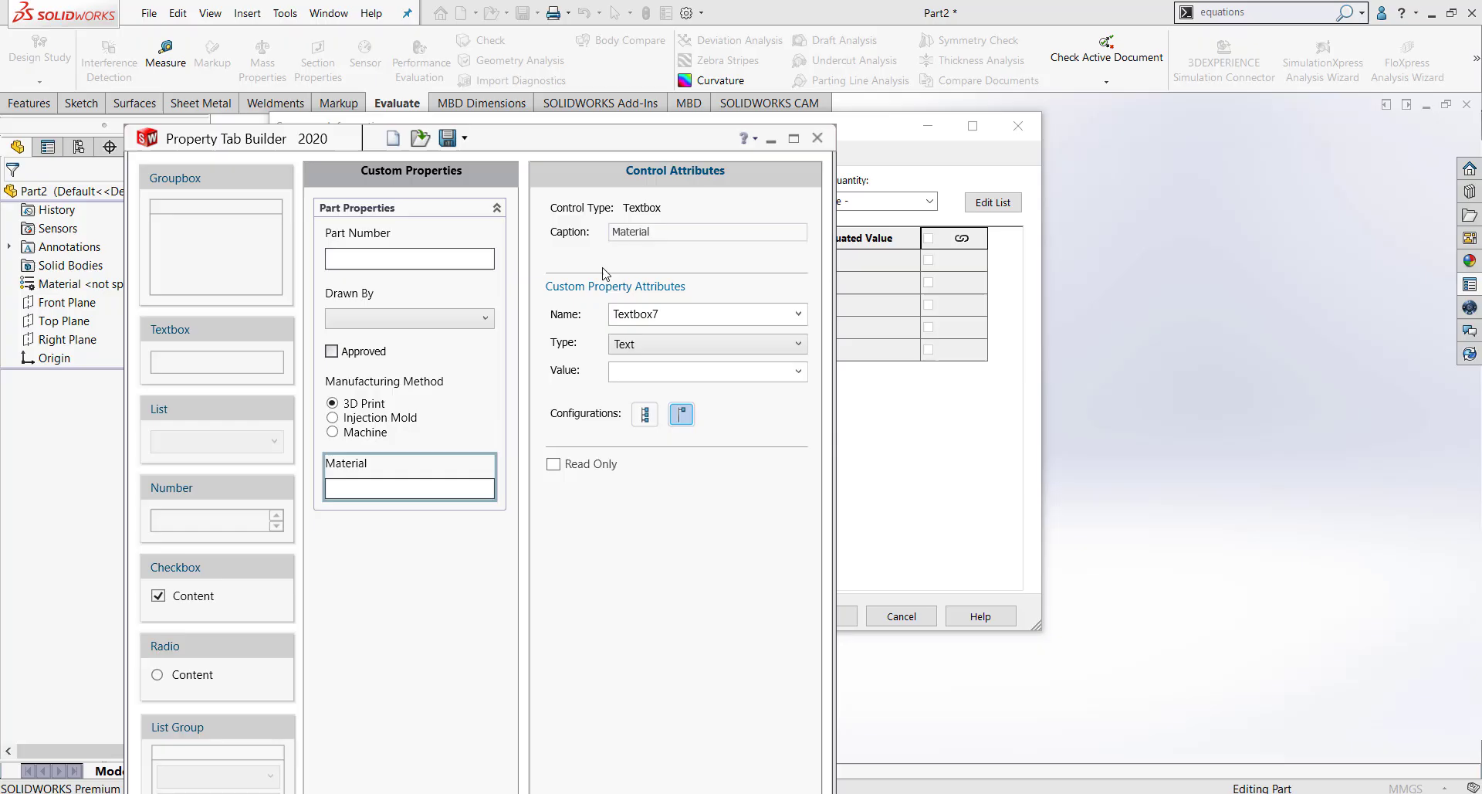
click(796, 314)
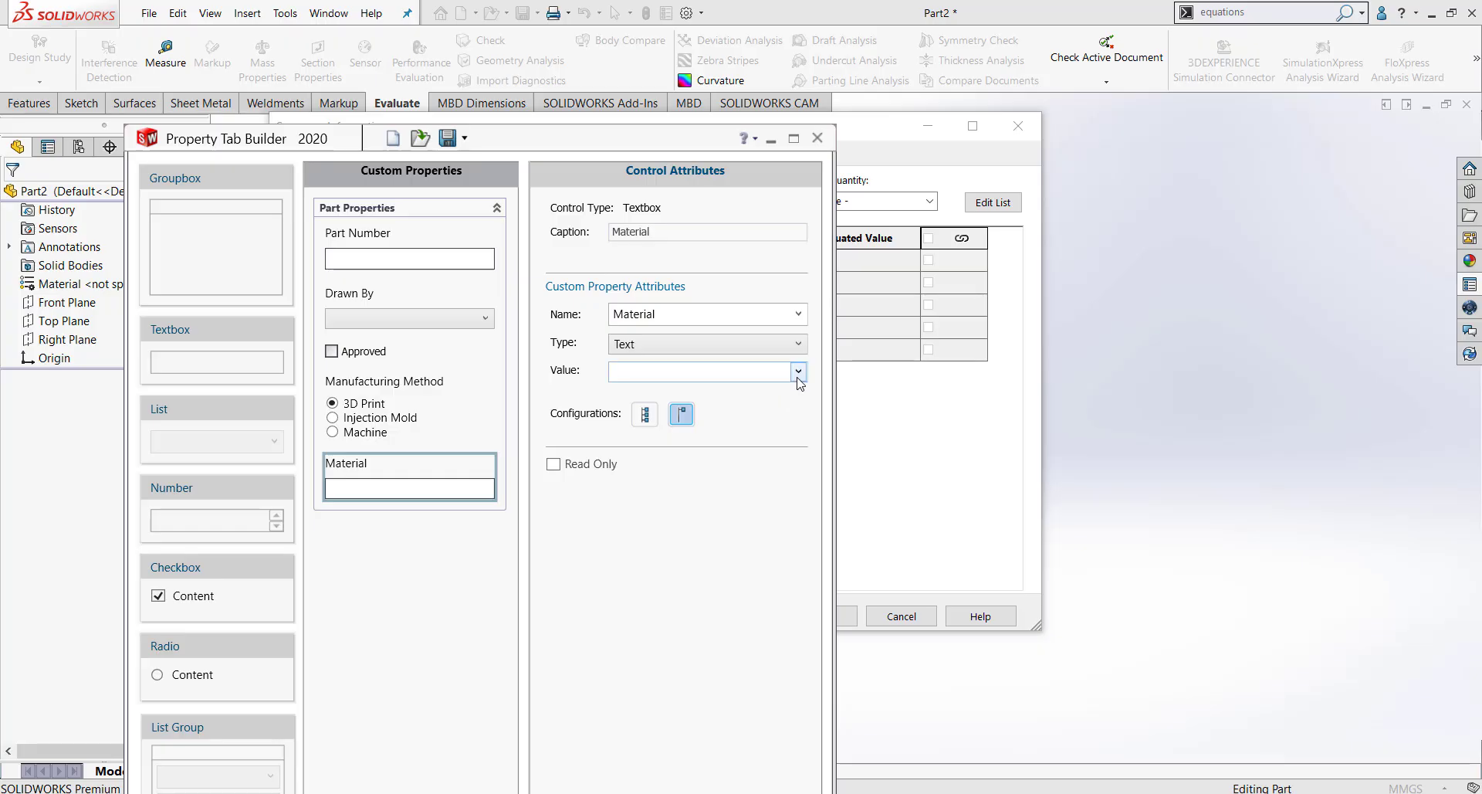
click(799, 372)
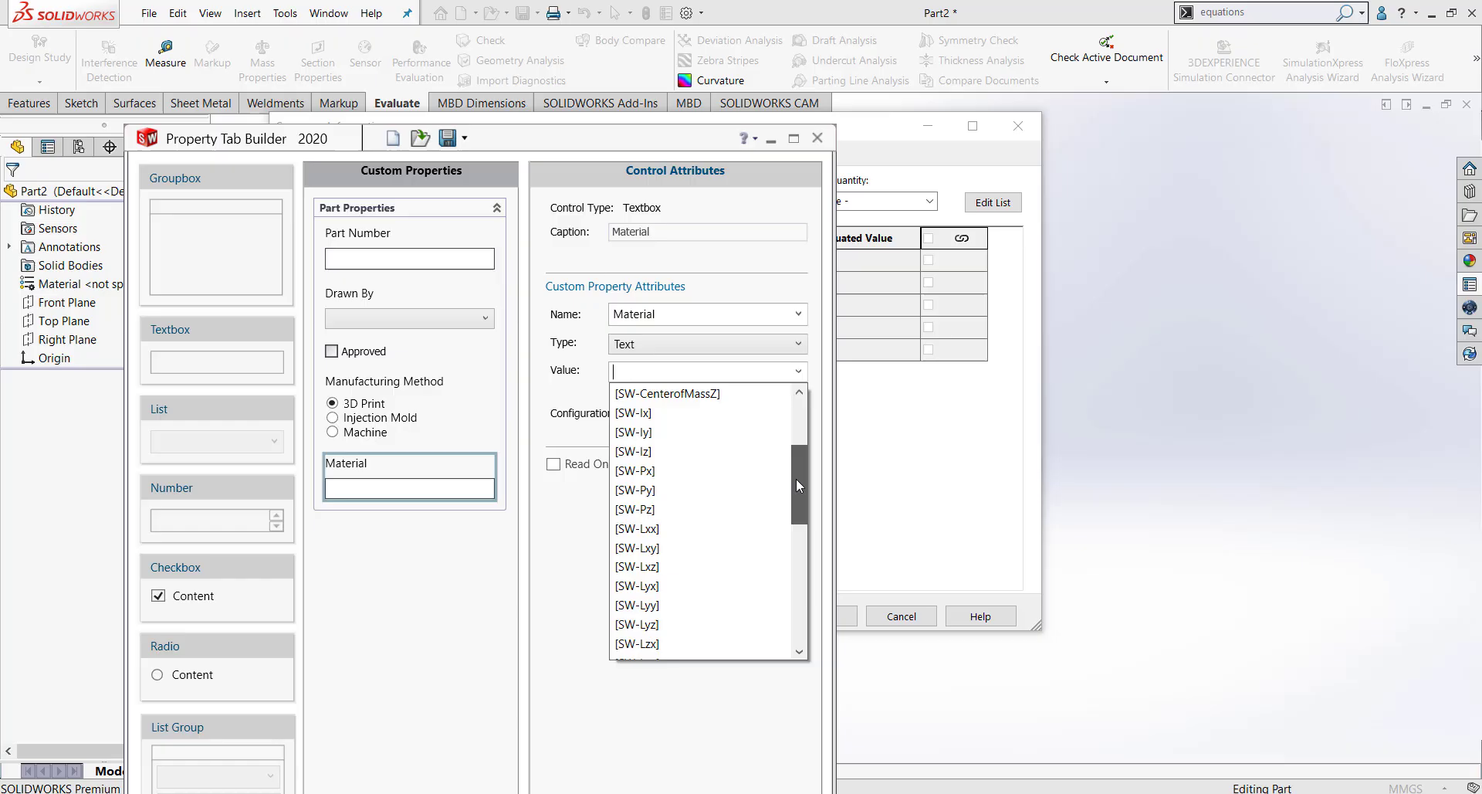
scroll(down, 3)
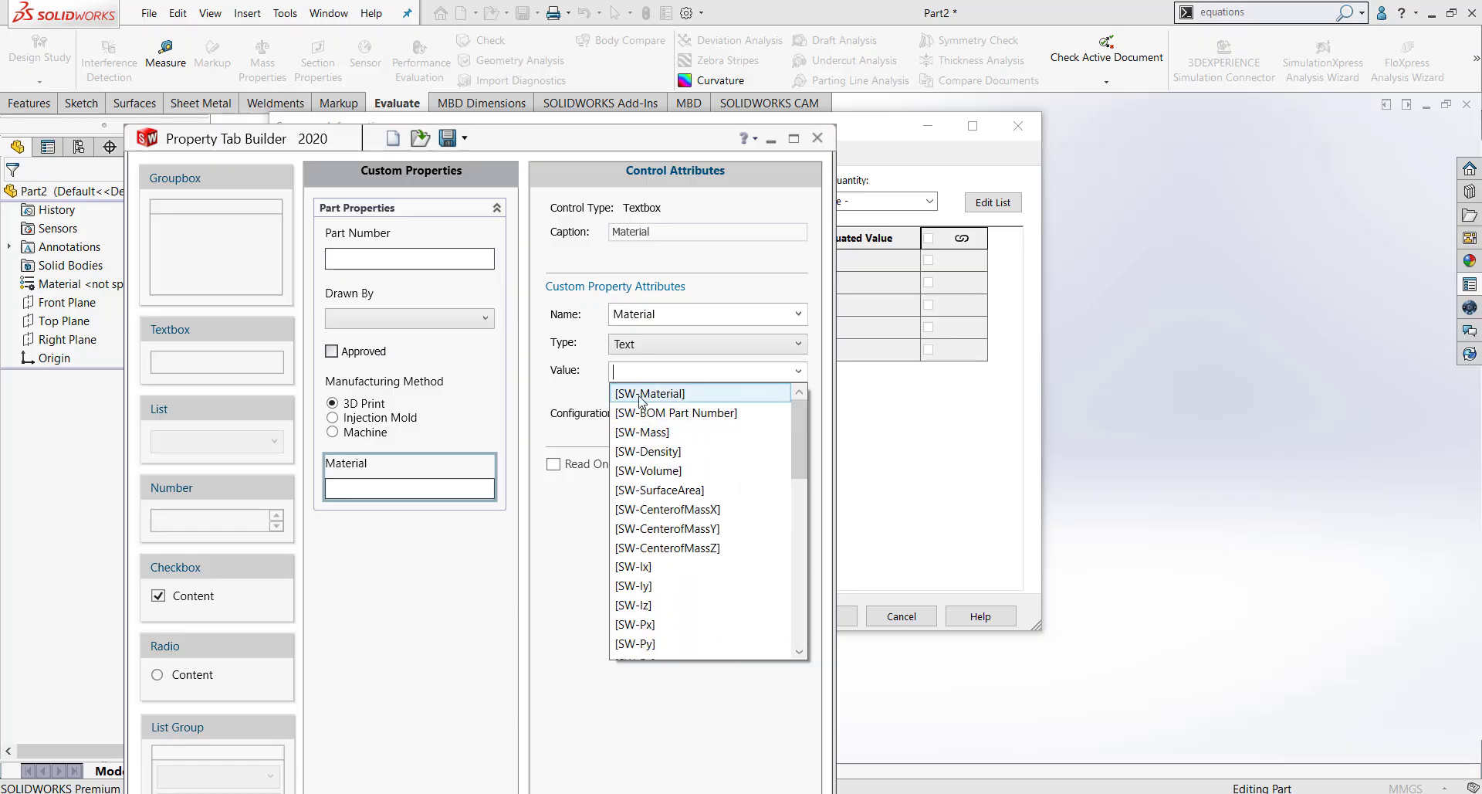
click(649, 393)
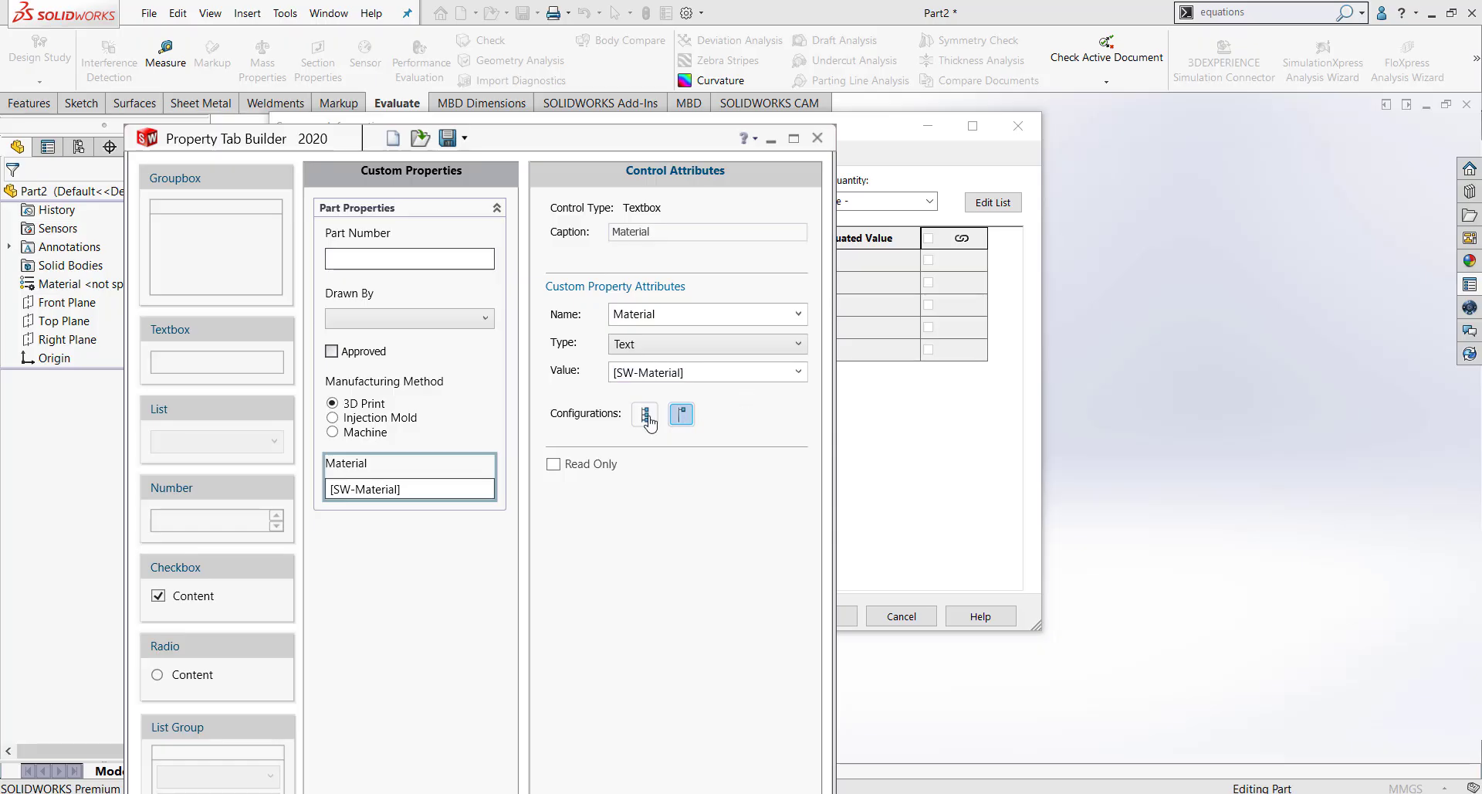
mouse_move(645, 414)
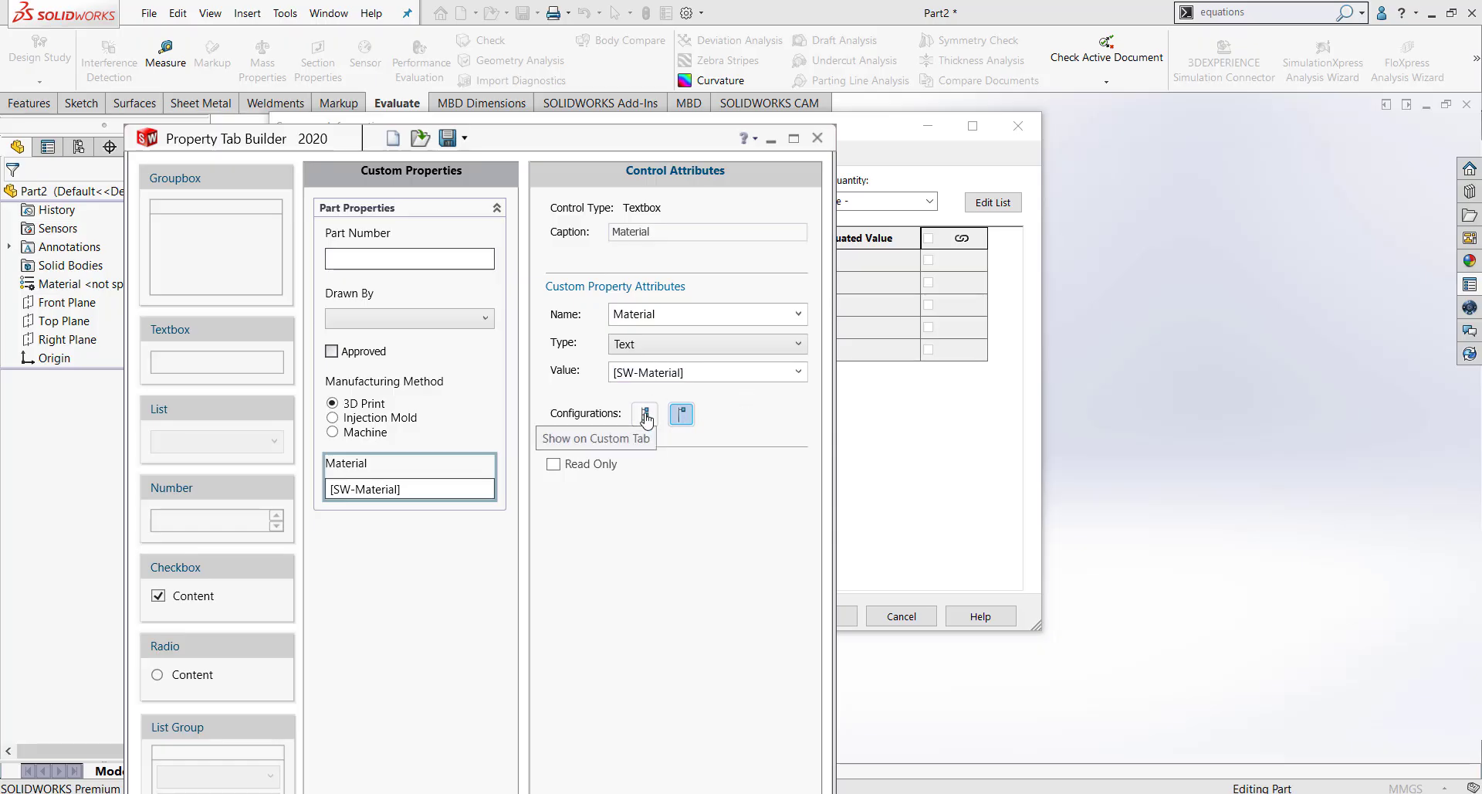
click(644, 413)
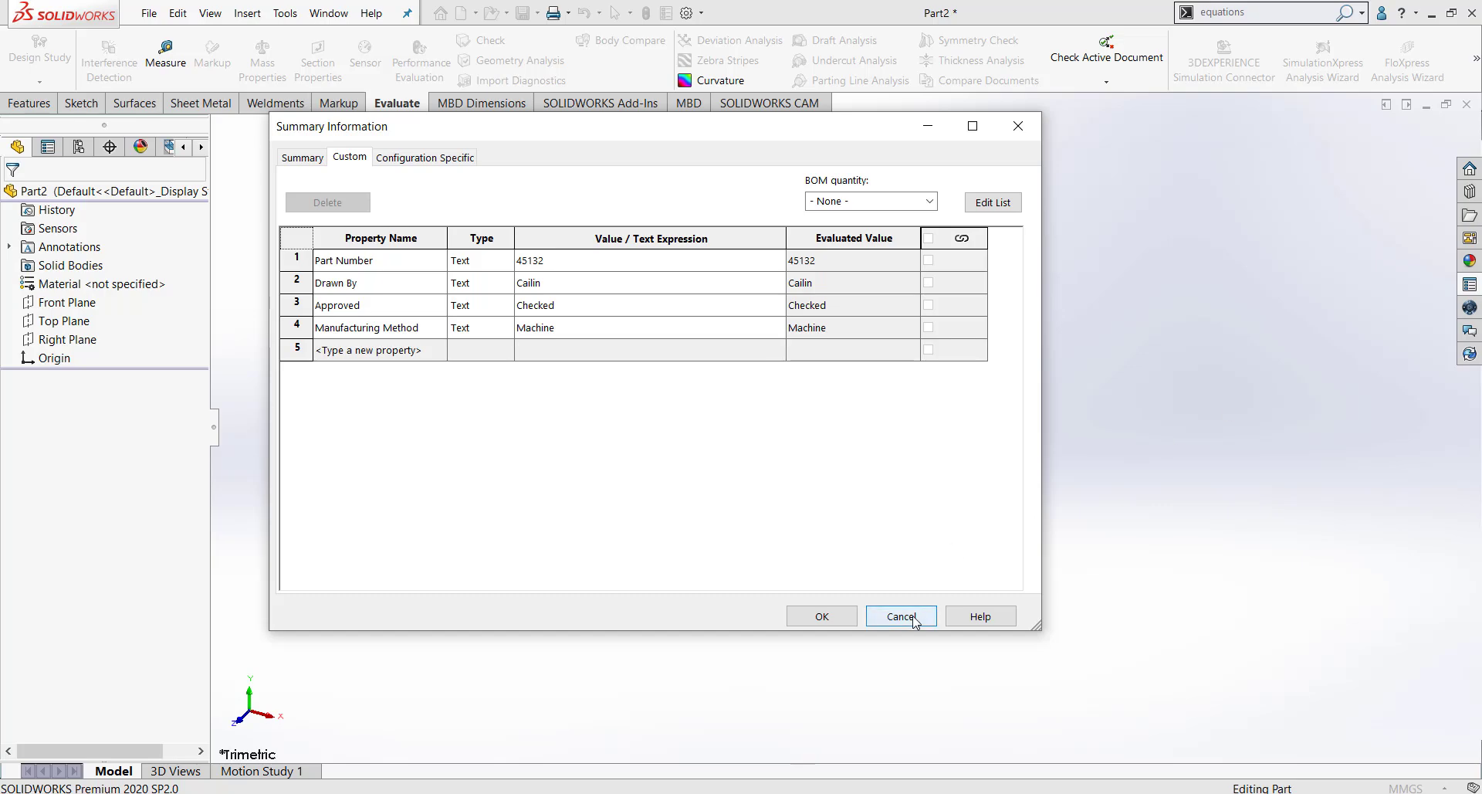
Cancel Summary Information, refresh Custom Properties, and list the new Material field's choices.
click(901, 616)
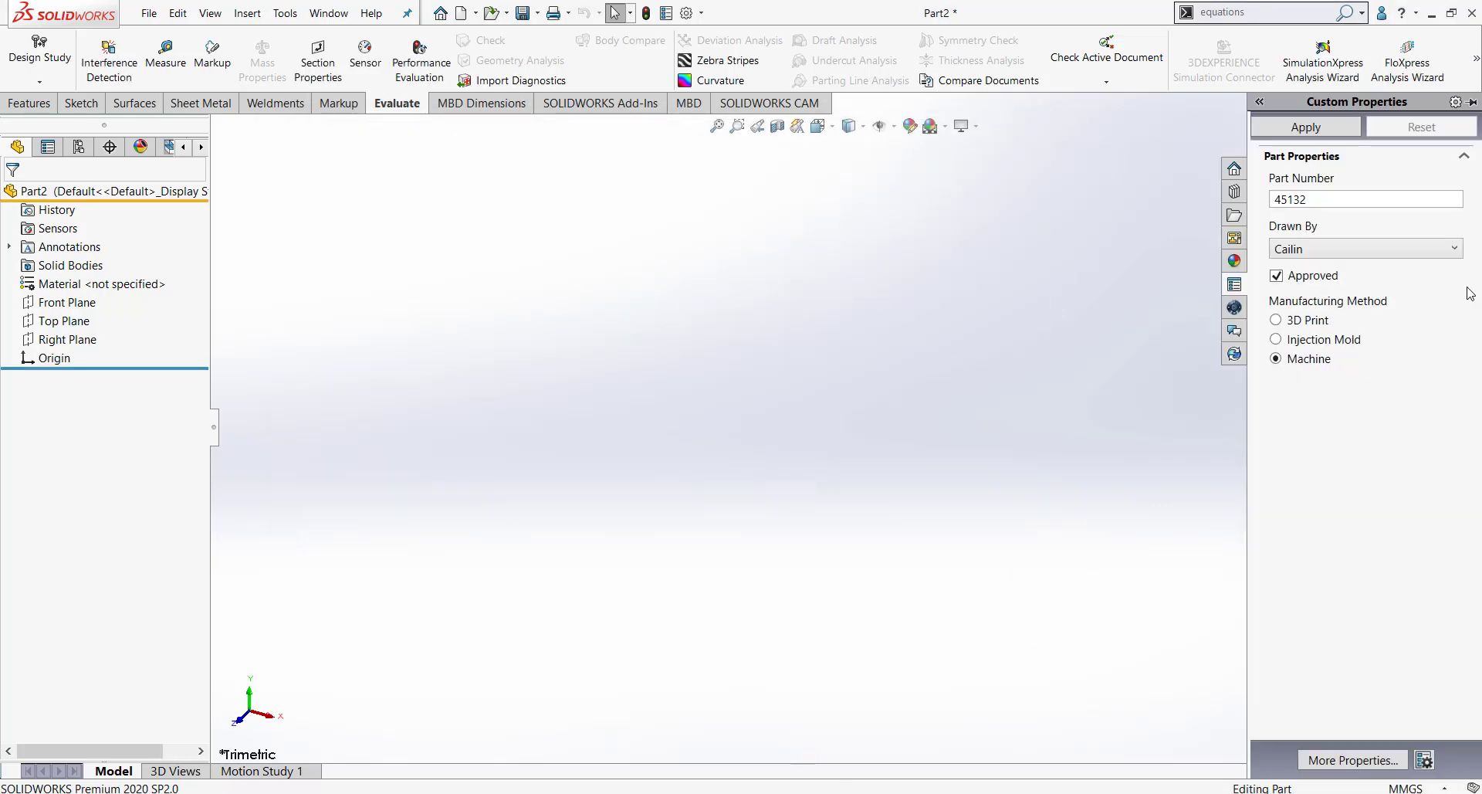
mouse_move(1389, 442)
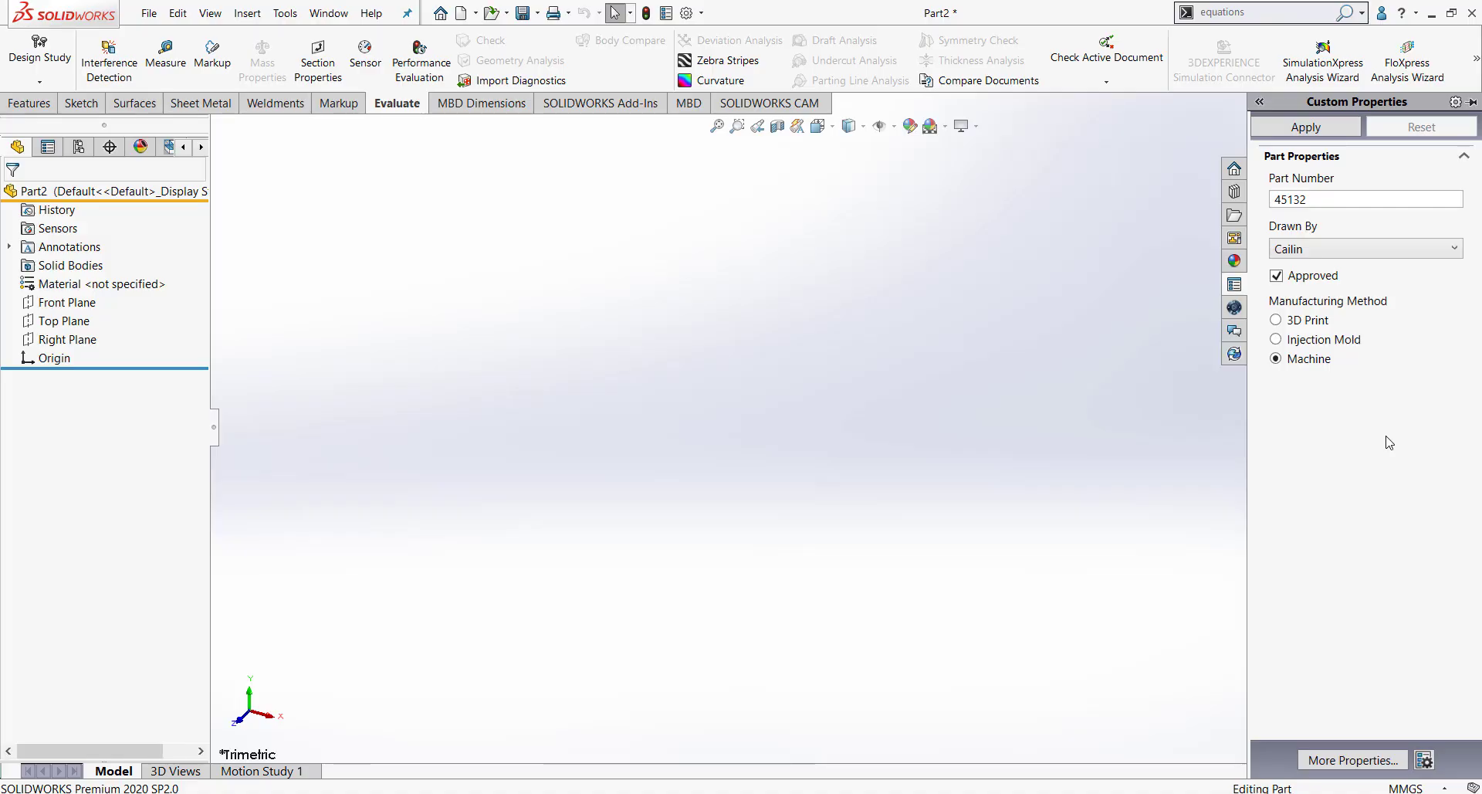
click(1275, 358)
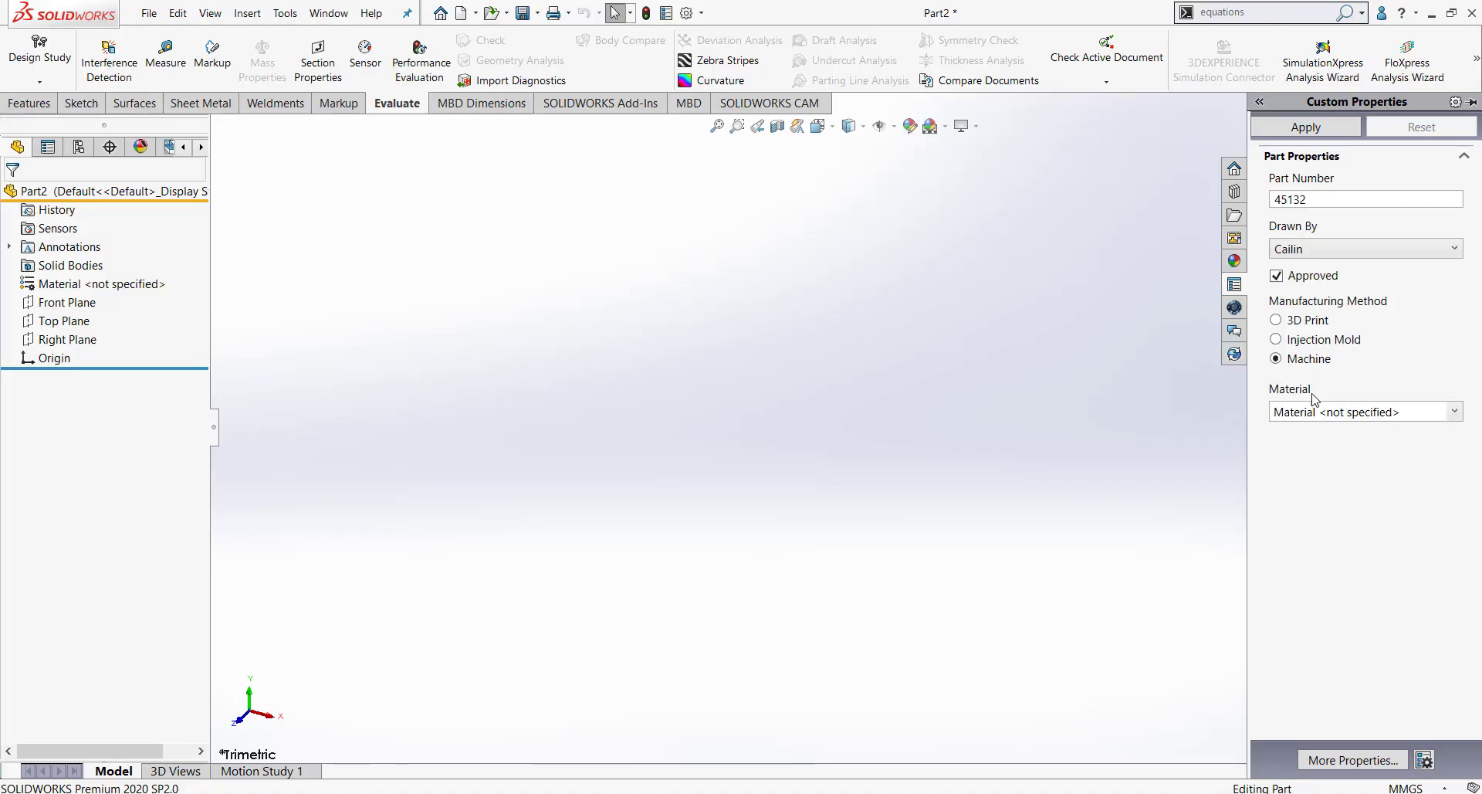
click(1454, 411)
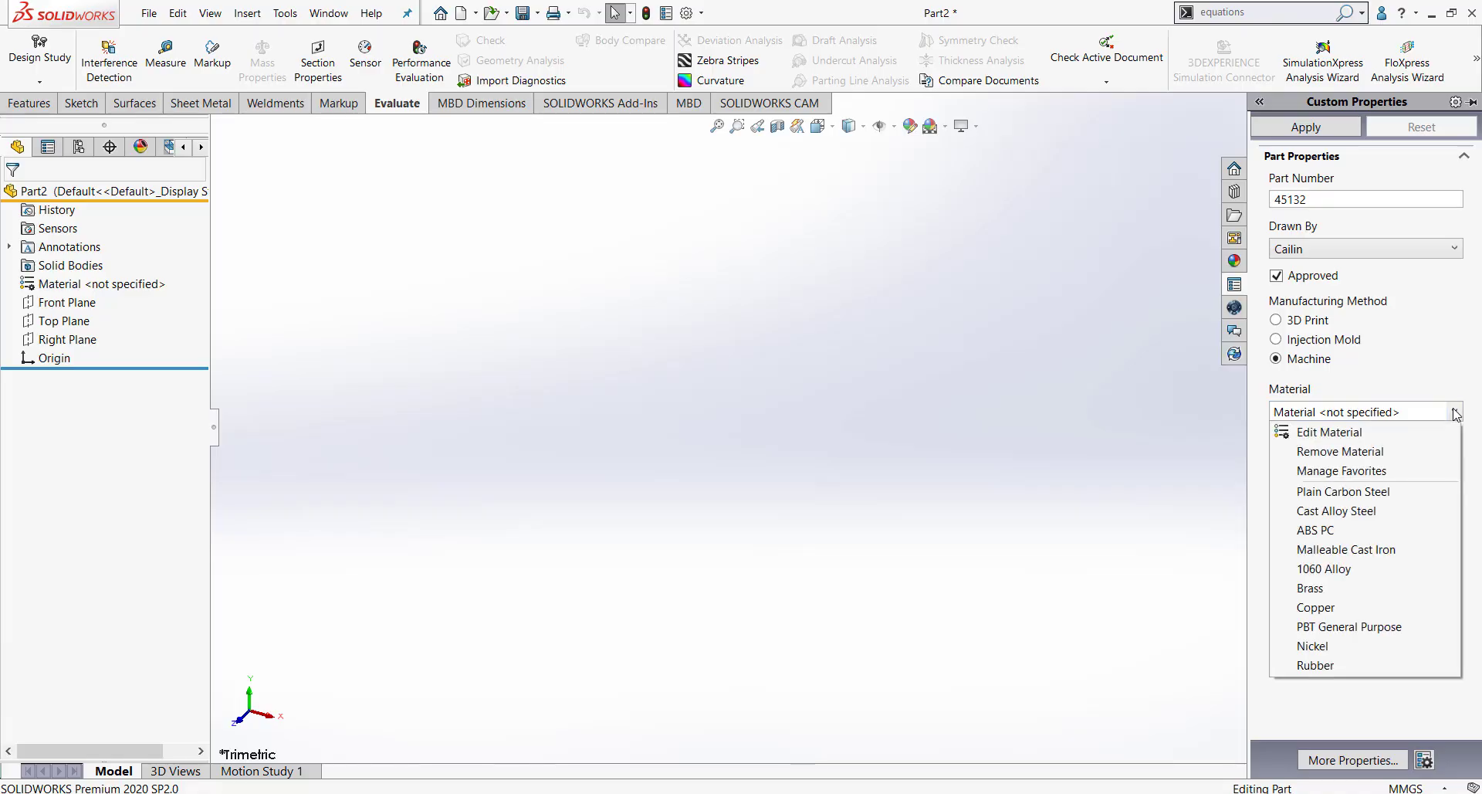
mouse_move(1338, 417)
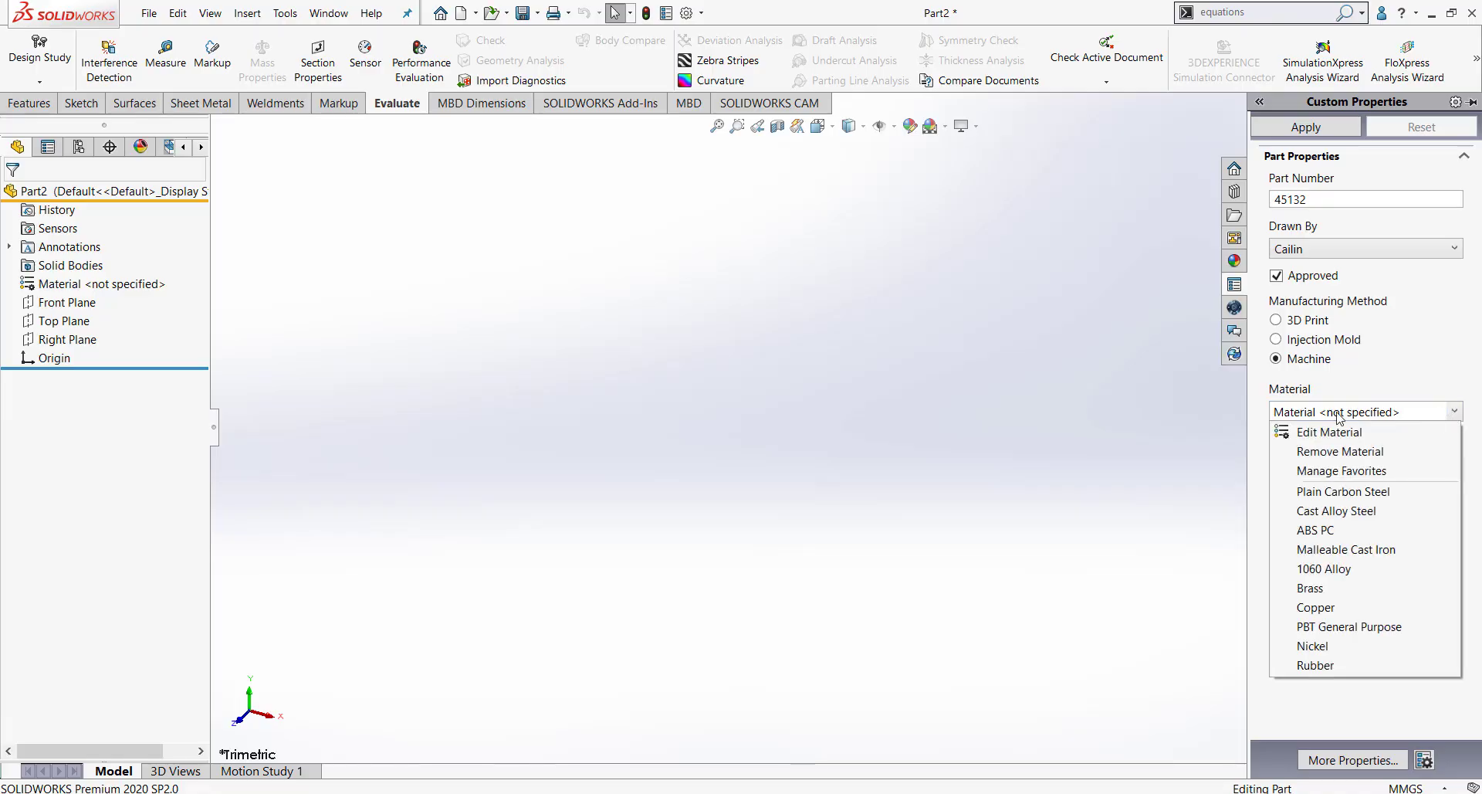
mouse_move(1333, 482)
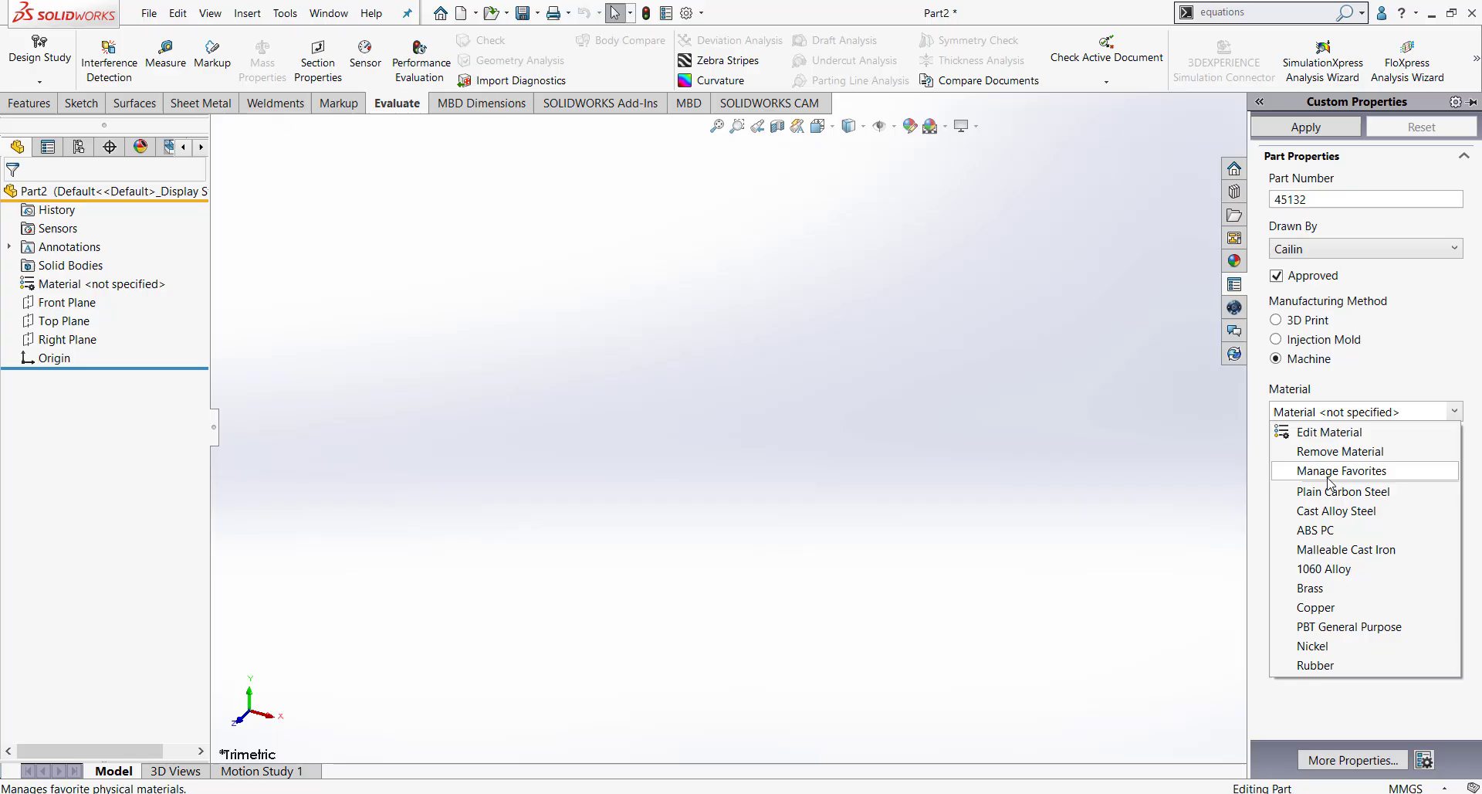
mouse_move(1335, 510)
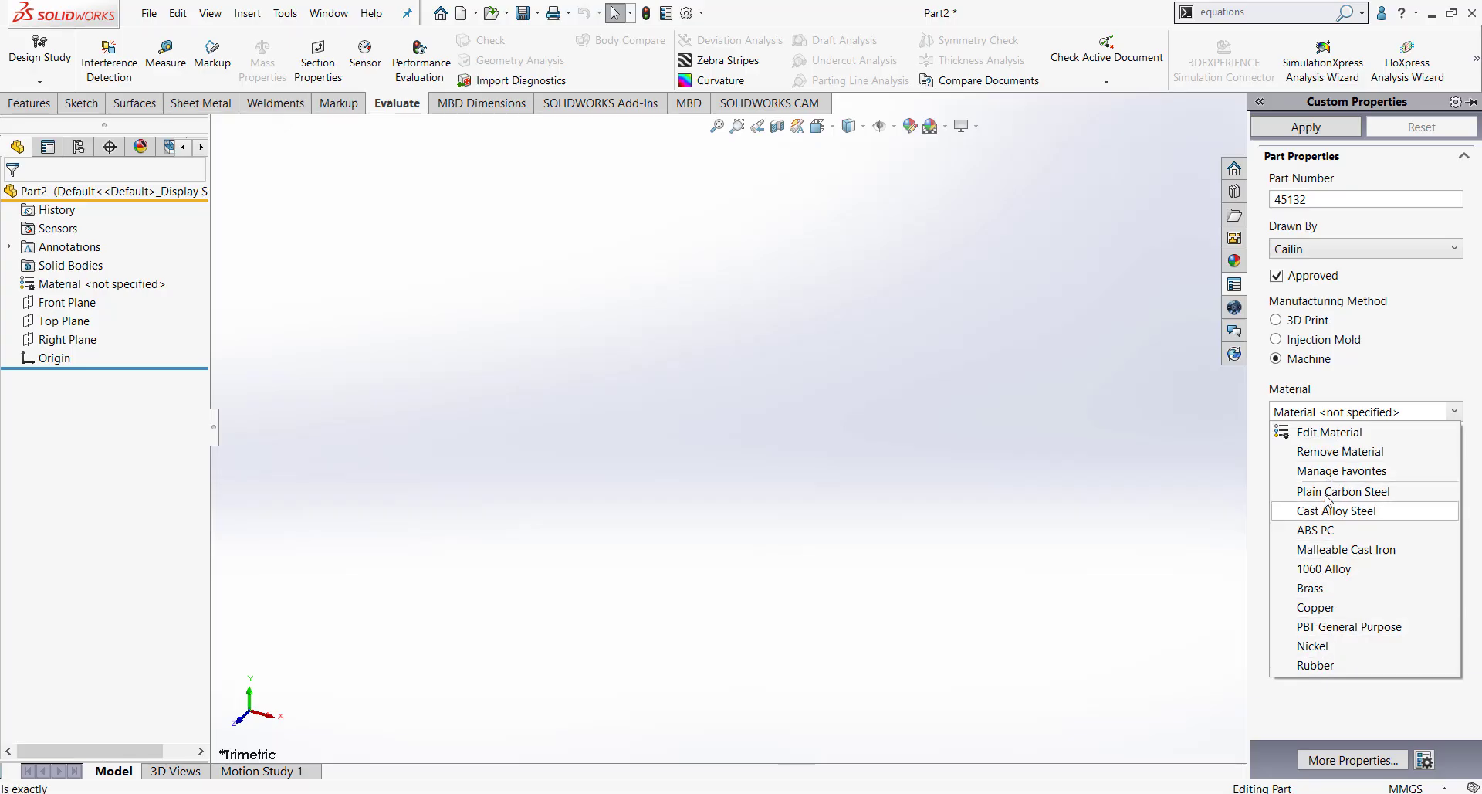
mouse_move(1355, 521)
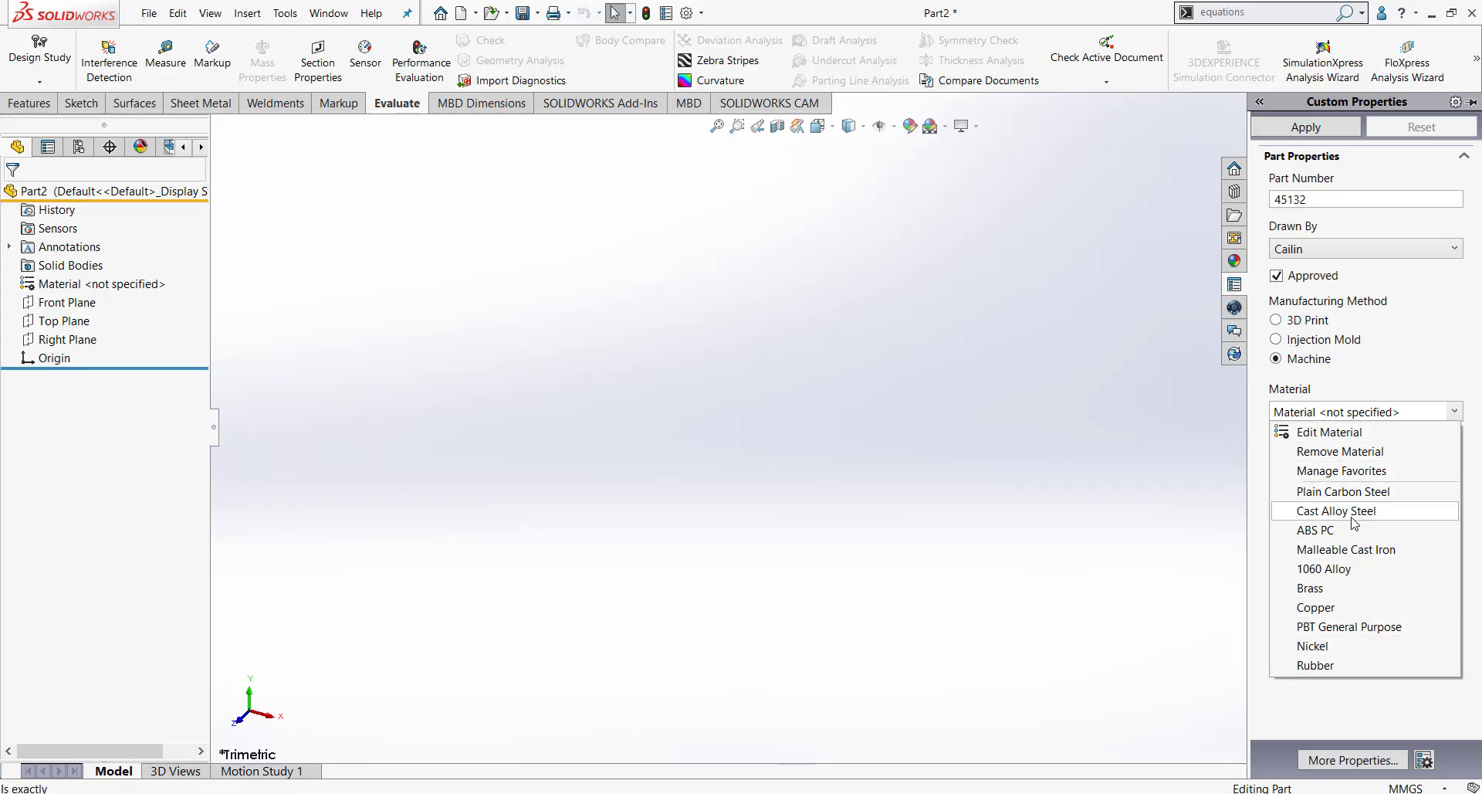
mouse_move(1343, 492)
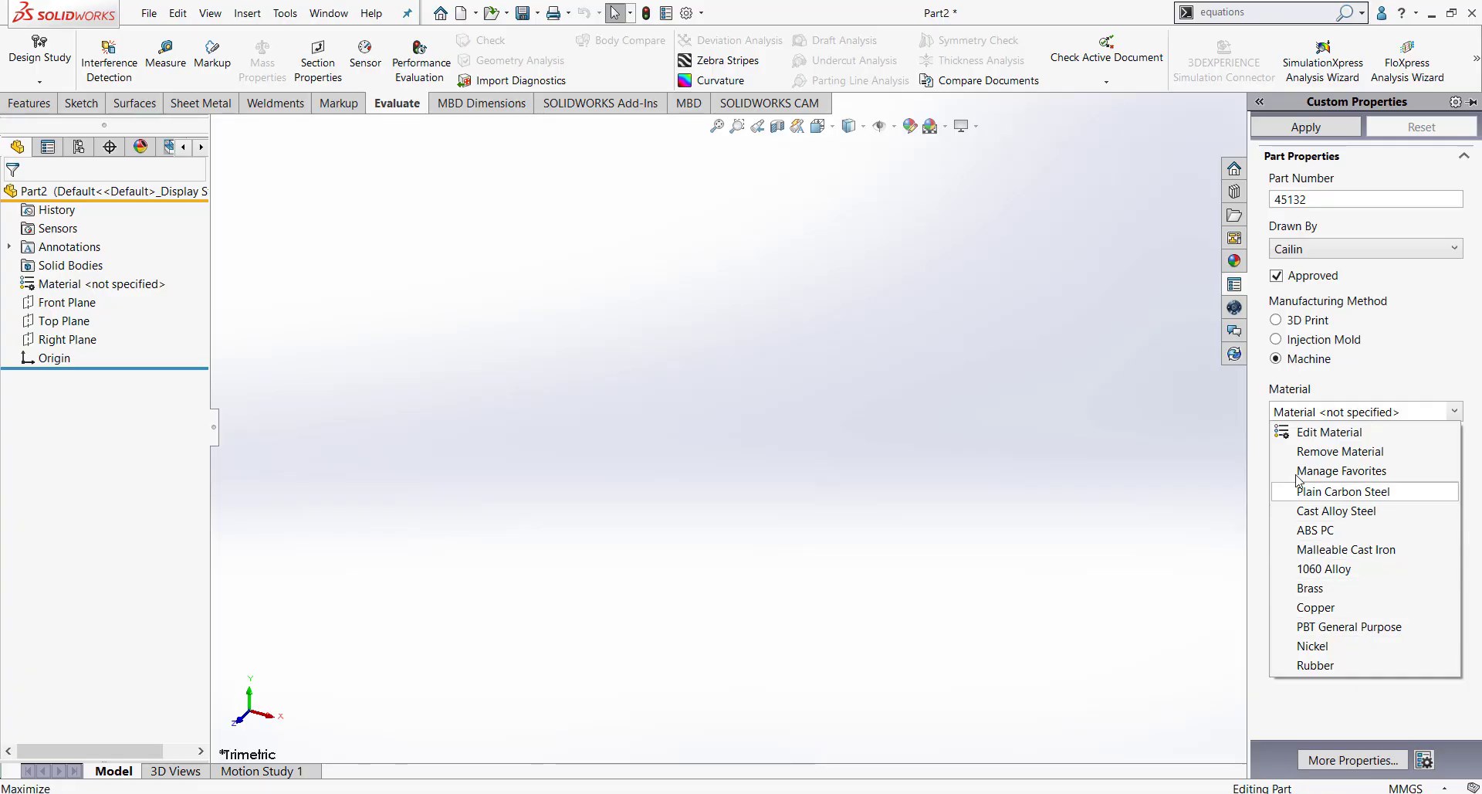
Assign Metal1 from Custom Materials > Metals to the part and close the material dialog.
click(1329, 433)
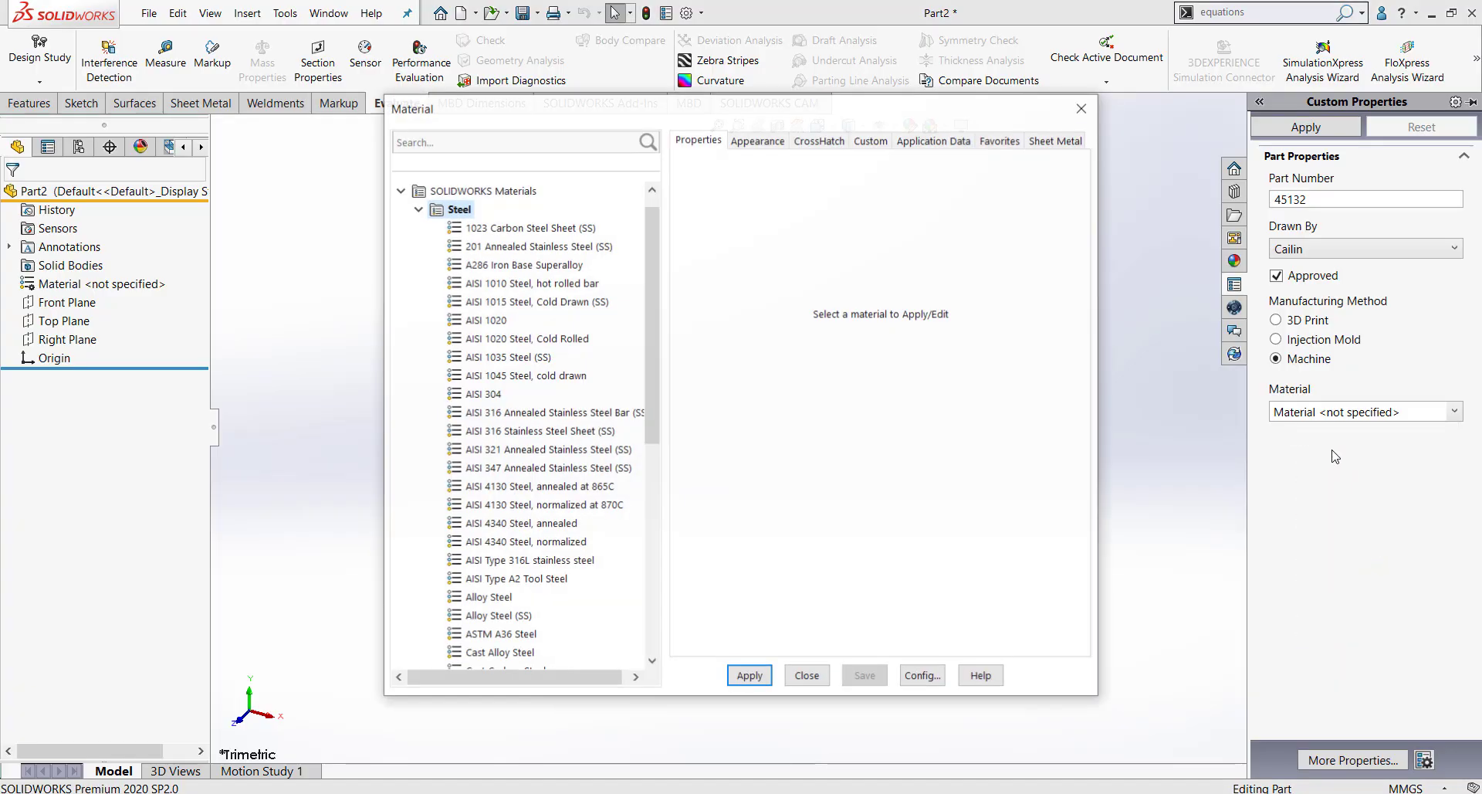
scroll(down, 3)
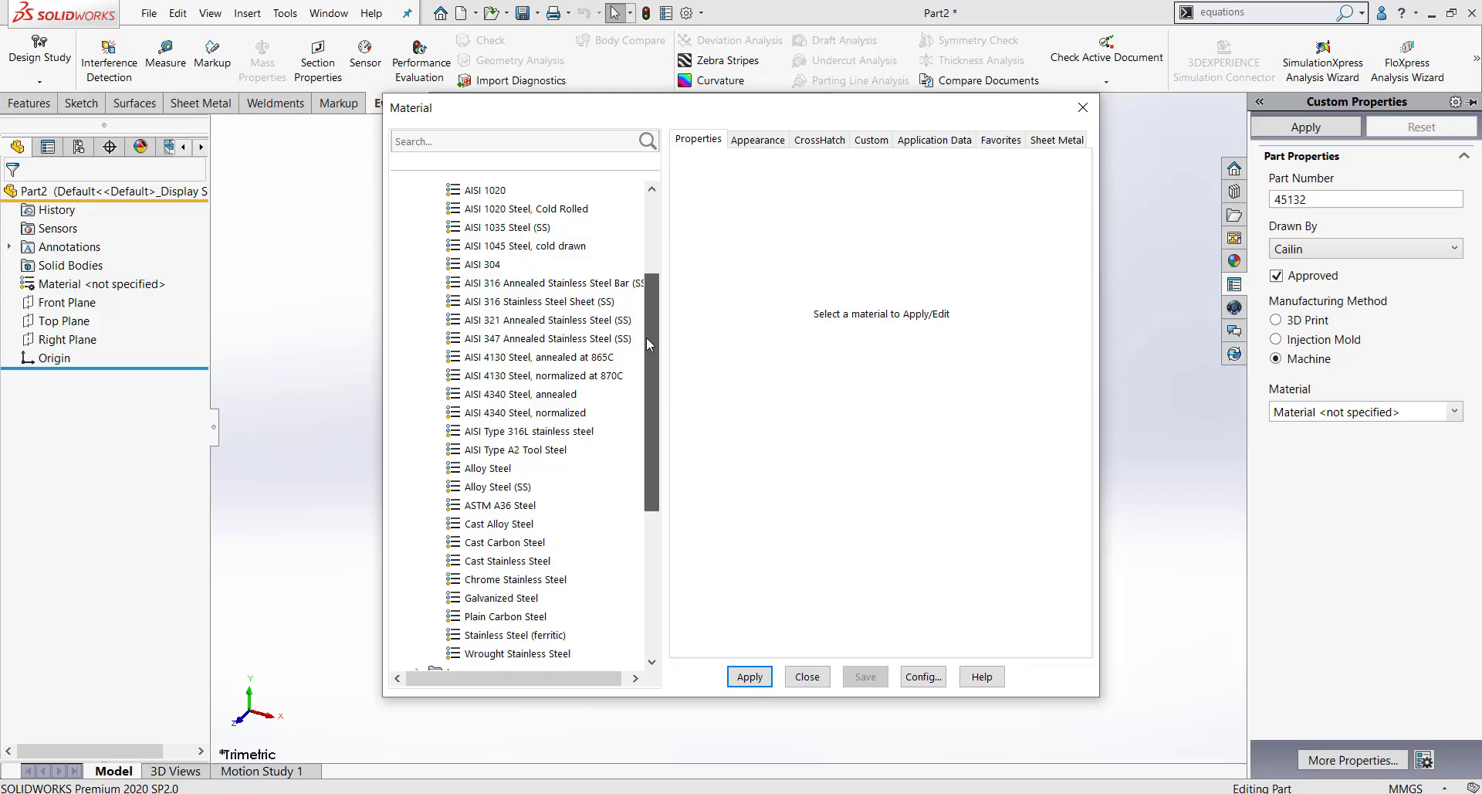
scroll(down, 3)
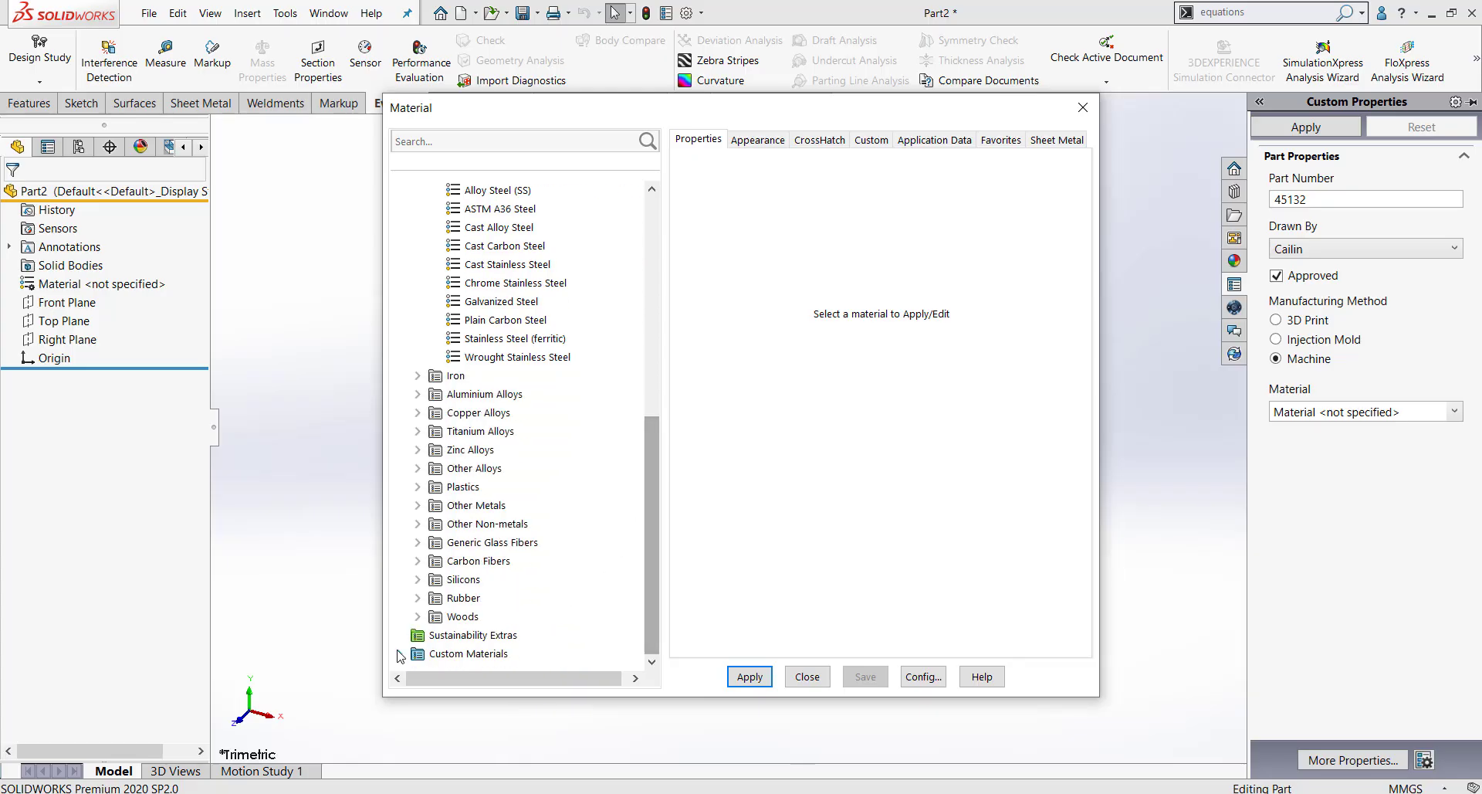
click(418, 653)
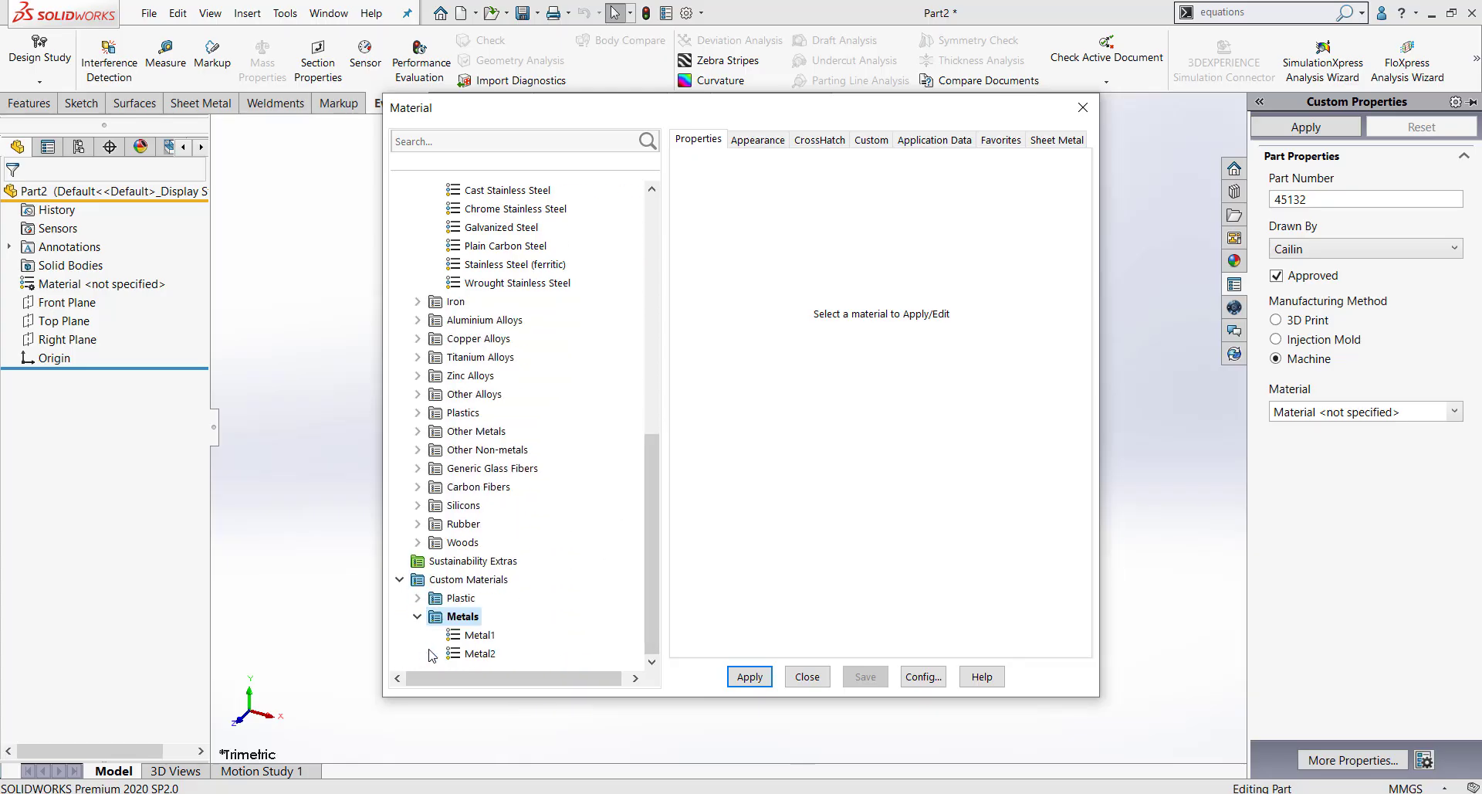
click(480, 634)
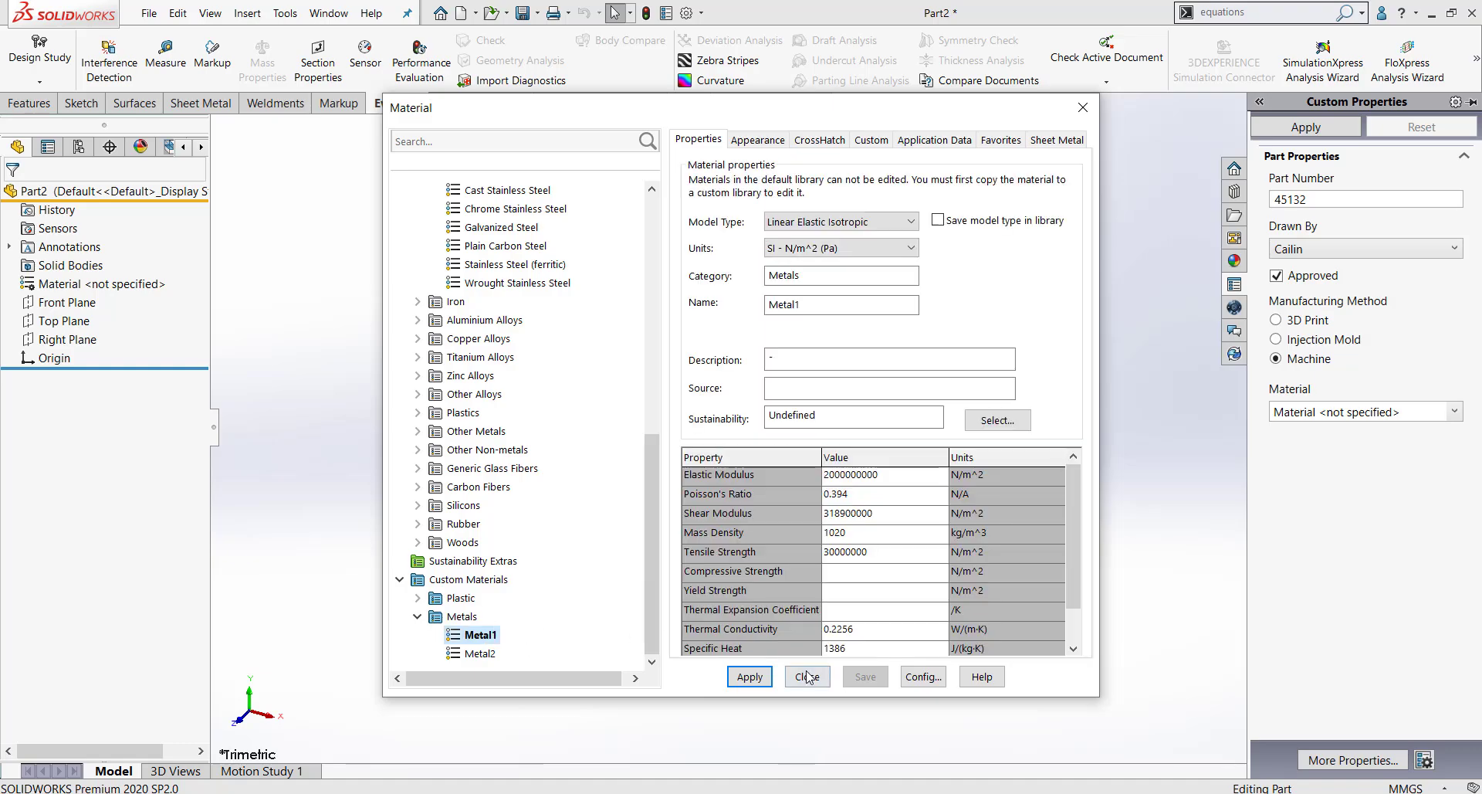
click(808, 677)
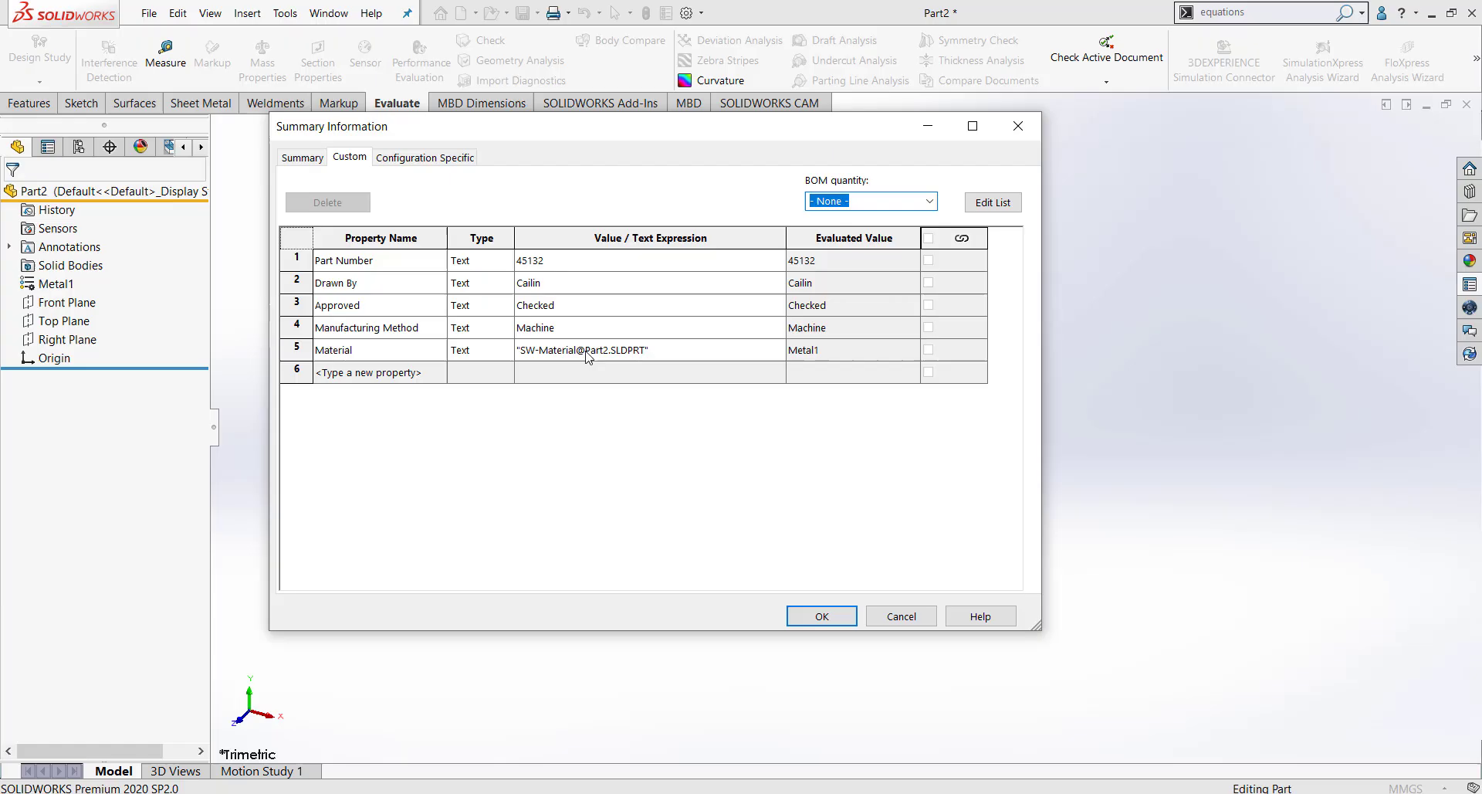
mouse_move(769, 372)
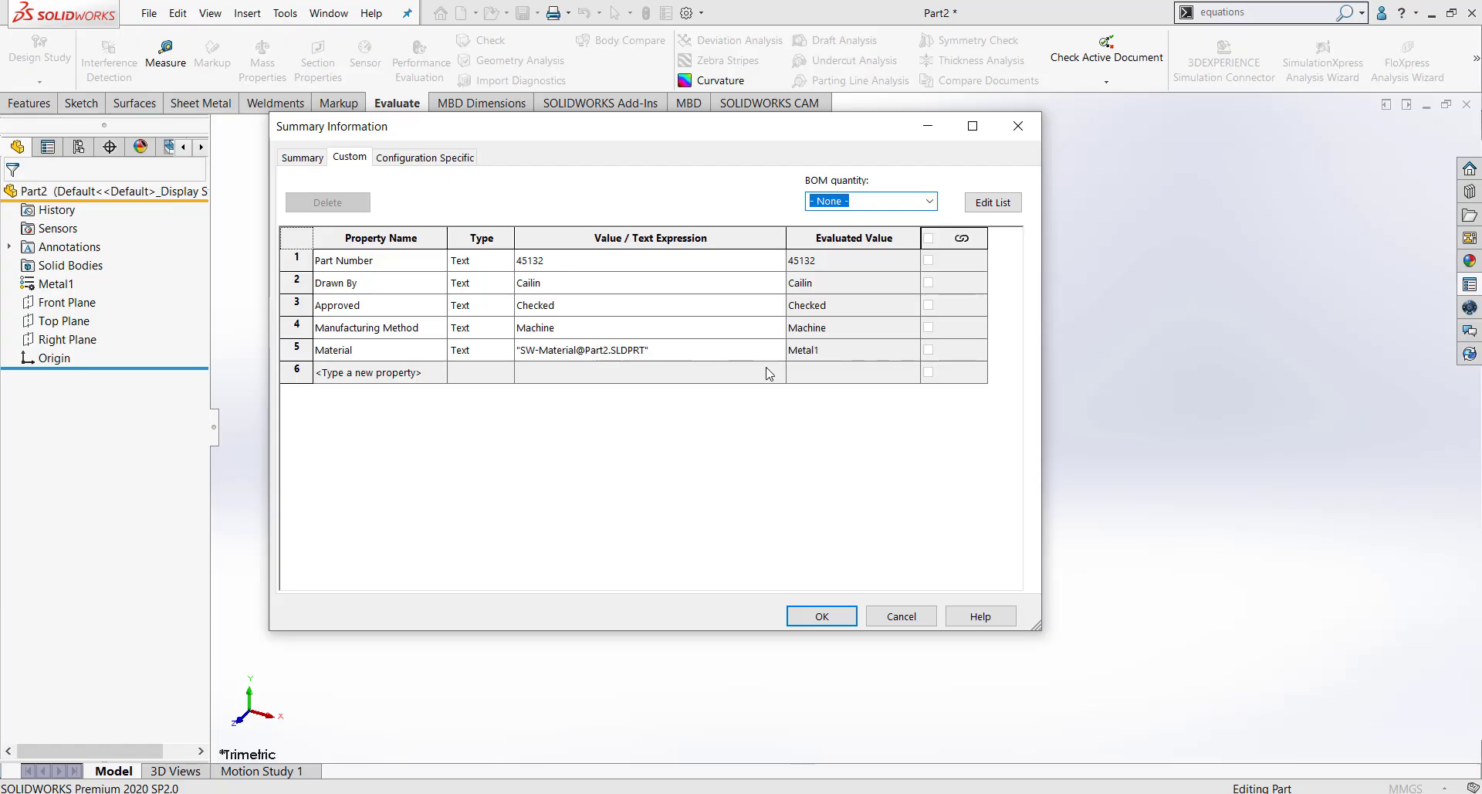
mouse_move(744, 412)
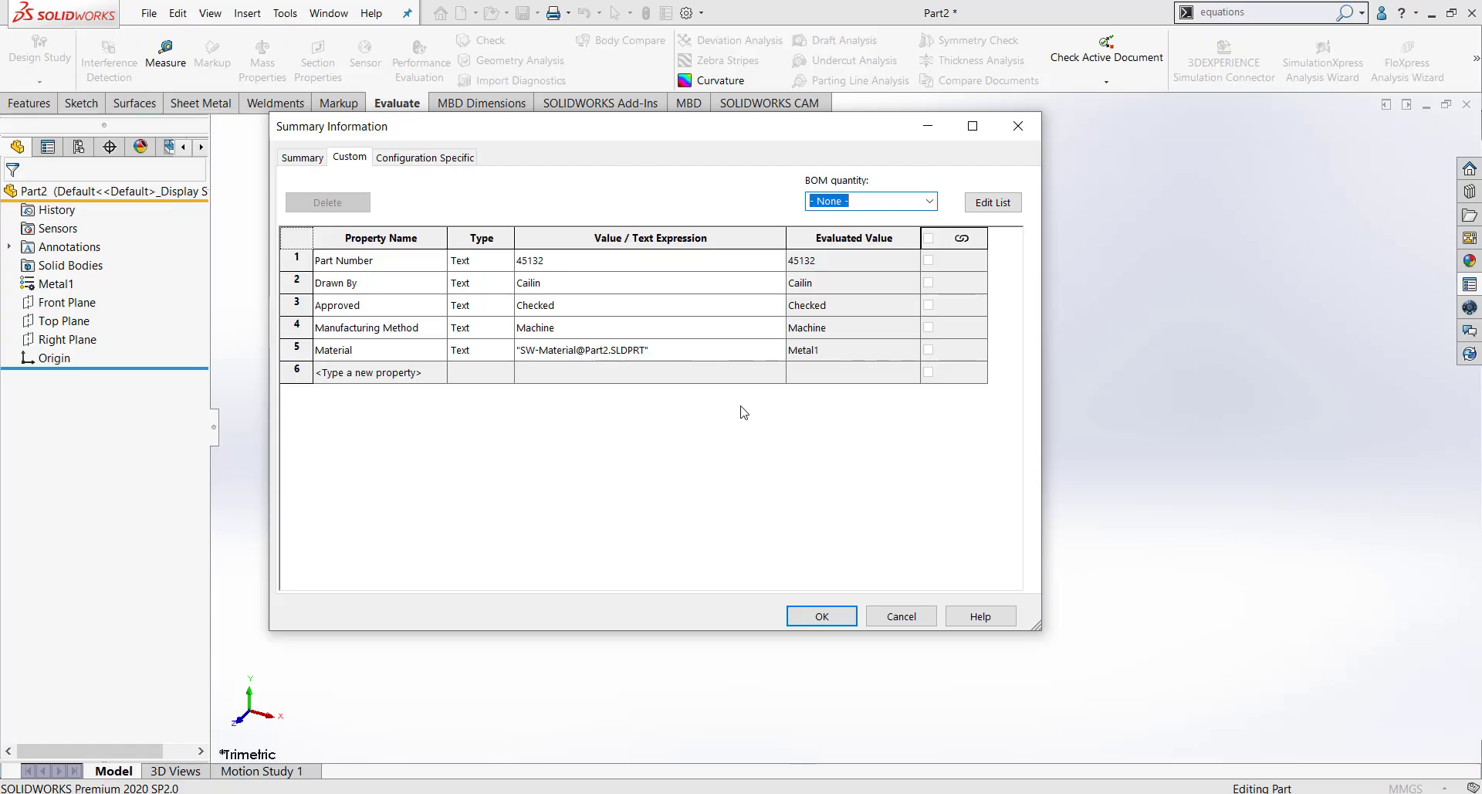